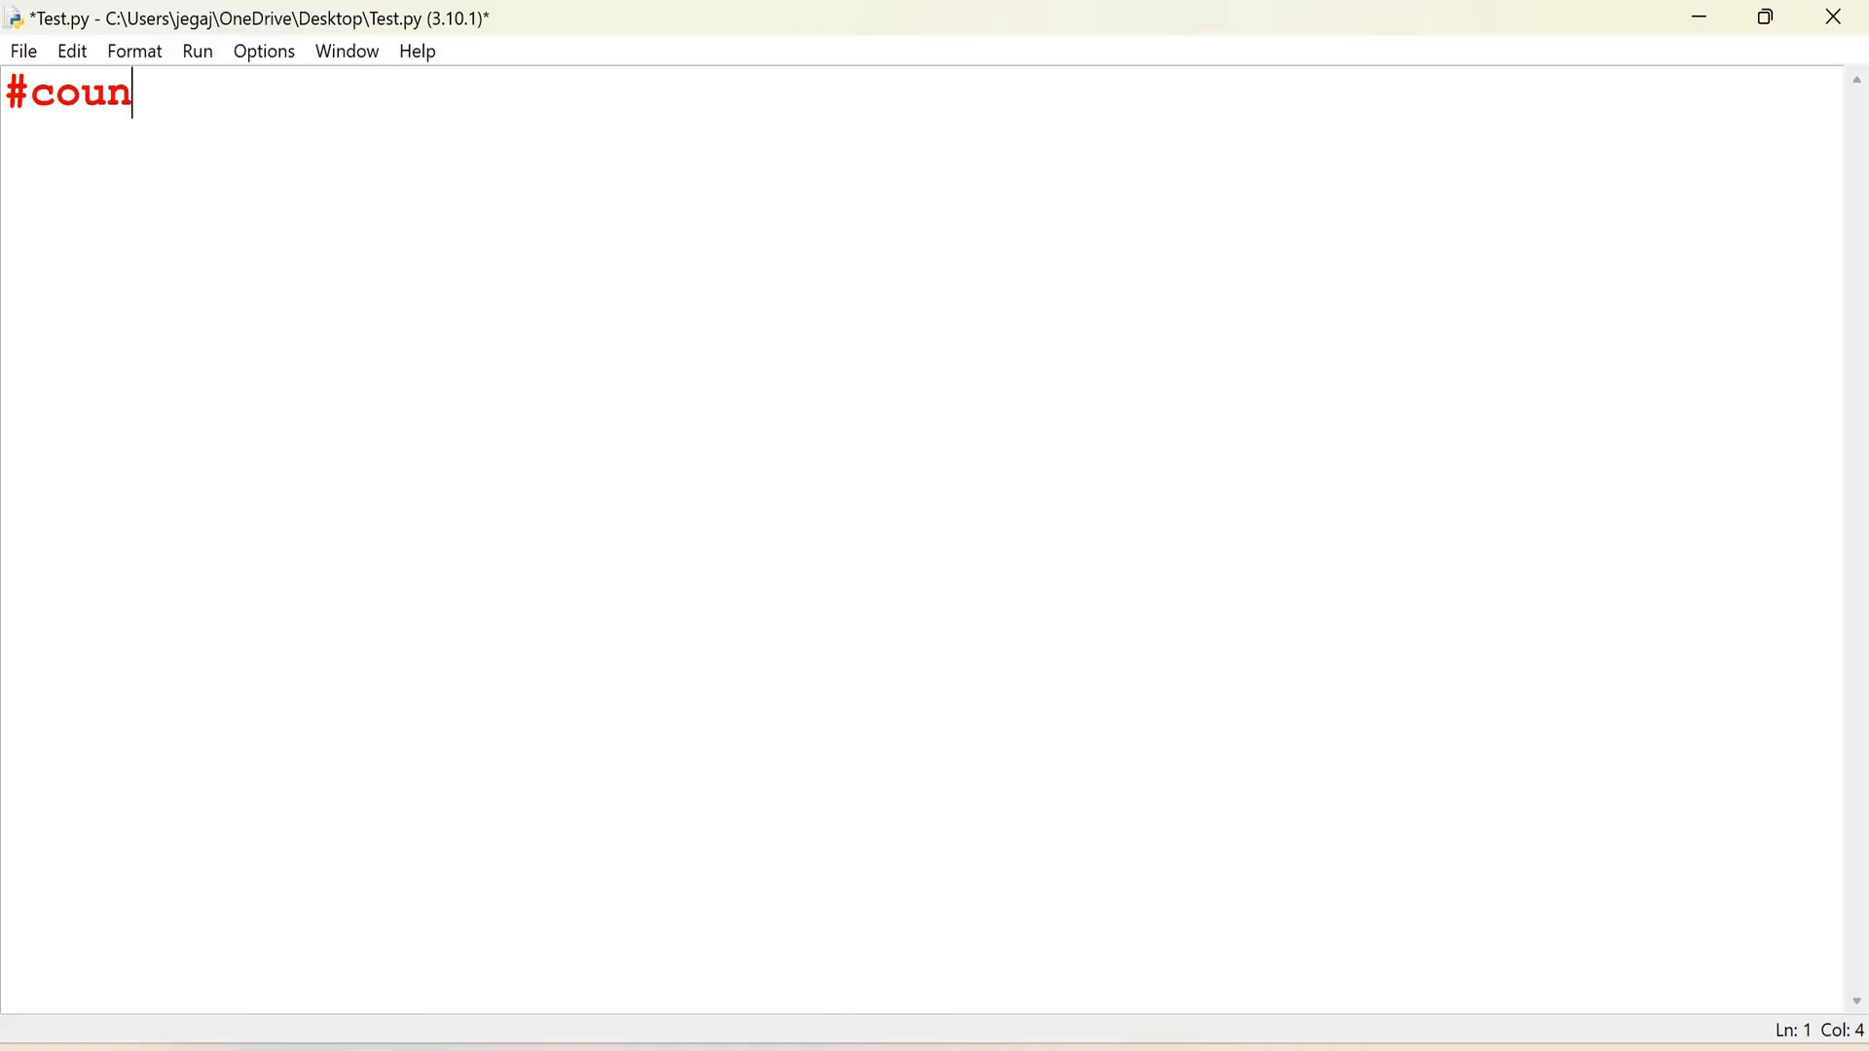
Step: Add the line-1 comment '#count no of vowels, consonants, digits, white spaces & Spl characters.'
text(t no of vow)
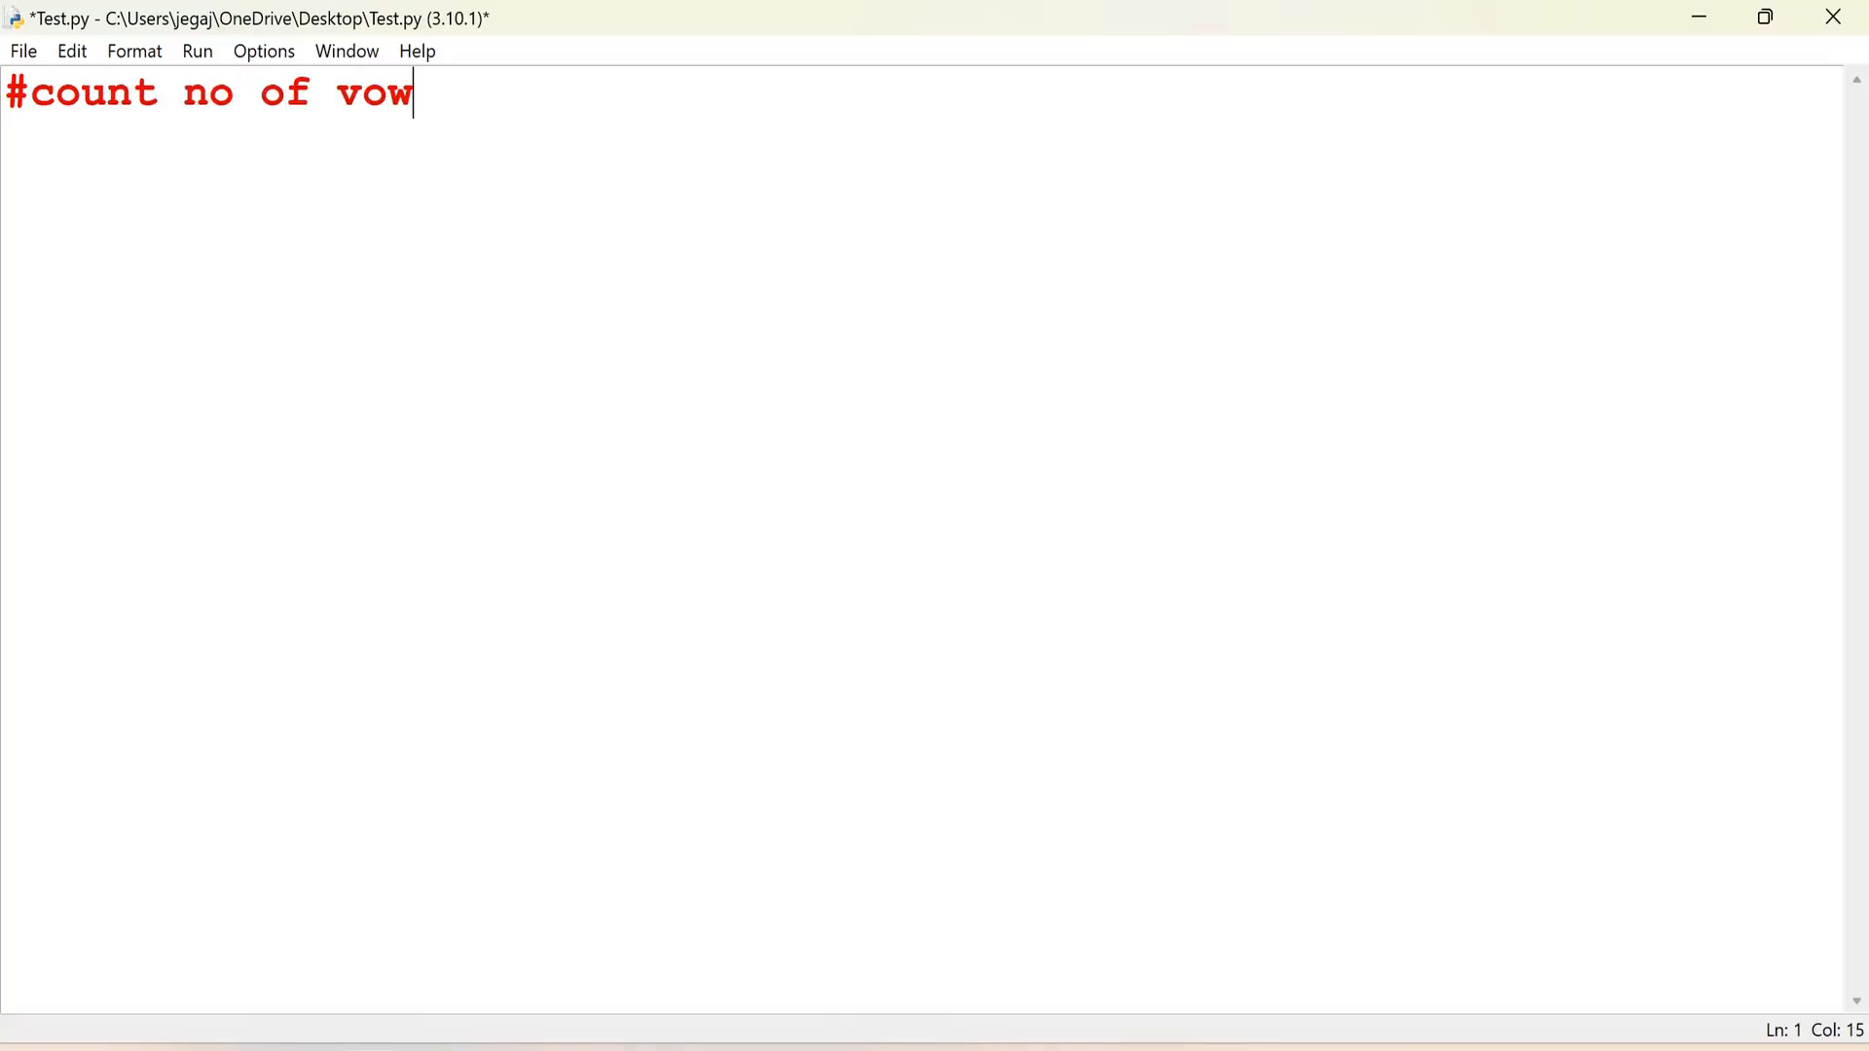
text(els, c)
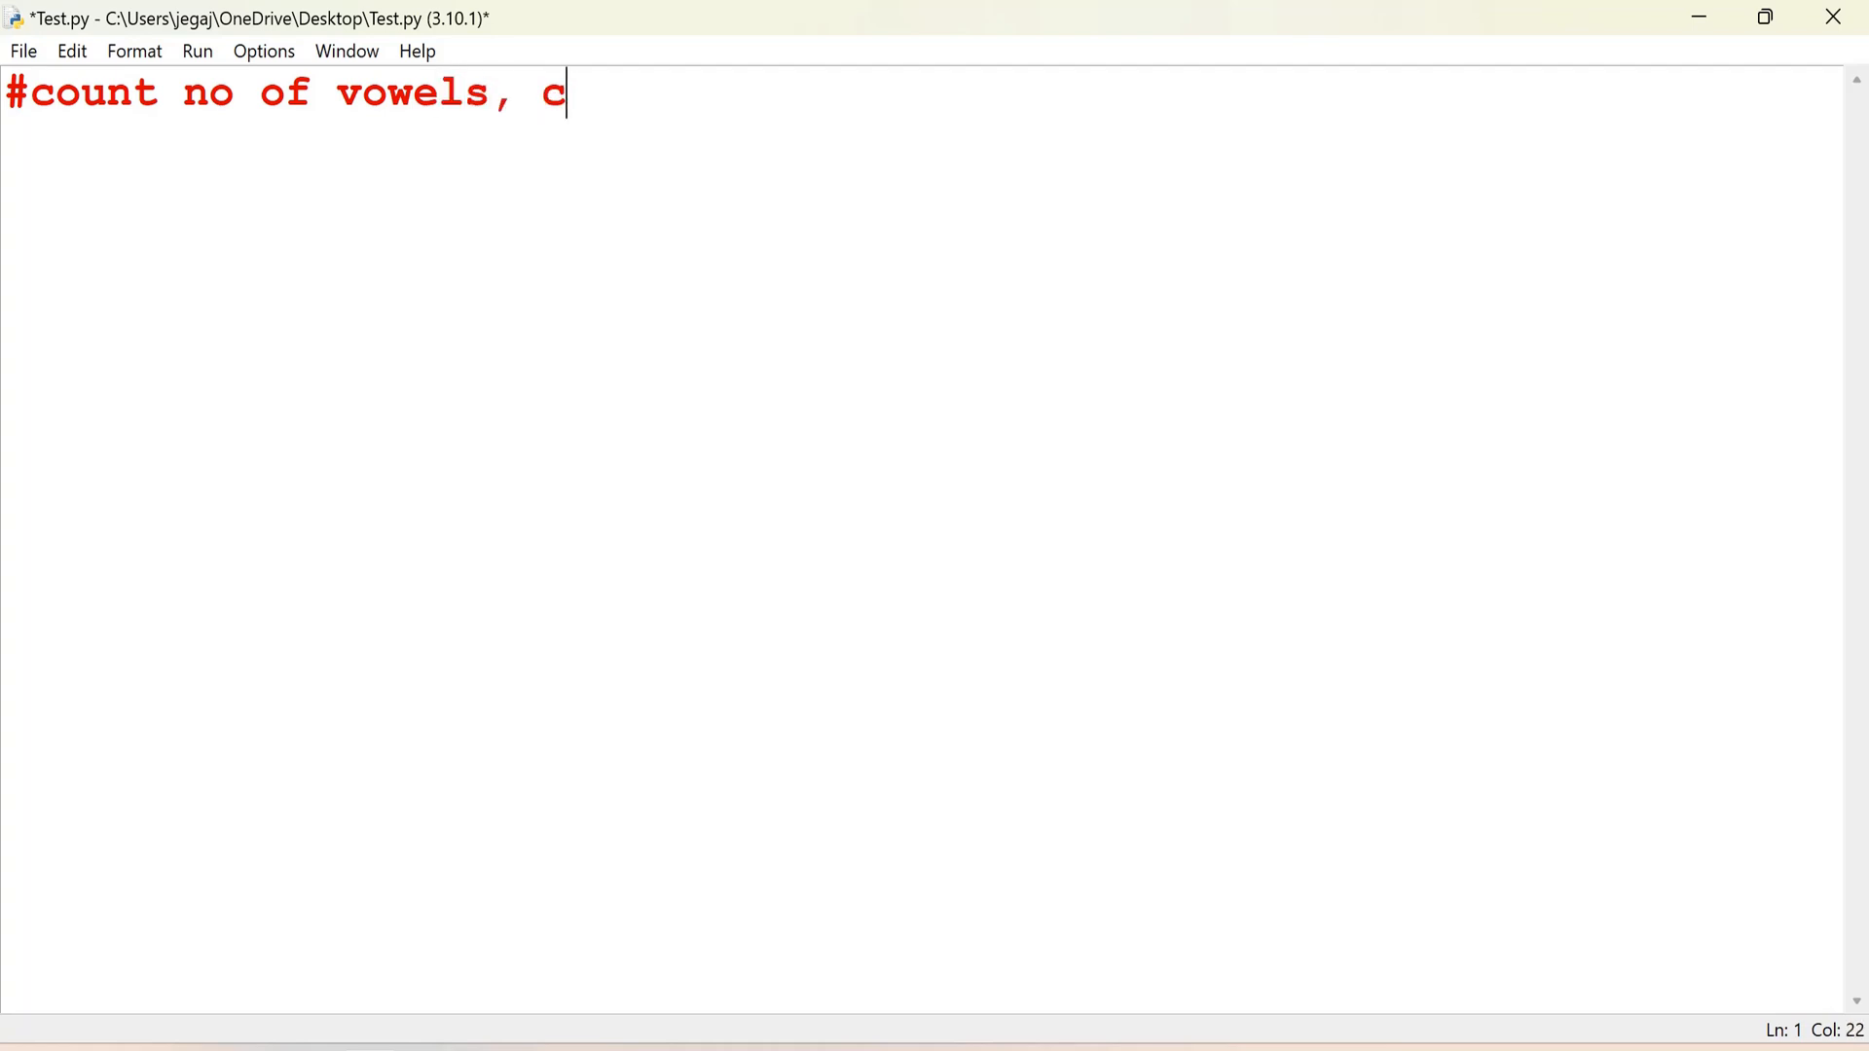
text(onsonants,)
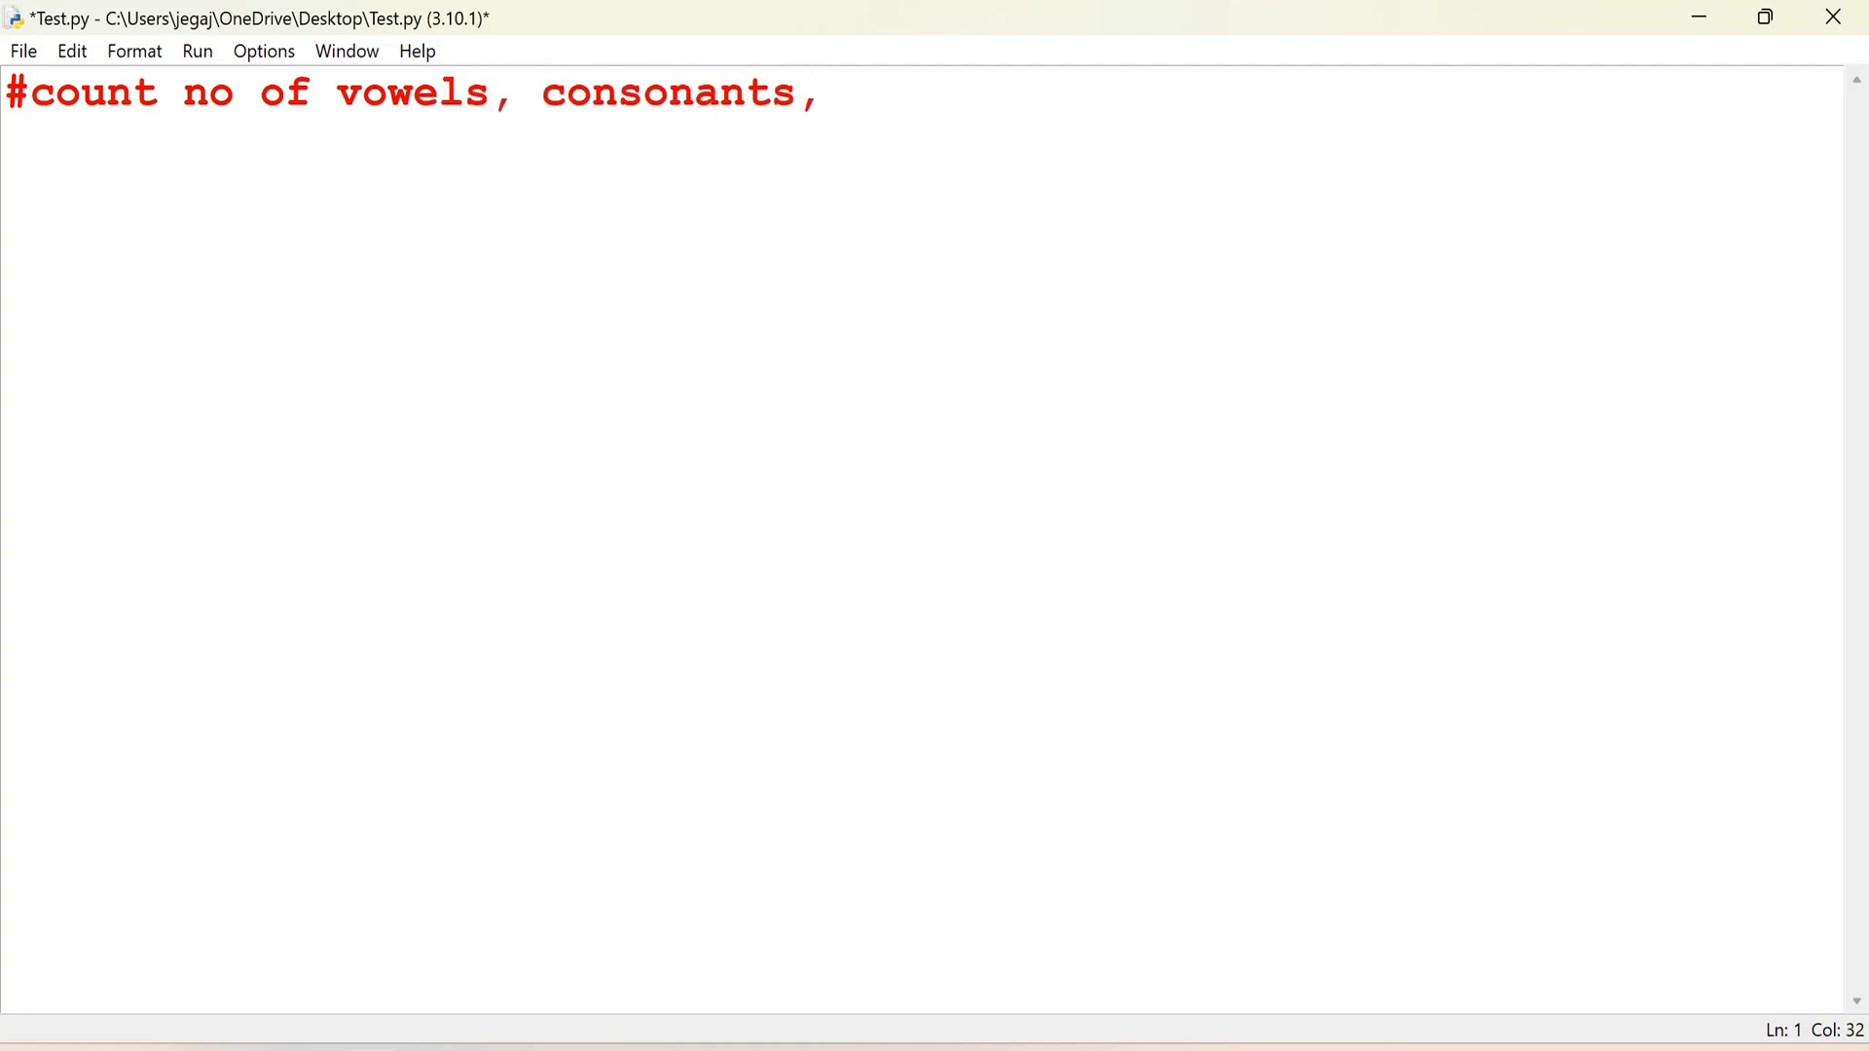
text(digits)
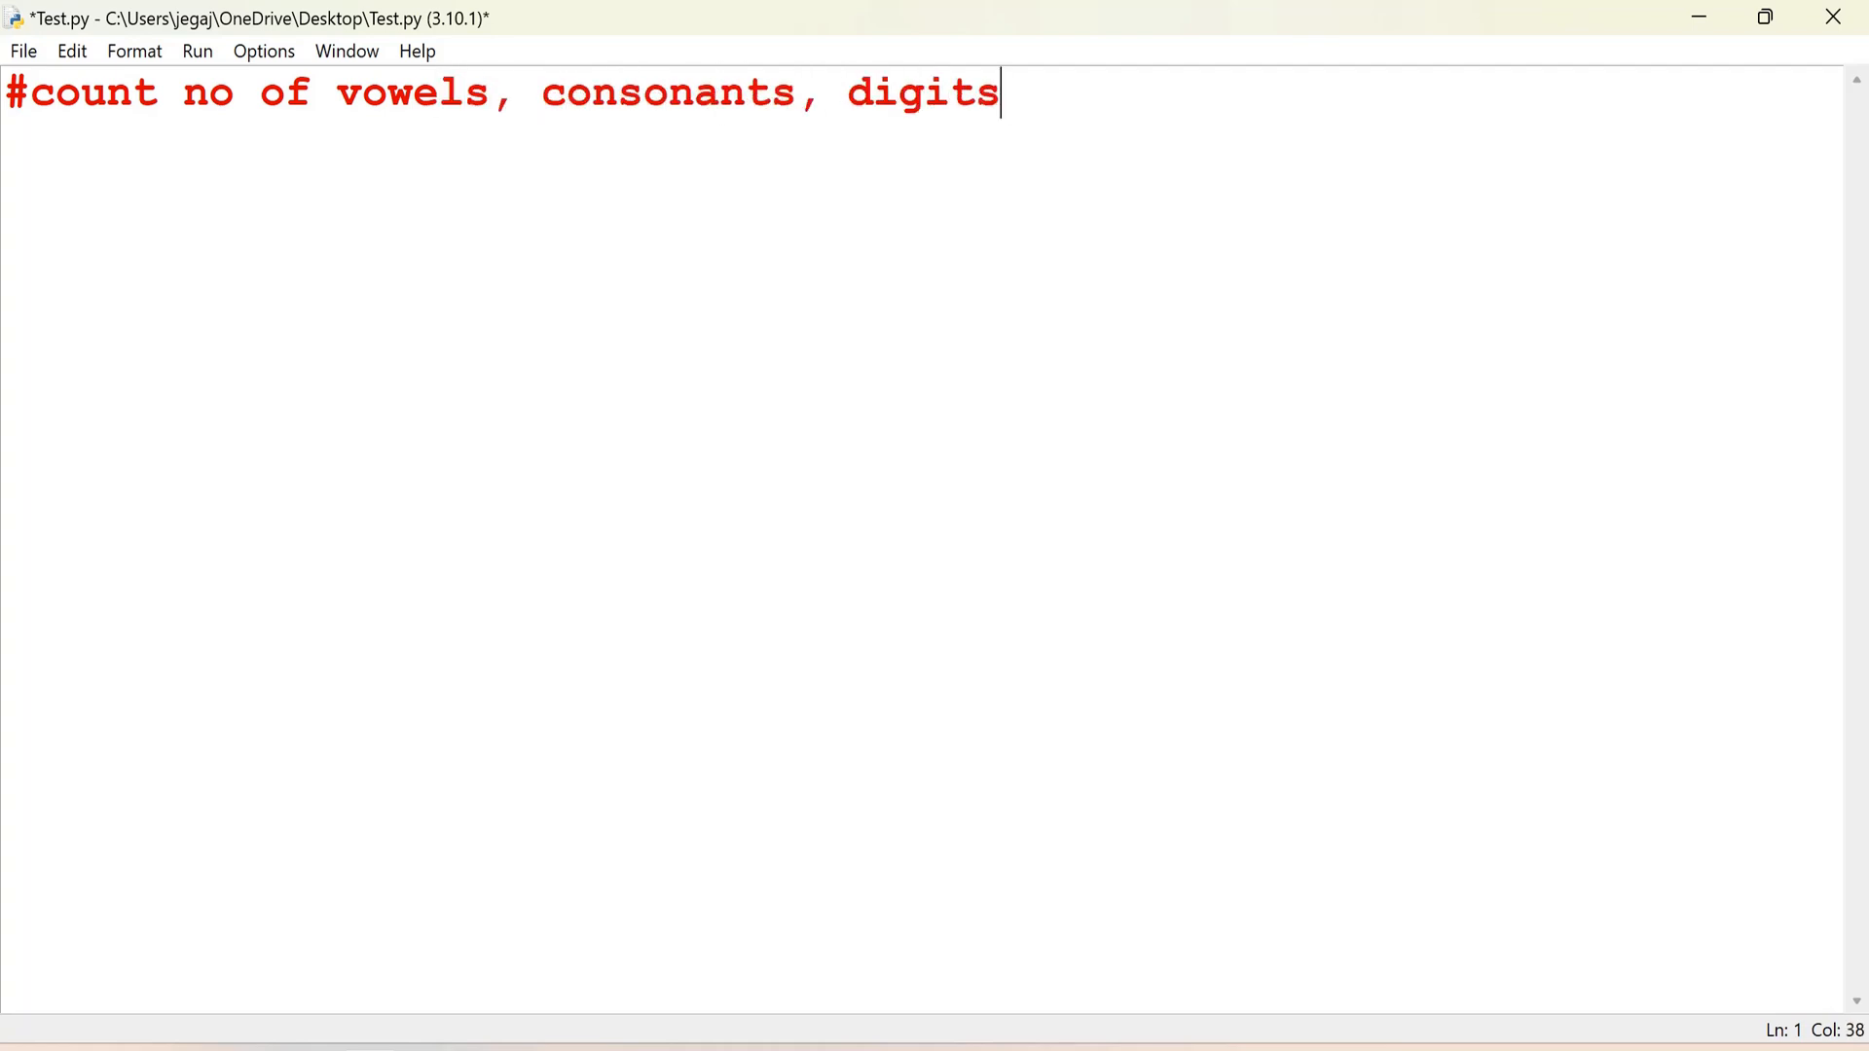
text(, whit)
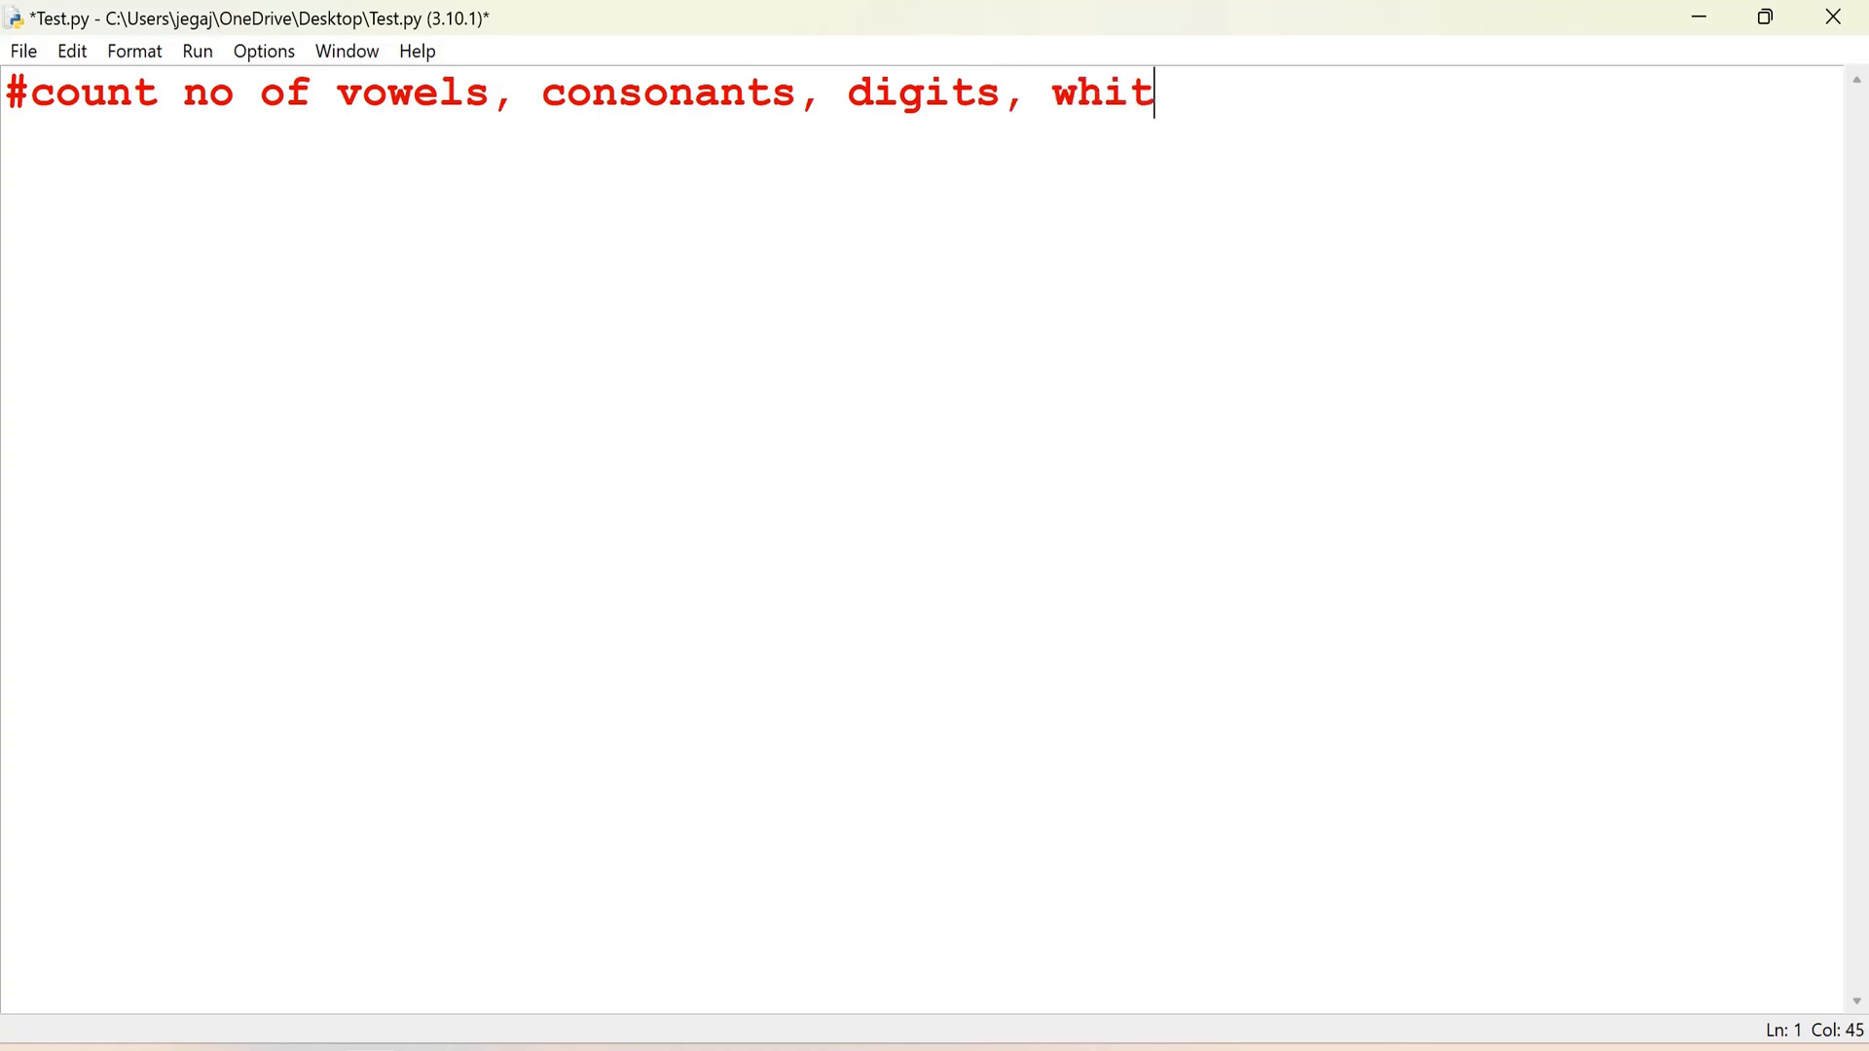
text(e spaces &)
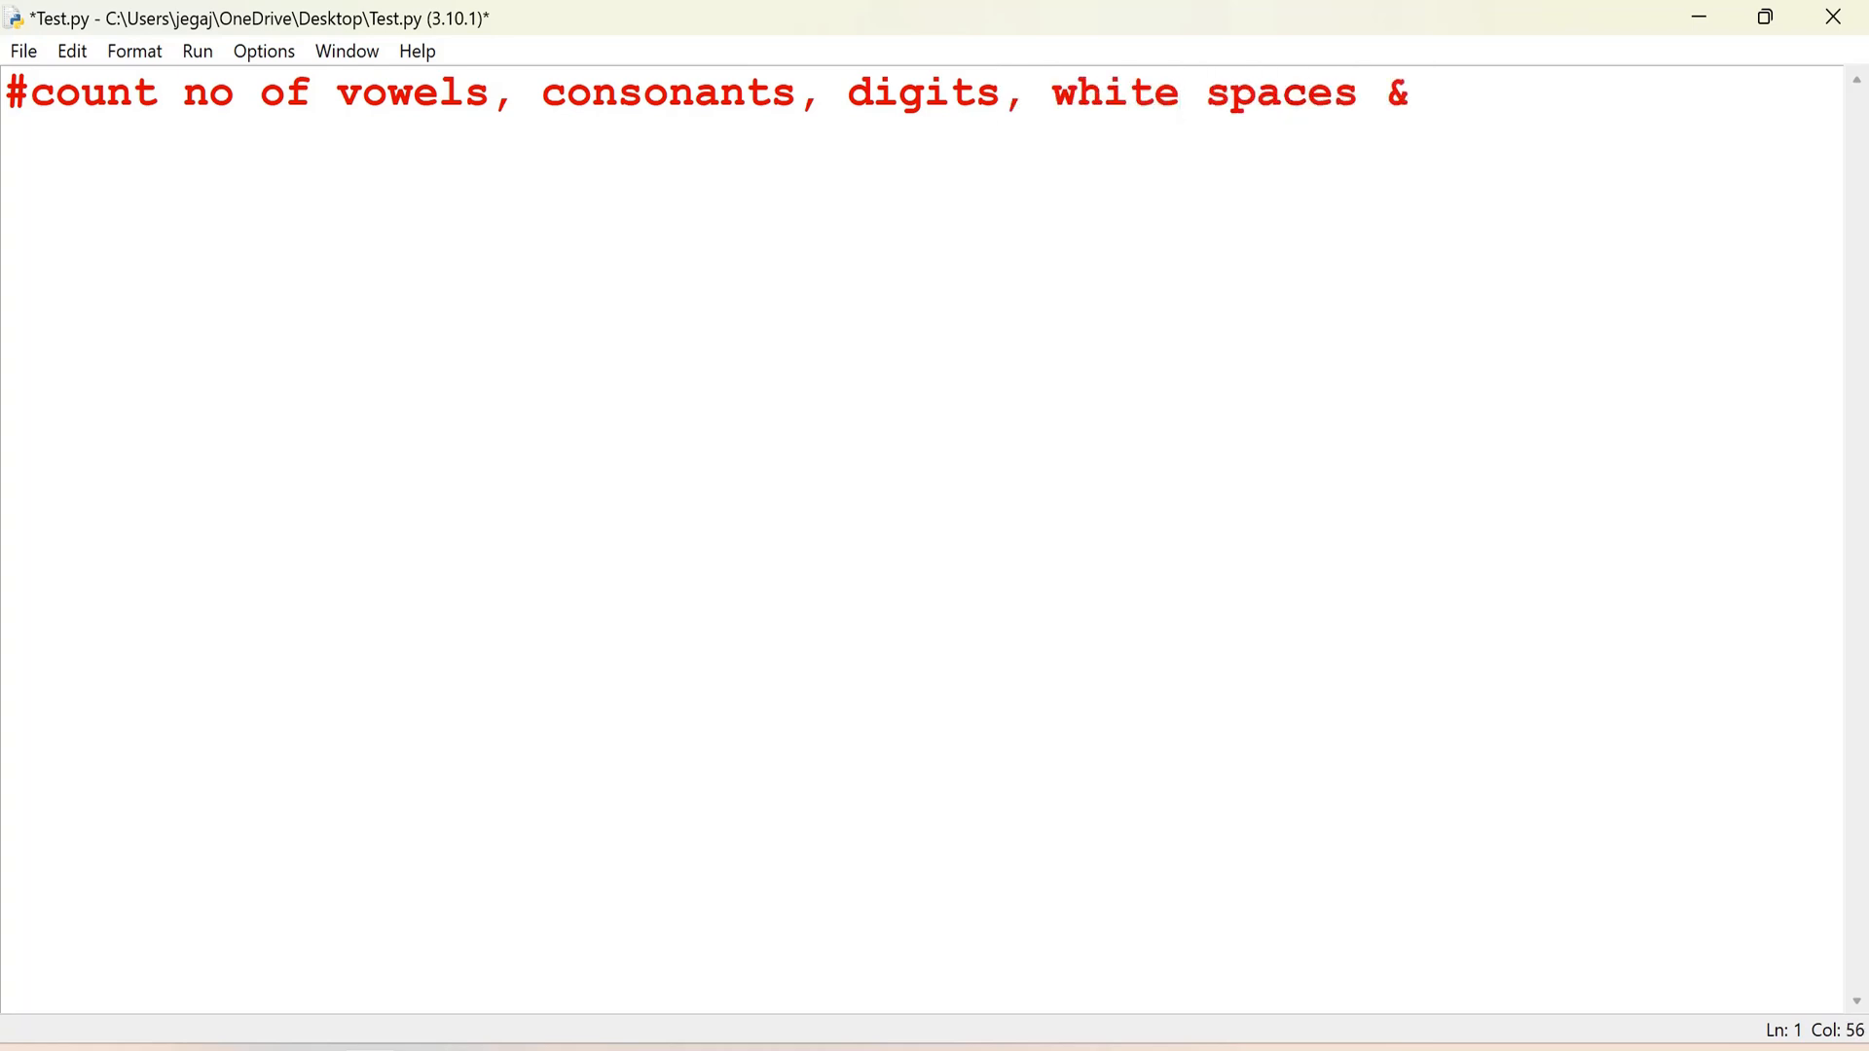
text(Spl characters.)
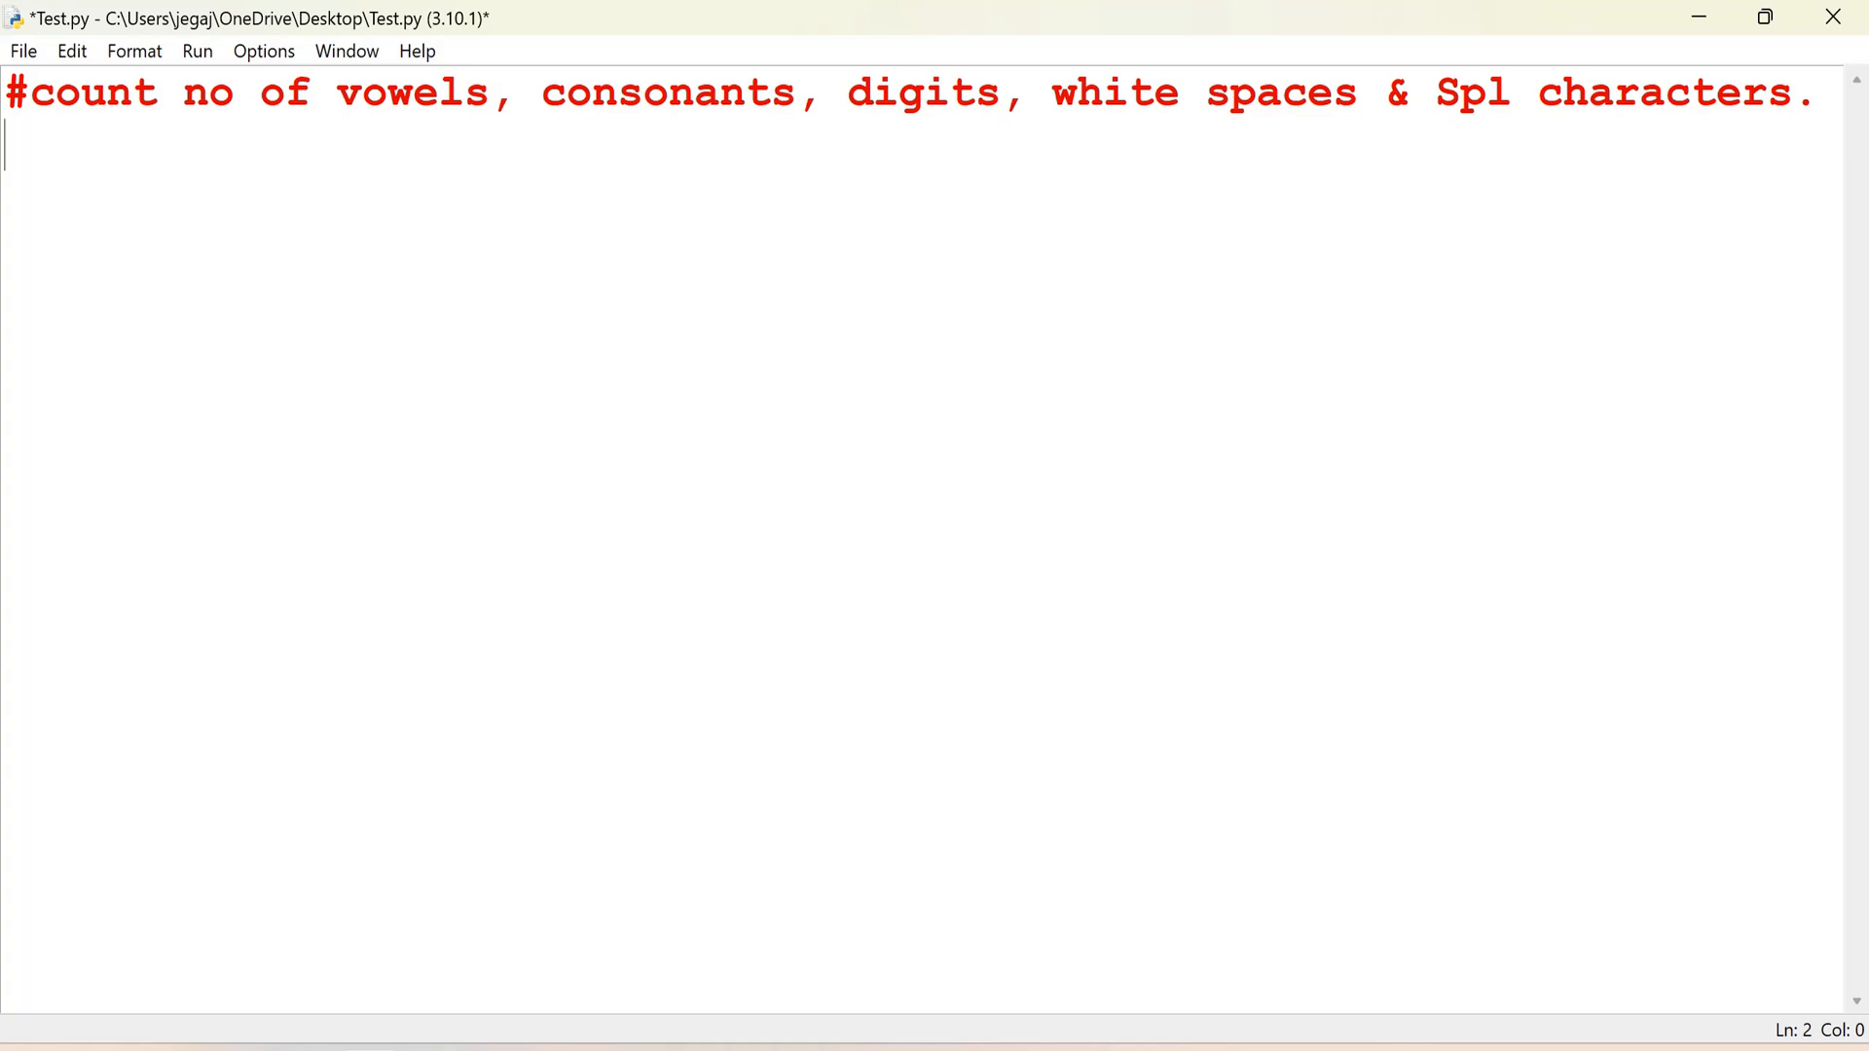
Step: Write St = input("Enter the string:").lower() on line 2
text(St)
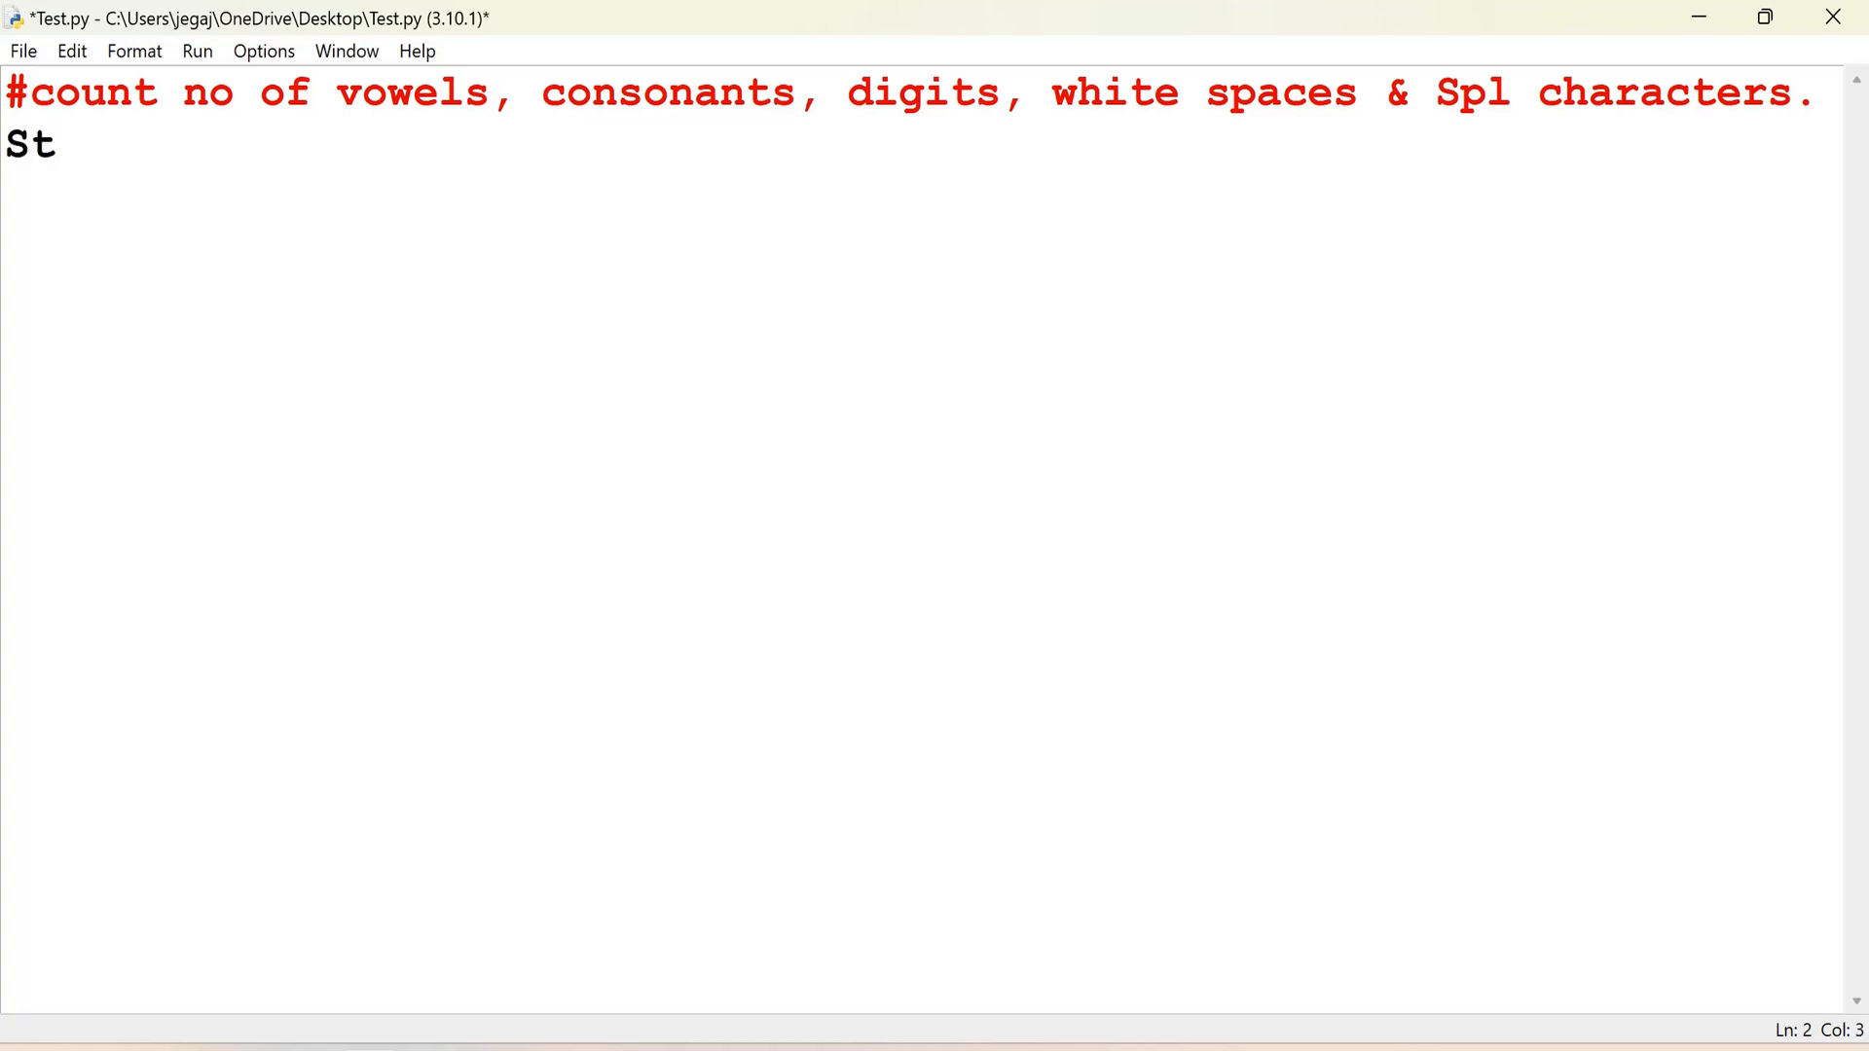
text(= input9)
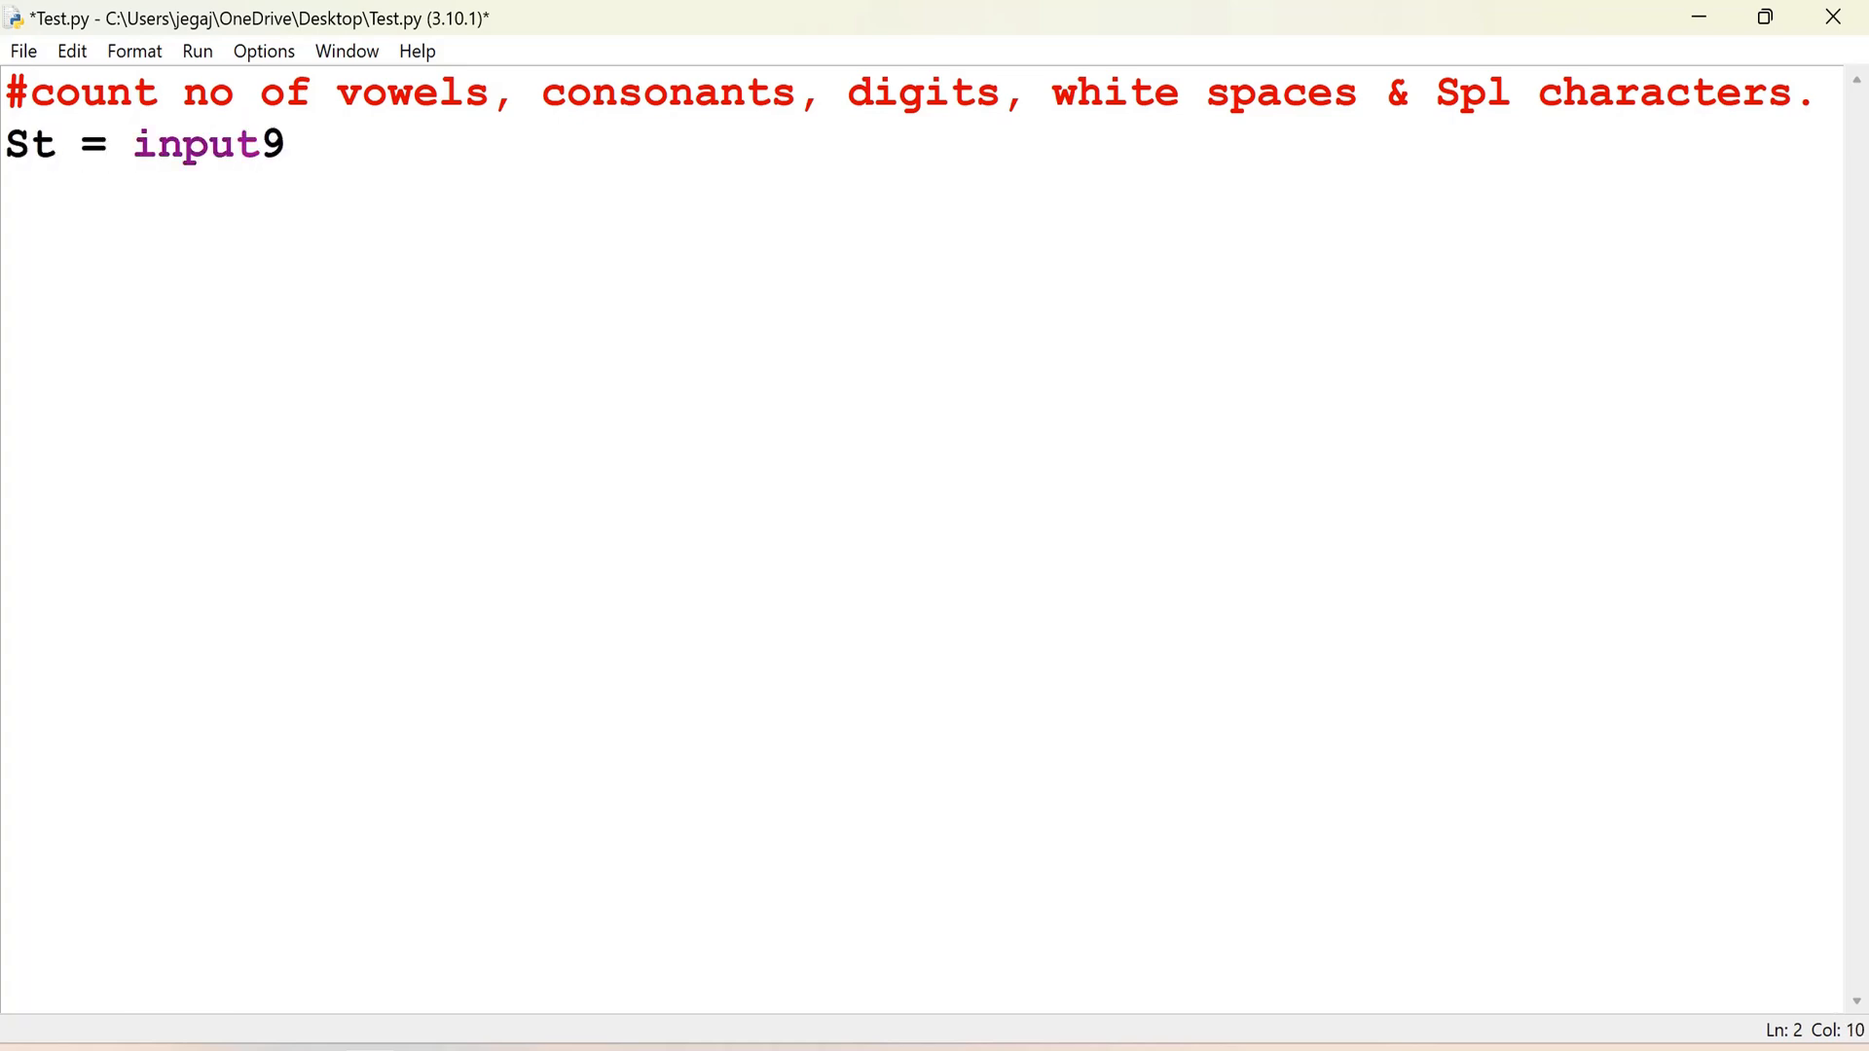
text(("E")
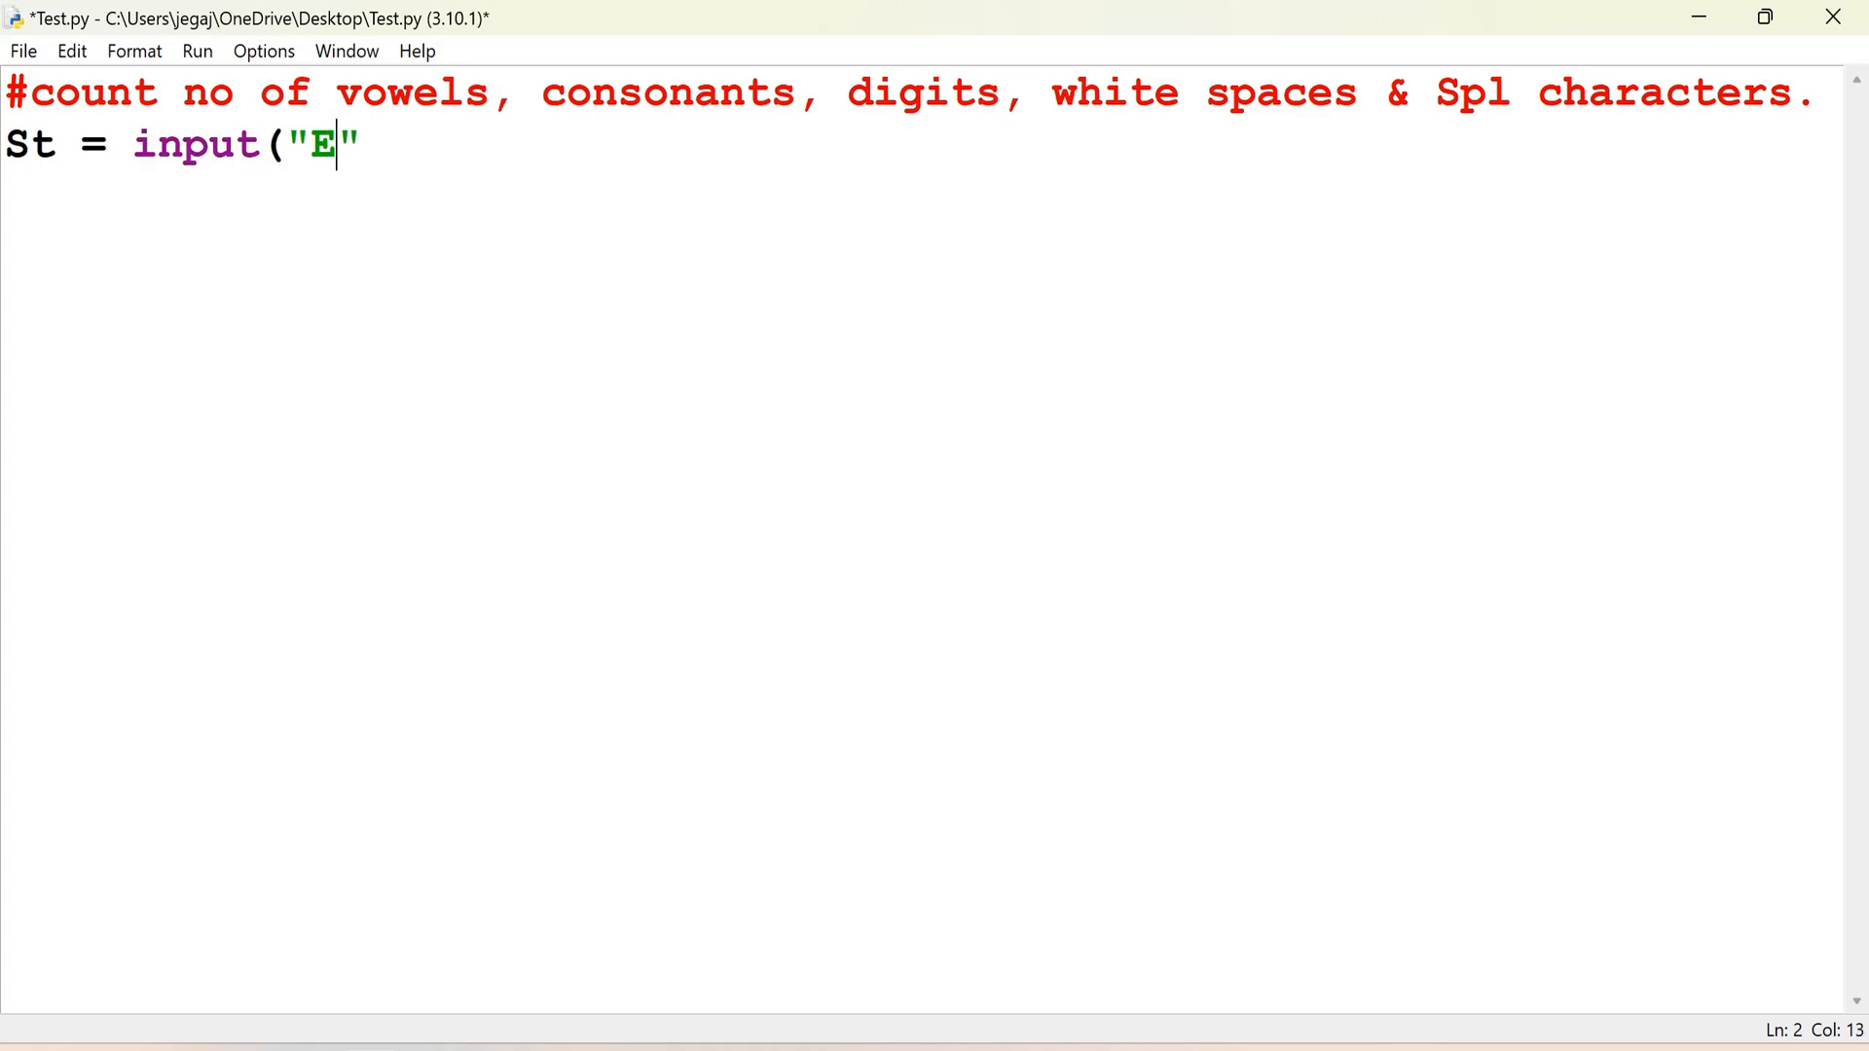
text(nter the)
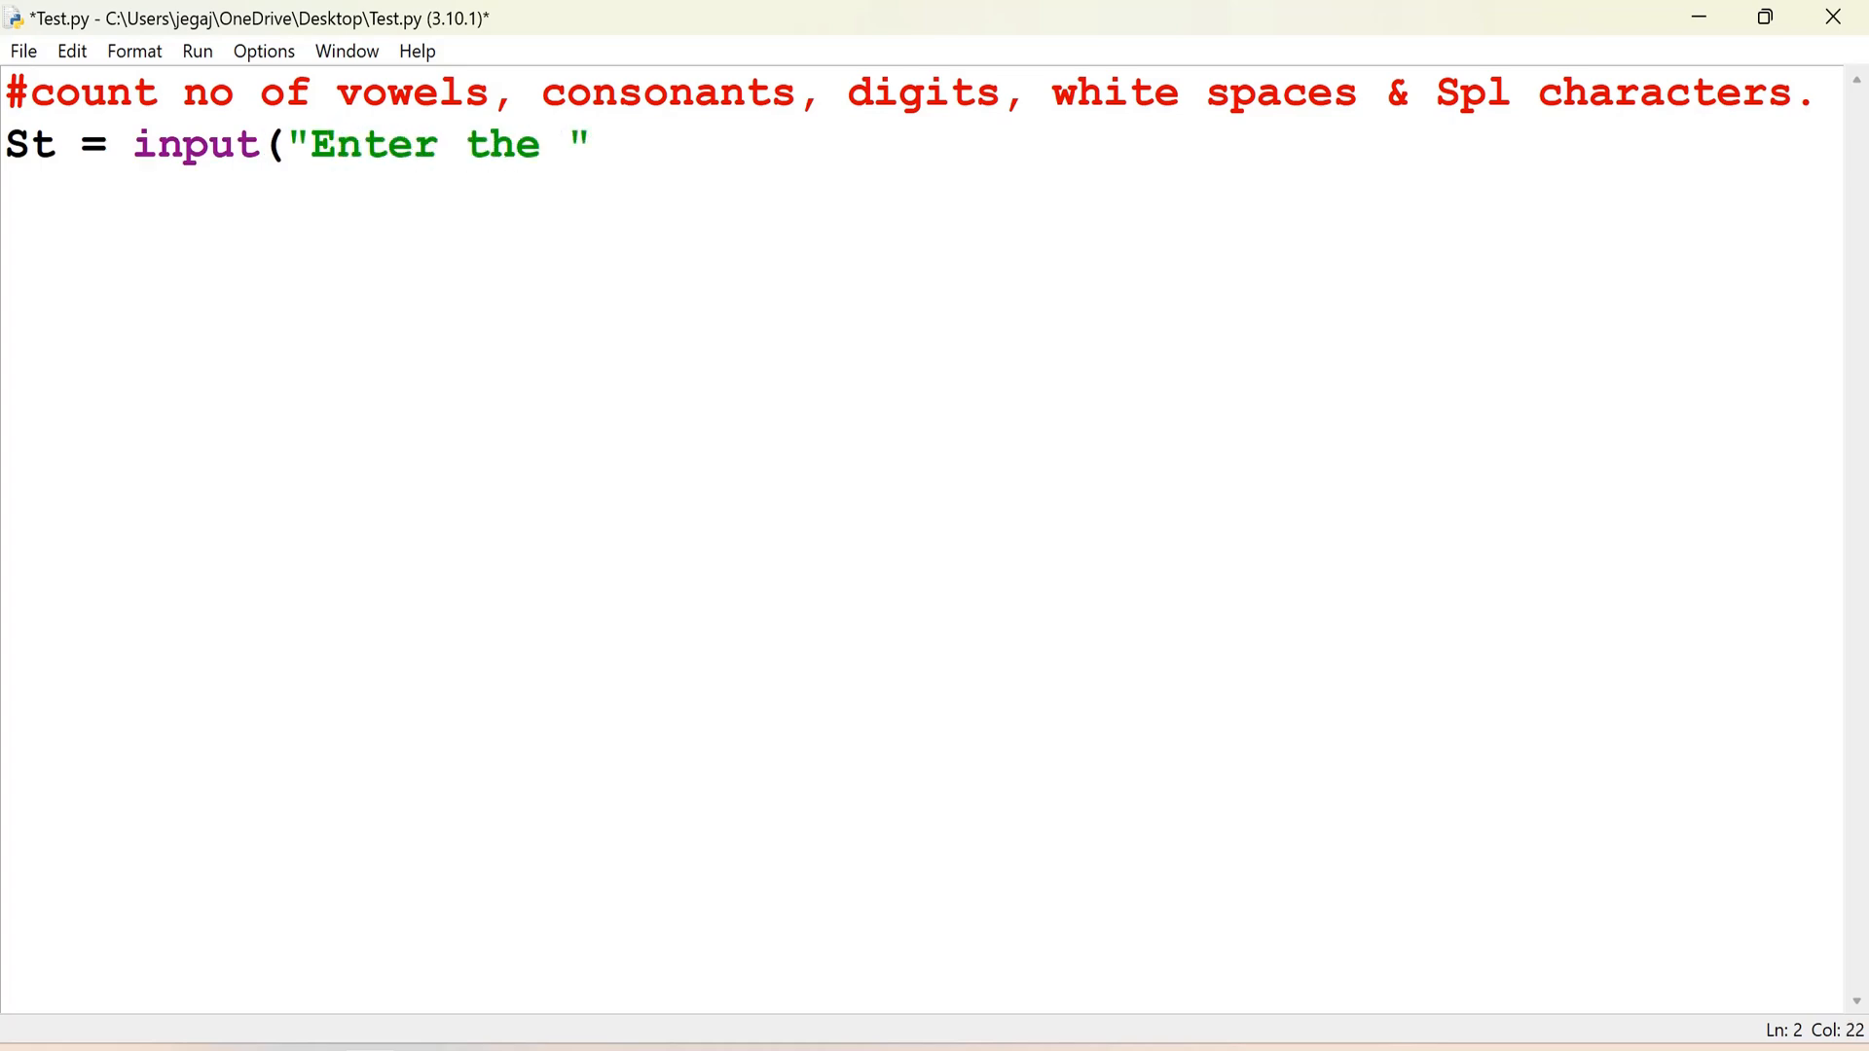
text(string:)
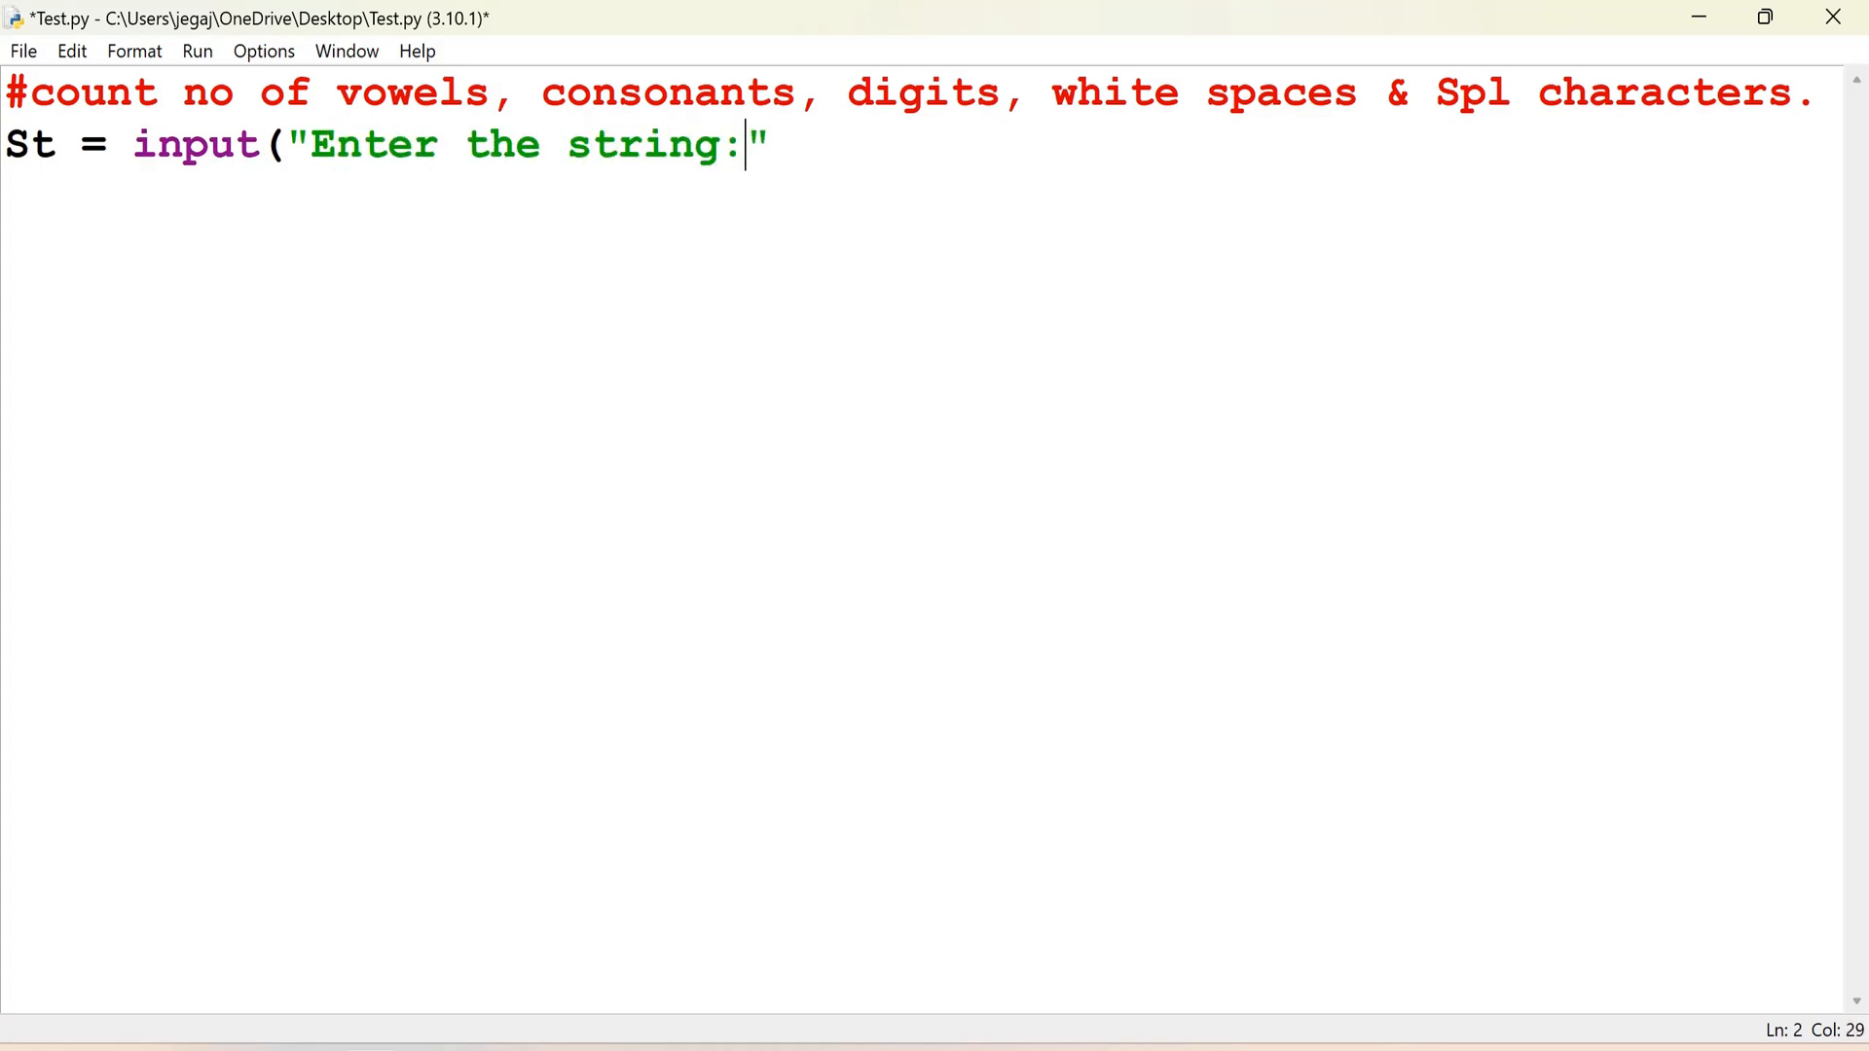
text())
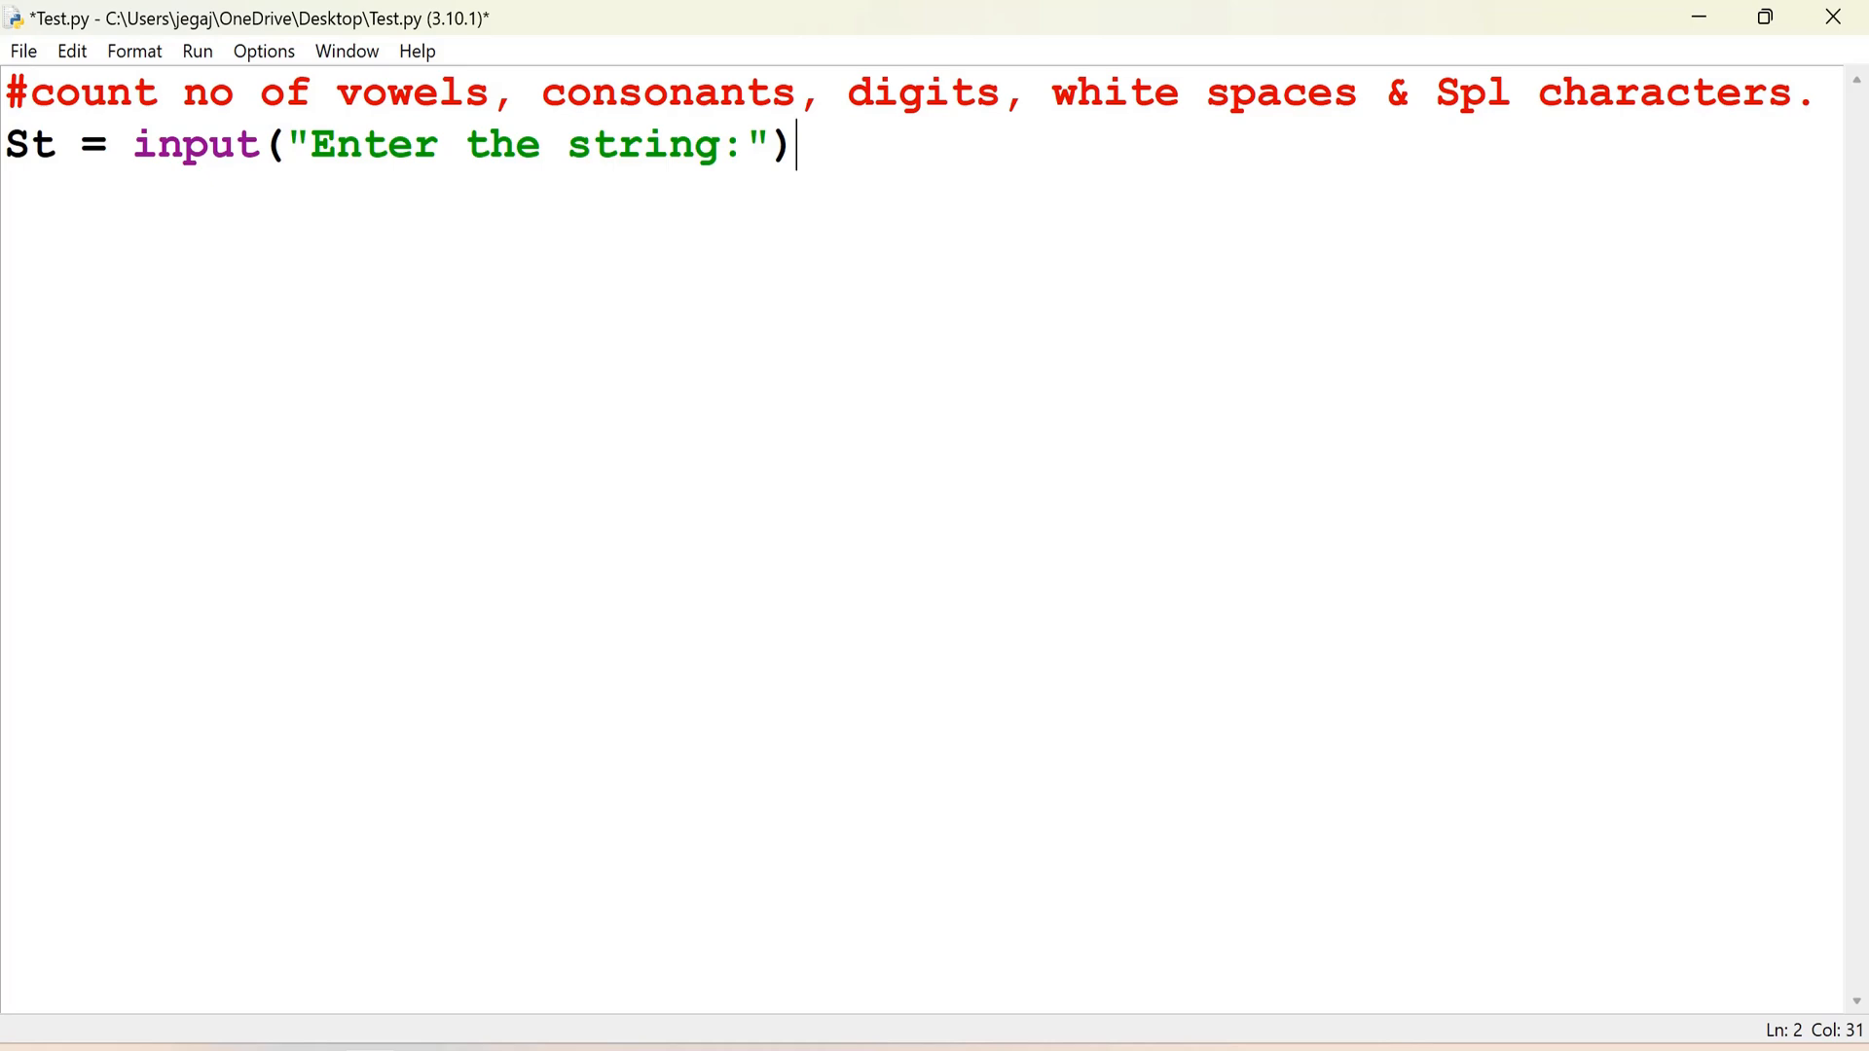
text(.lower)
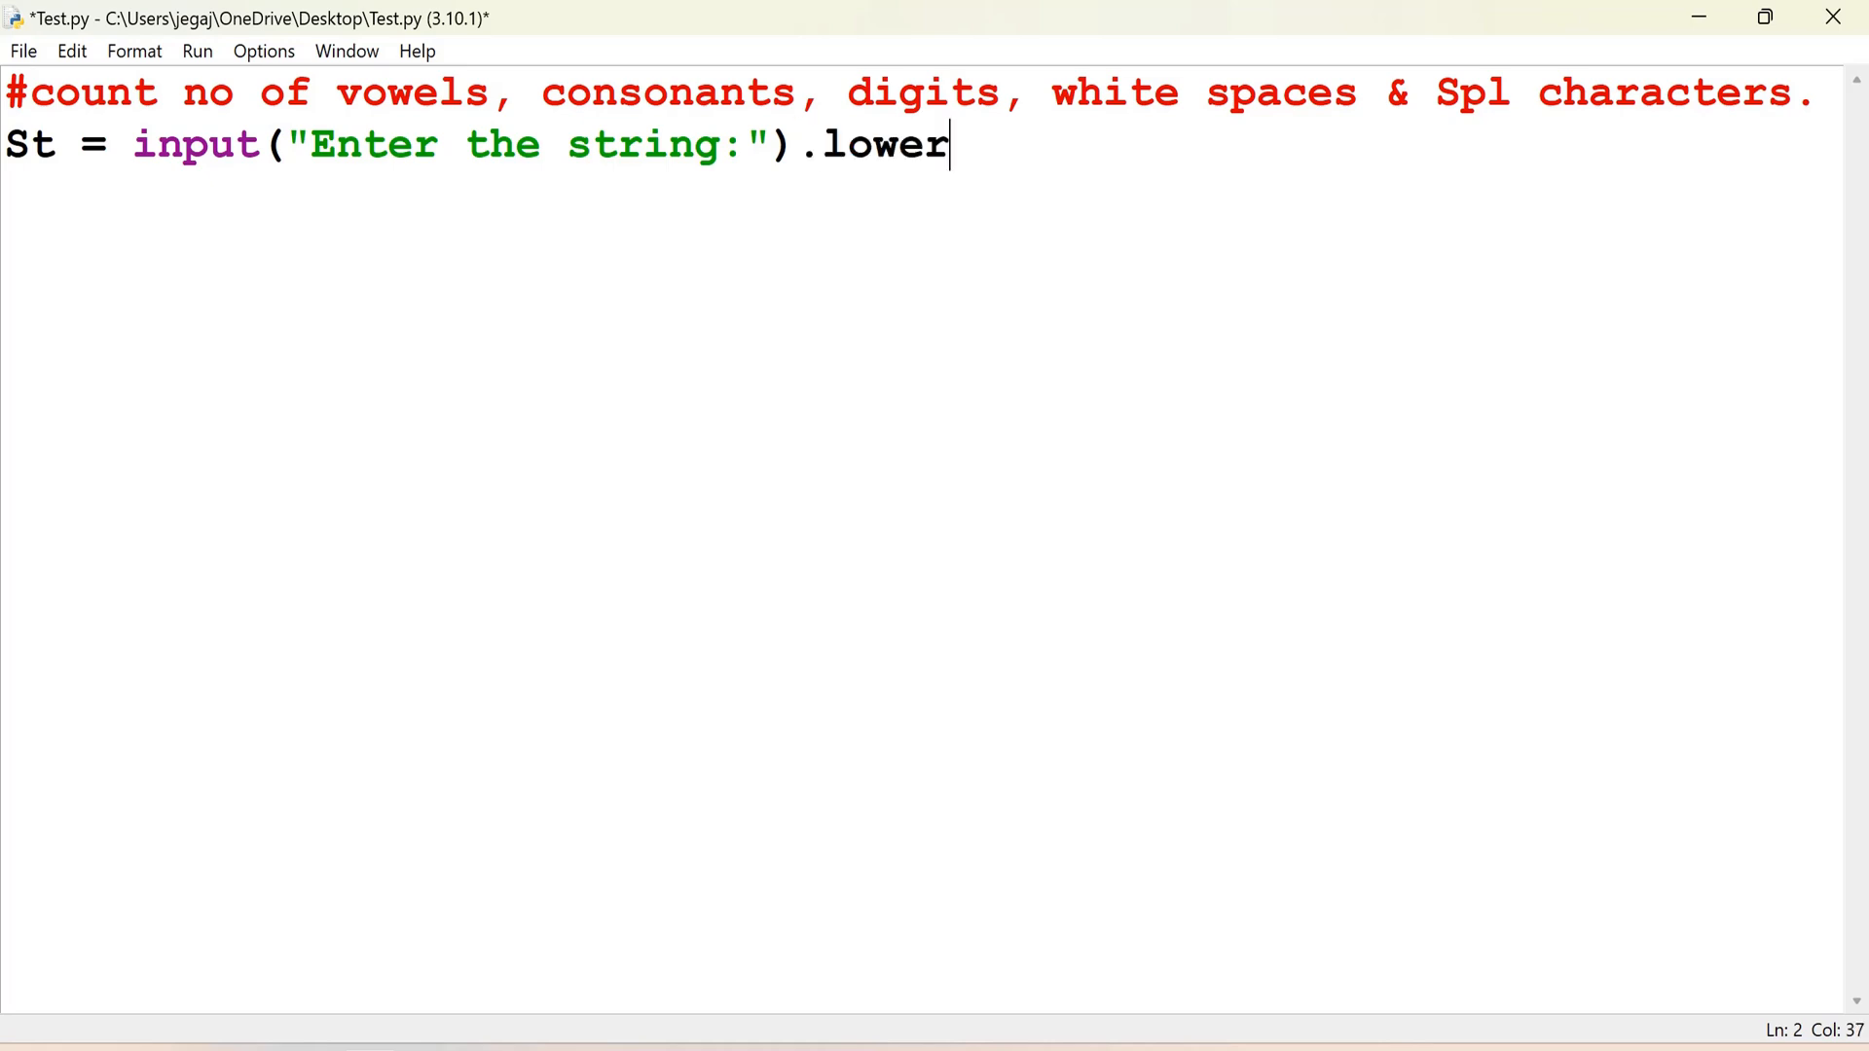
text(())
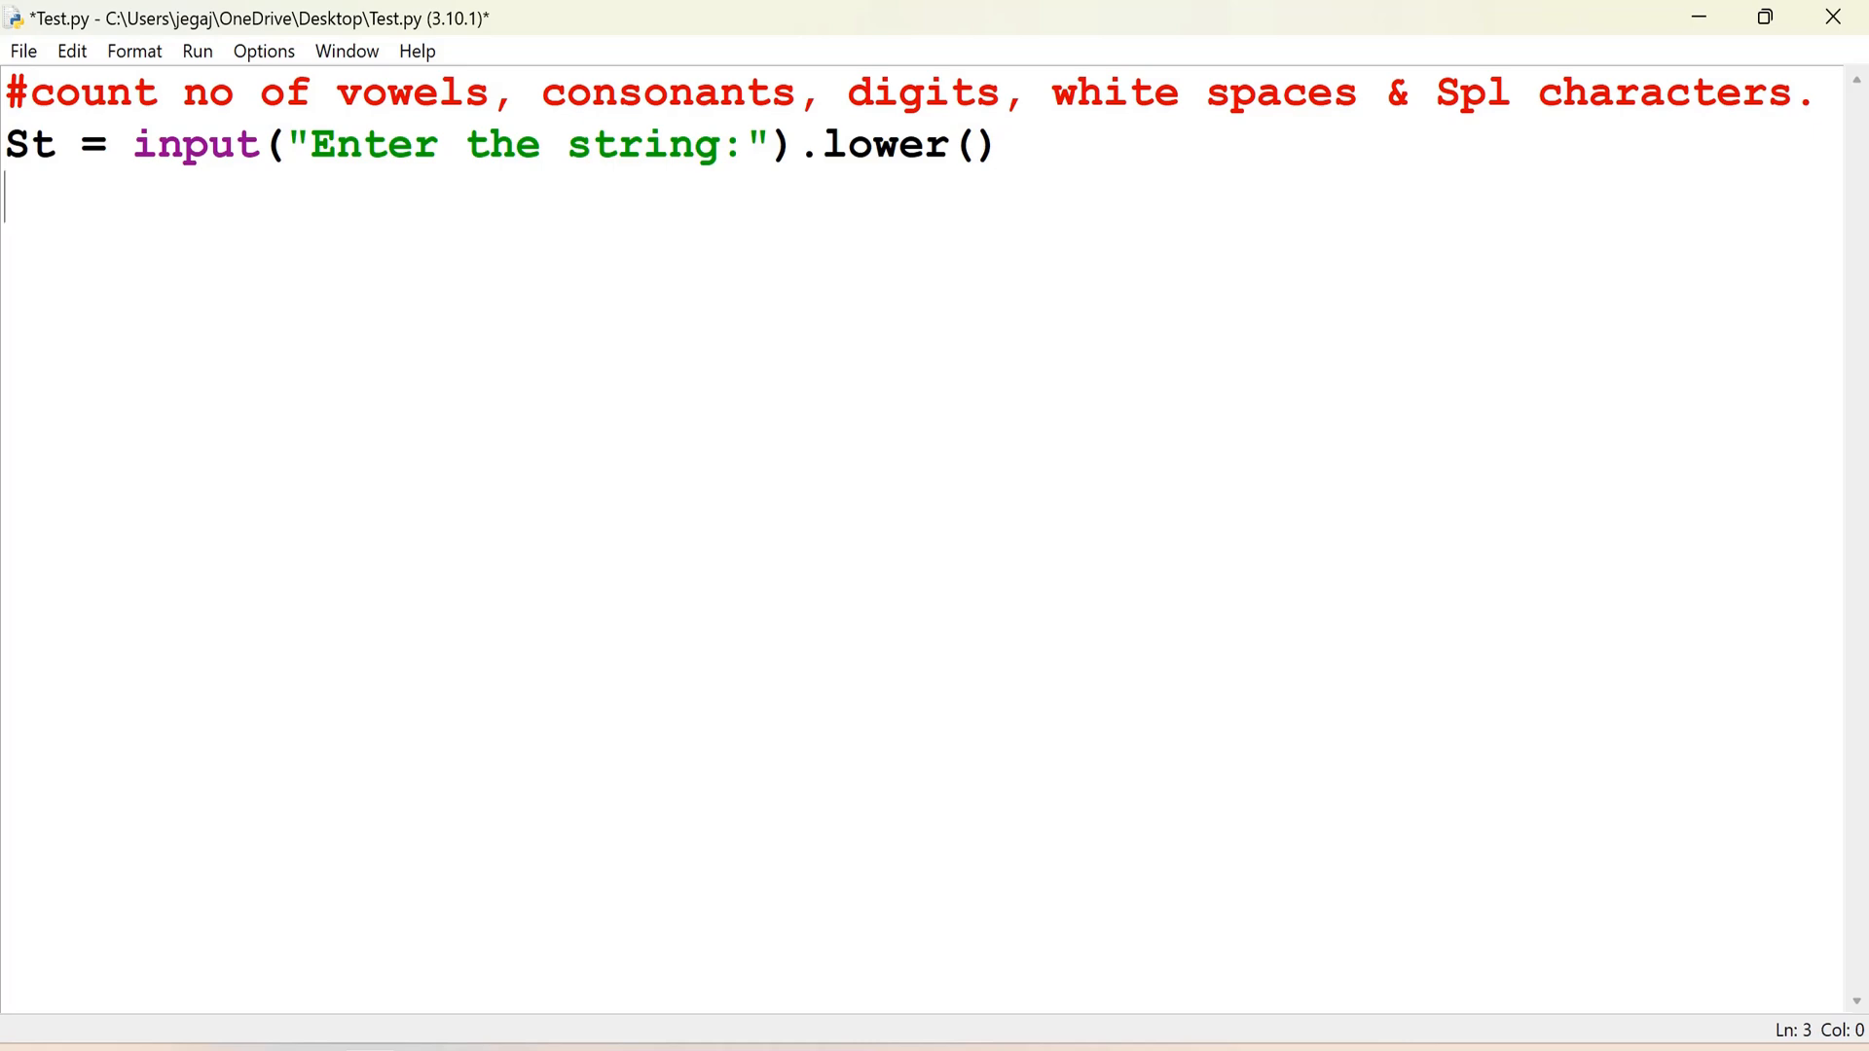
Step: Write V=C=D=WS=SC=0 on line 3
text(V)
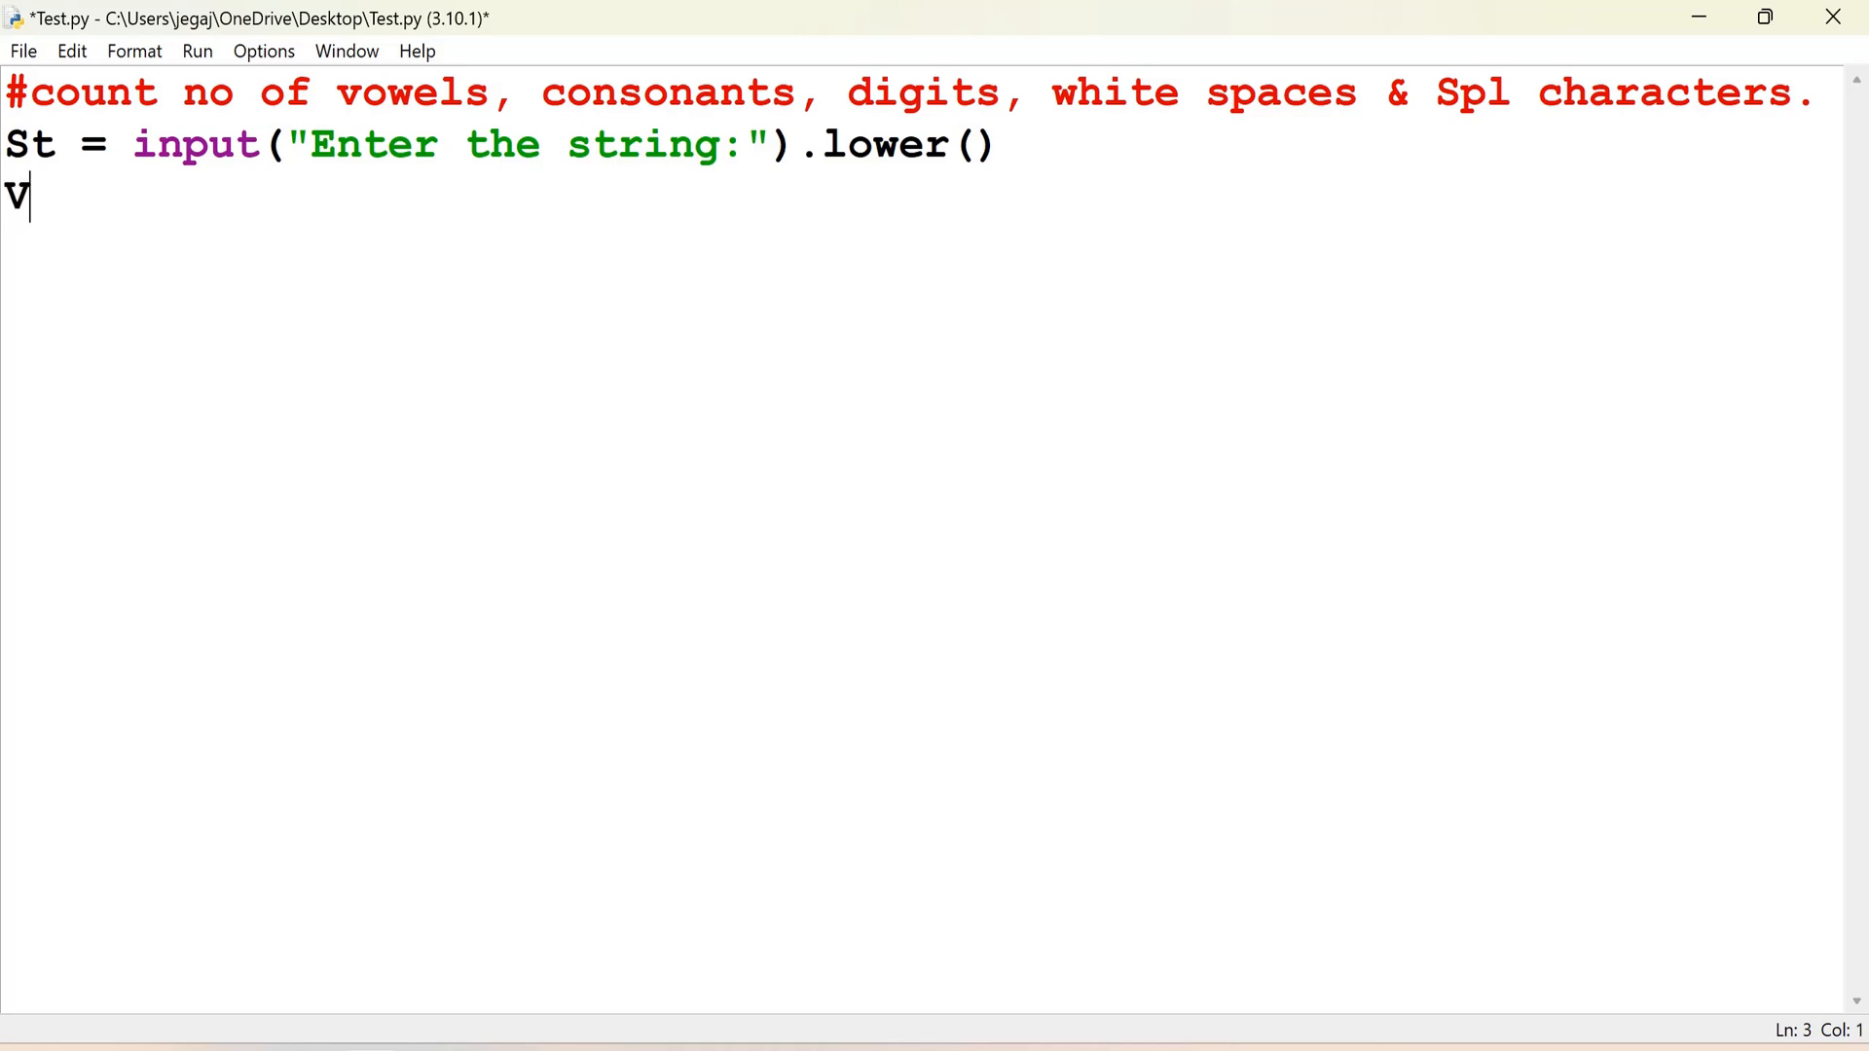
text(=C)
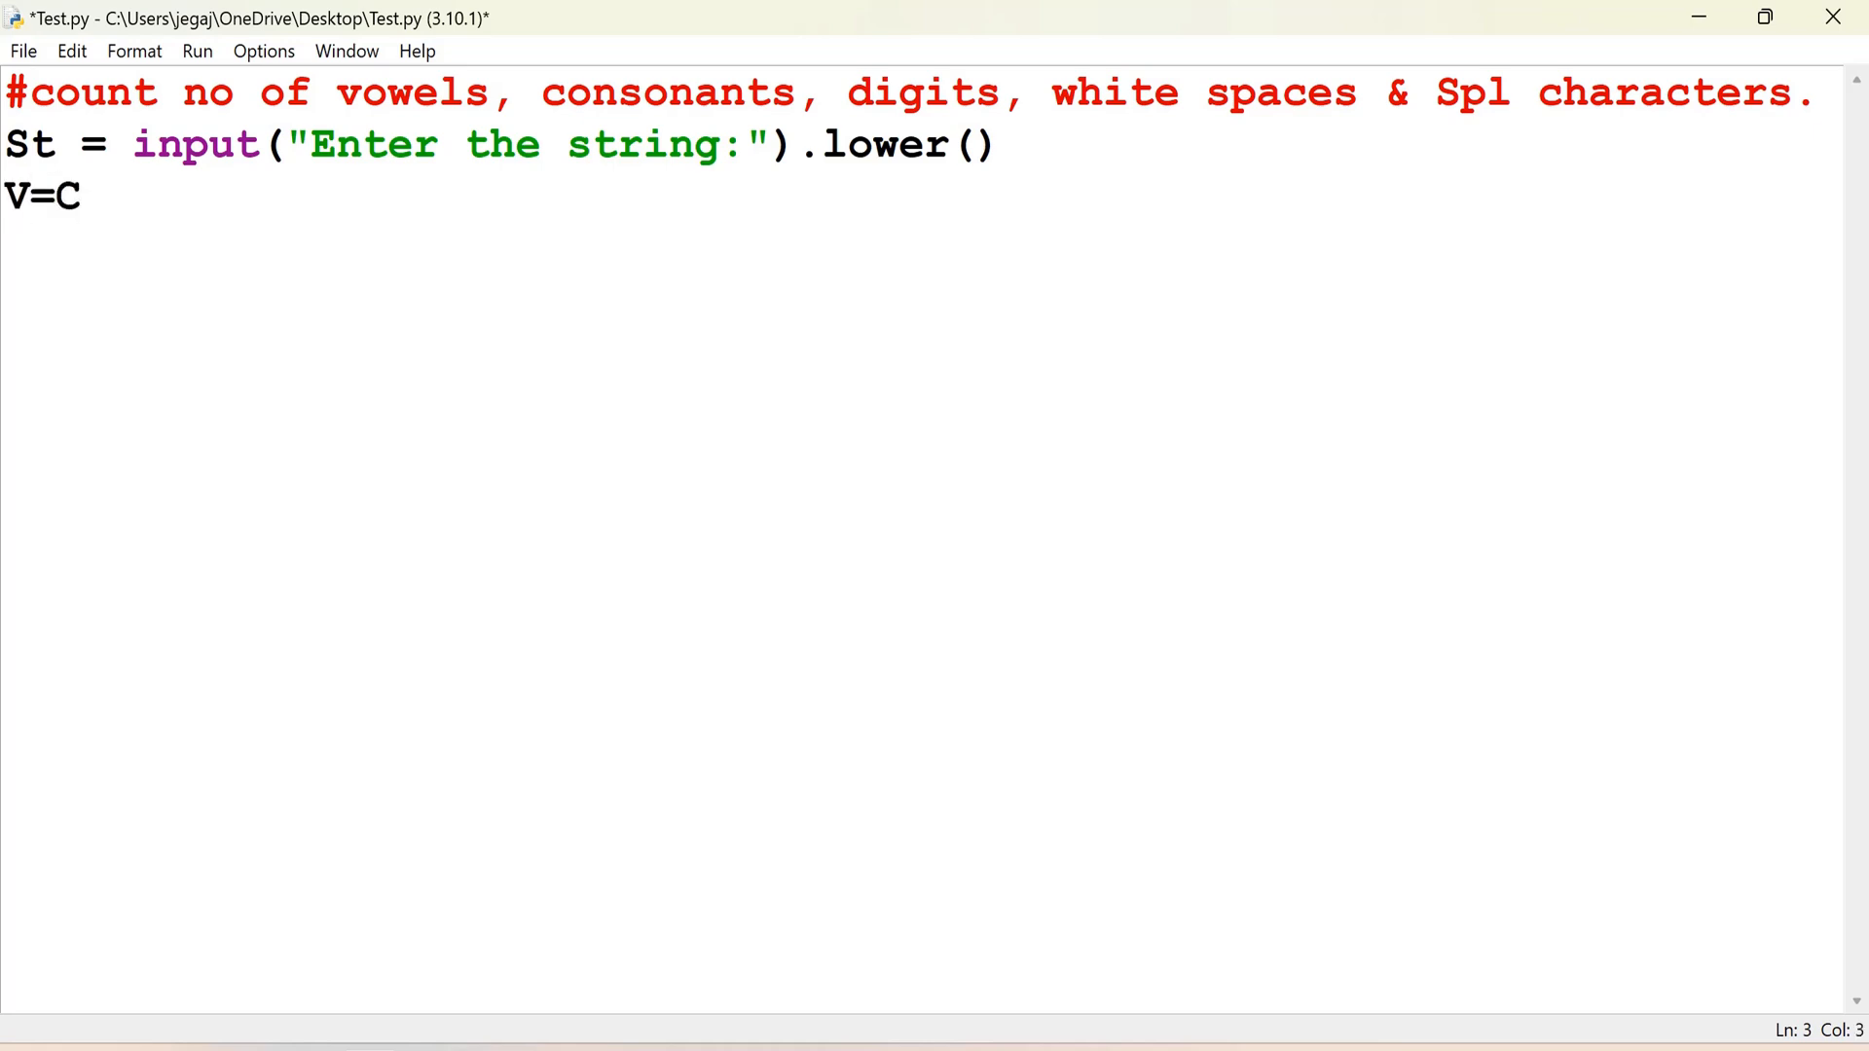
text(=D=)
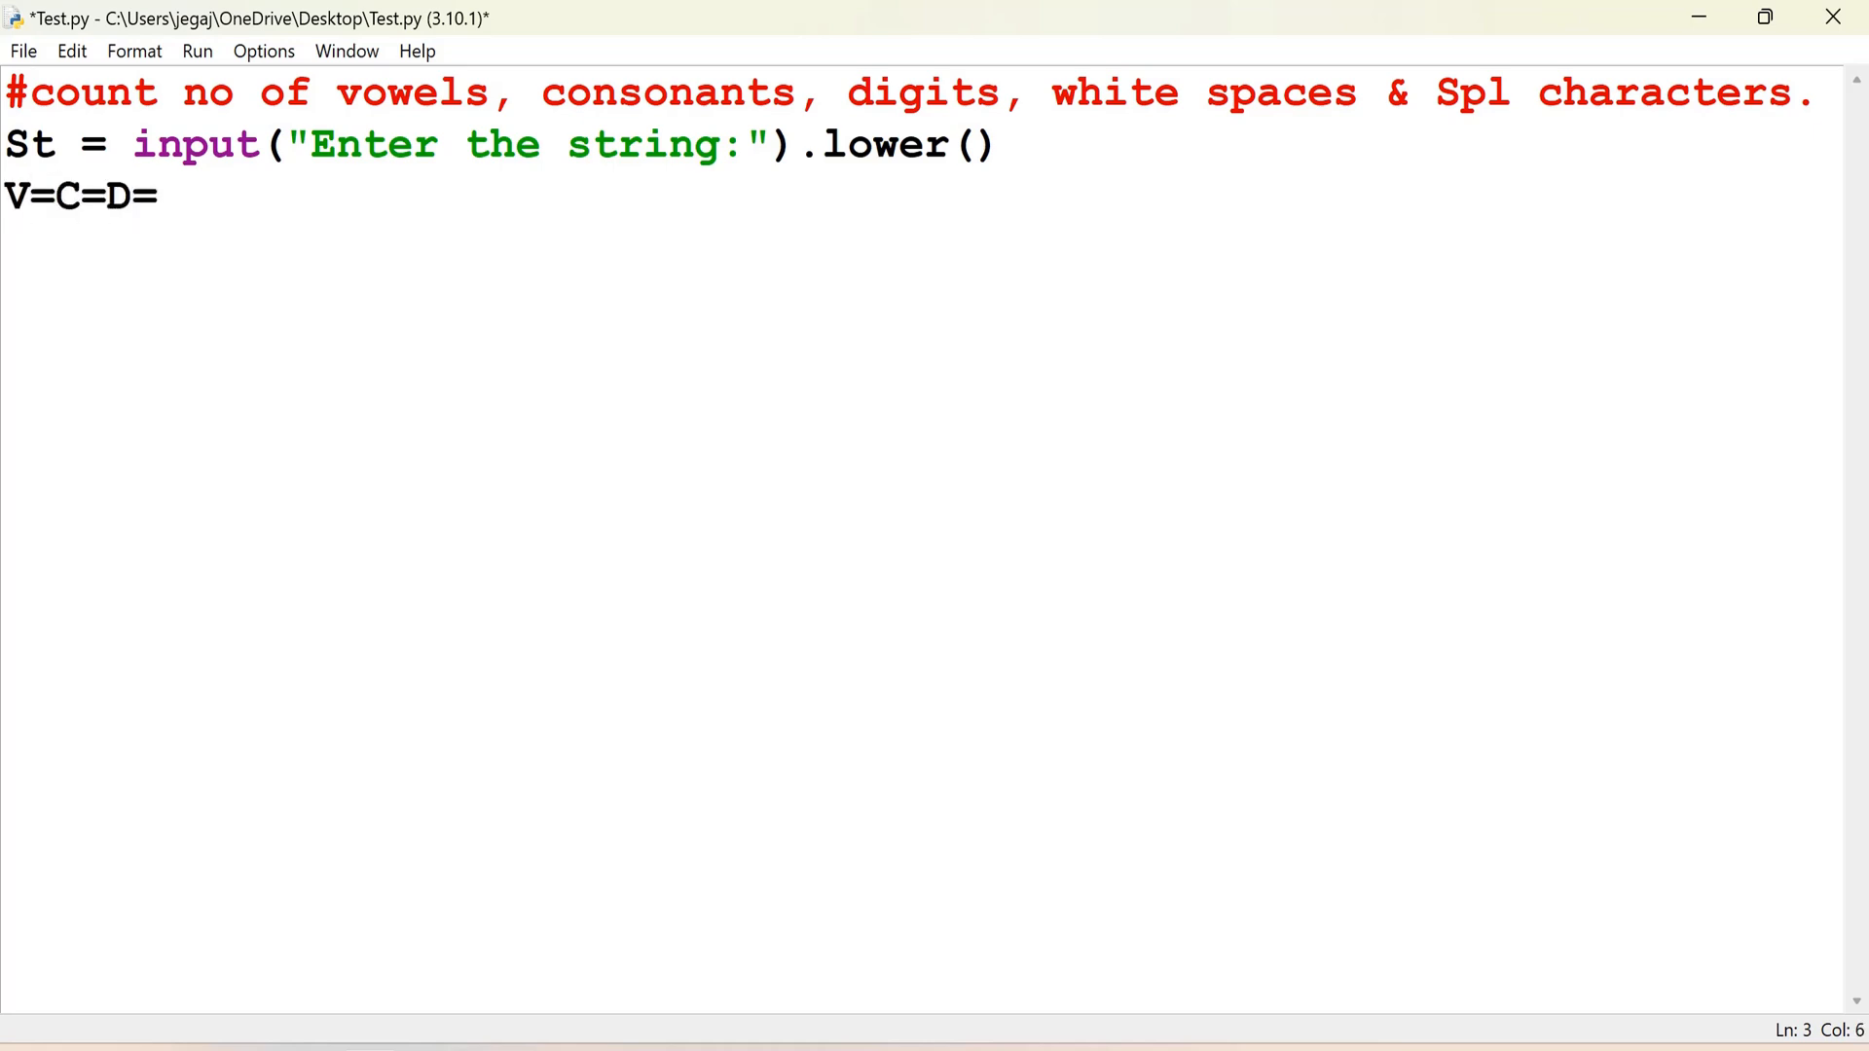
text(WS)
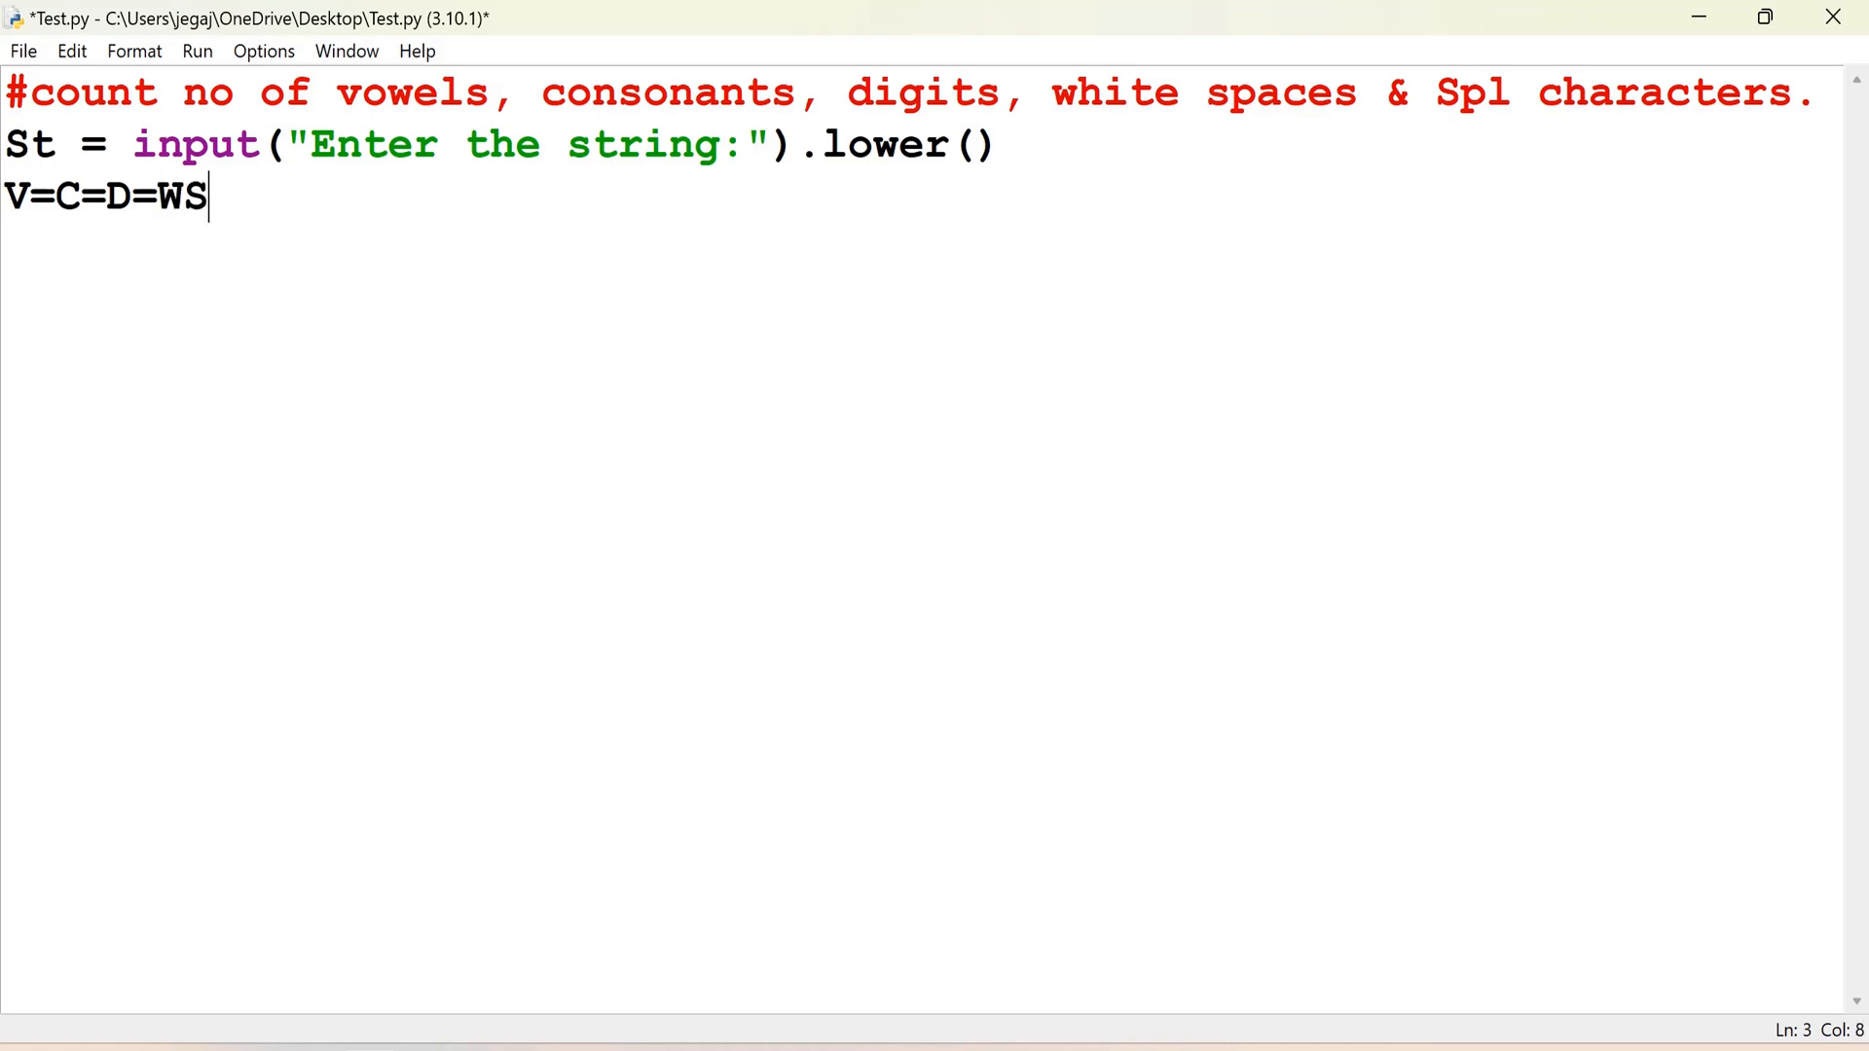
text(=)
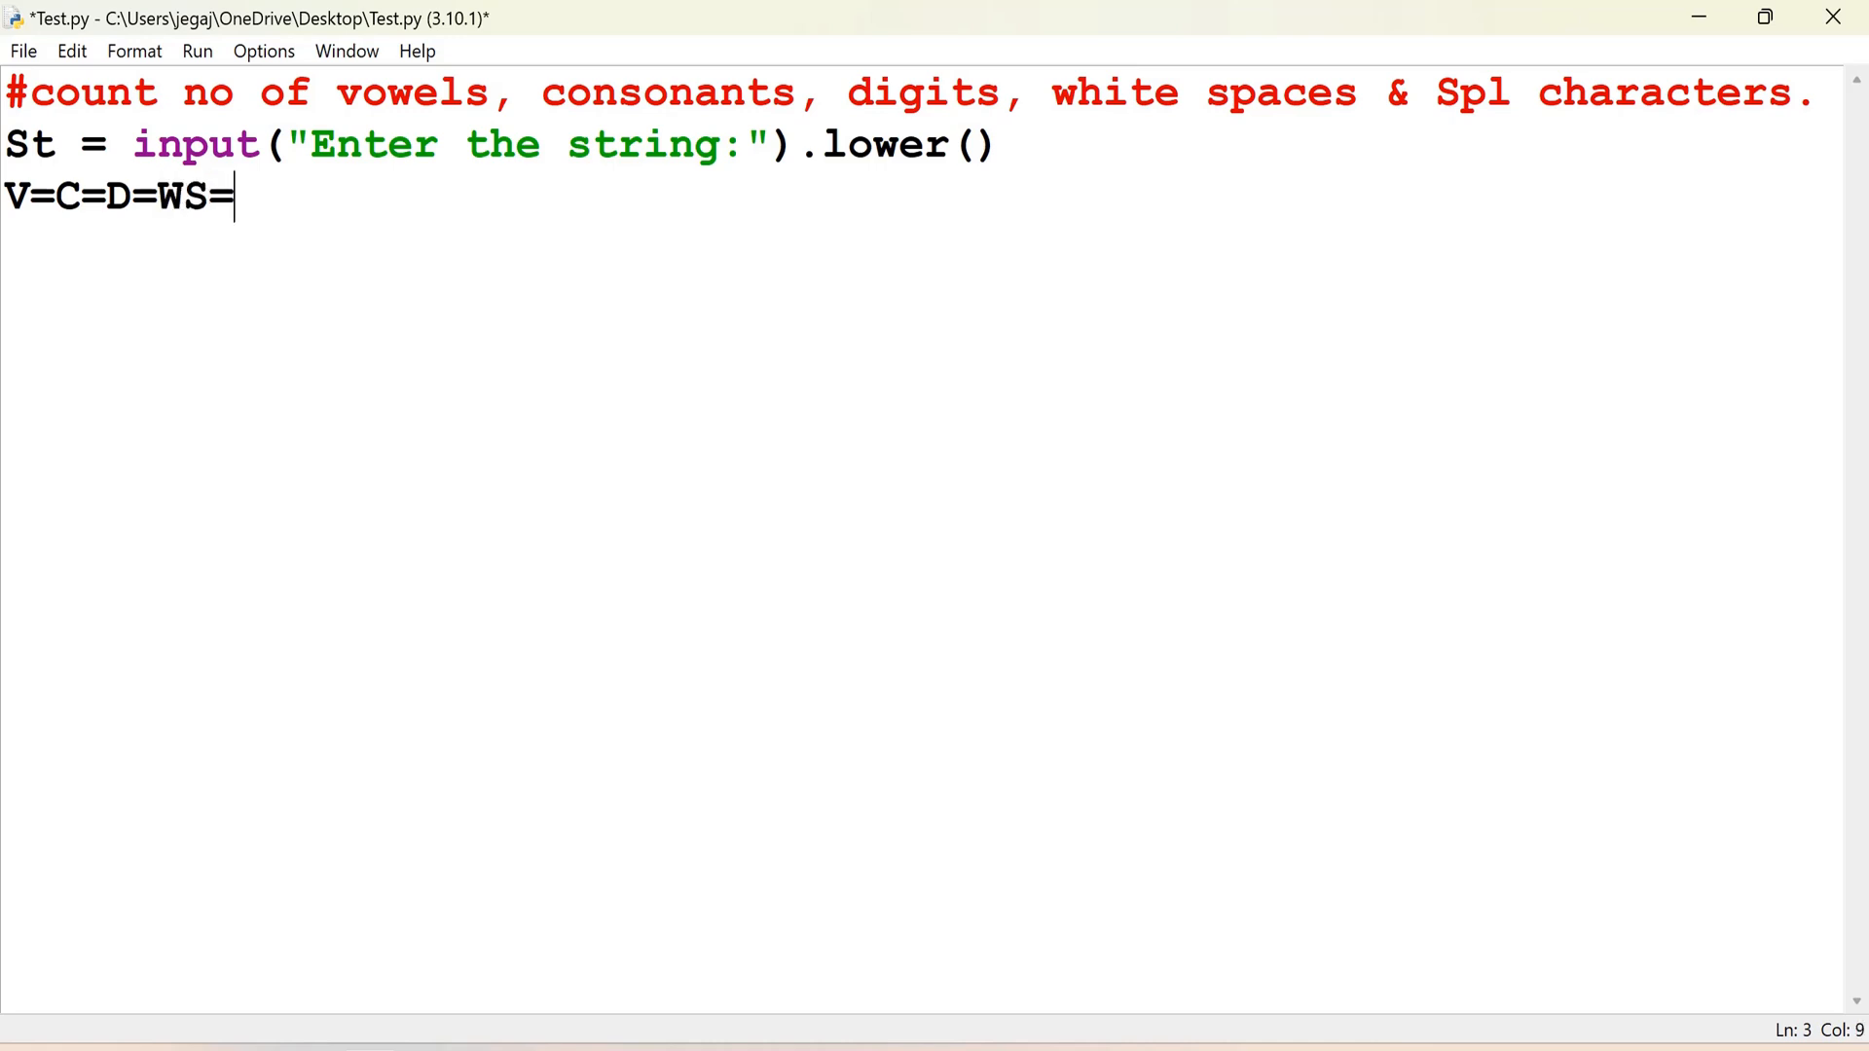
text(SC)
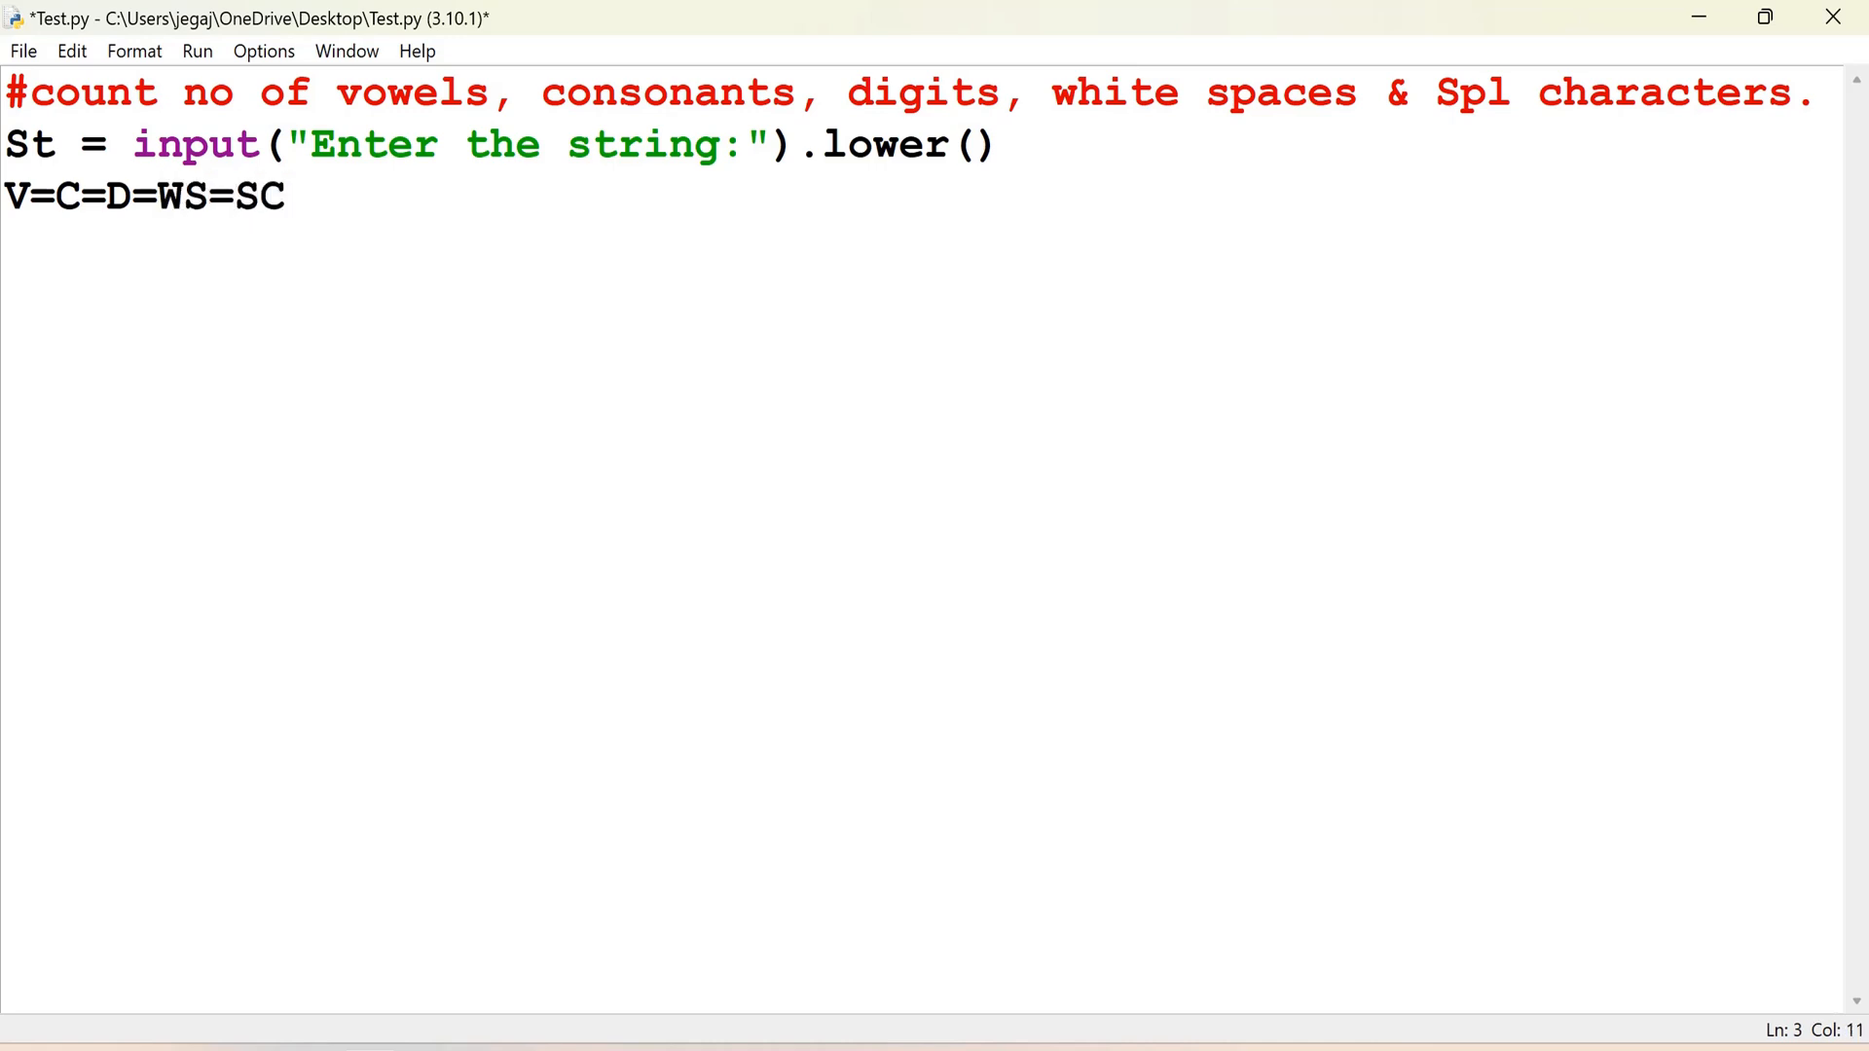
text(=0)
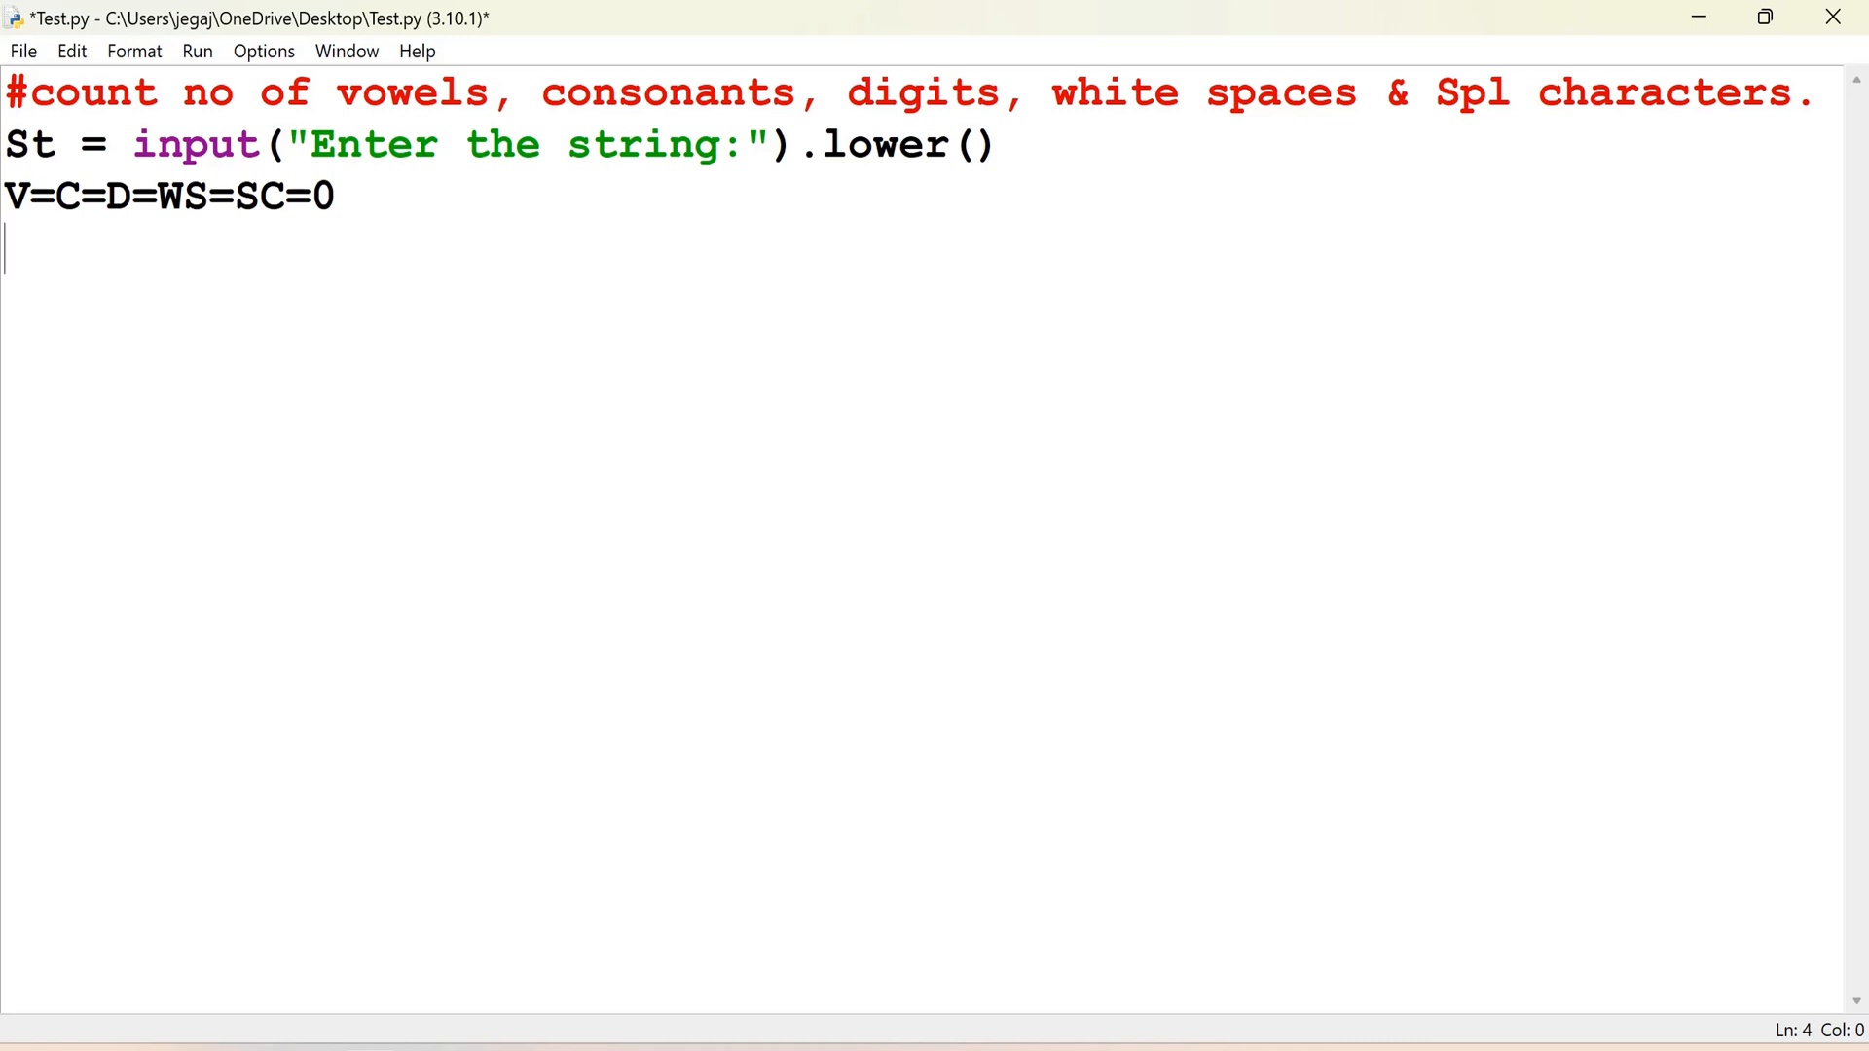
Step: Start a for loop over St with a condition checking 'a' or 'e'
text(for i i)
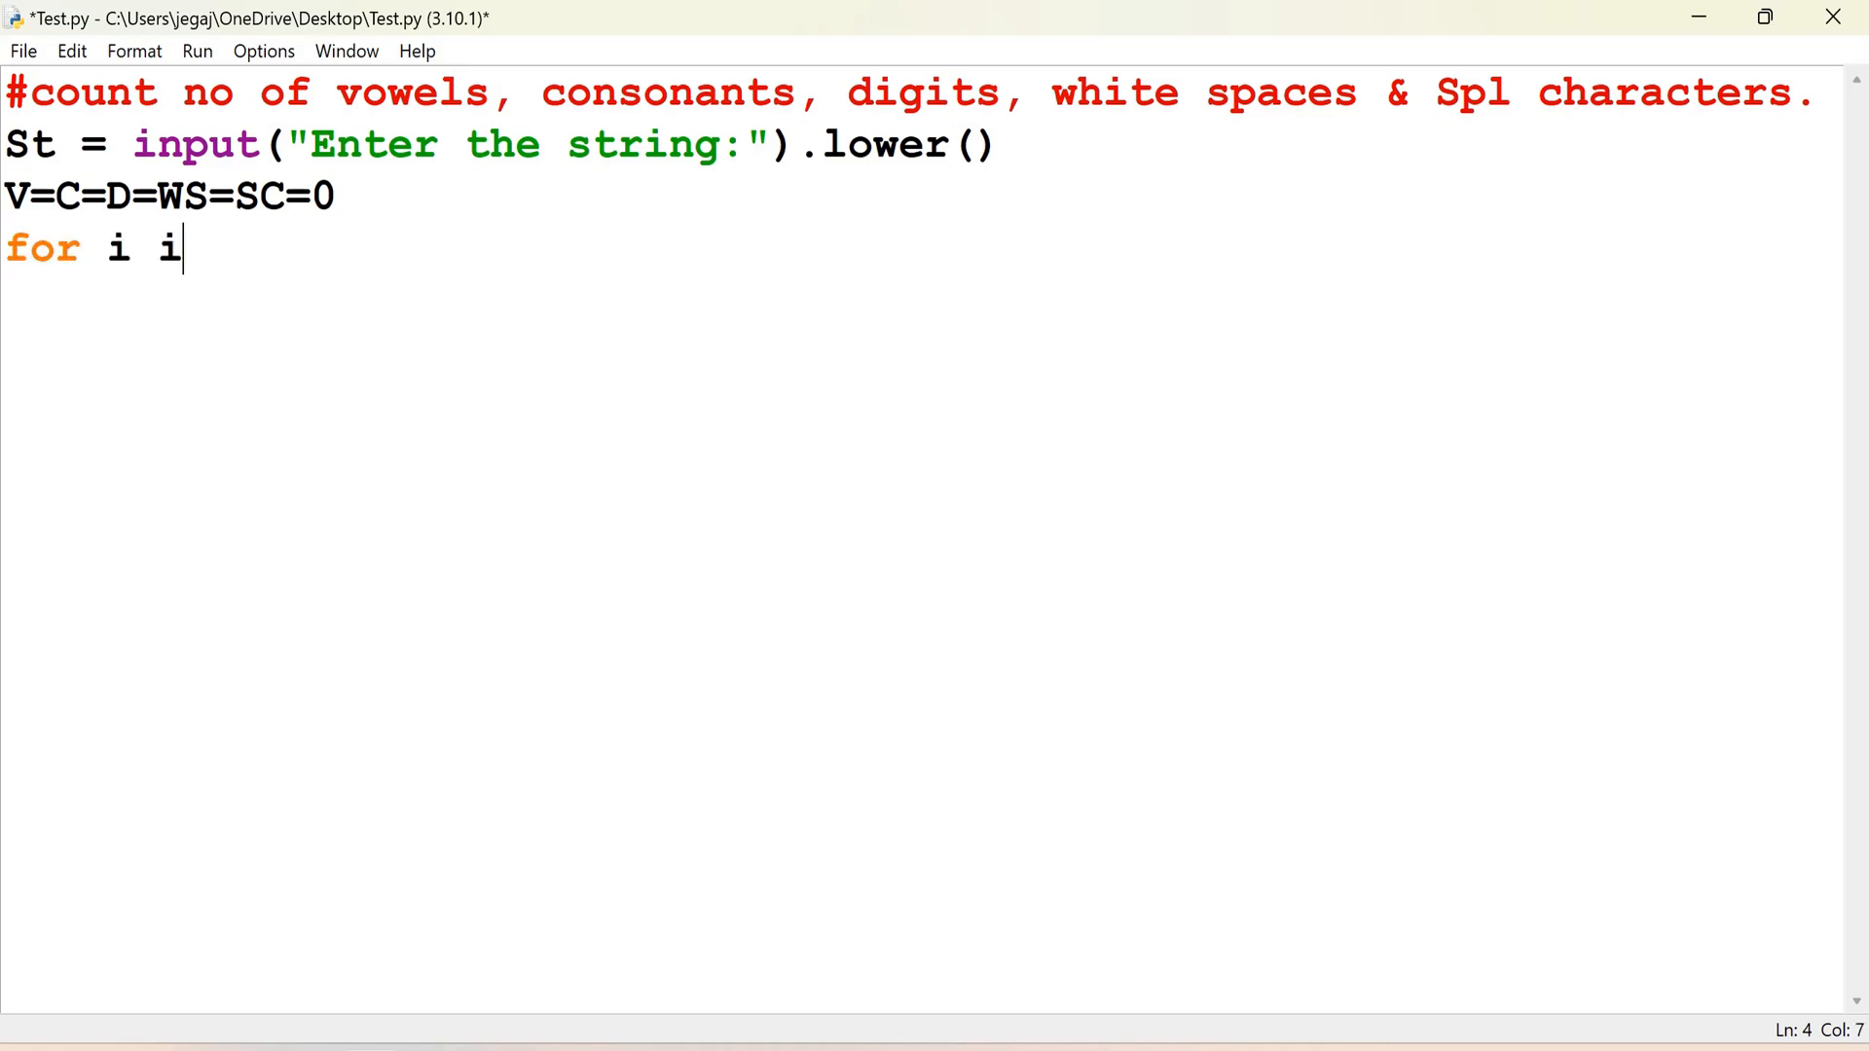
text(n St:)
text(if i)
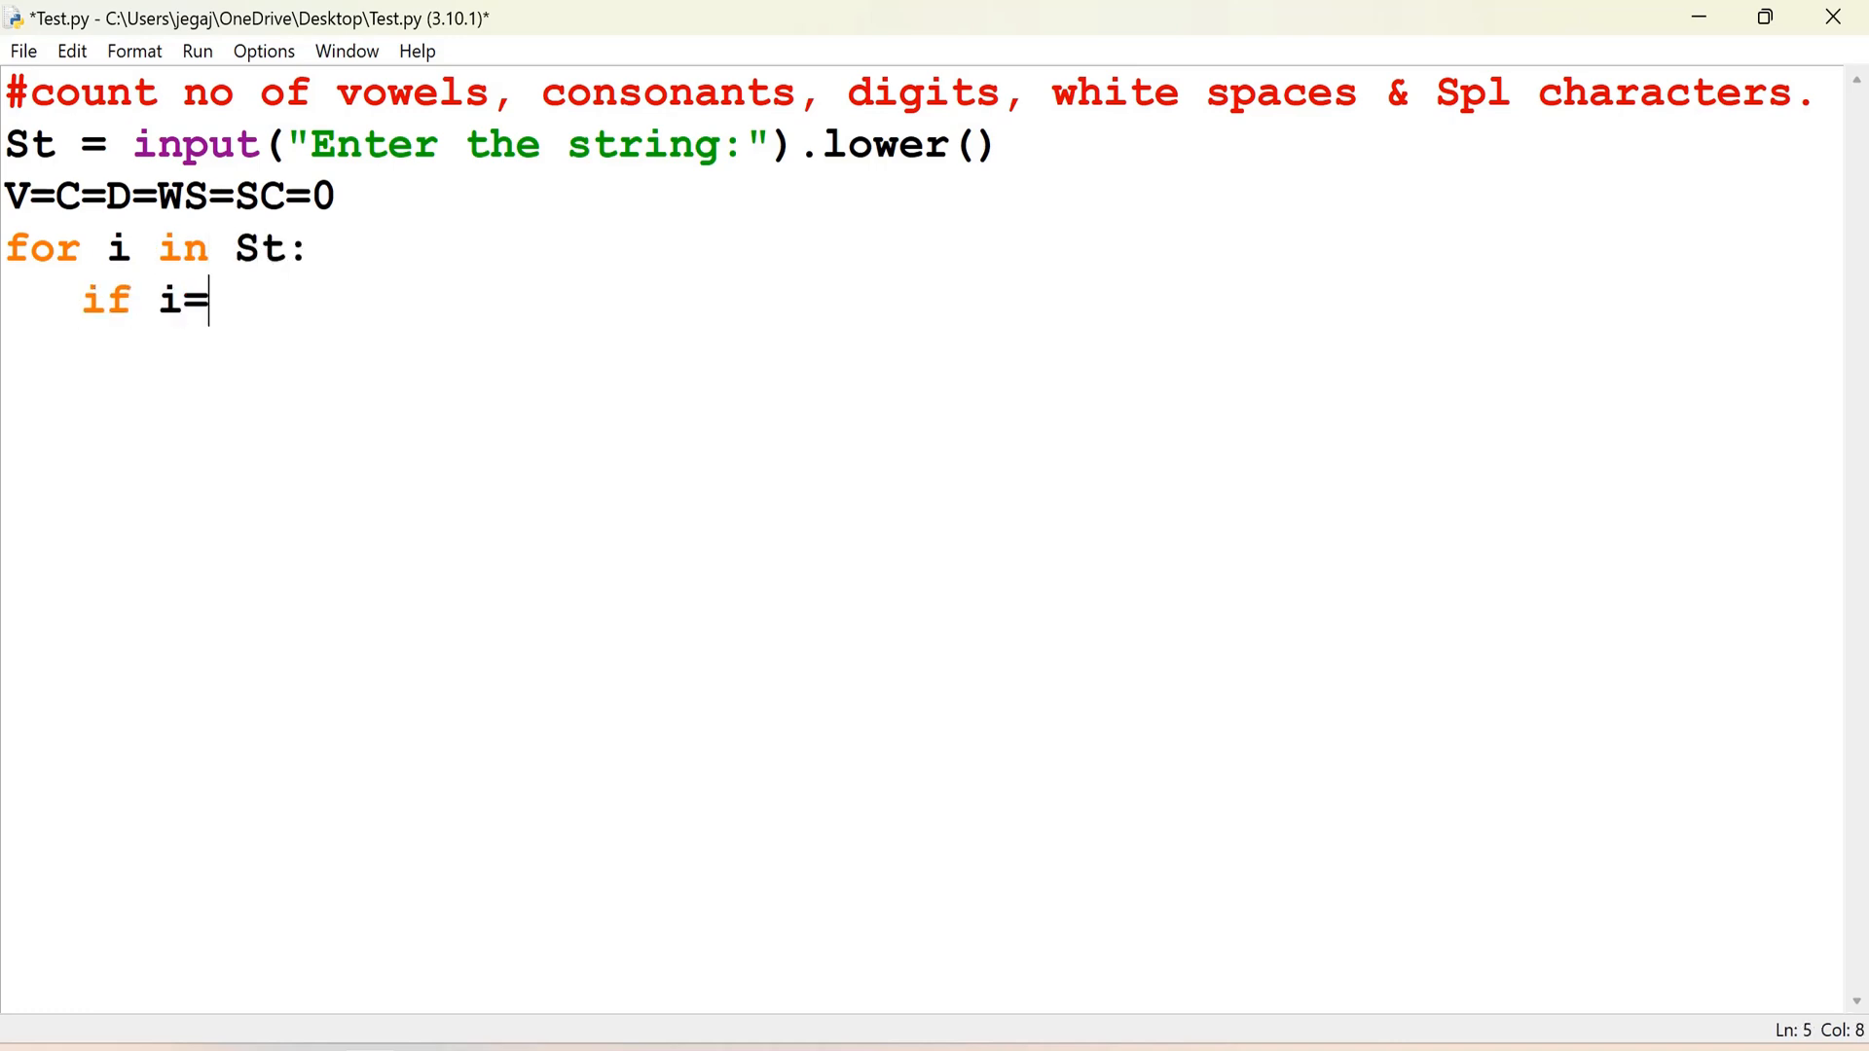
text(='a')
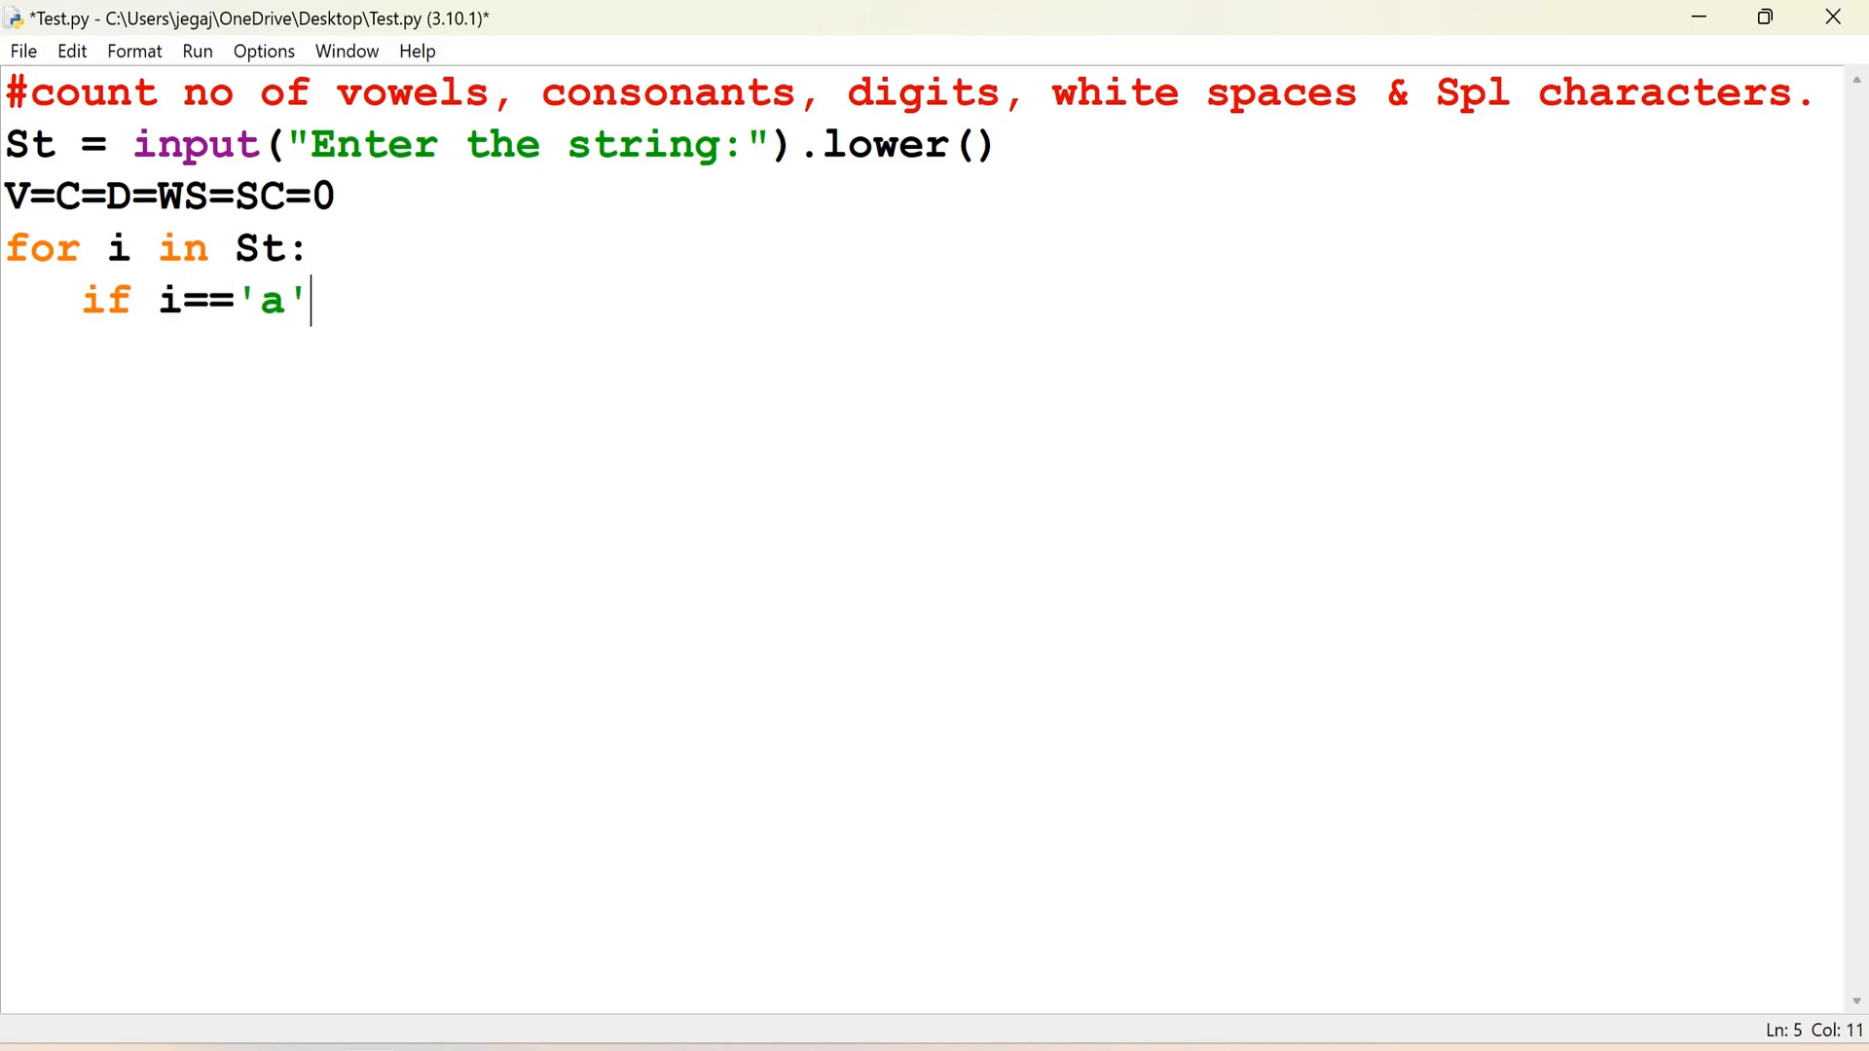
text(or)
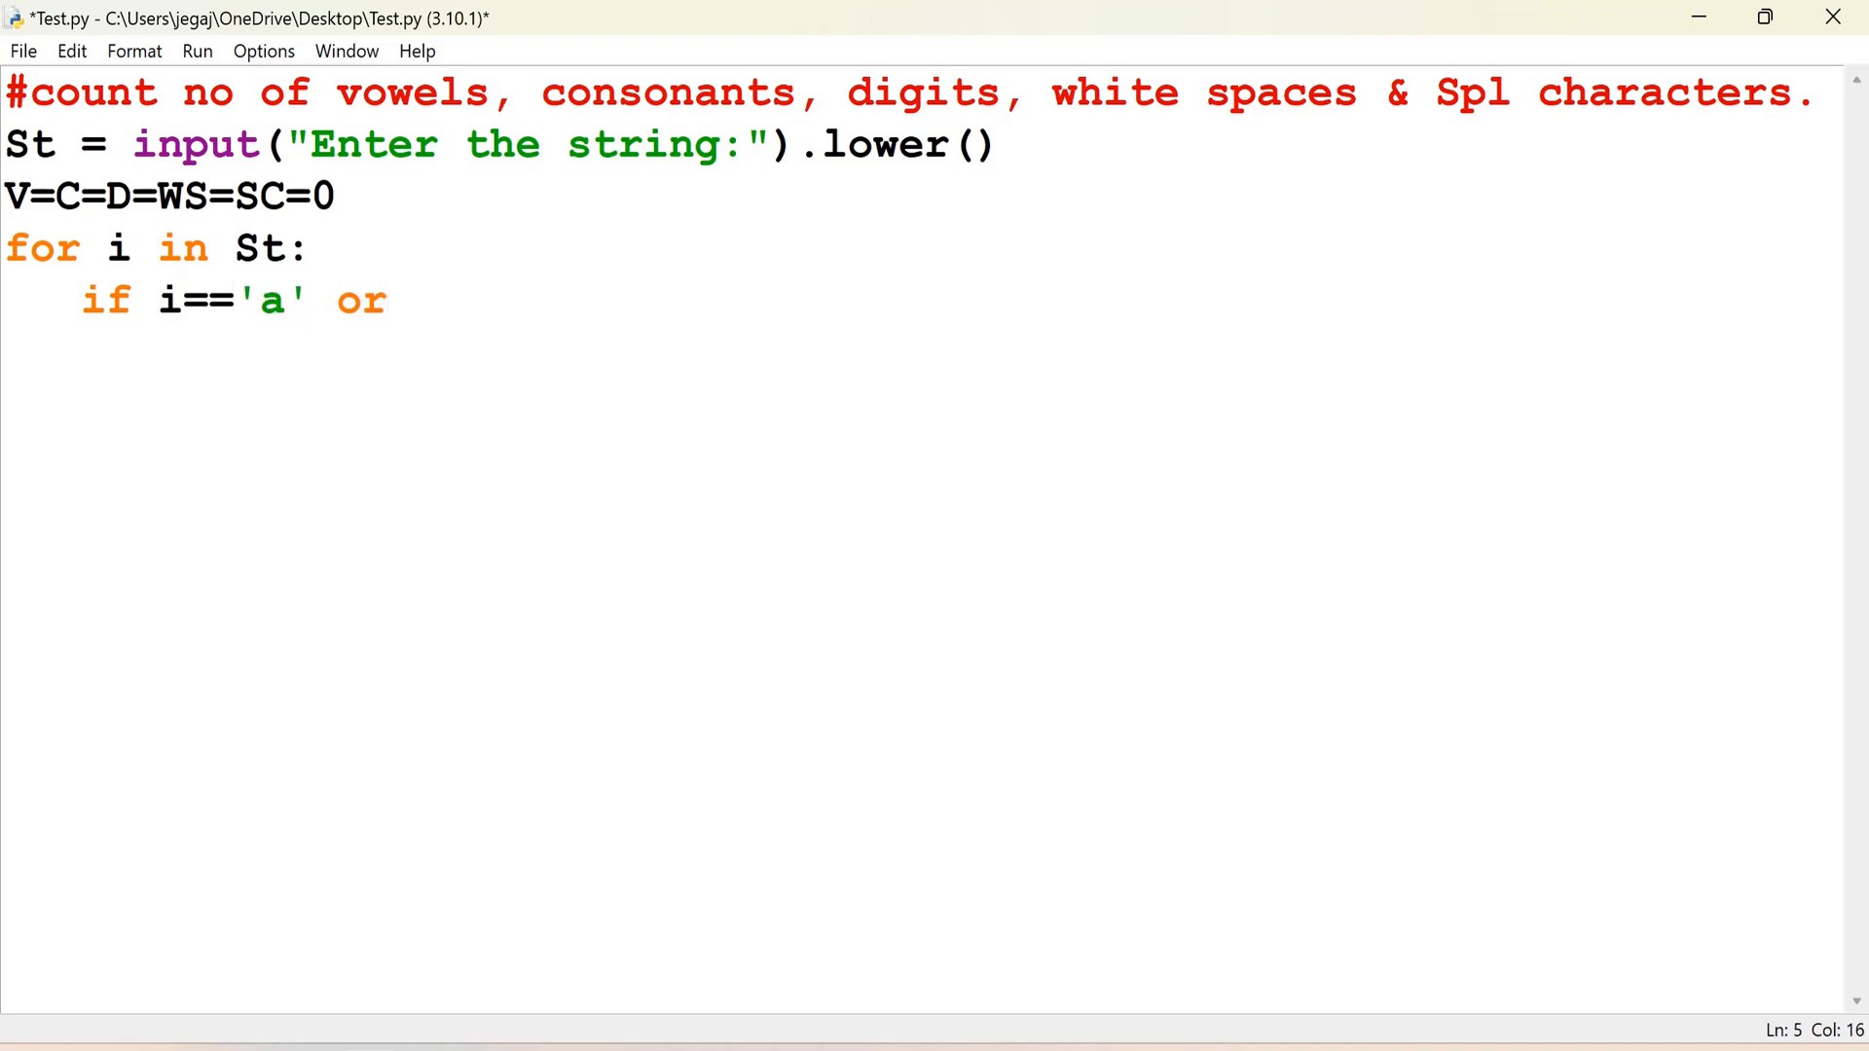
text(i==')
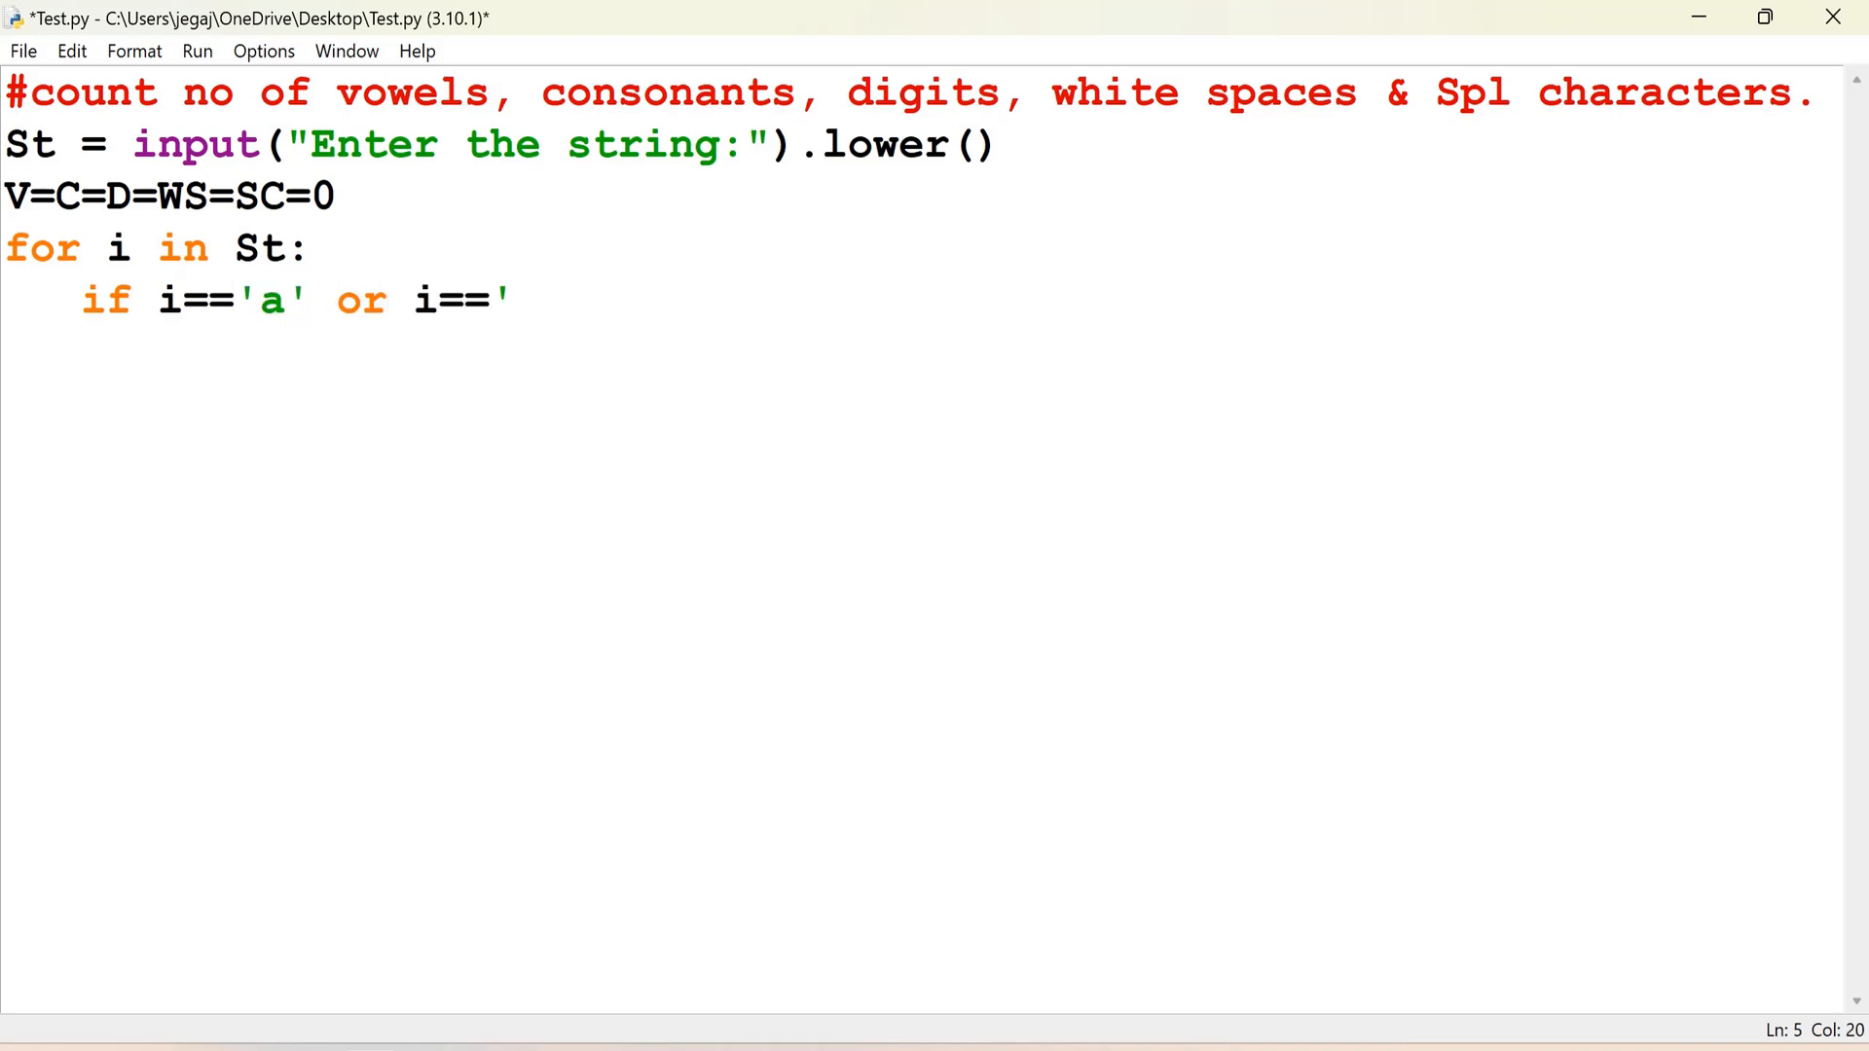
text(e')
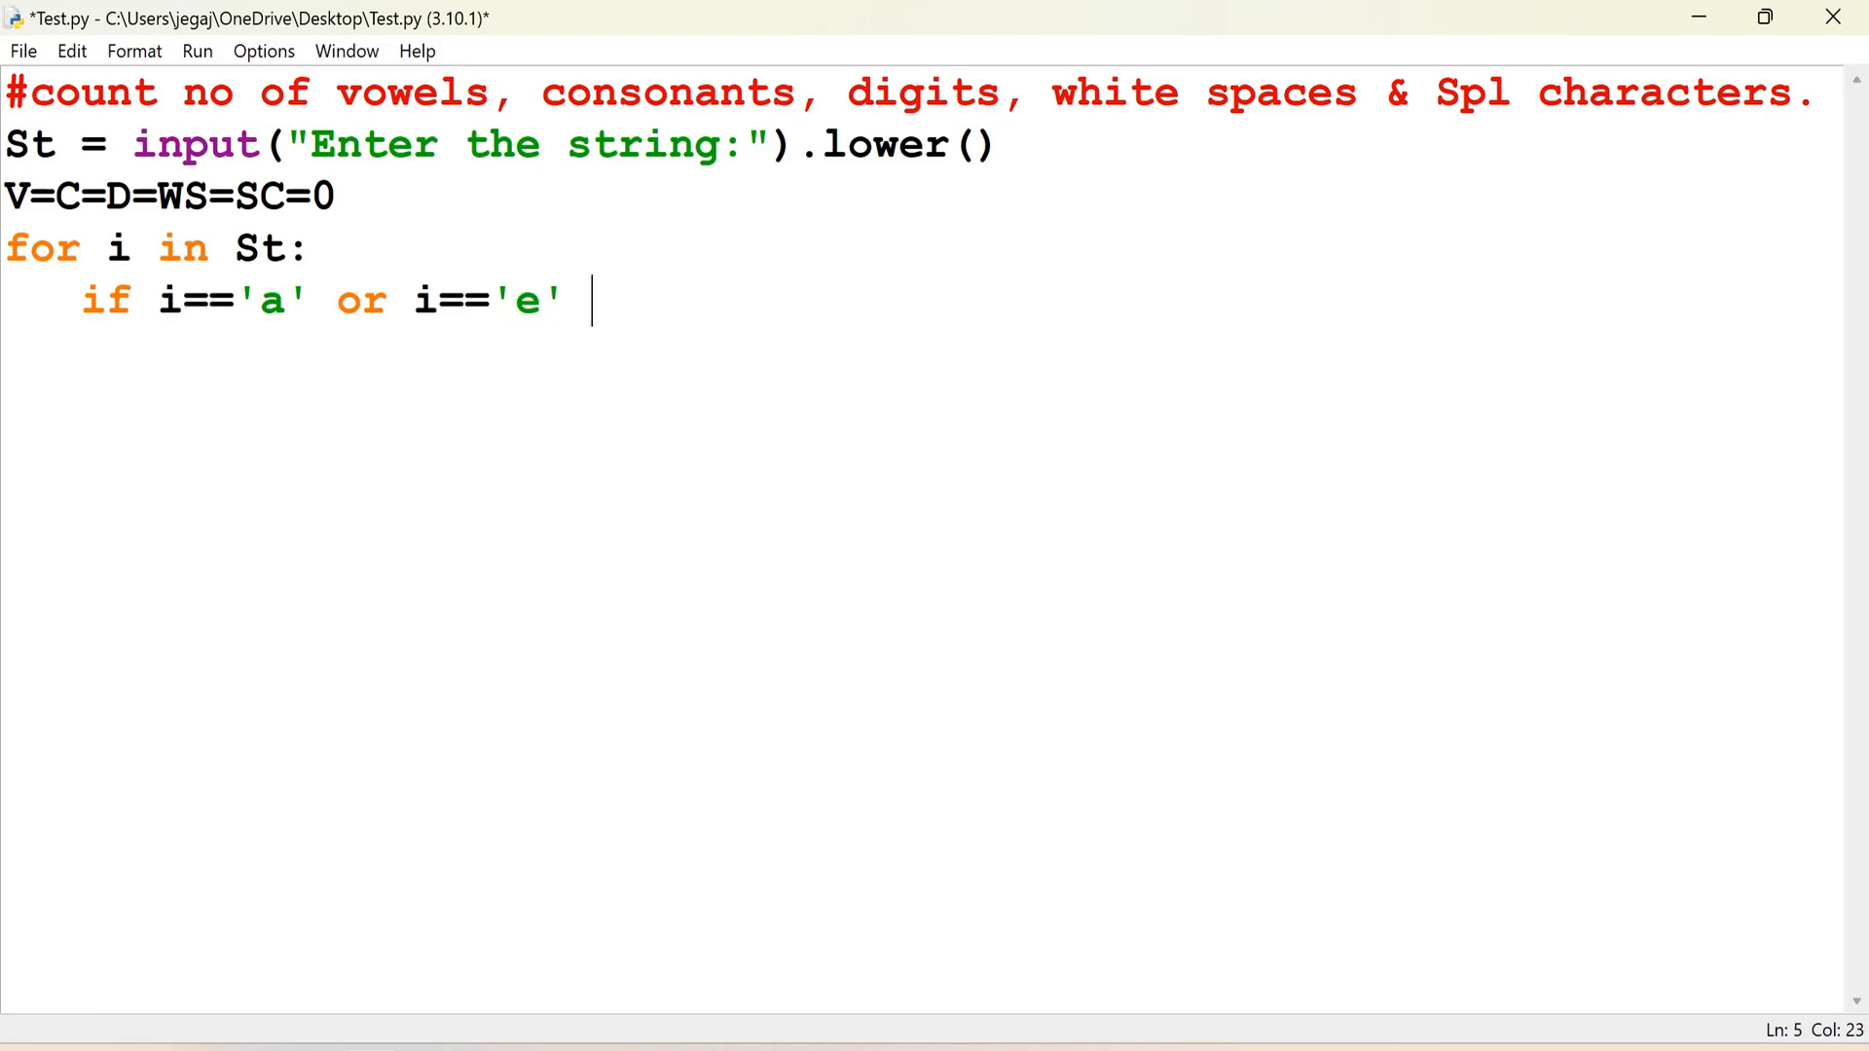
text(or i==)
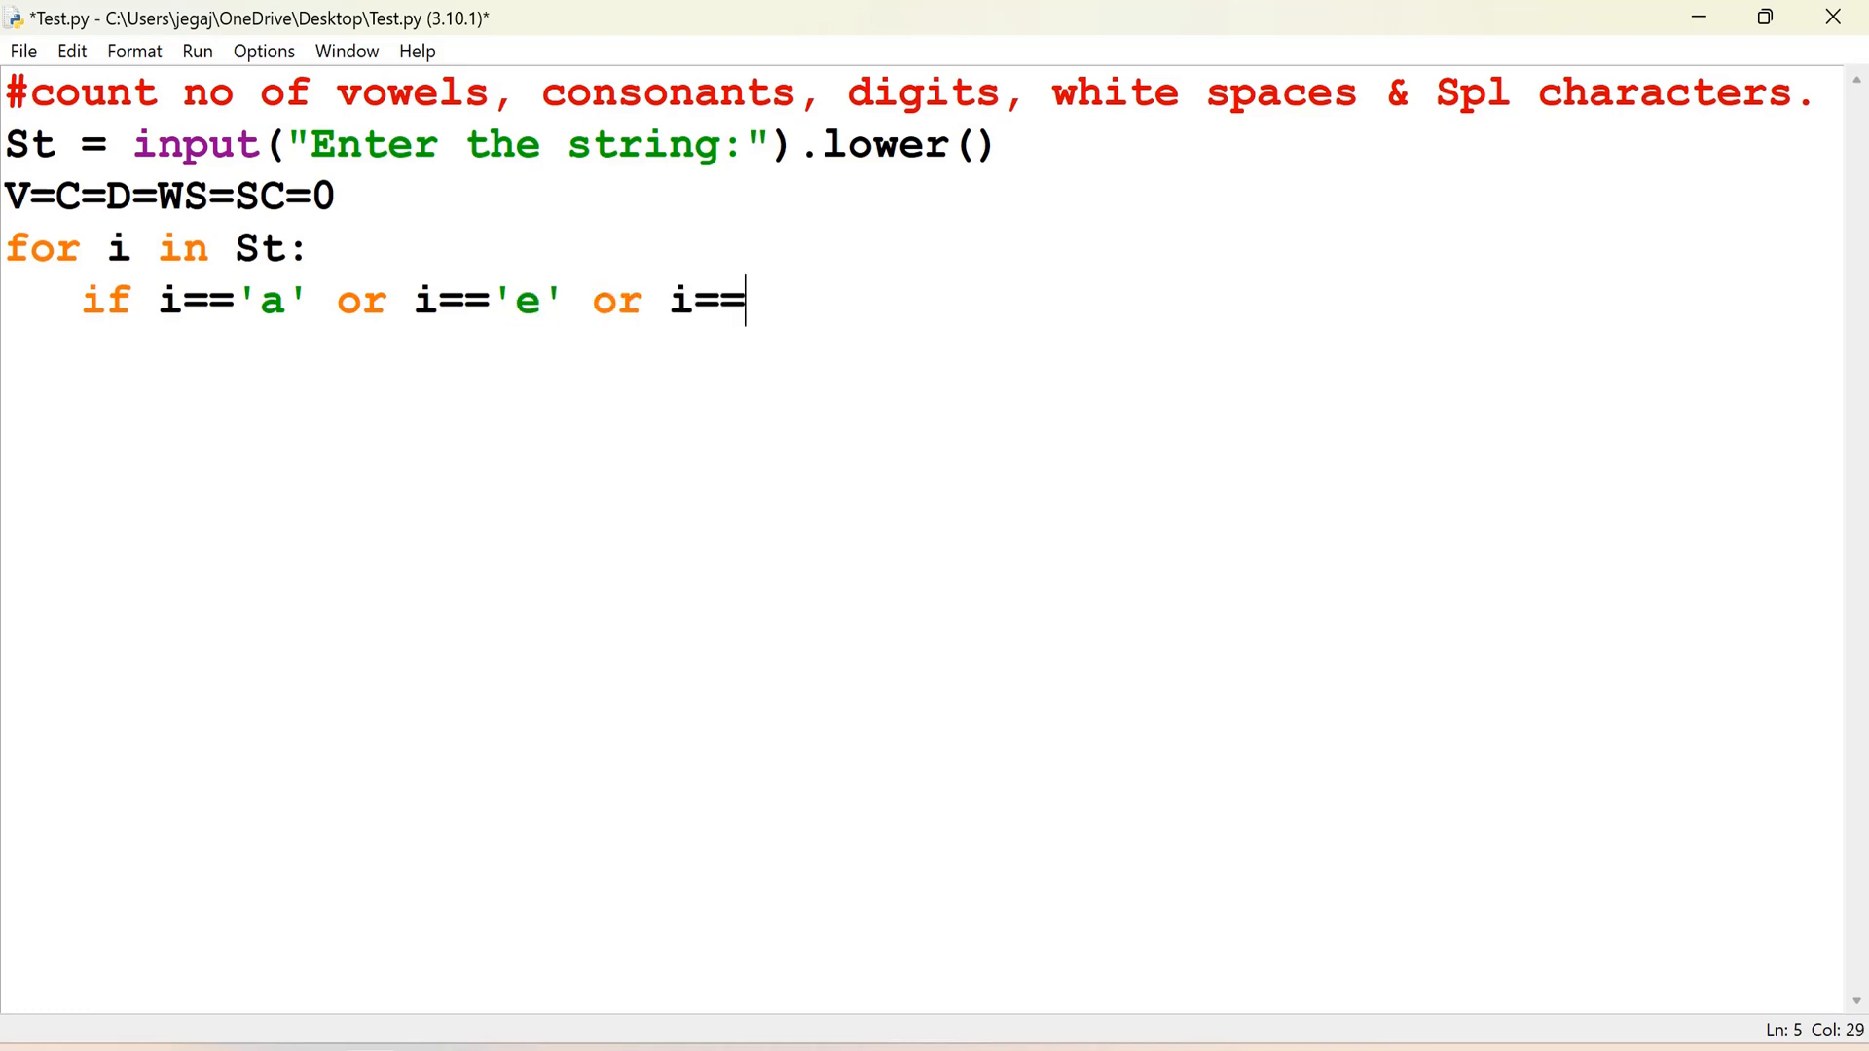
Step: Extend the condition to 'i', 'o' and 'u', incrementing V by 1
text(')
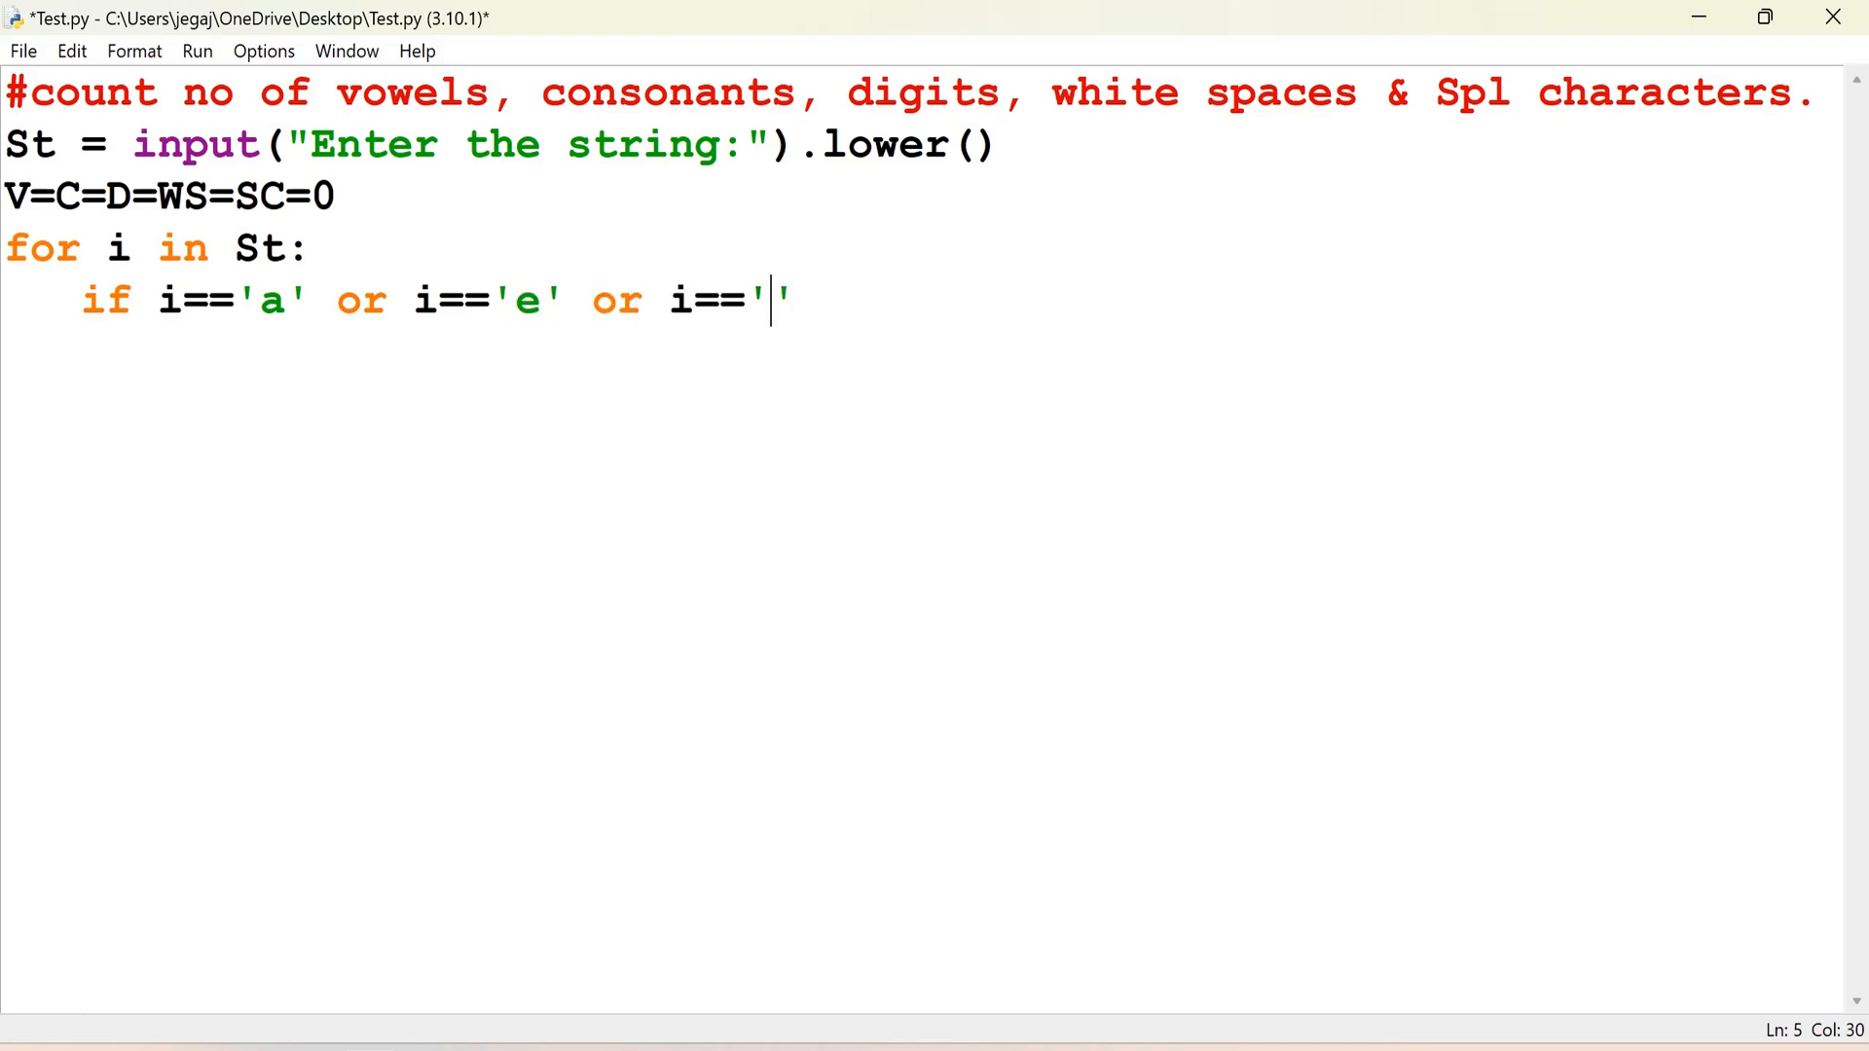
text(i)
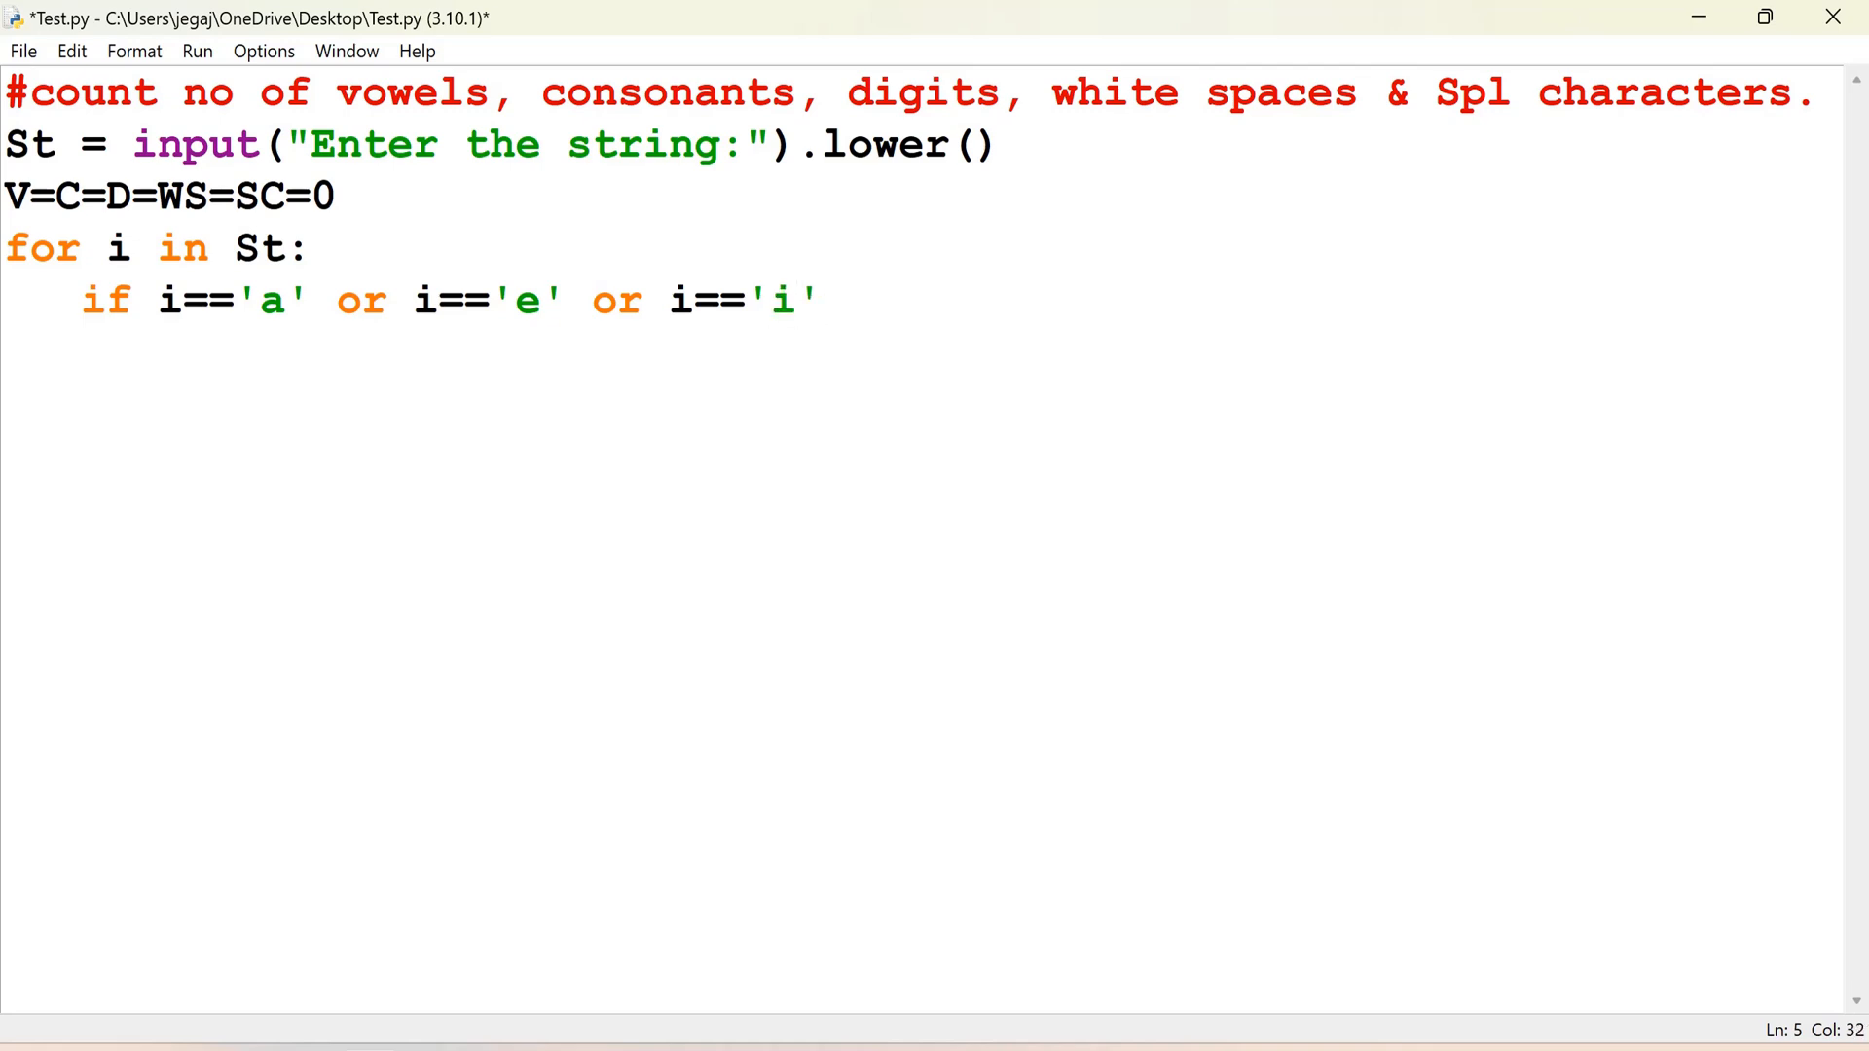
text(or i=)
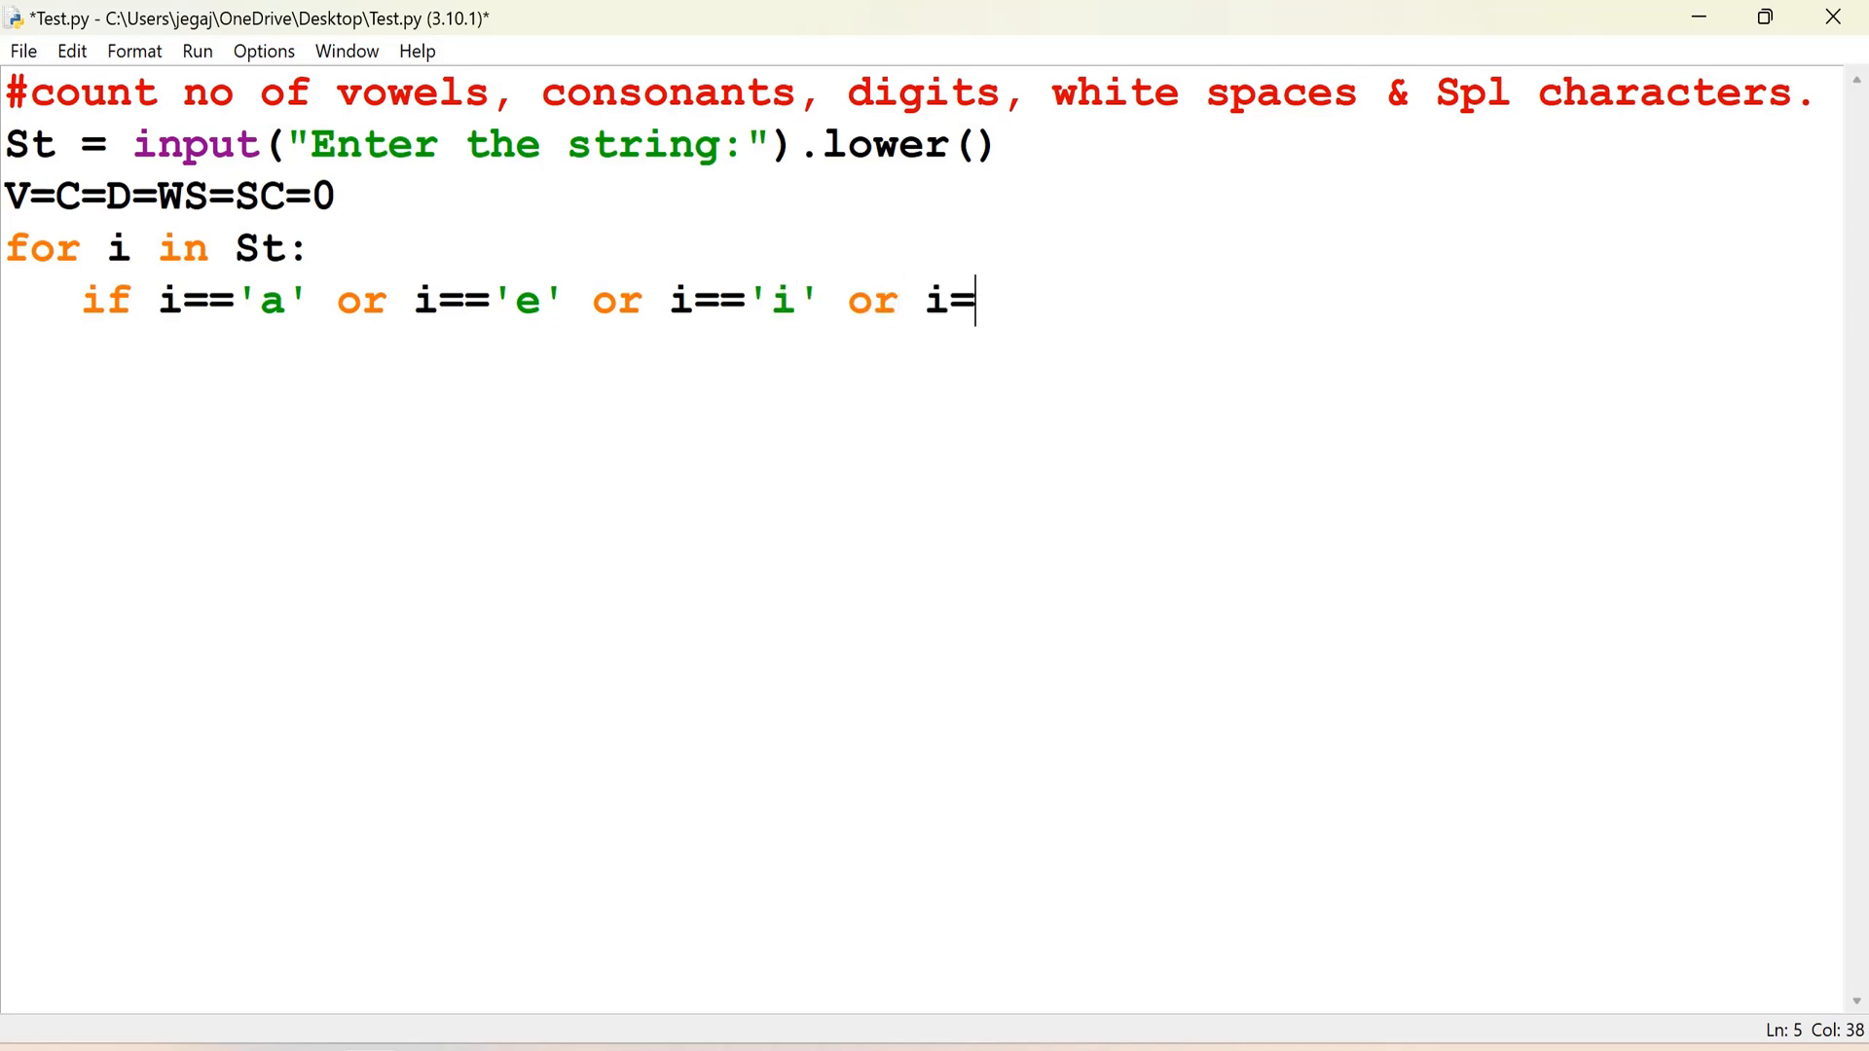
text('o' or i)
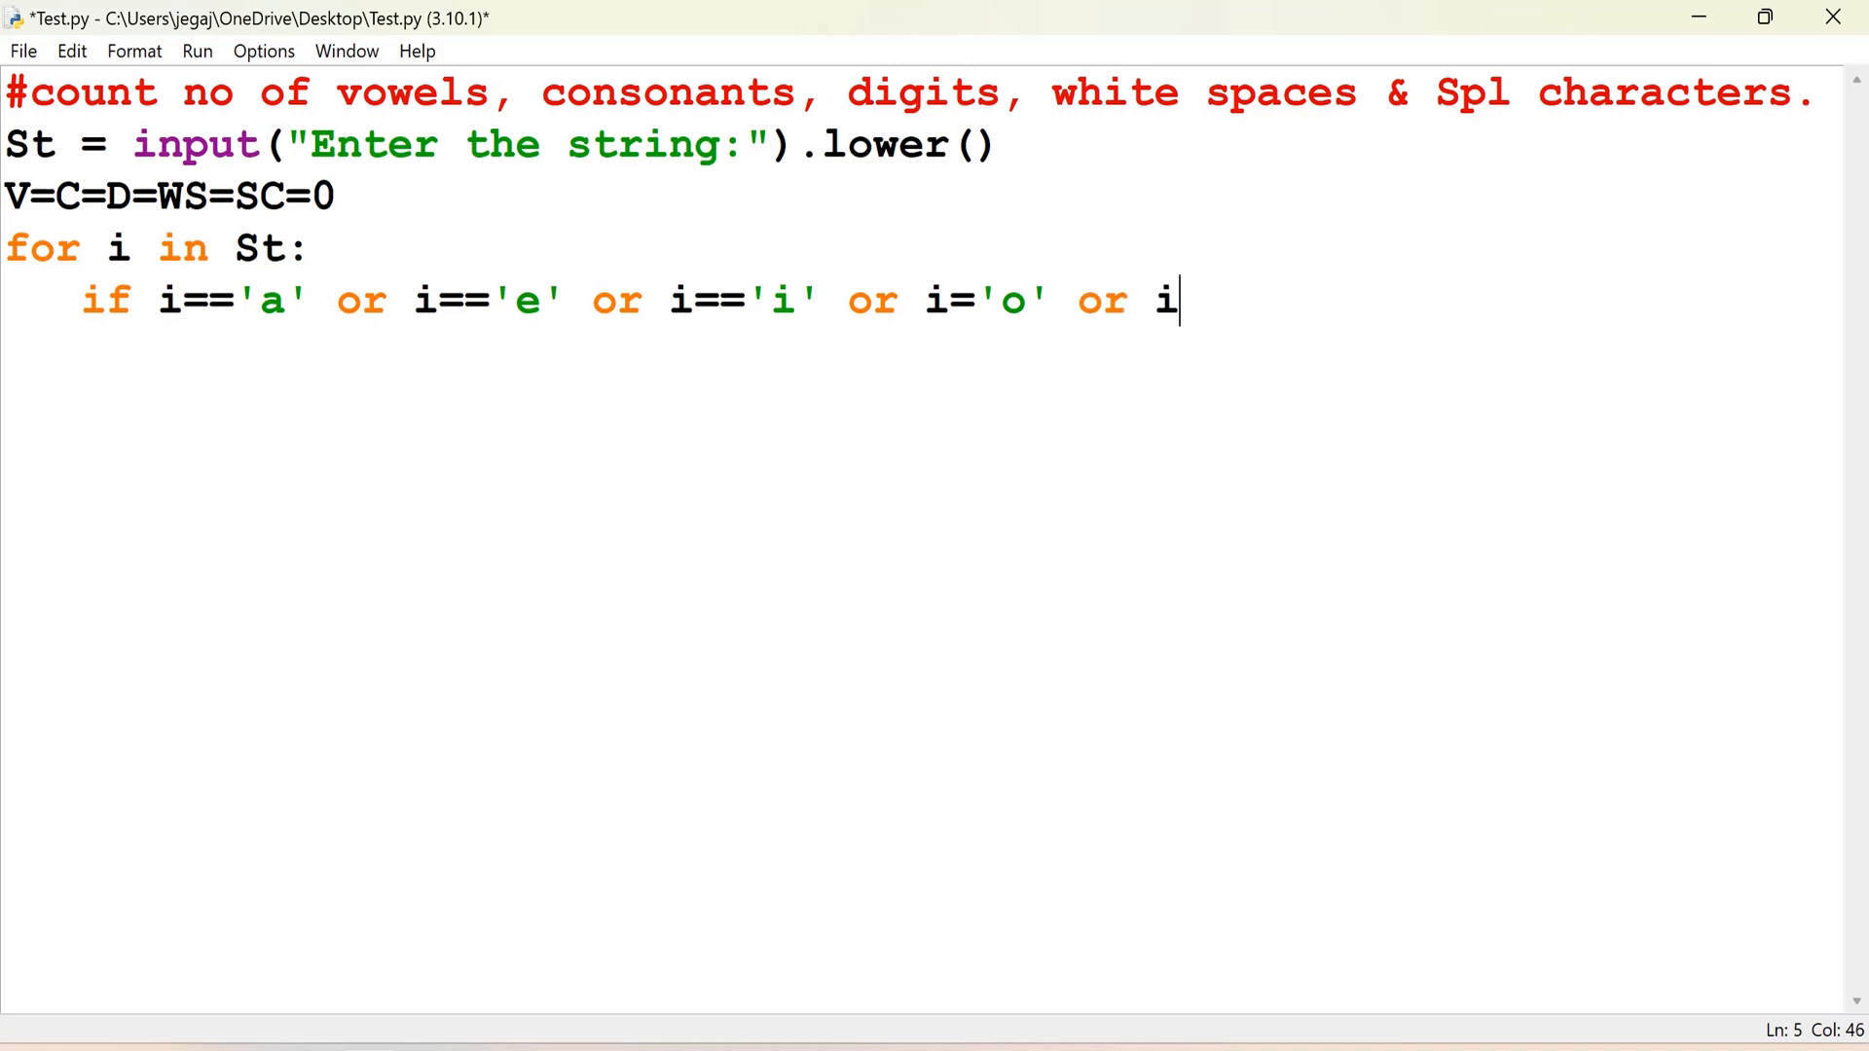
text(=u)
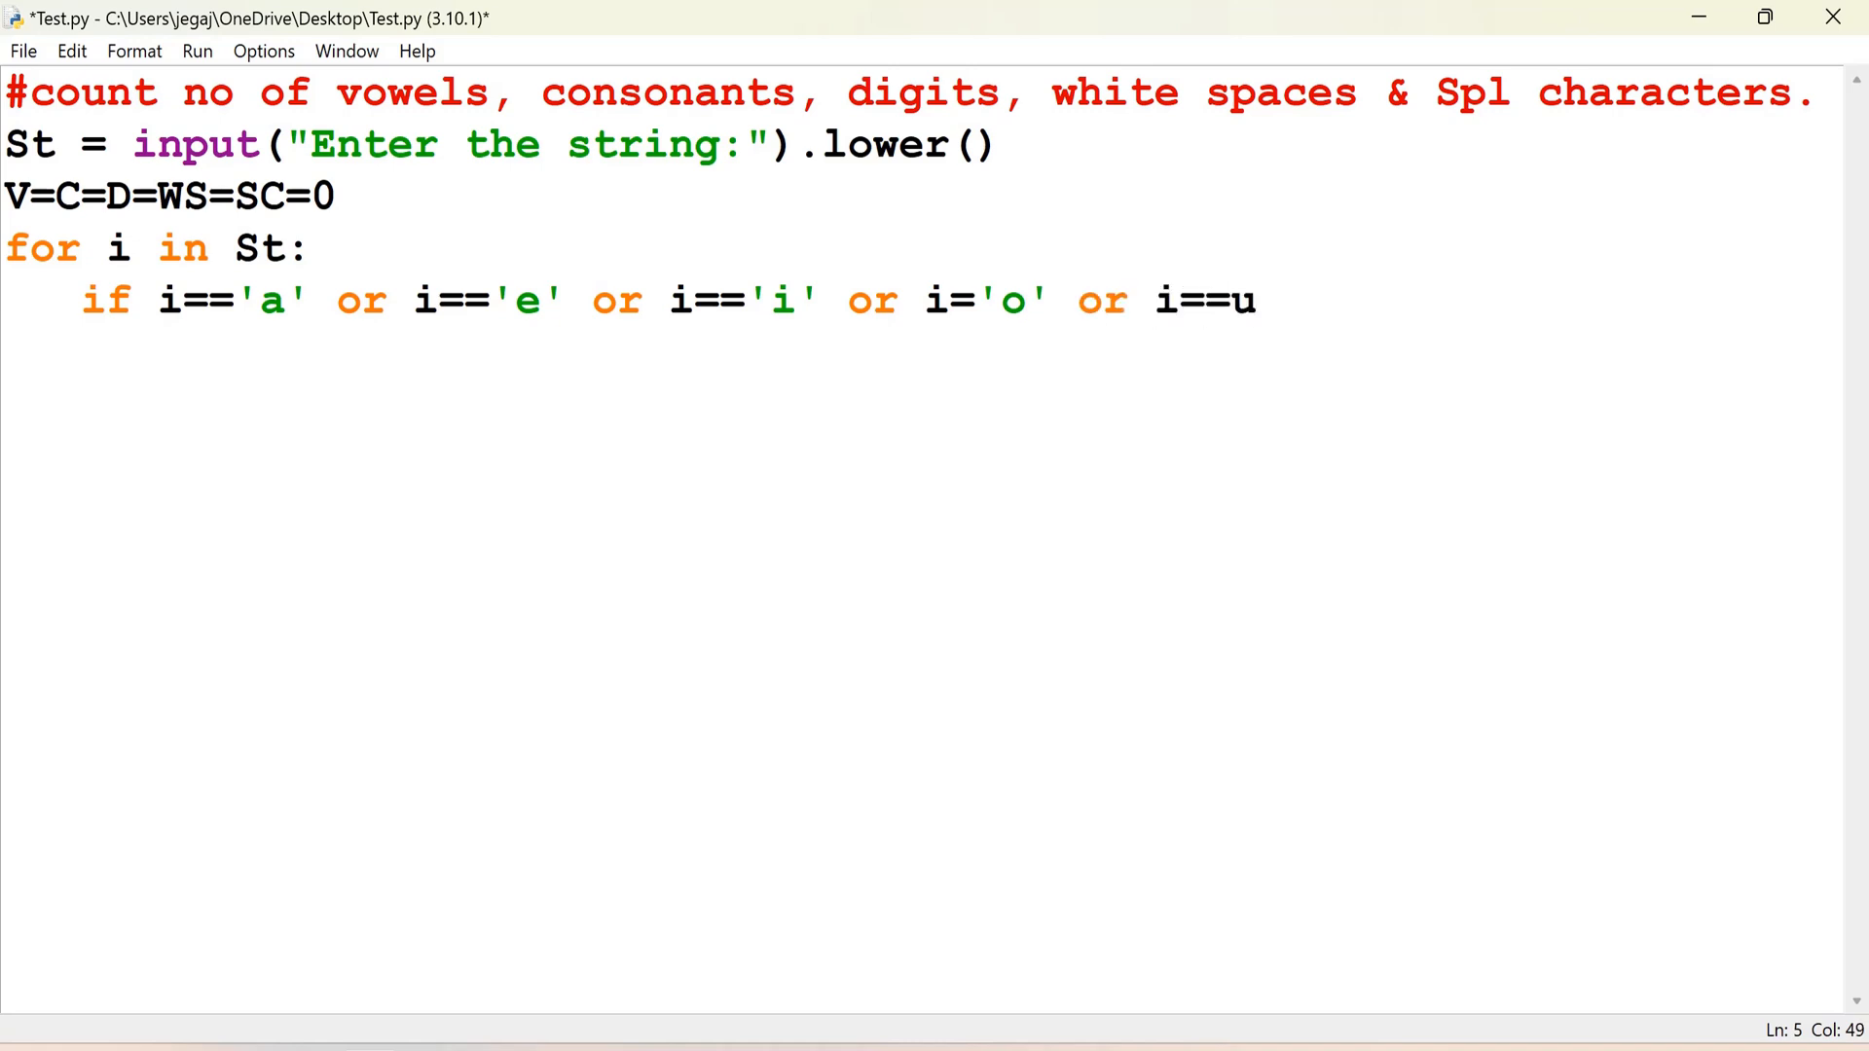
text('u':)
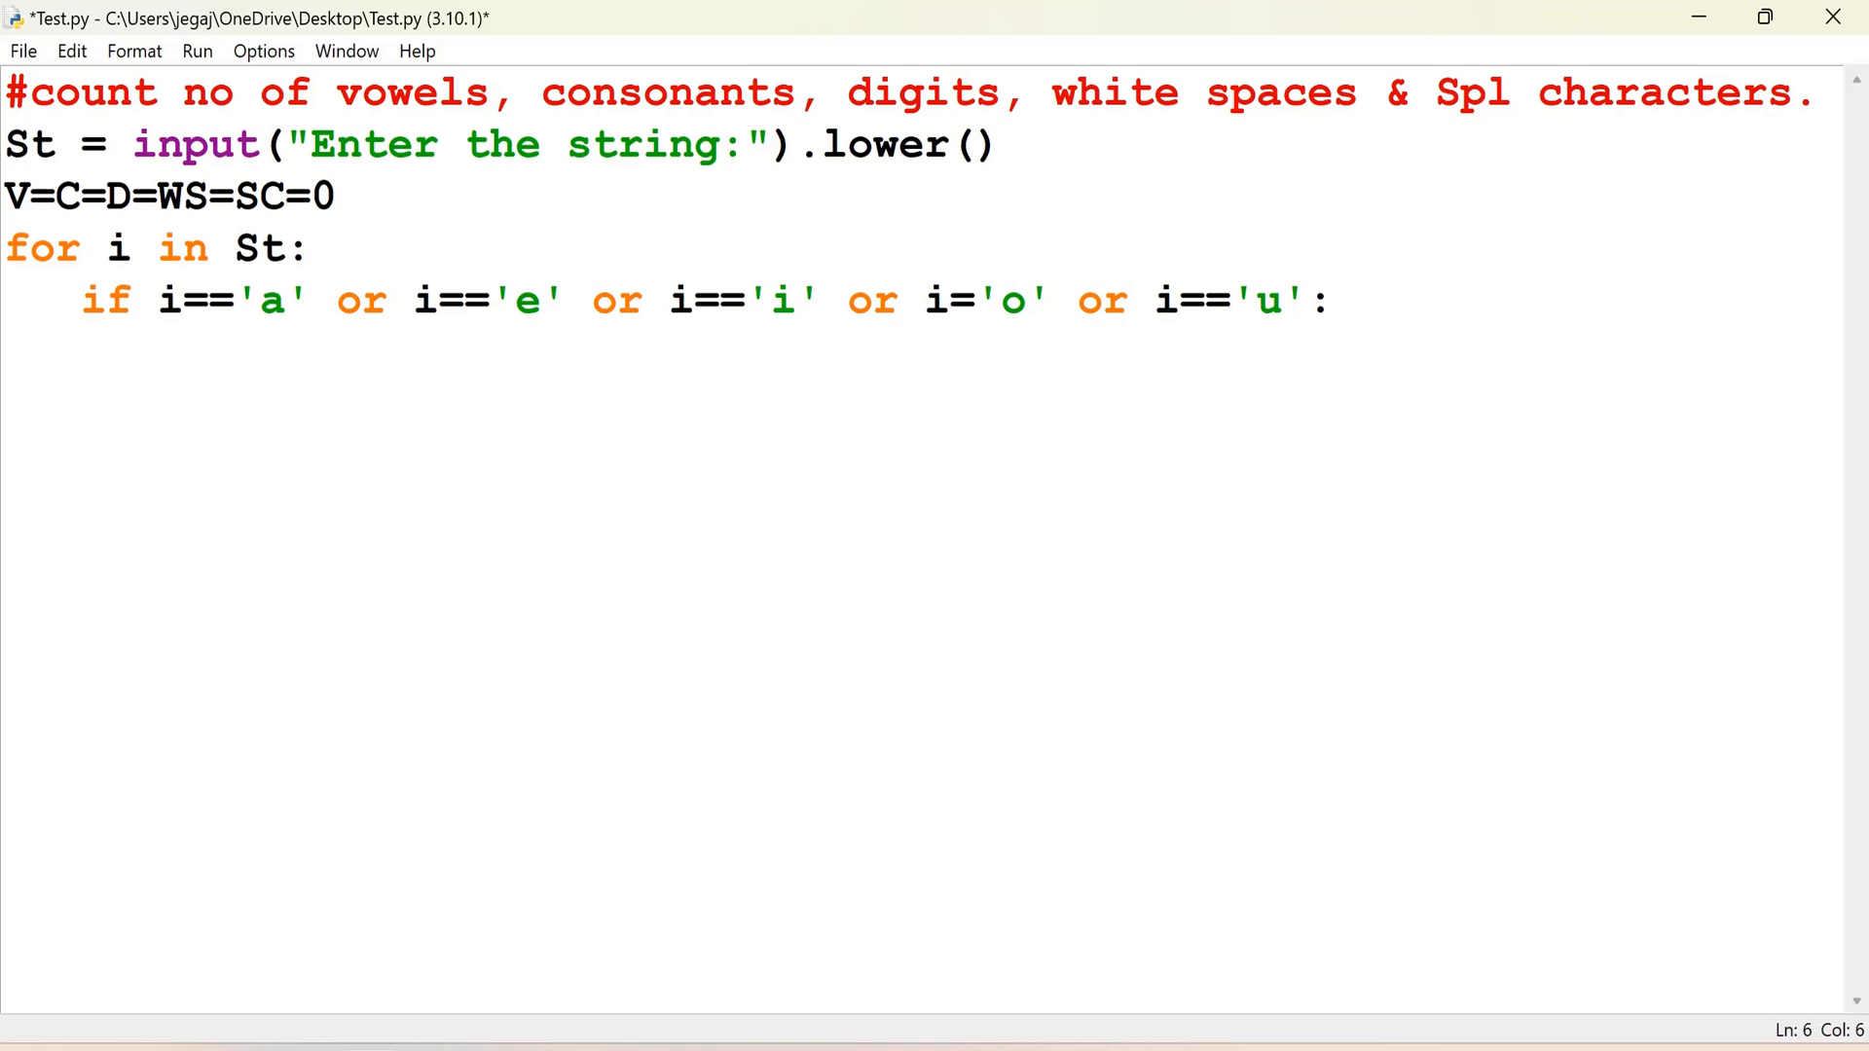
text(V+)
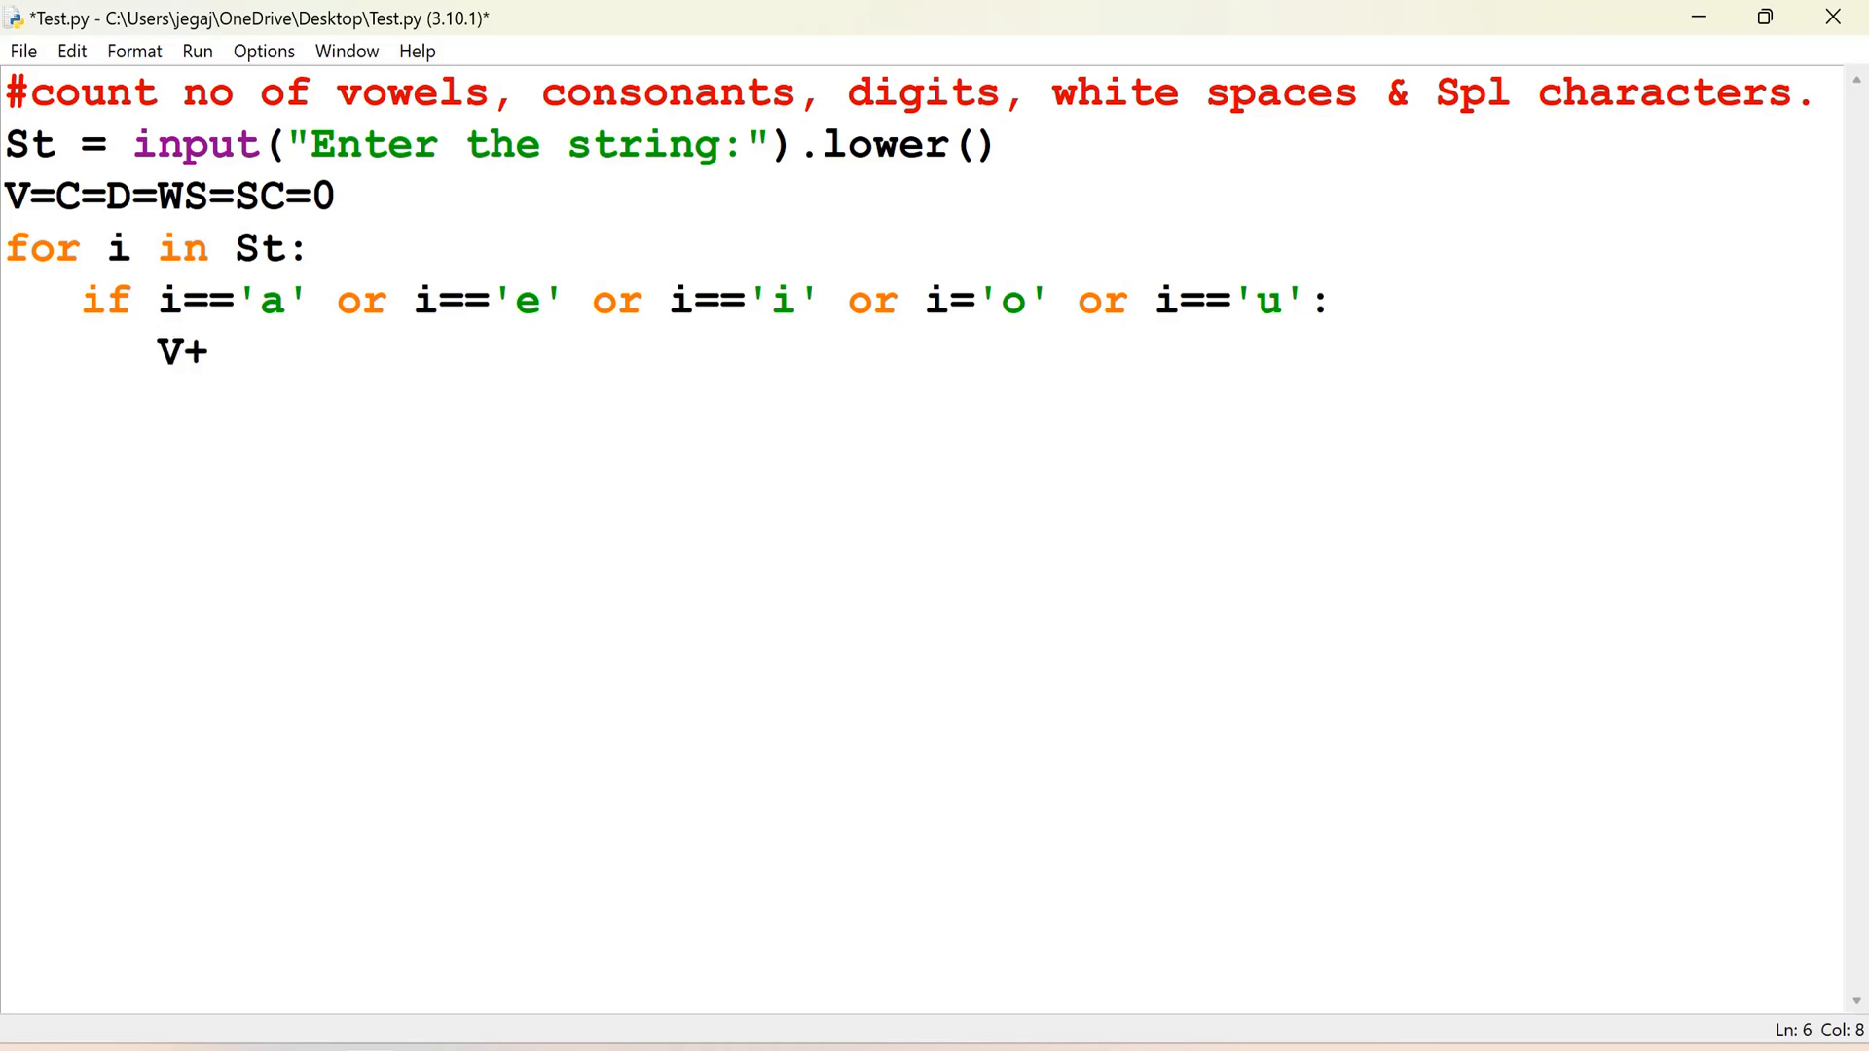
text(=1)
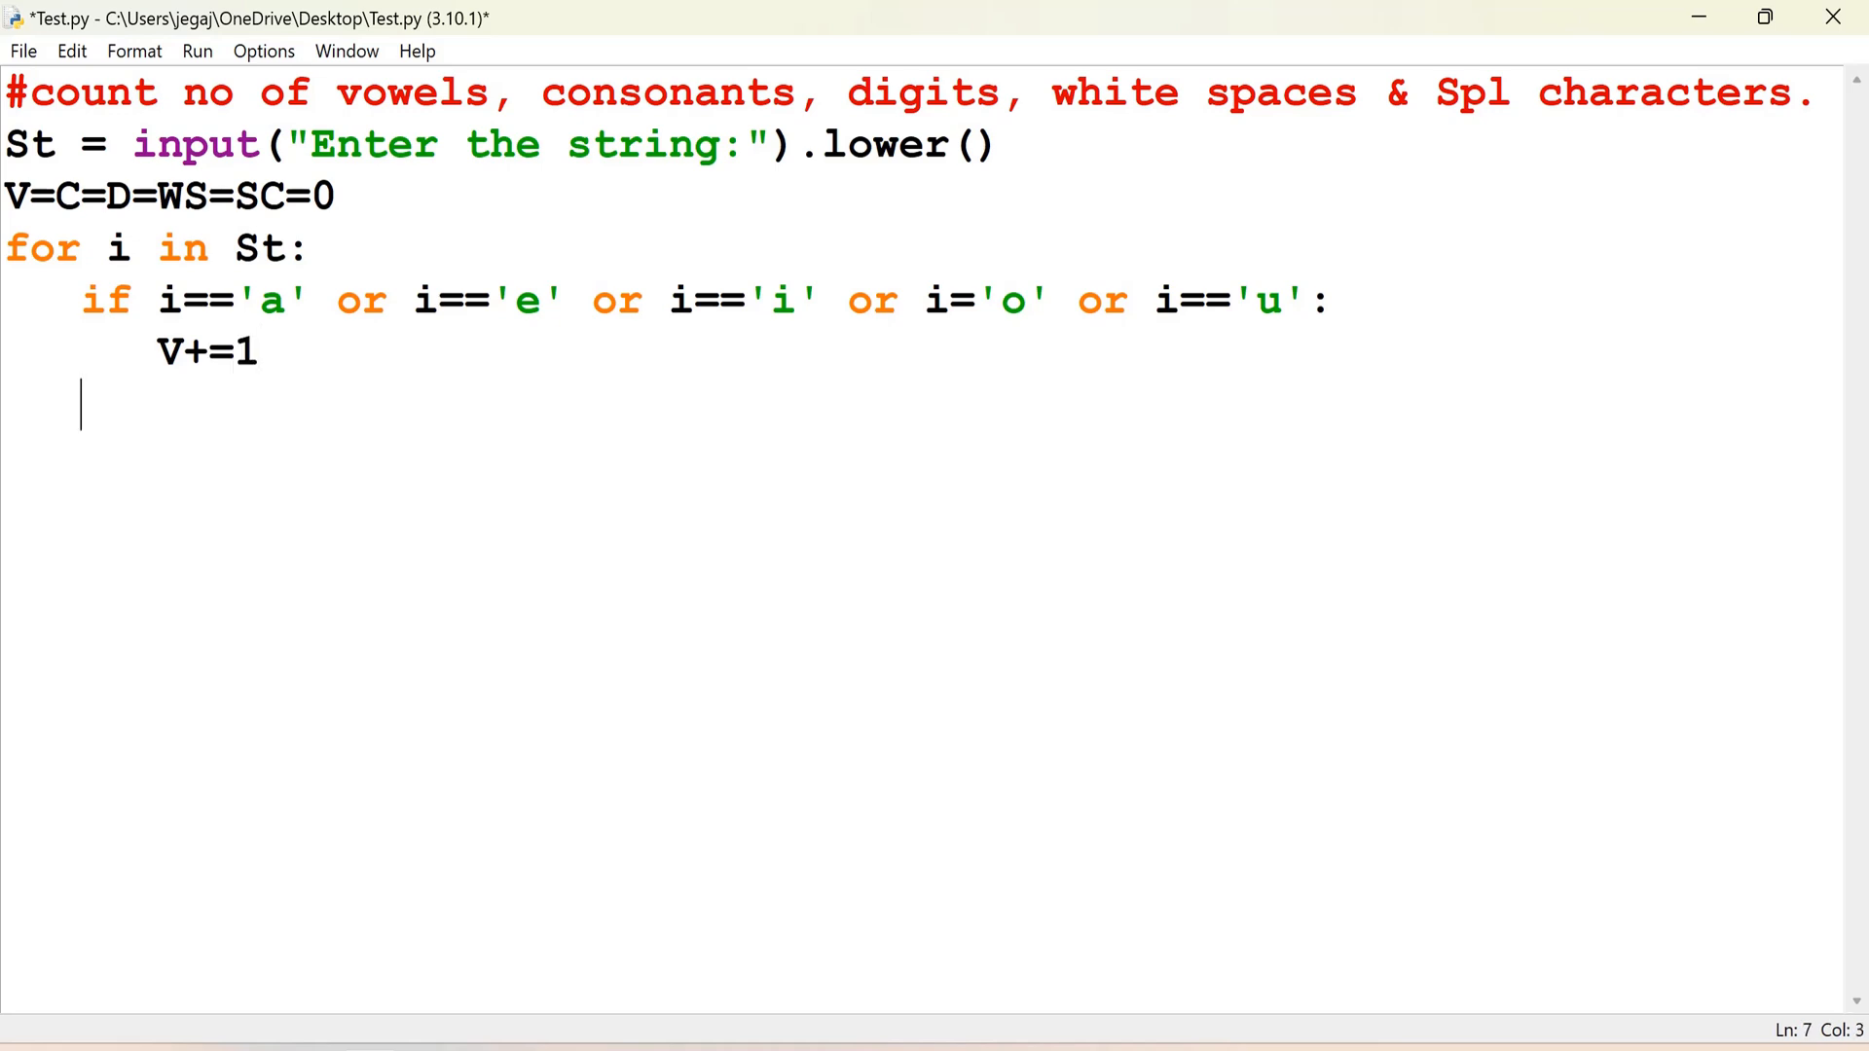
Step: Begin the elif branch with the condition ord(i)>=97
text(el)
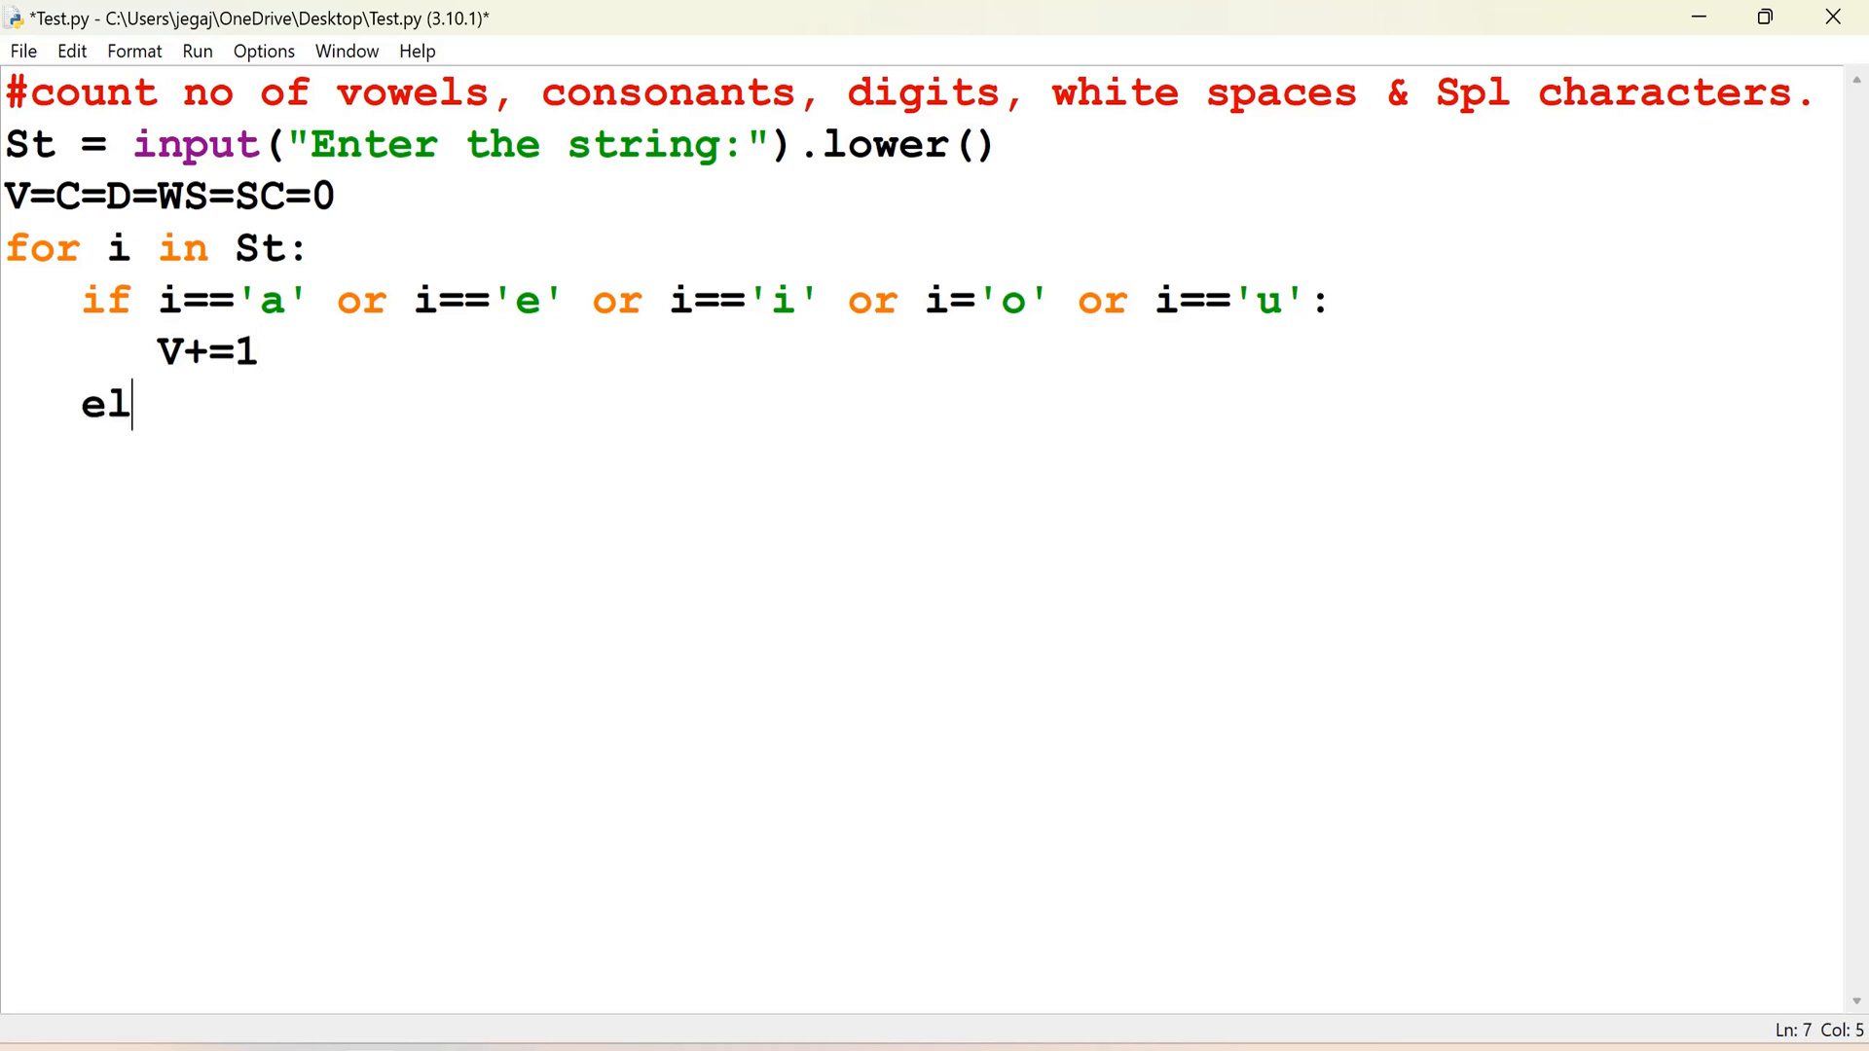
text(if)
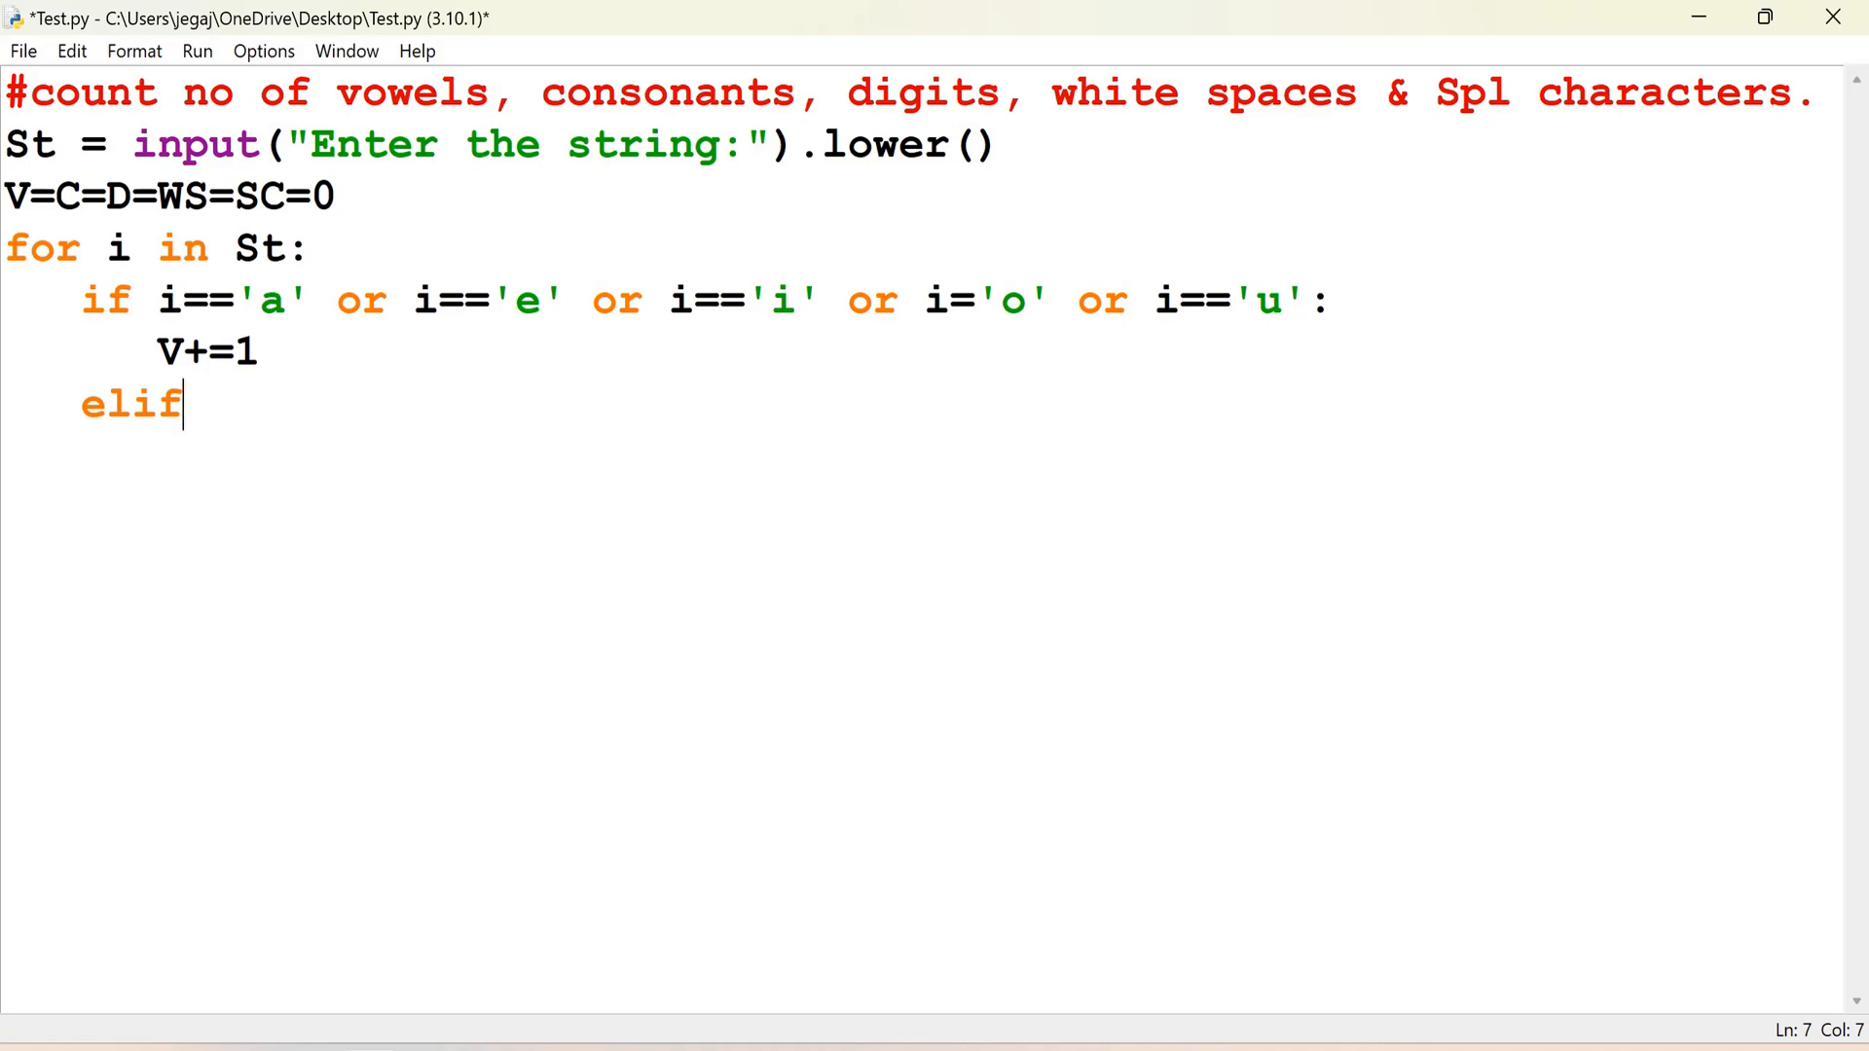
text(" ")
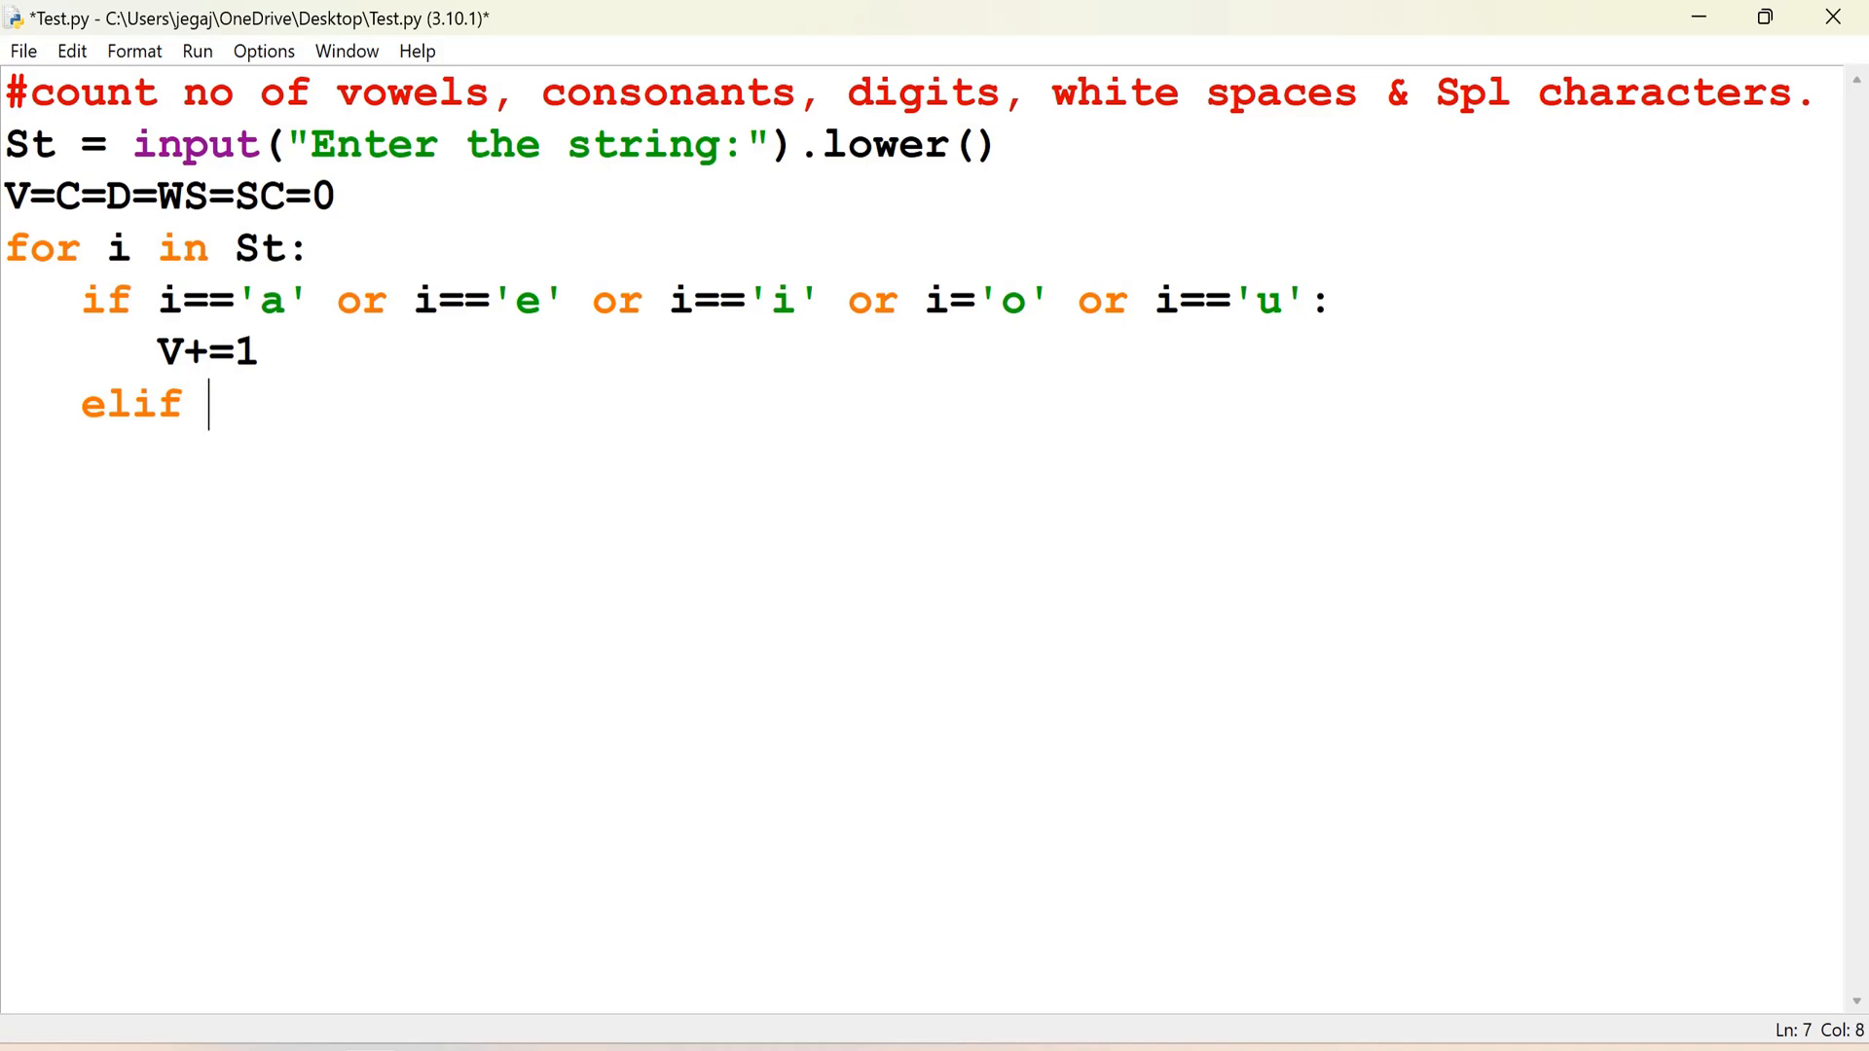
text(ord(i)
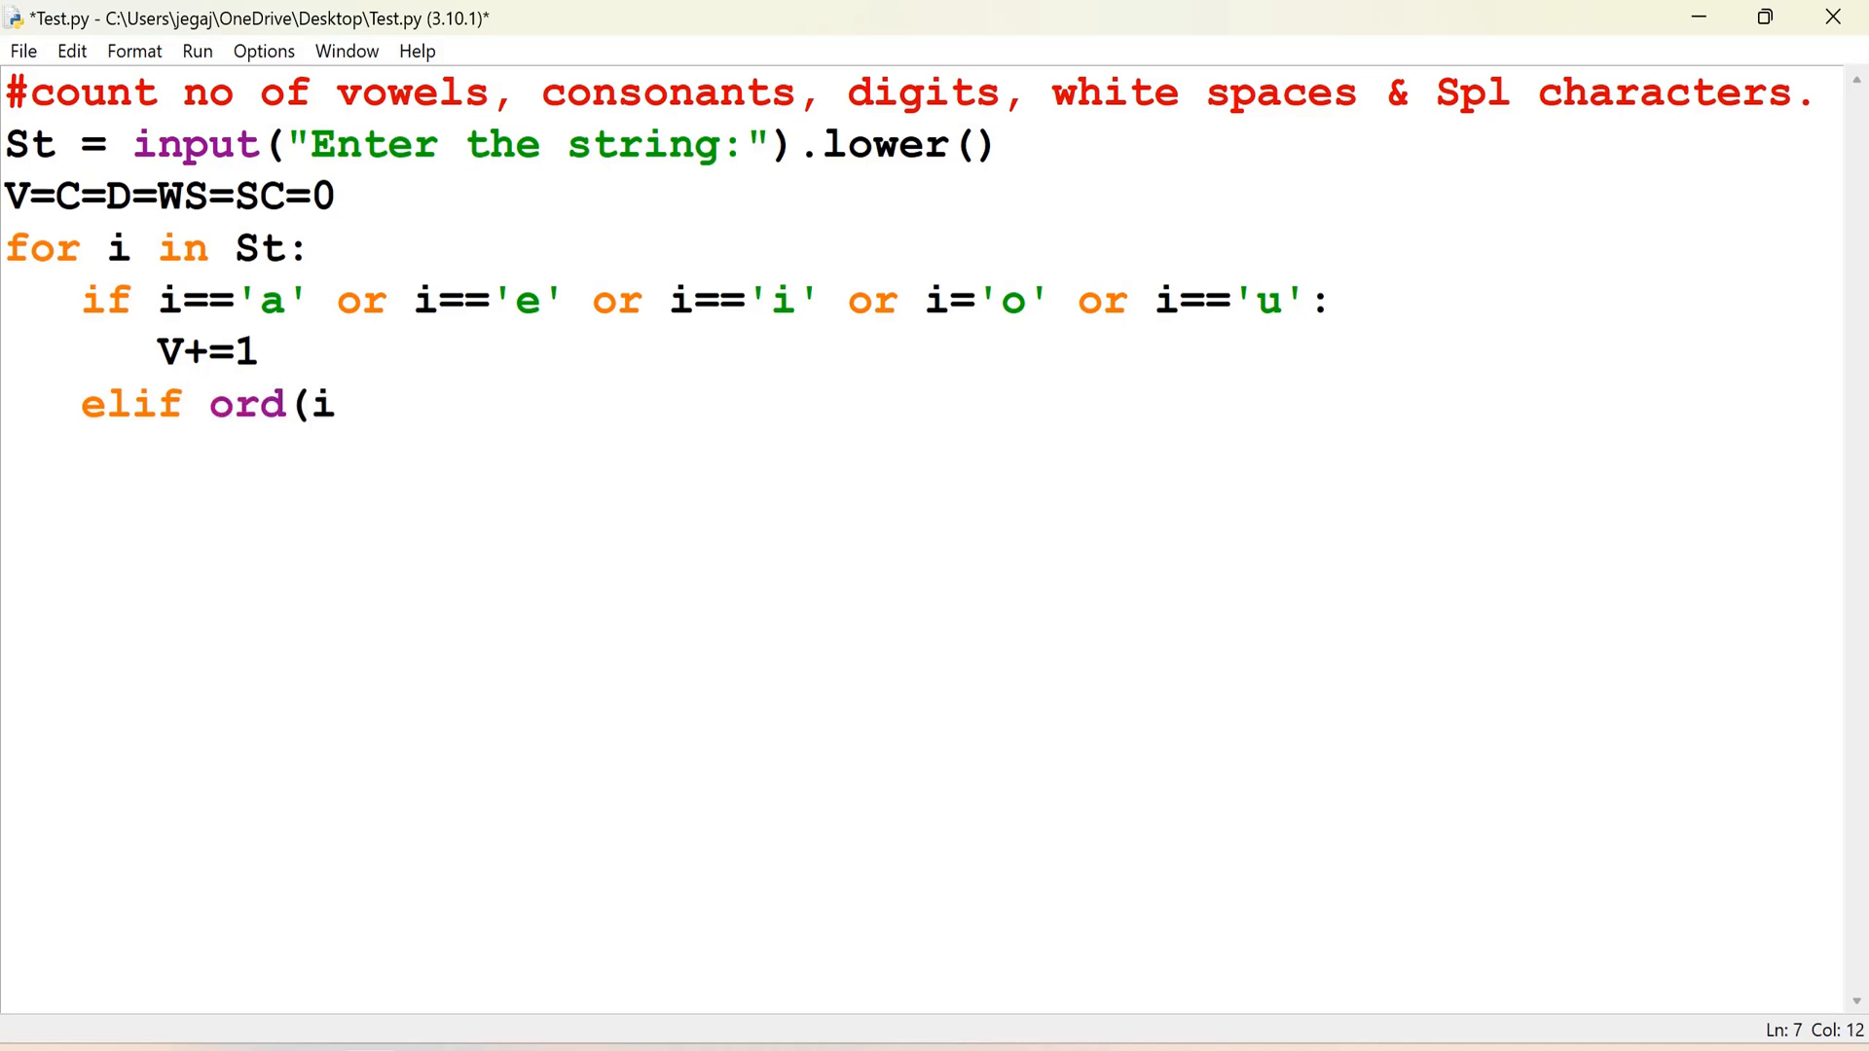
text())
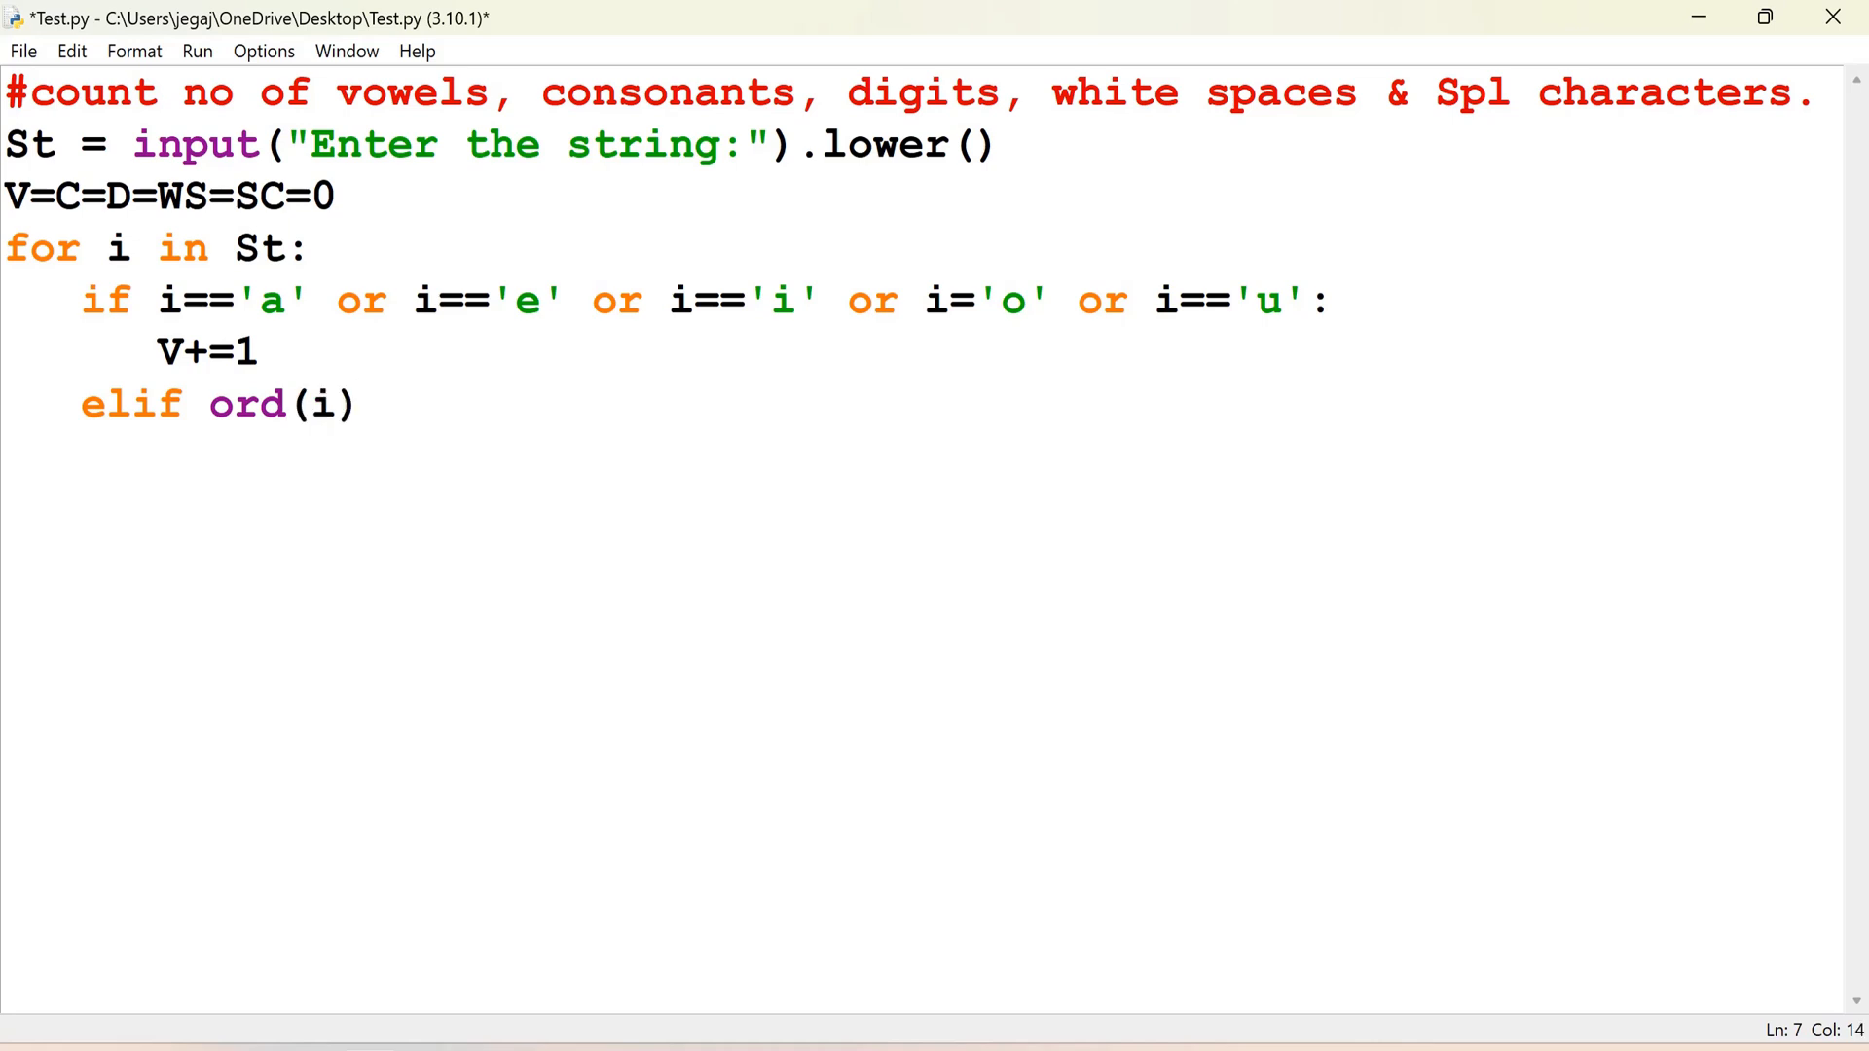
click(363, 404)
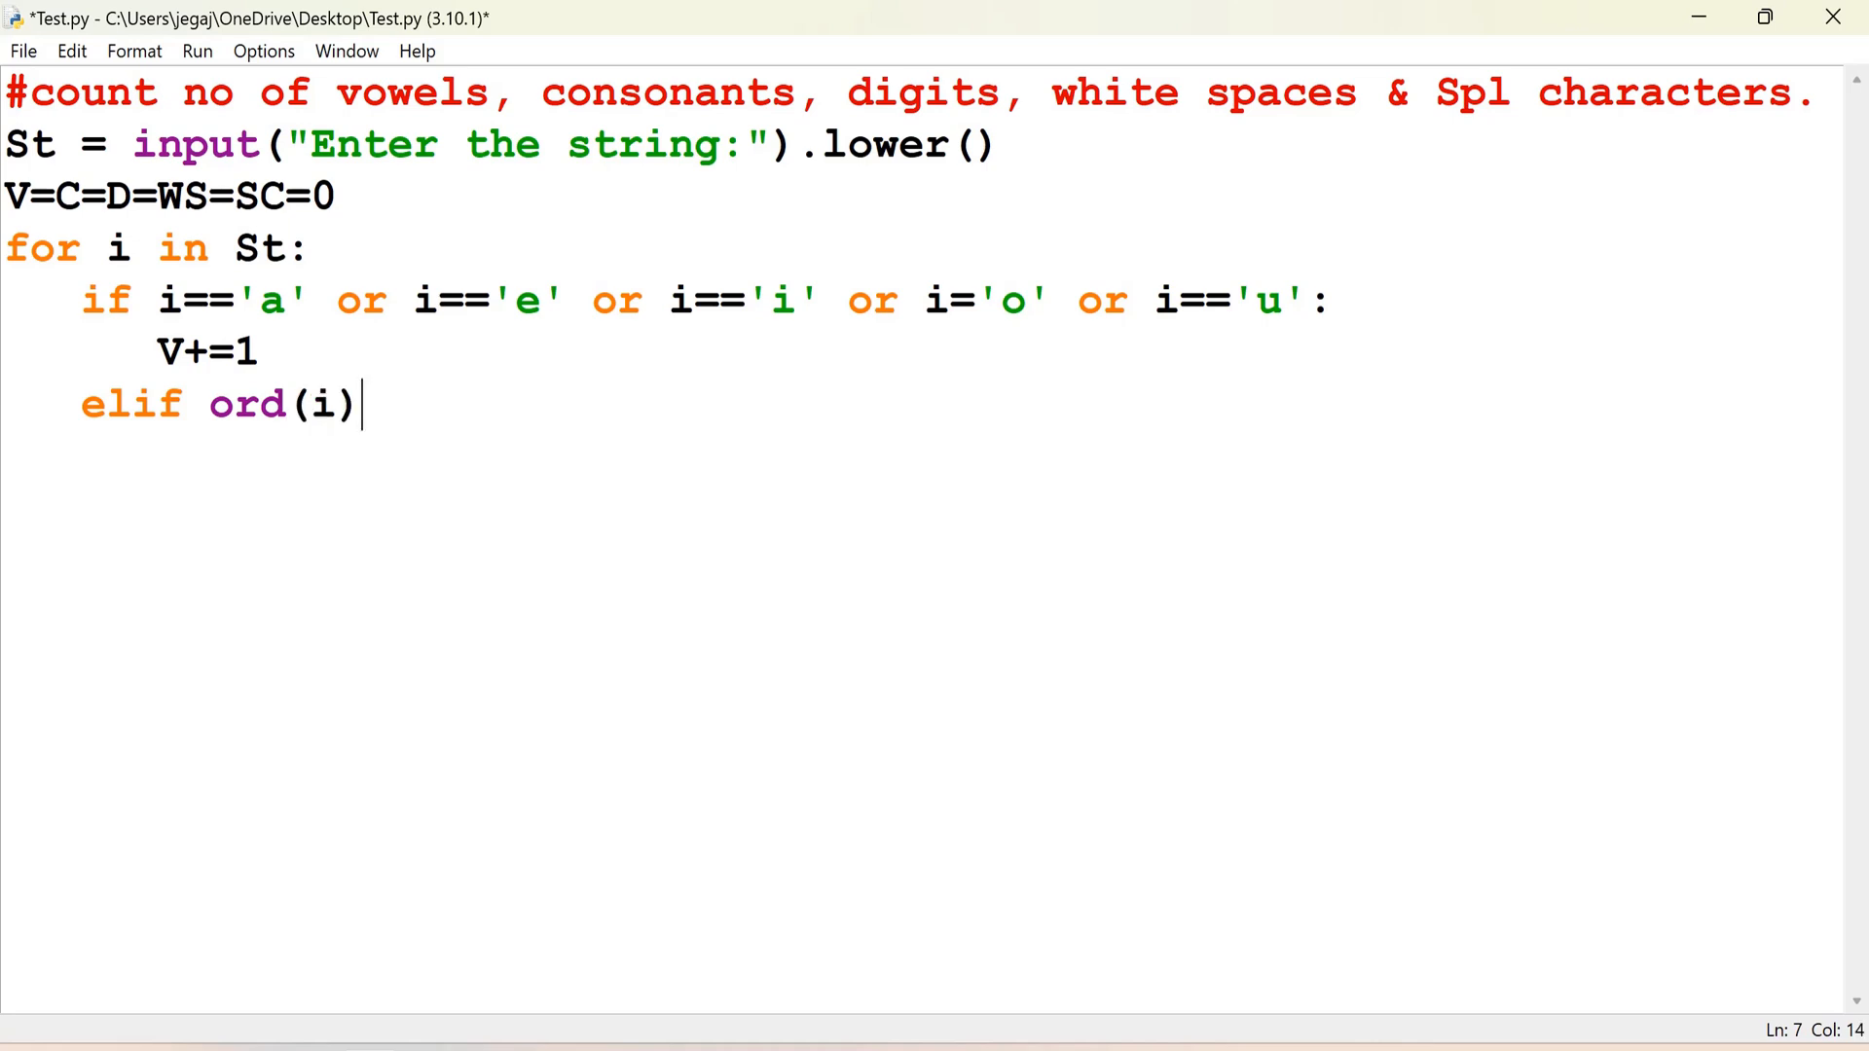
text(>)
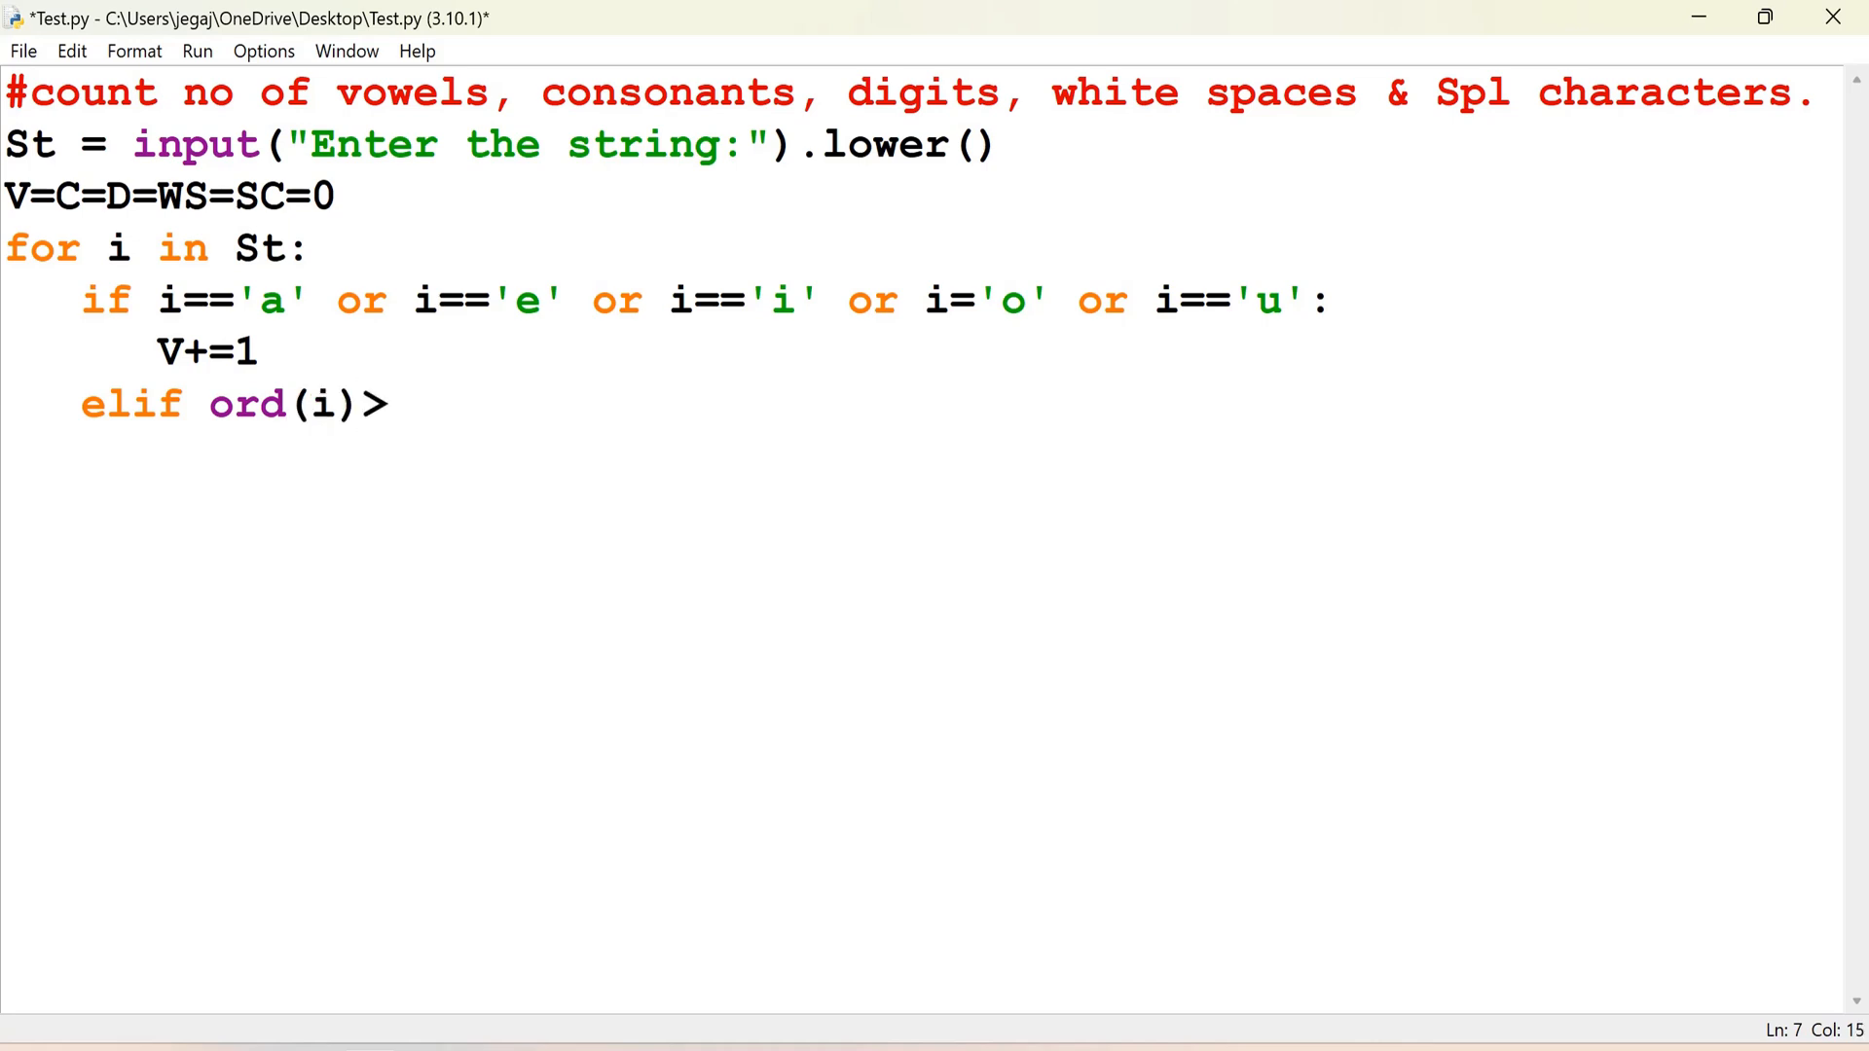
text(=)
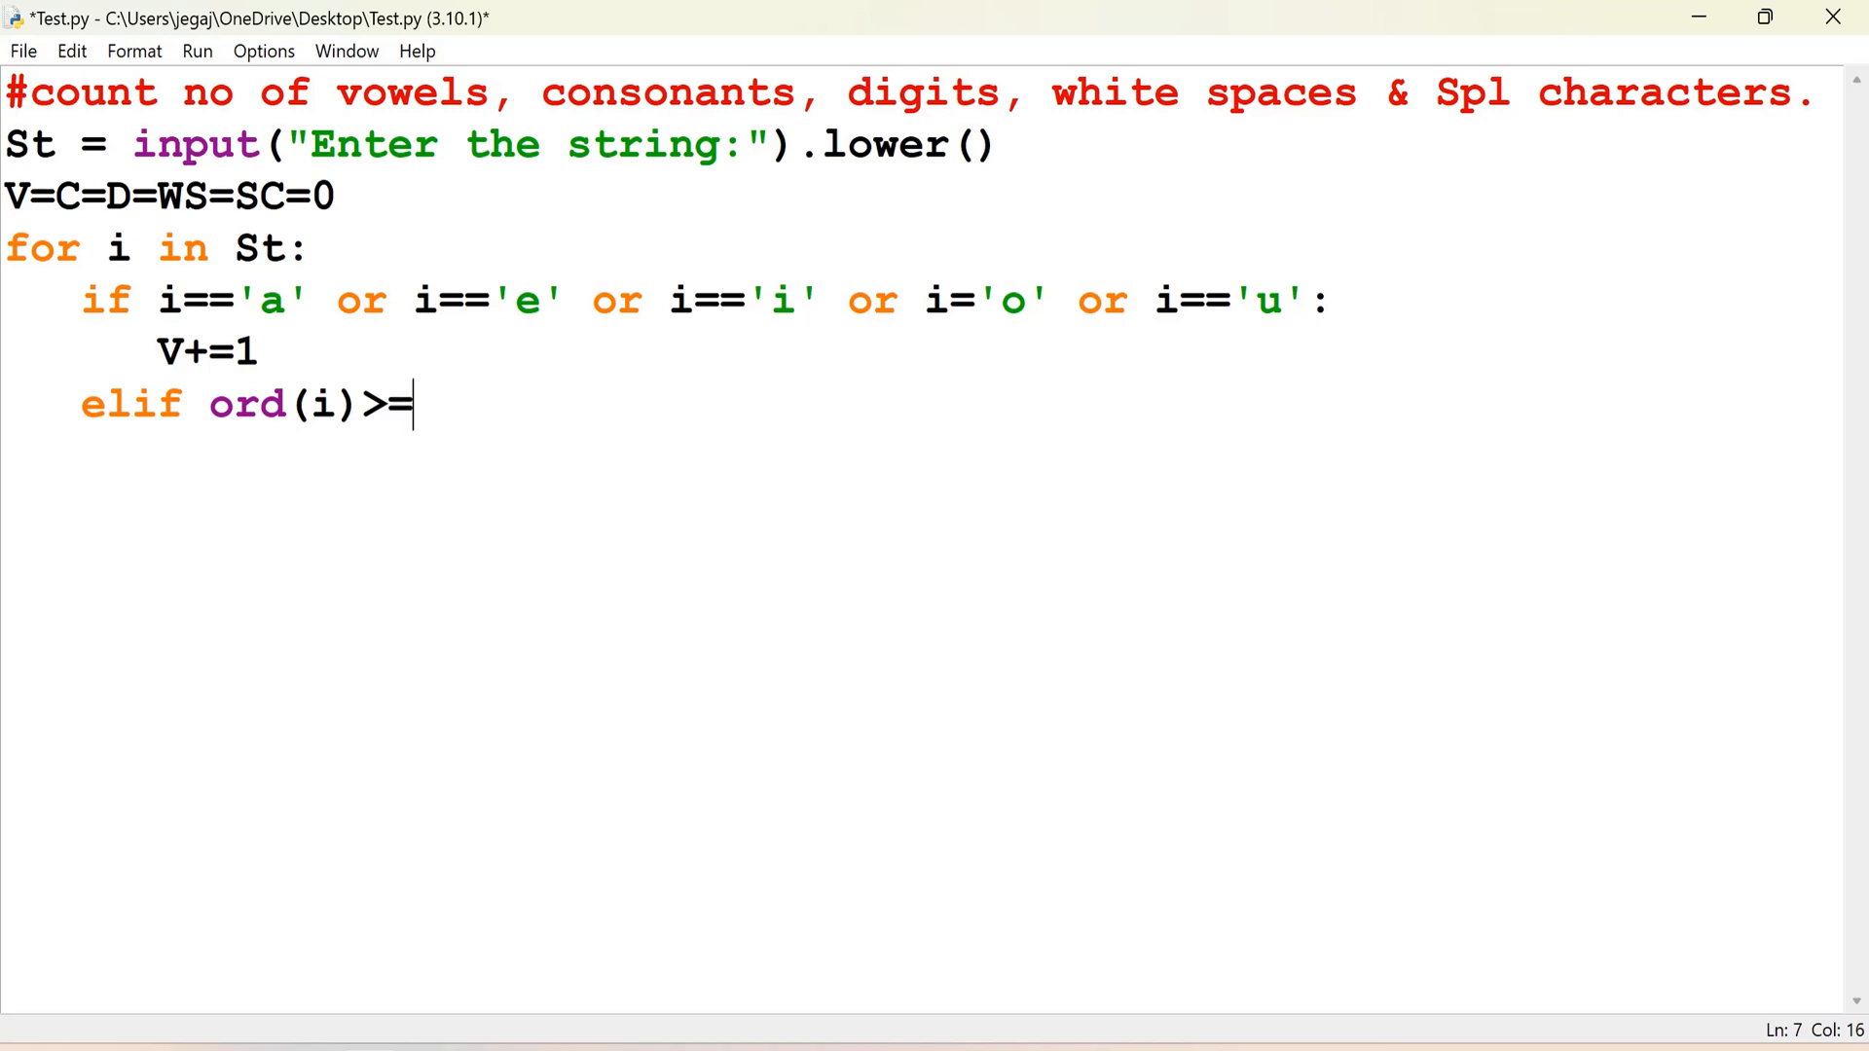
text(97 and)
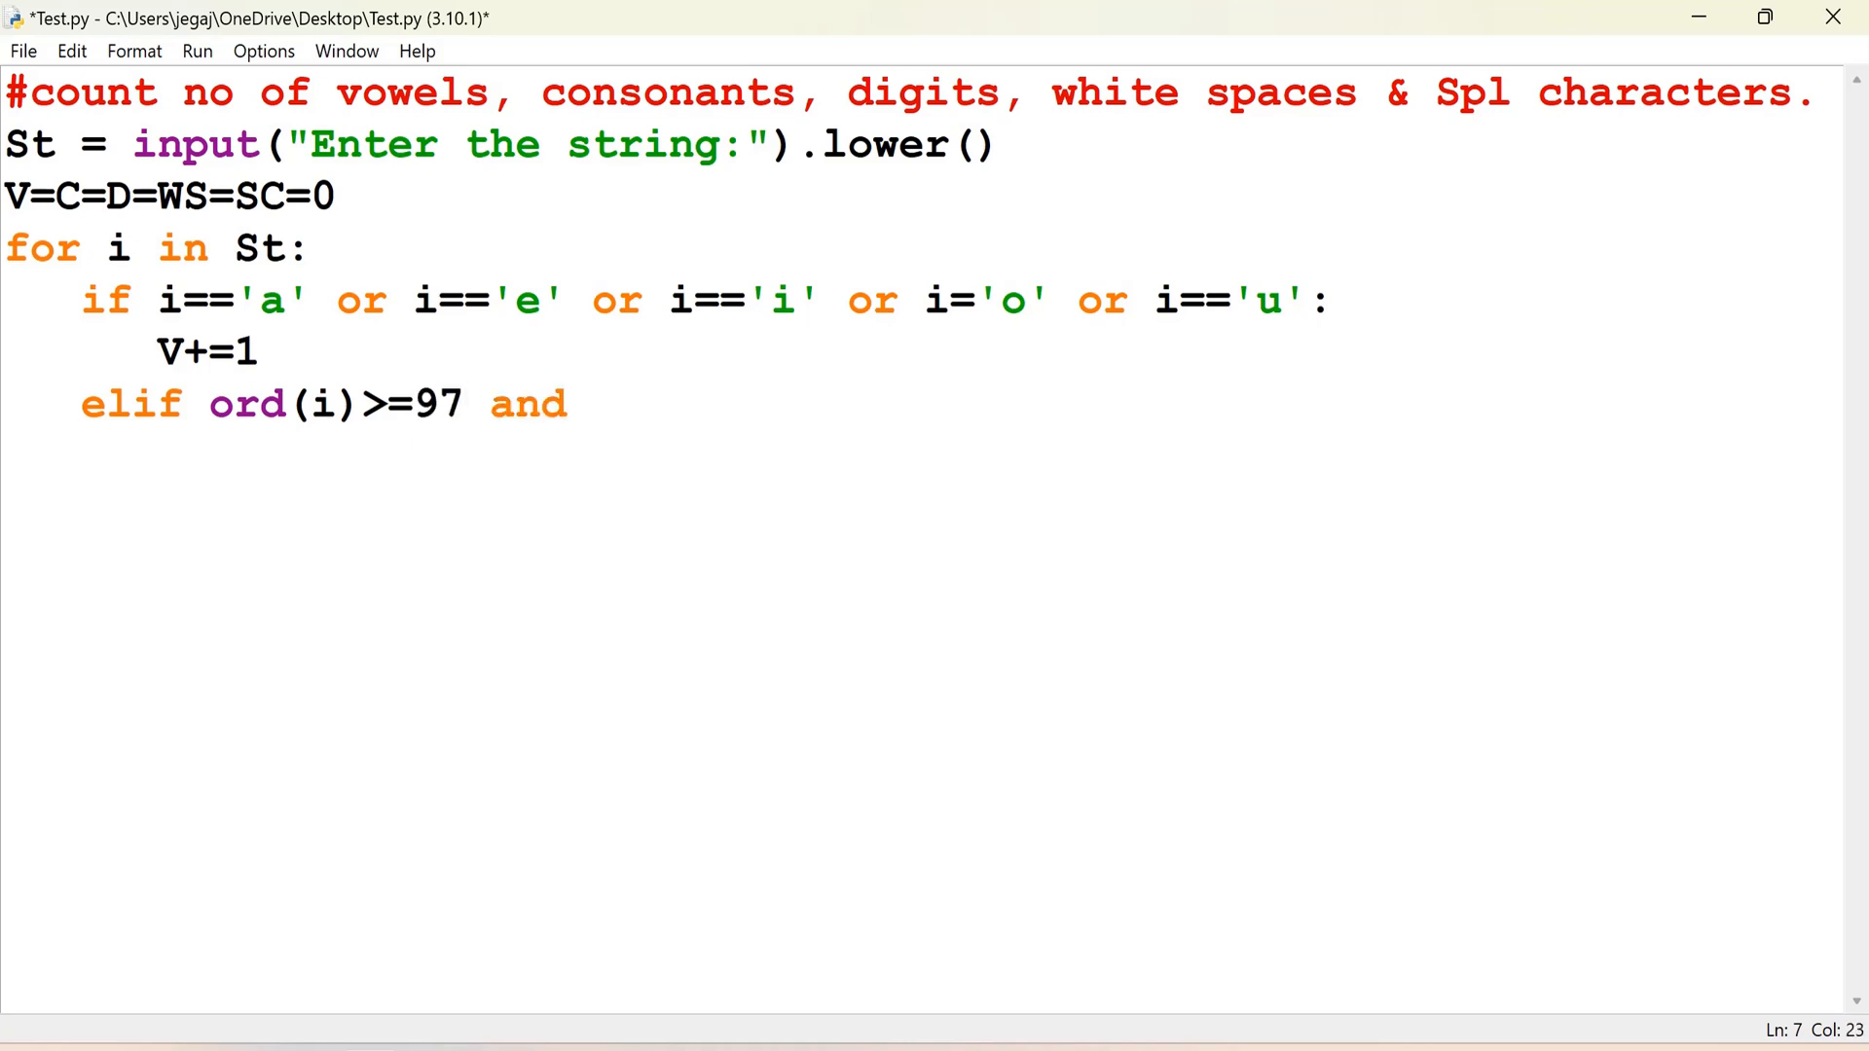
Step: Complete the condition with ord(i)<=122 and increment C by 1
text(ord()
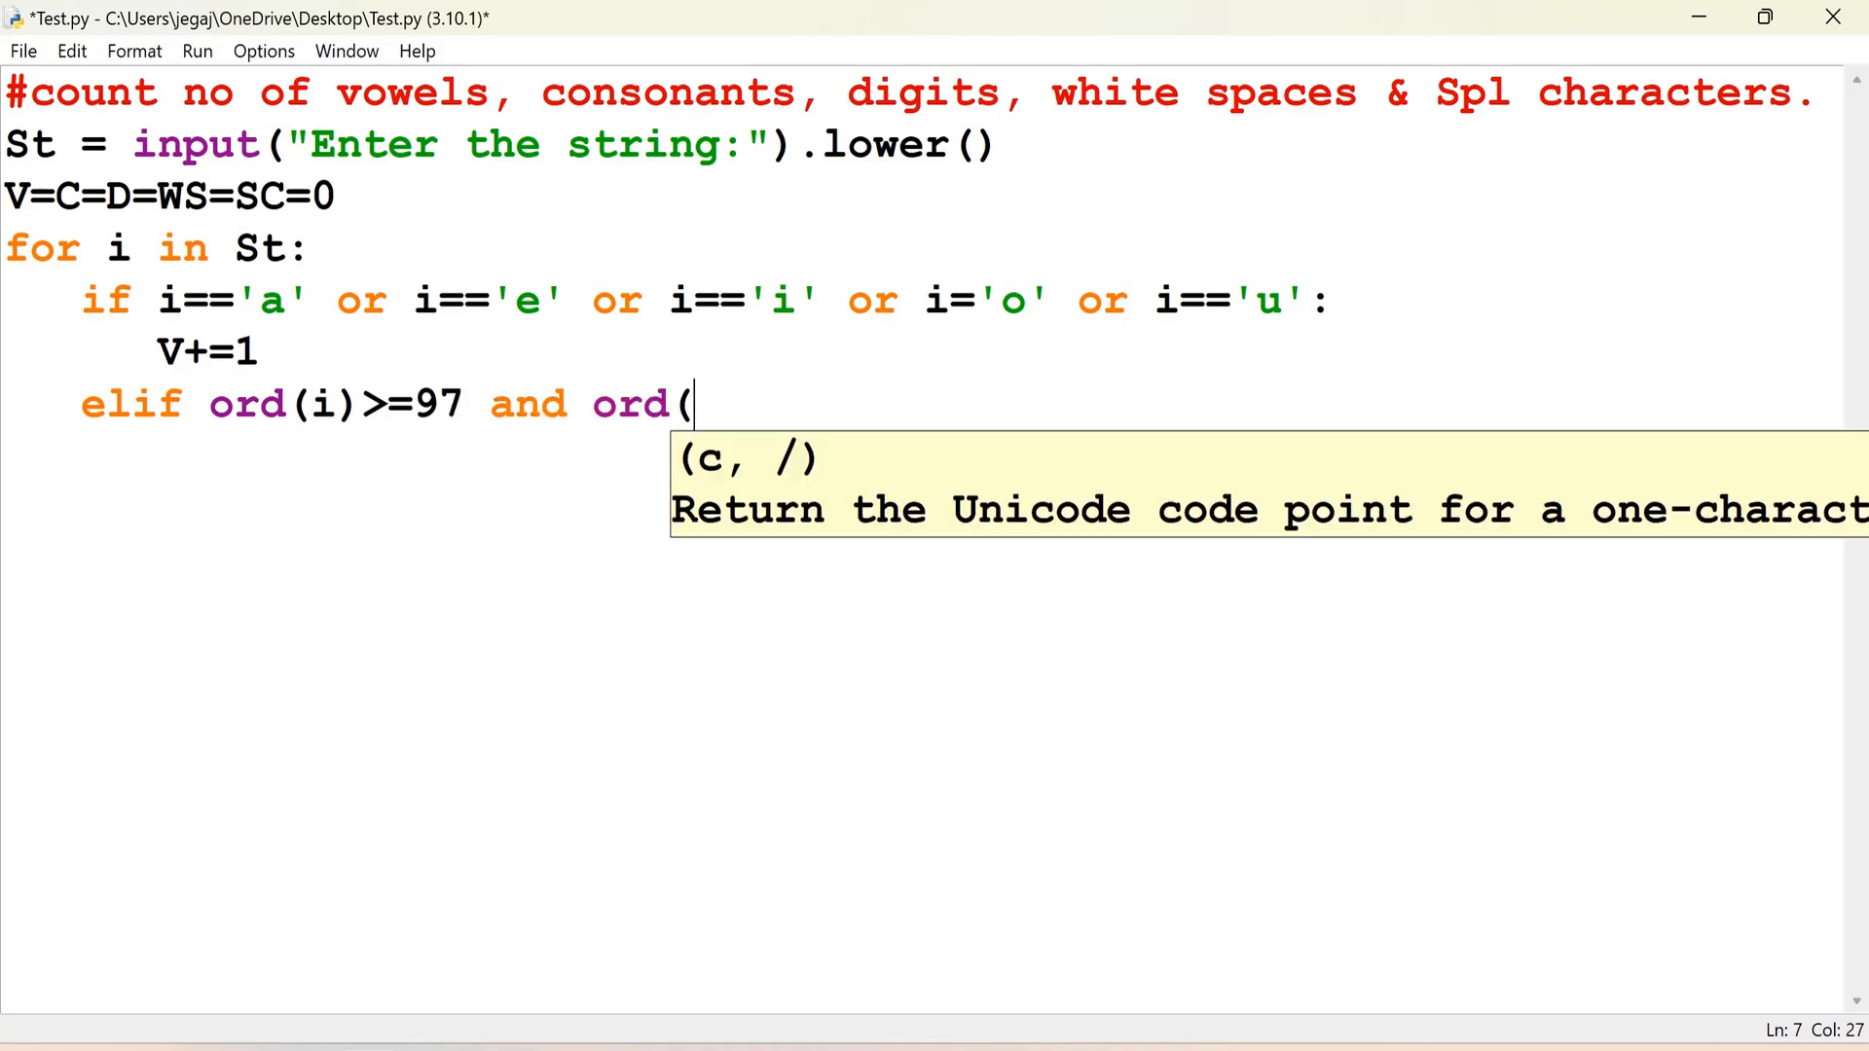
text(i)<=)
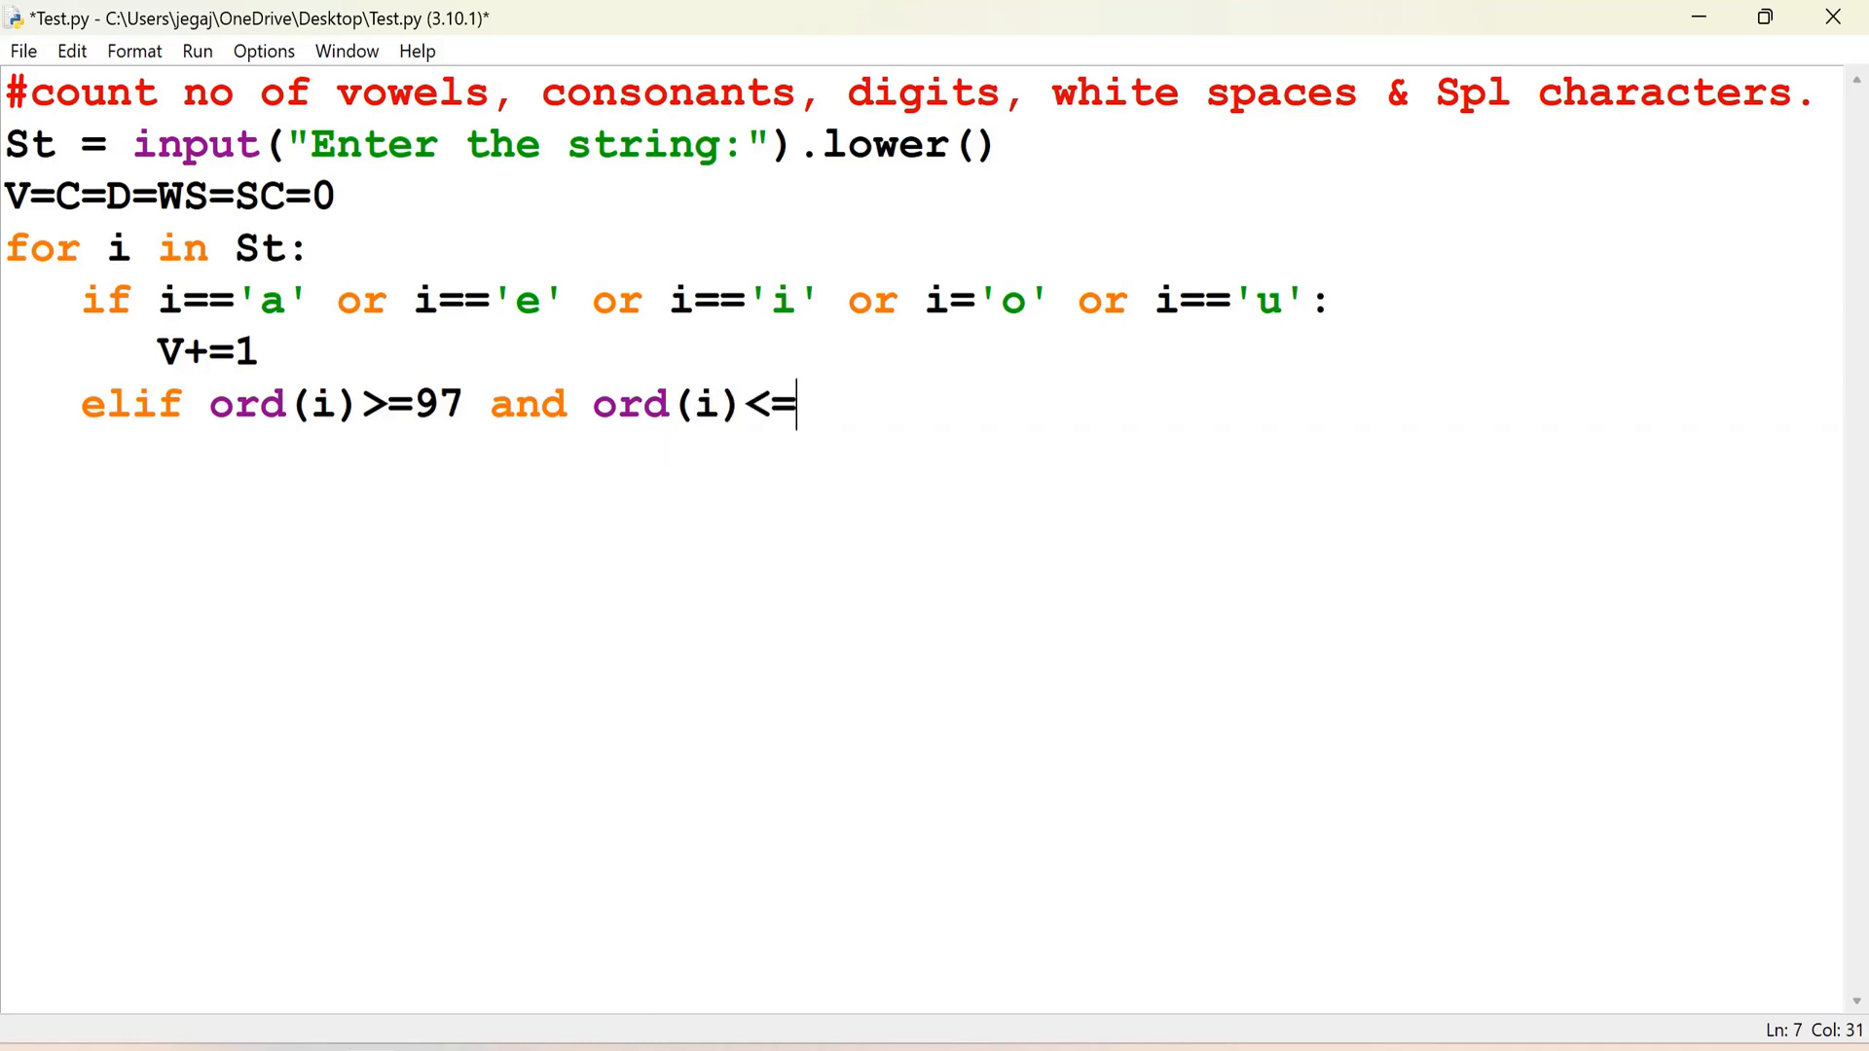
text(122)
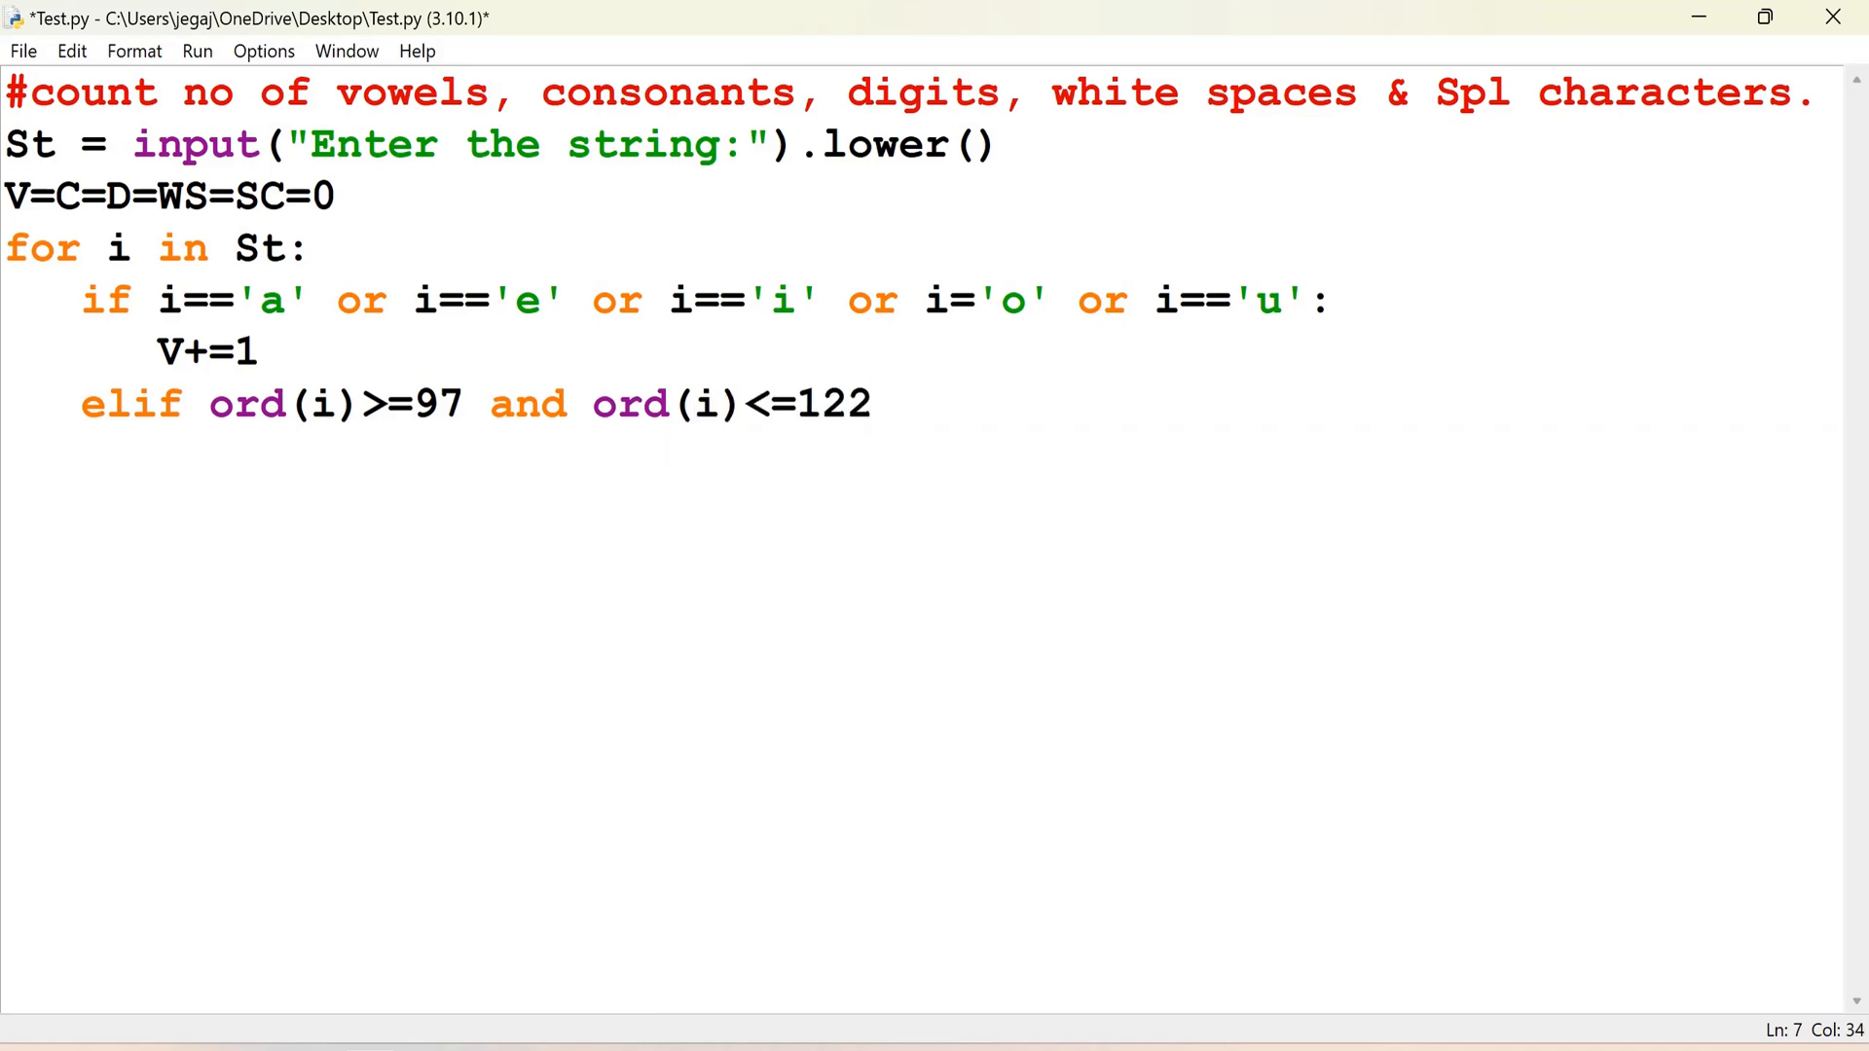
text(:)
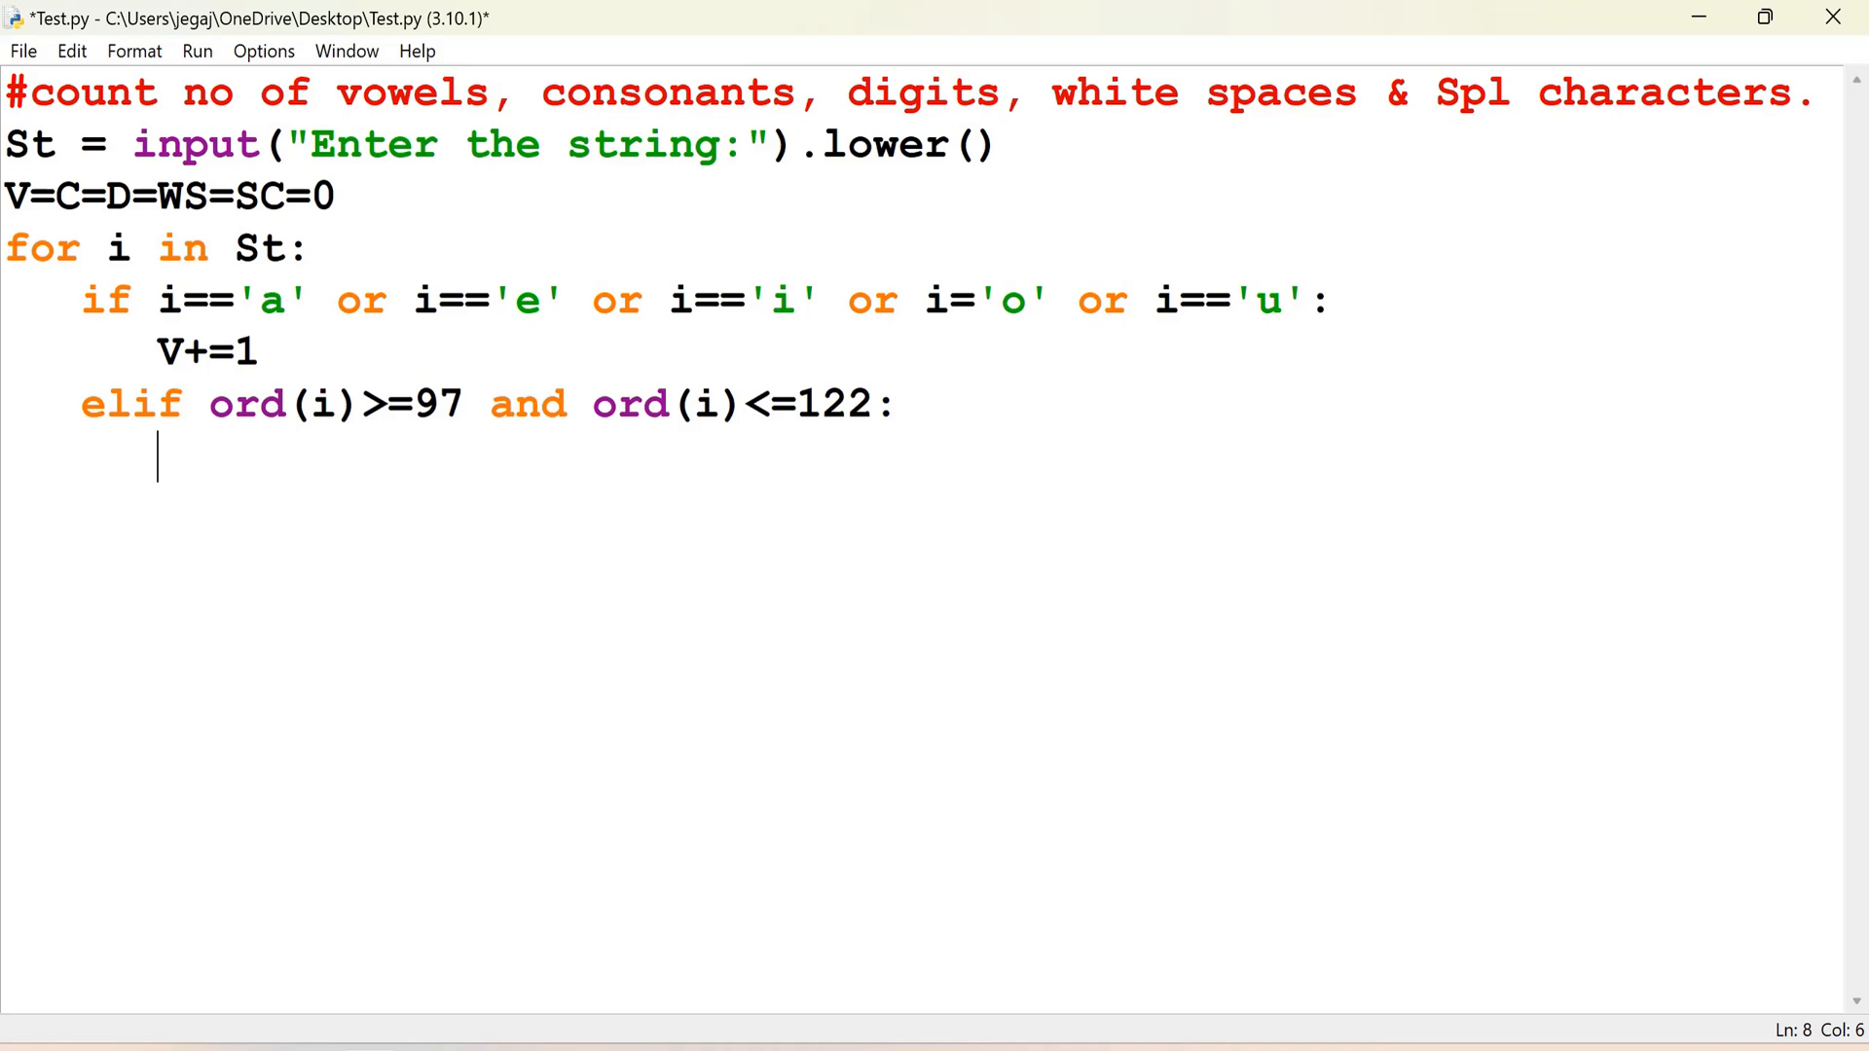
text(C+=)
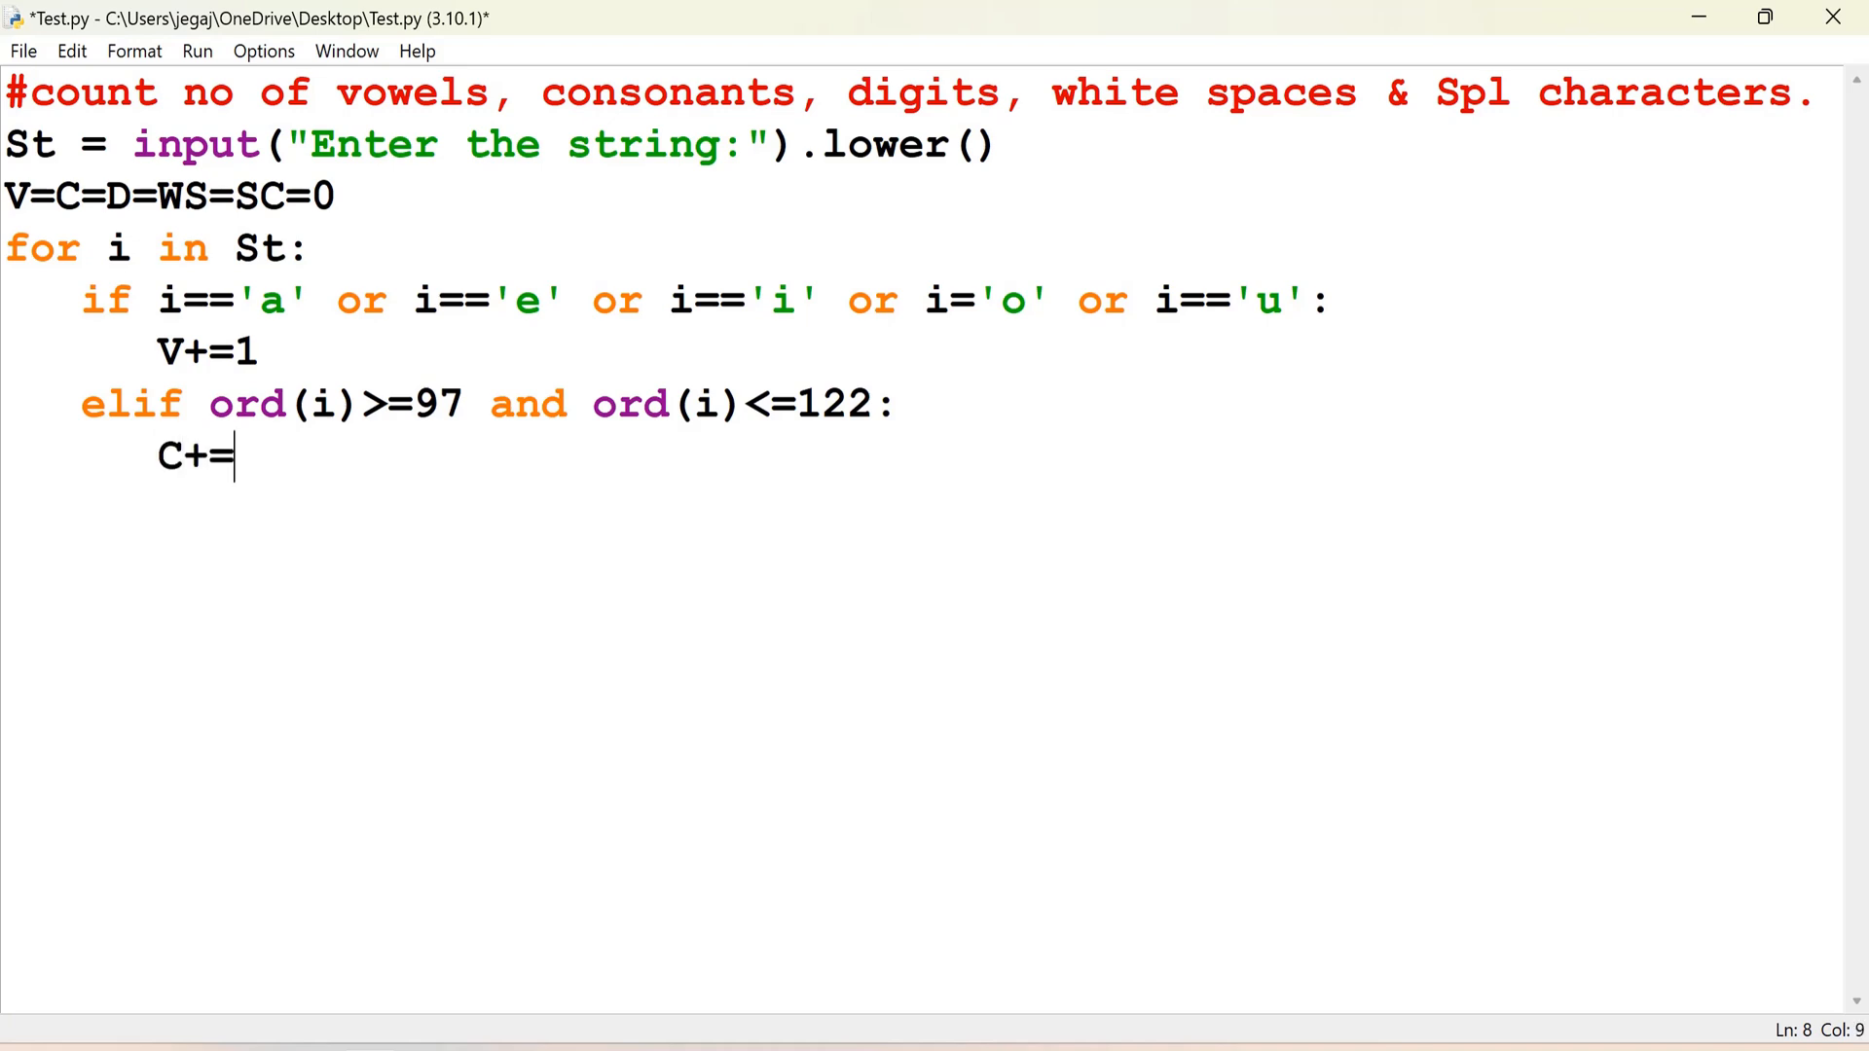
text(1)
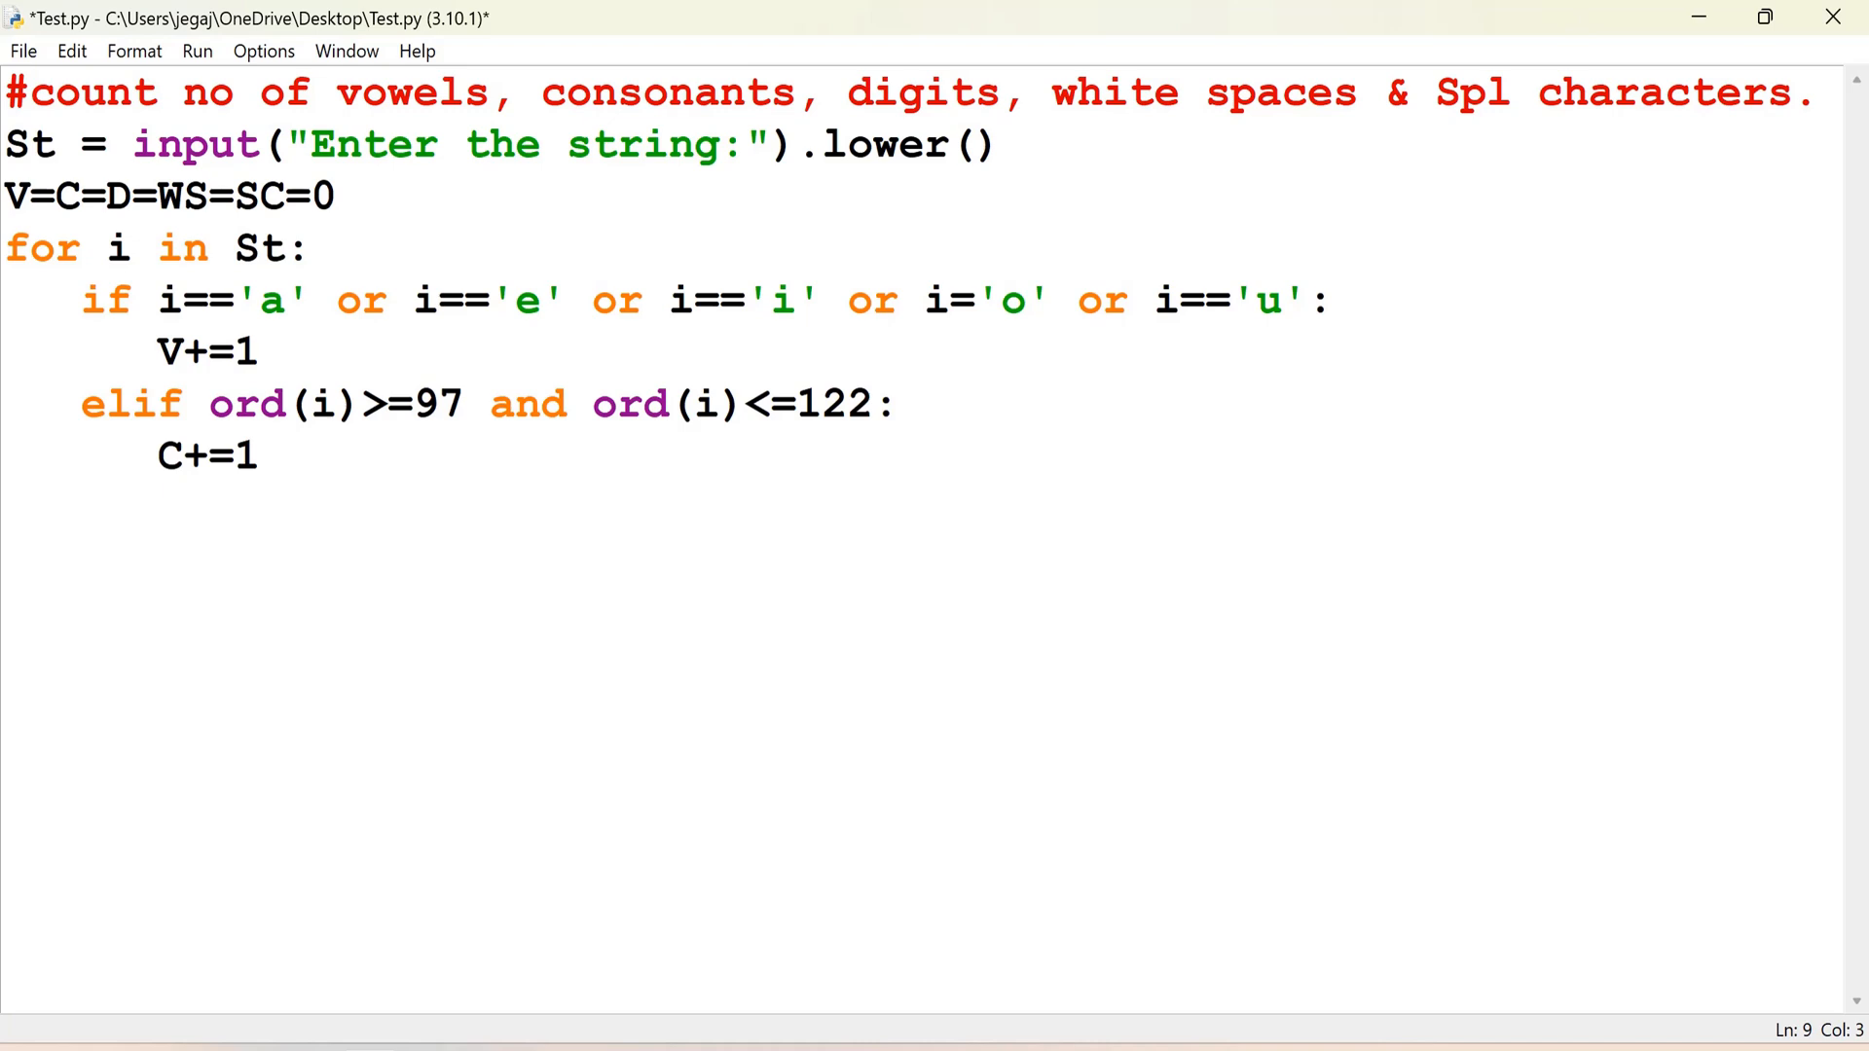
key(Enter)
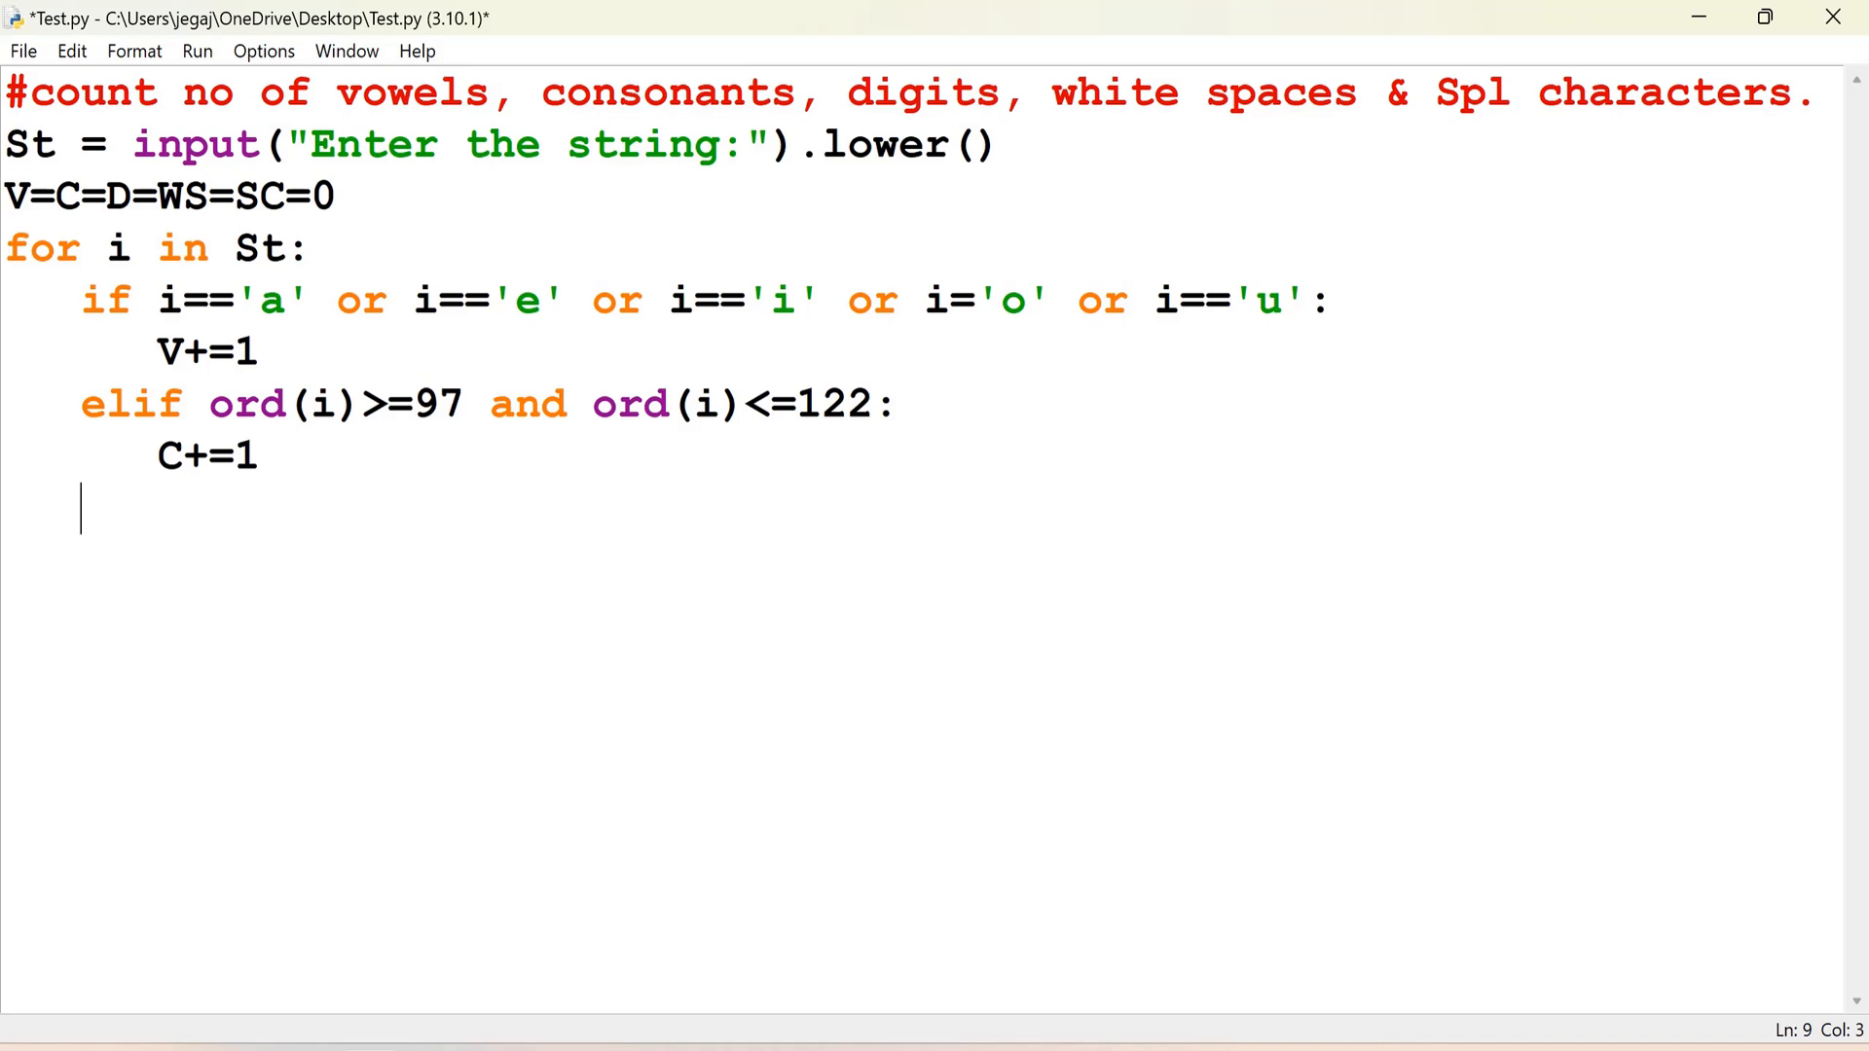
Step: Add an elif counting characters with codes 48 to 57 into D
text(elif)
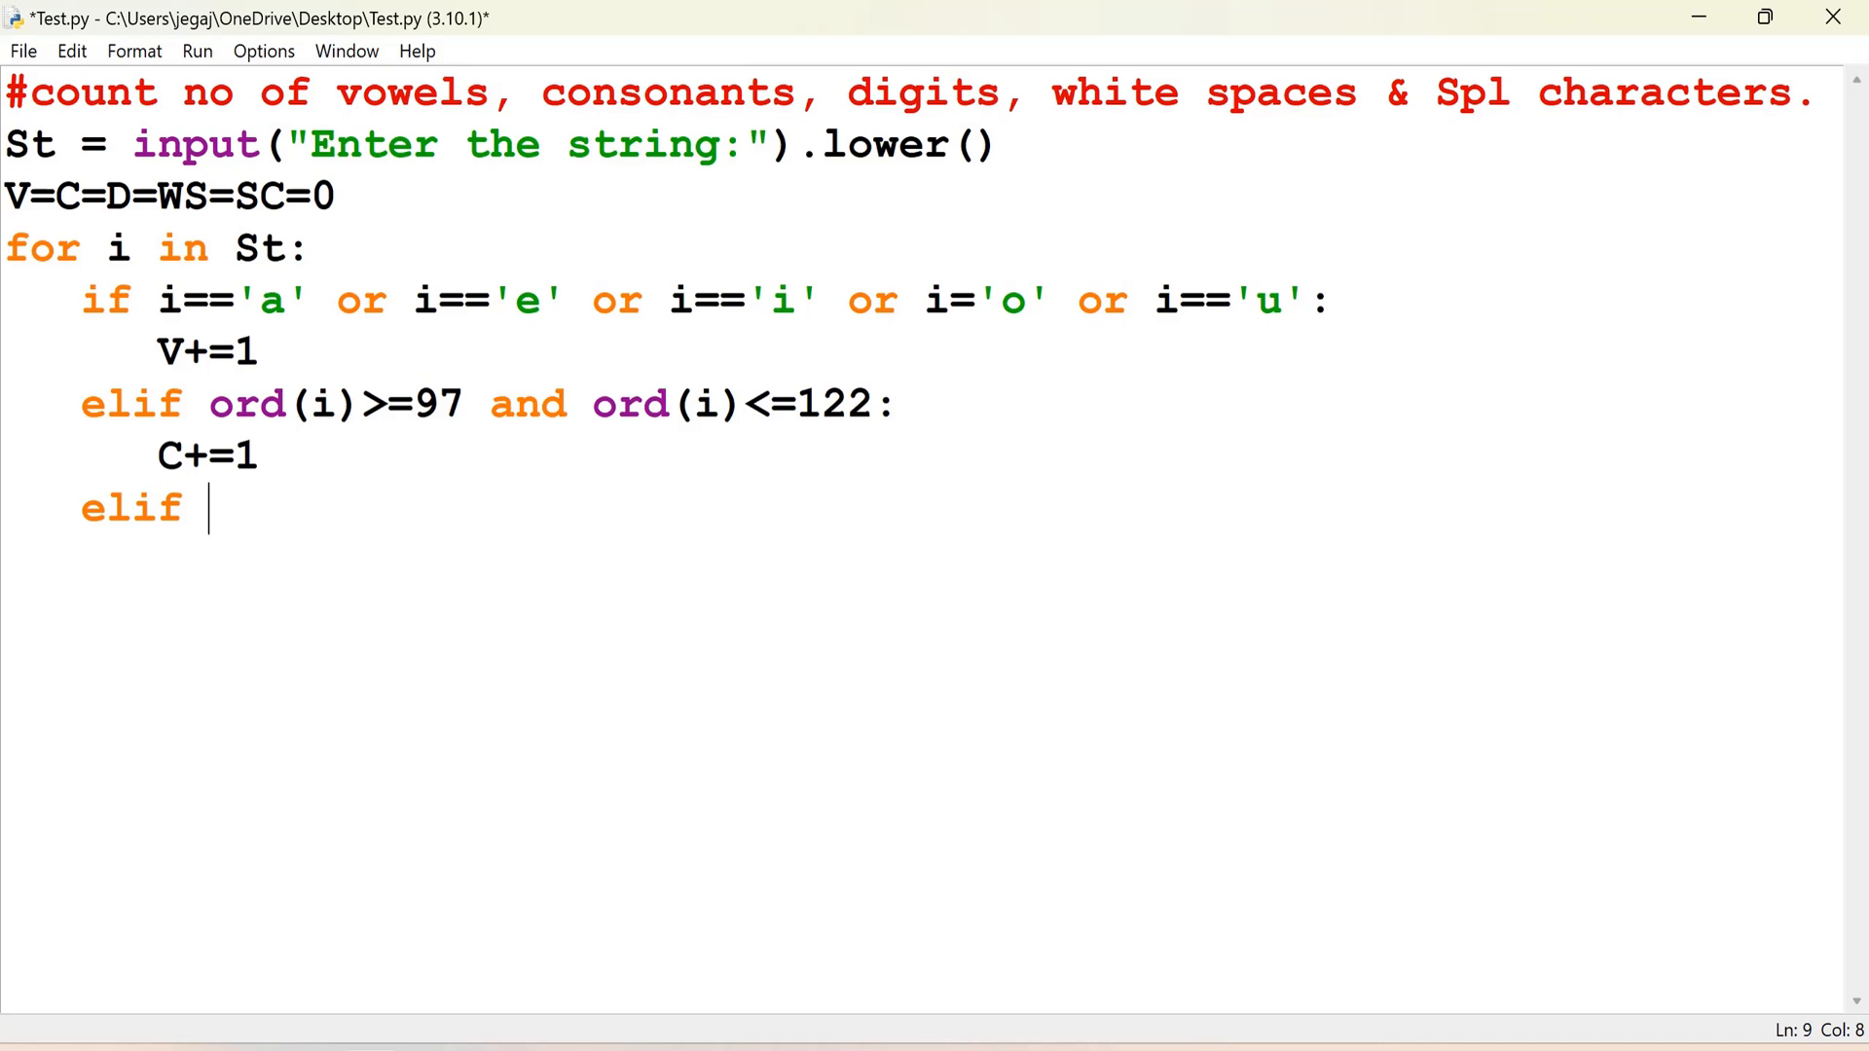
text(ord)
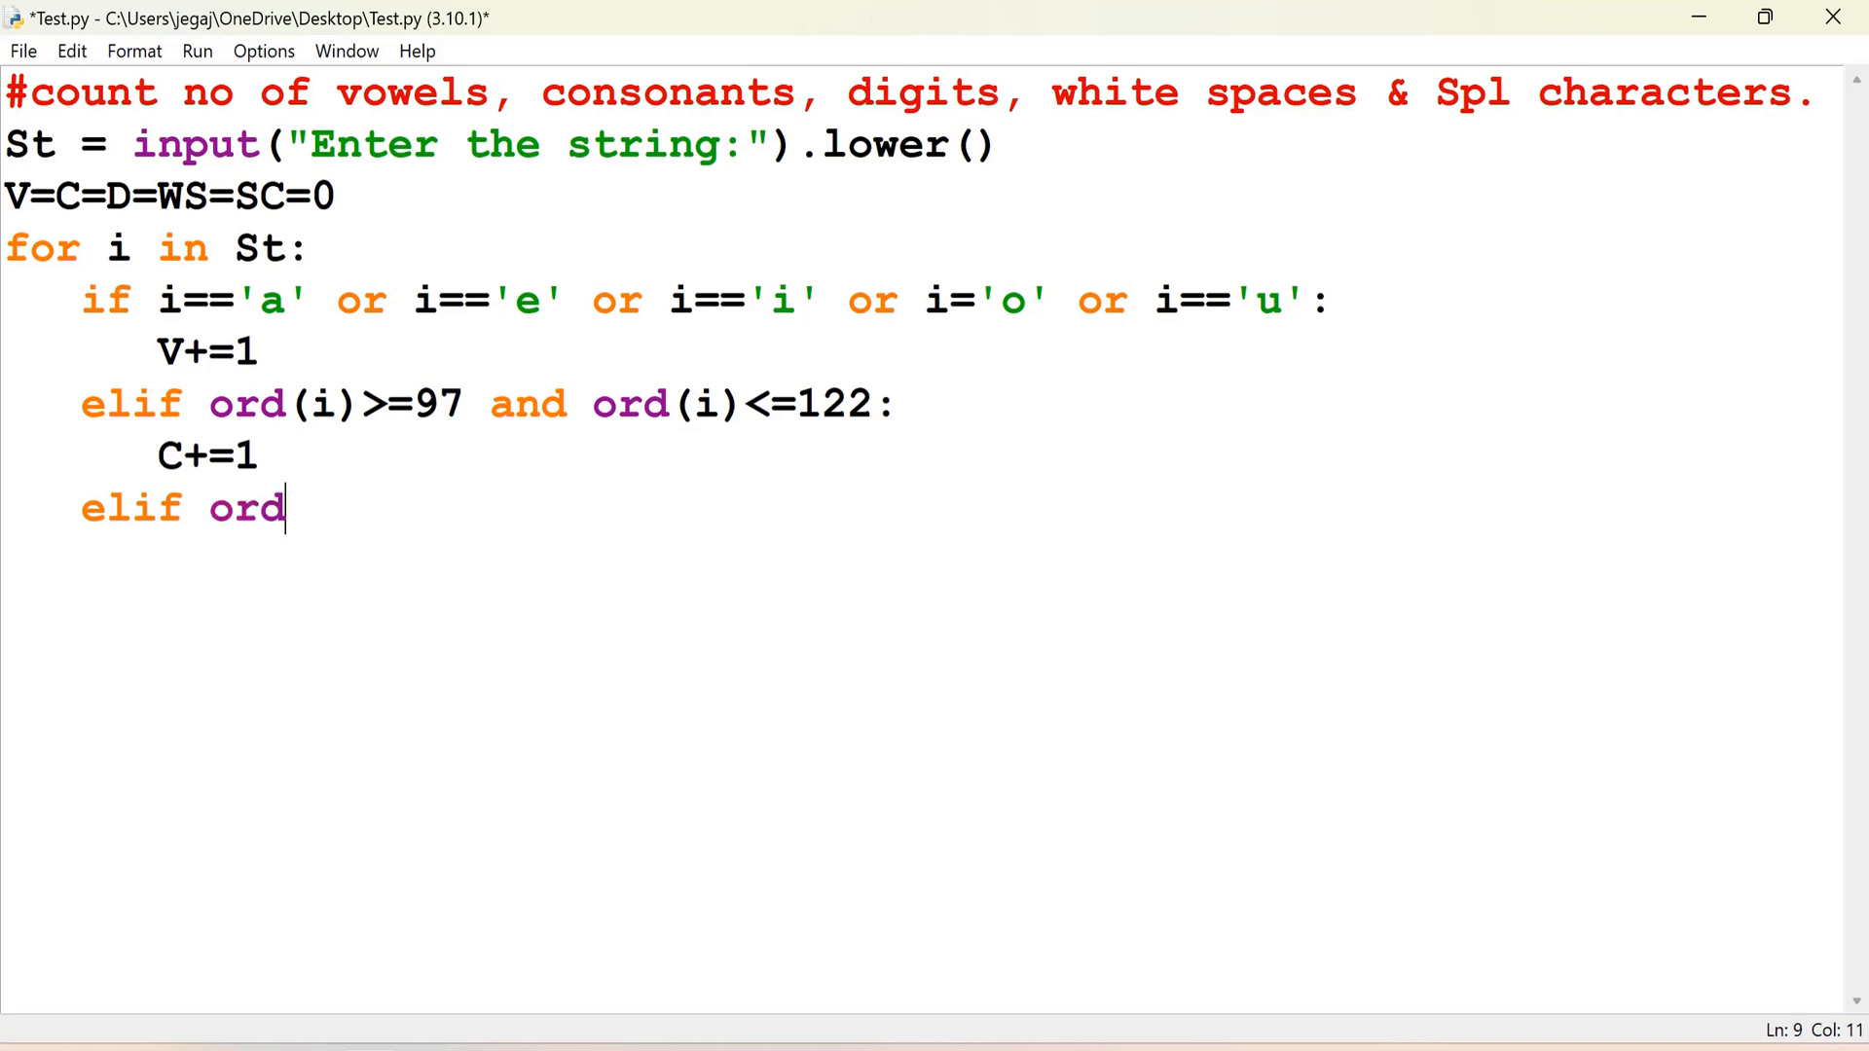
text((i))
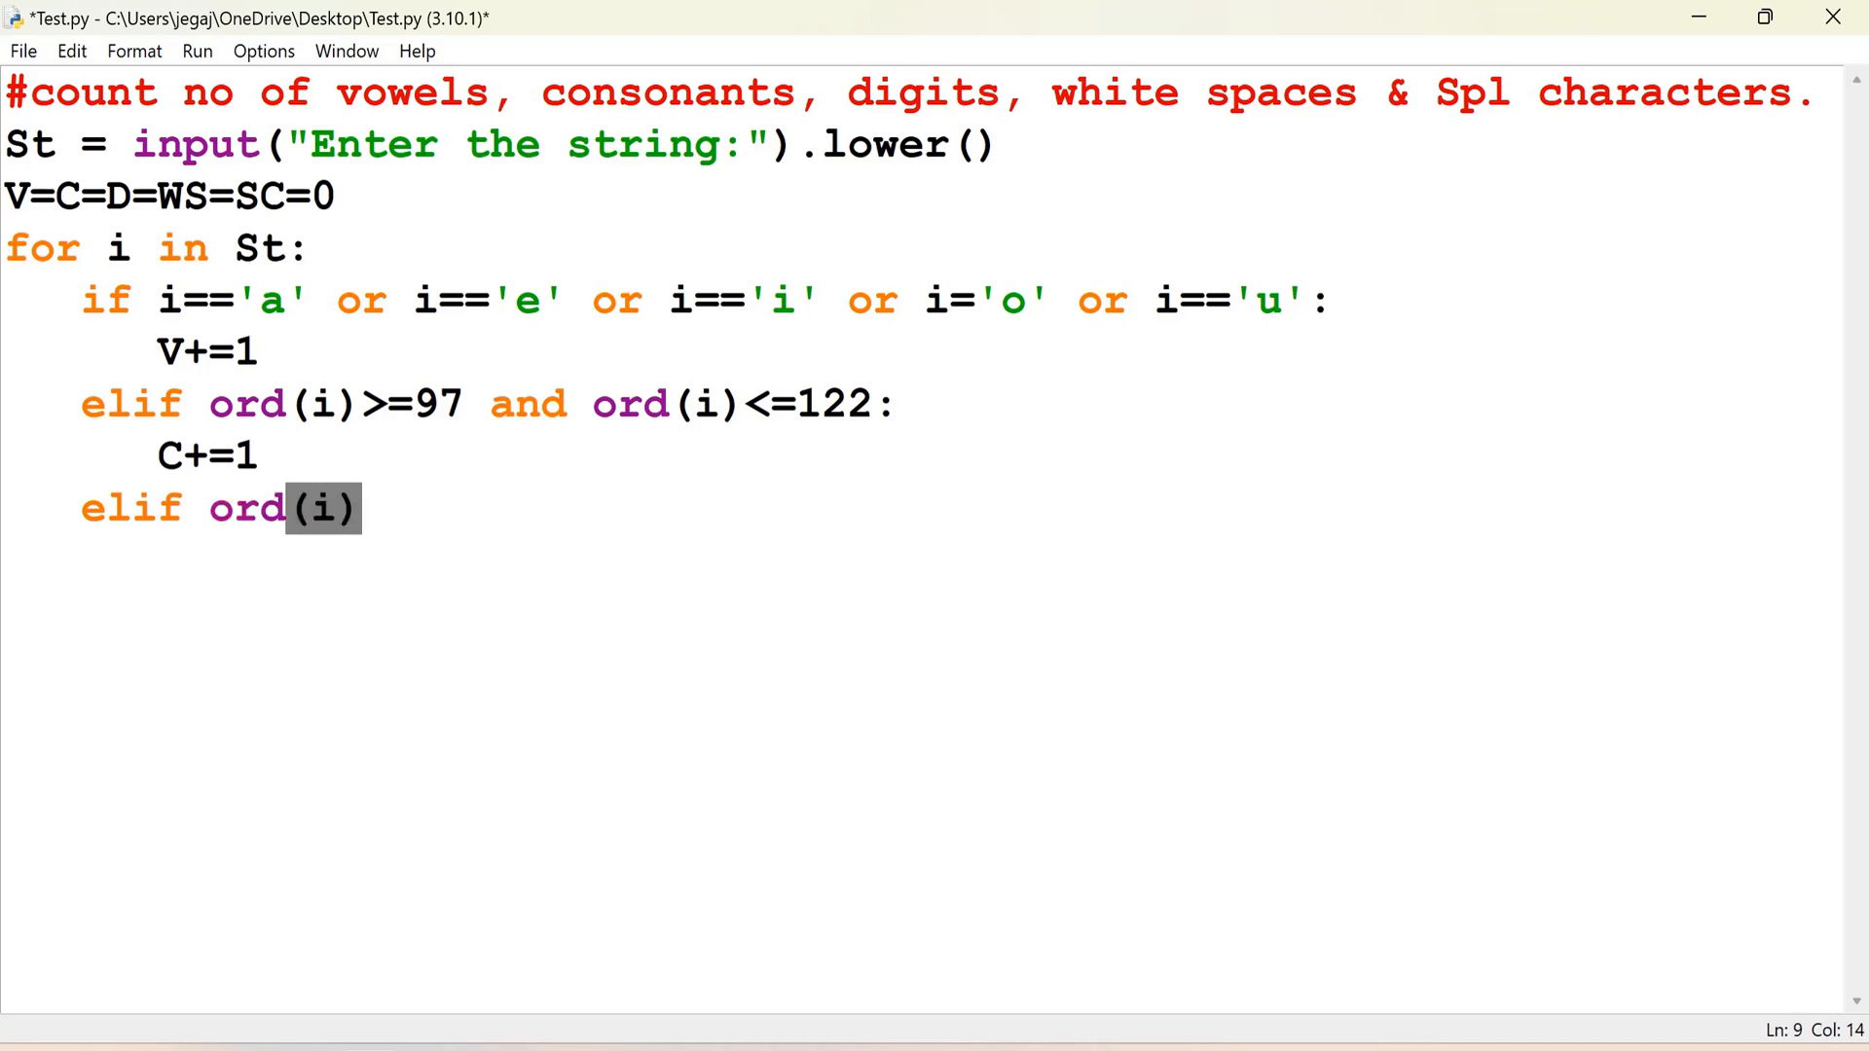
text(>=)
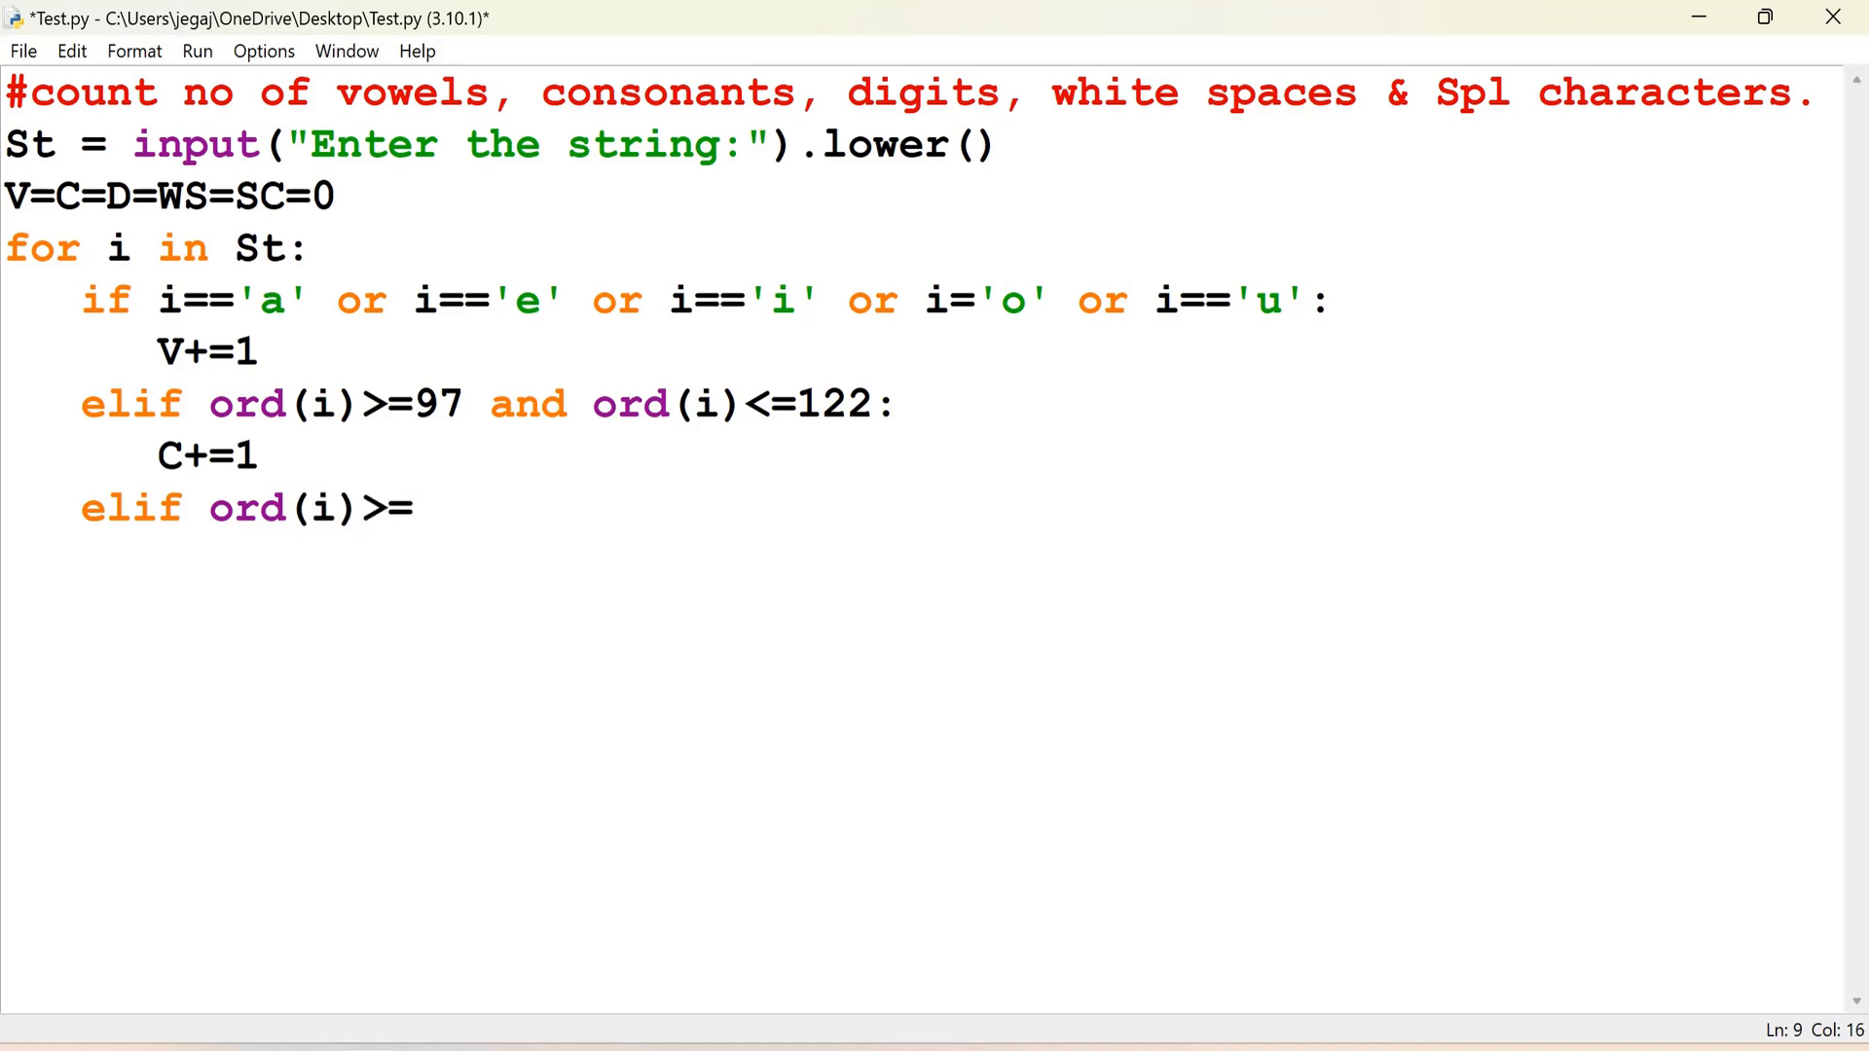
text(48 and ord()
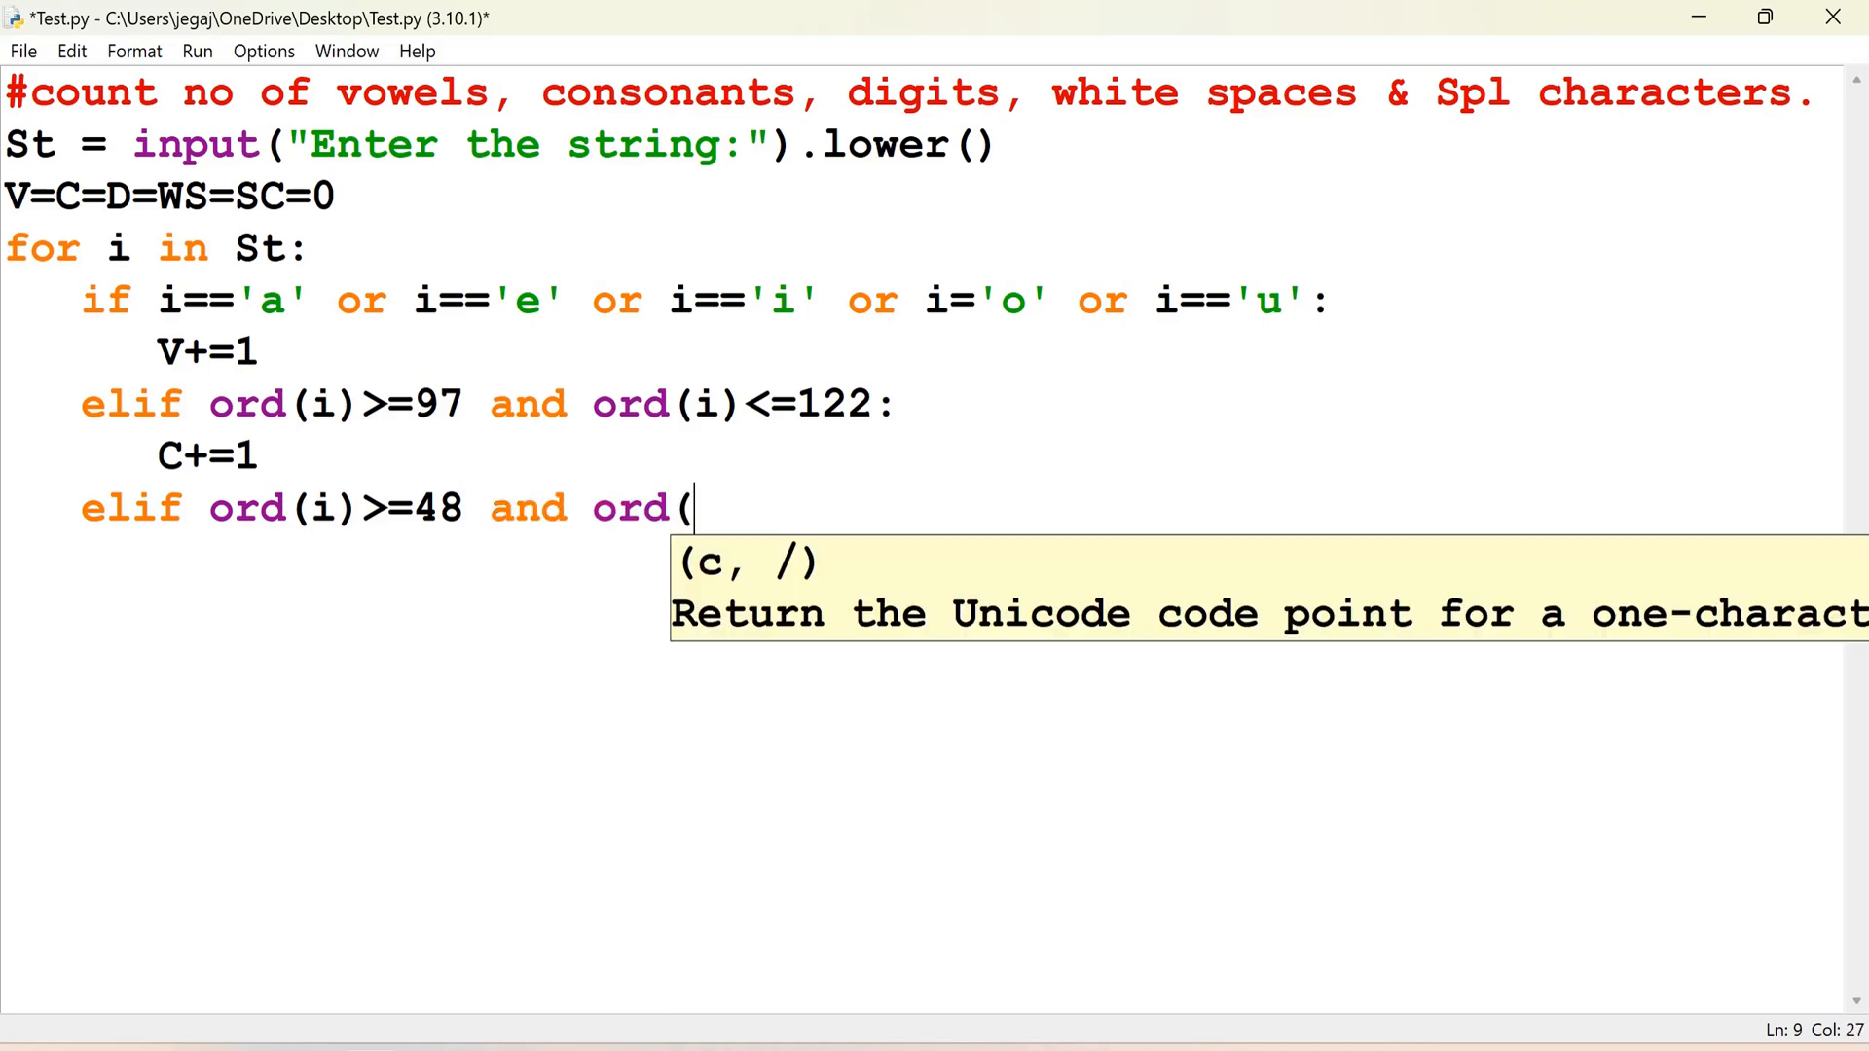
text(i))
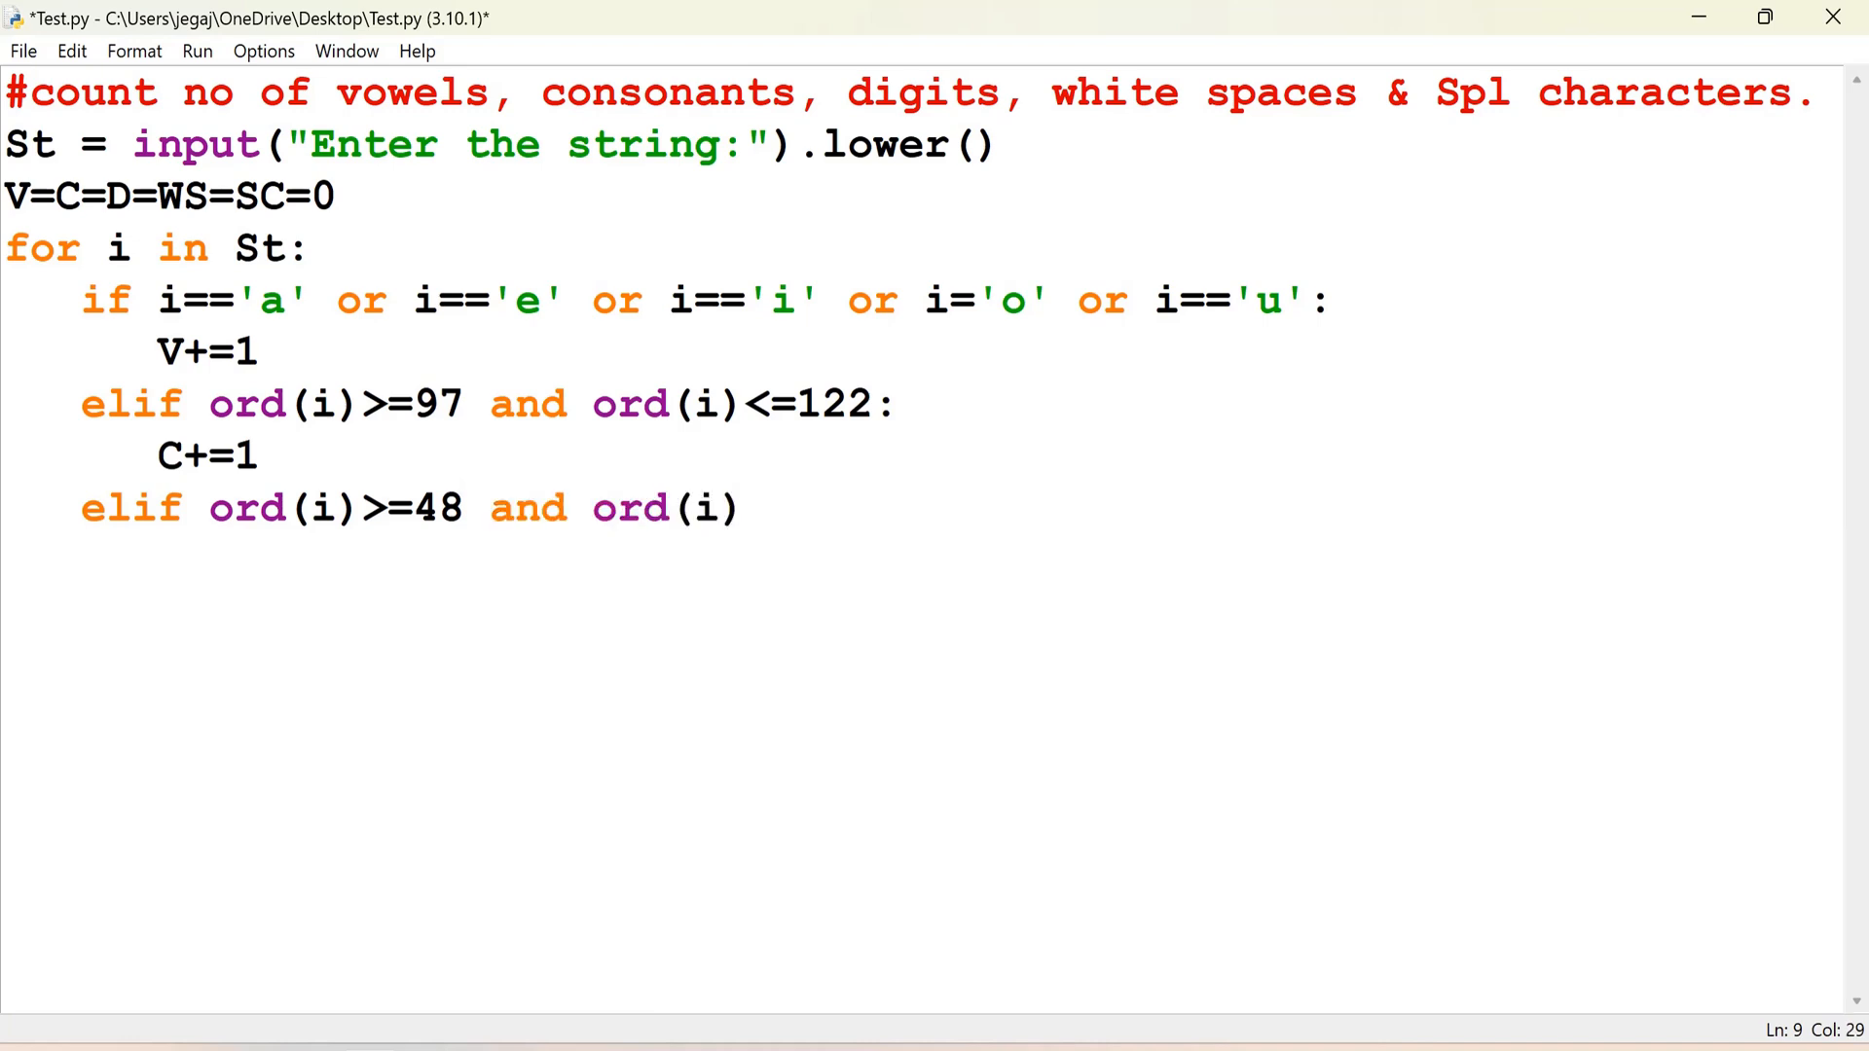
text(<=)
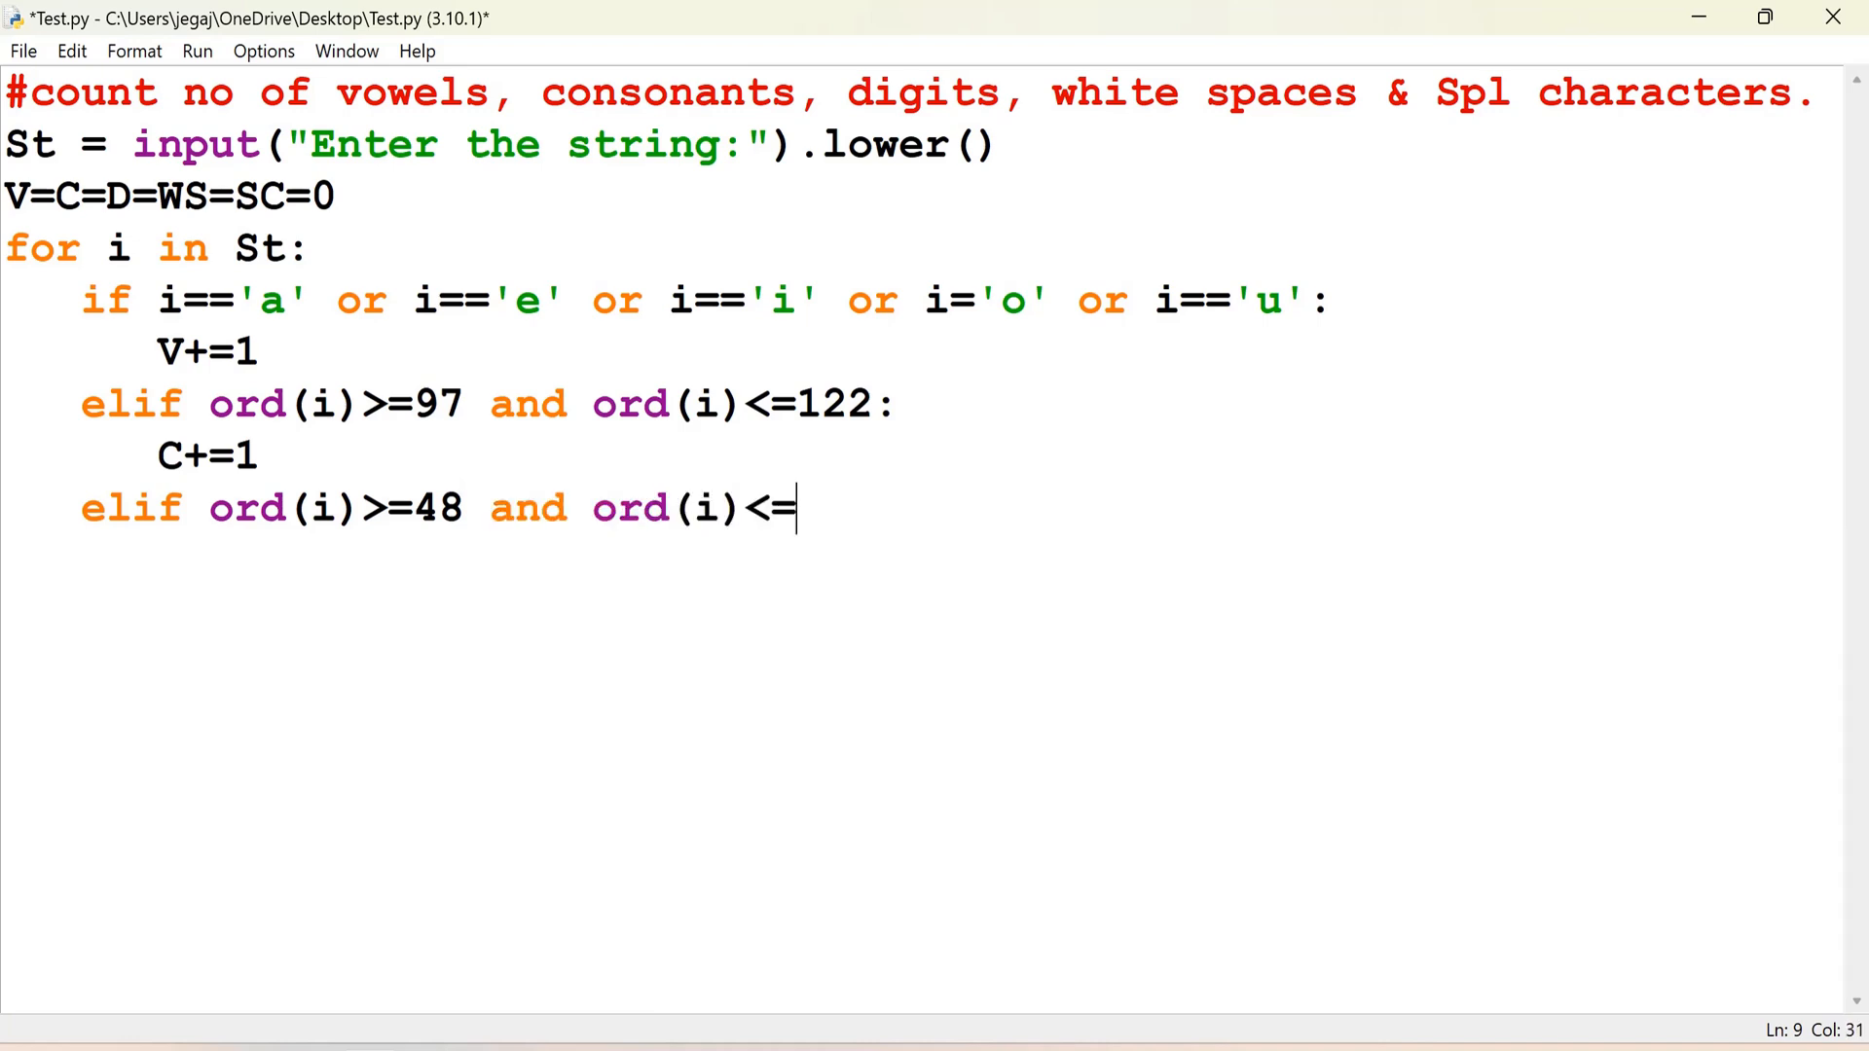
text(57)
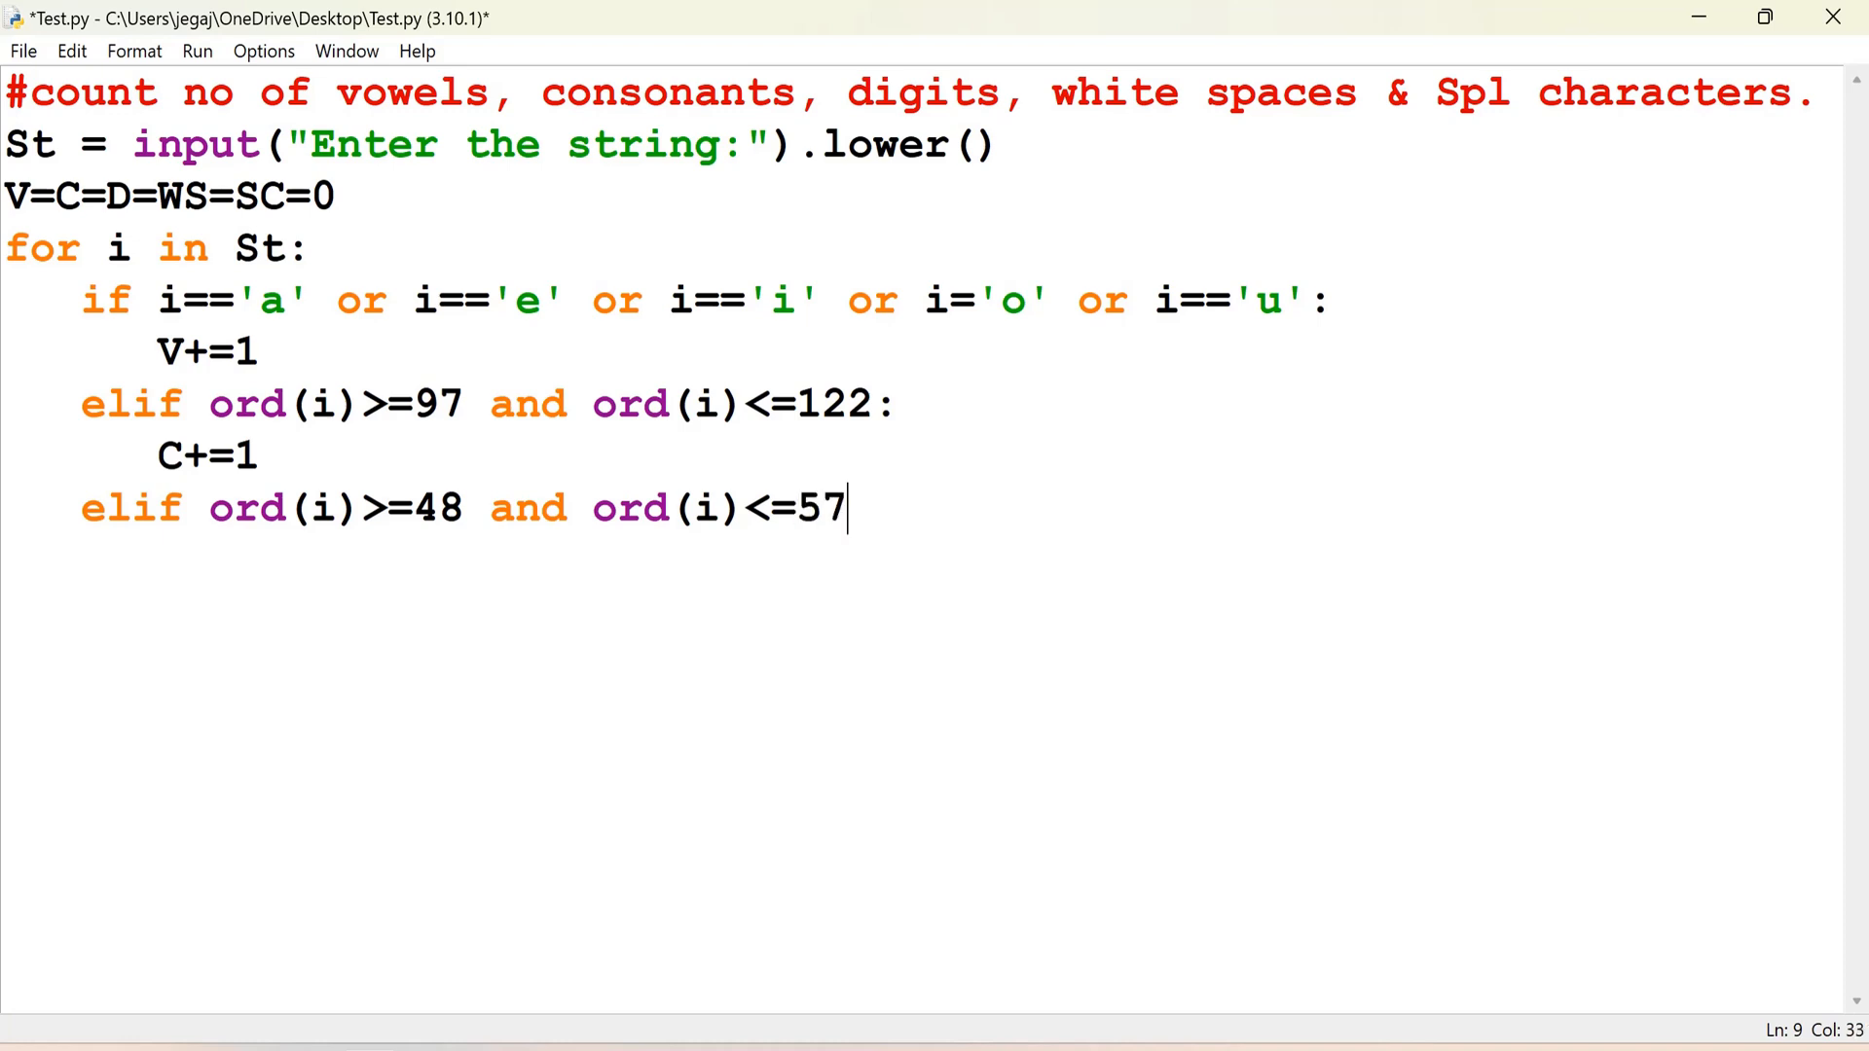
text(:)
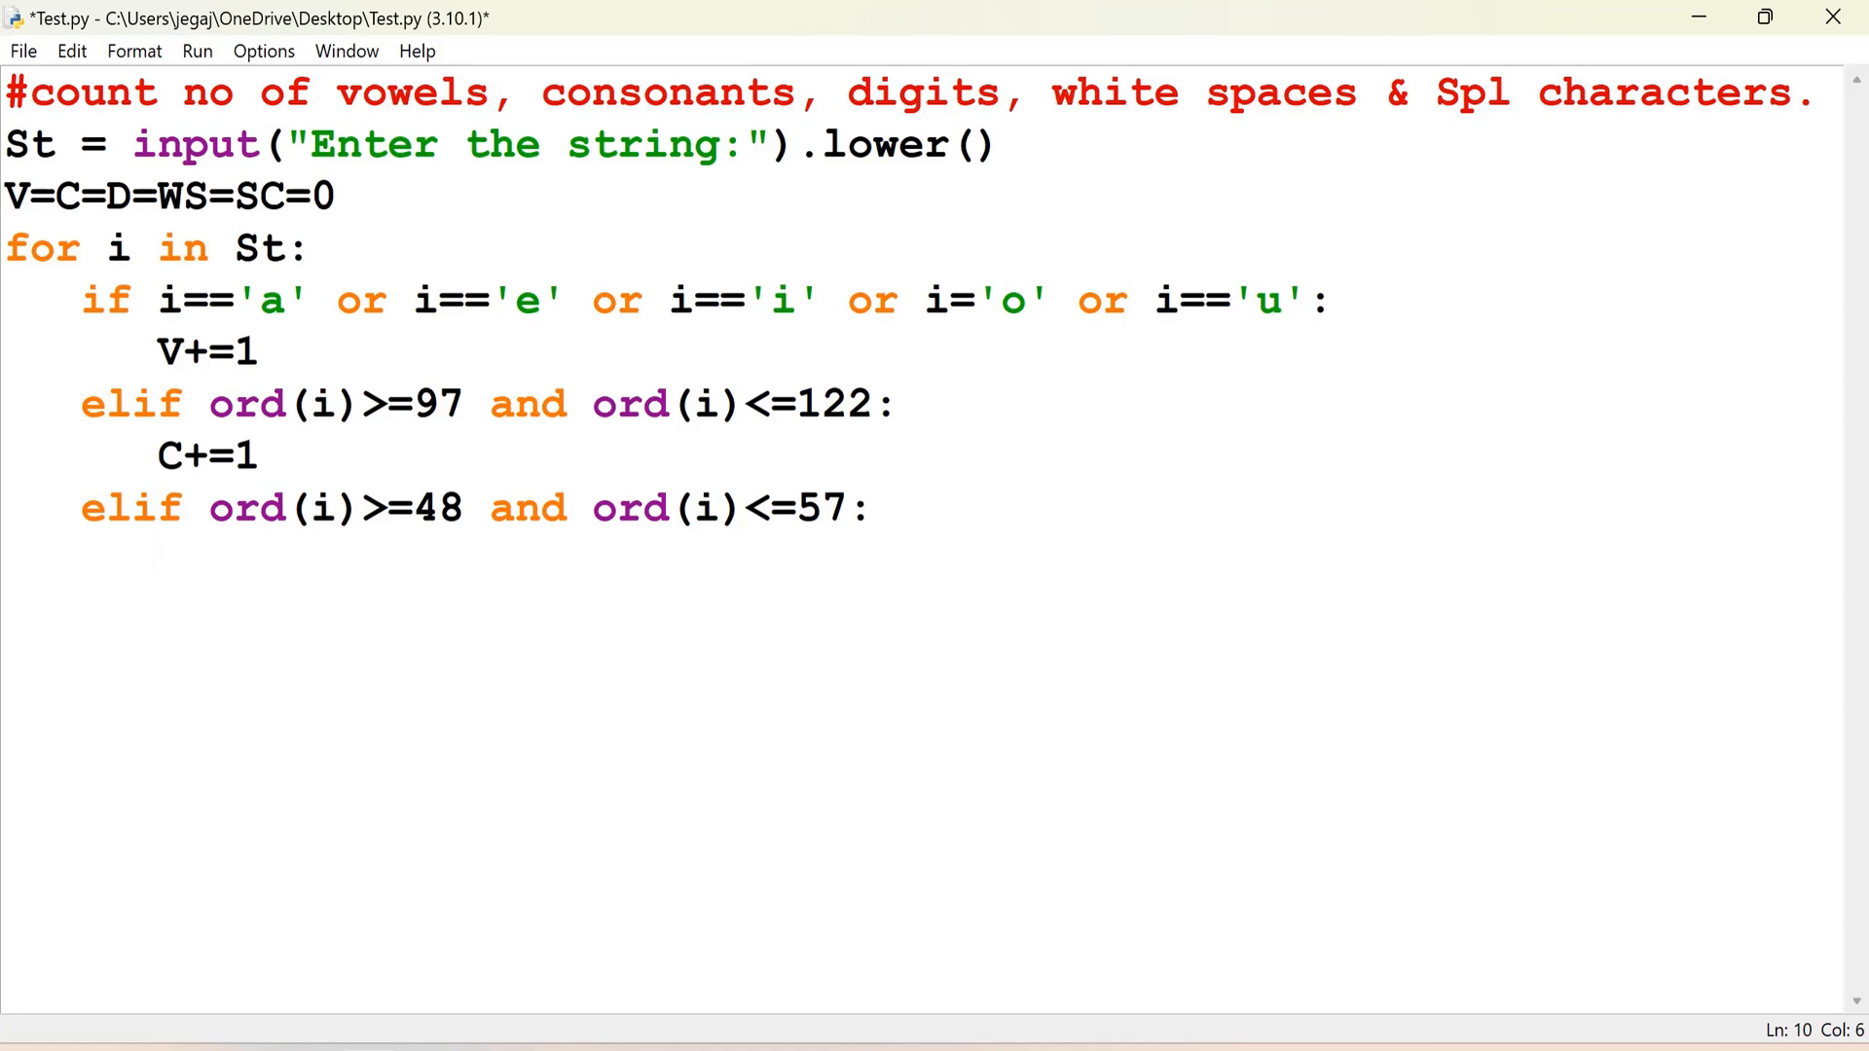
text(D+=1)
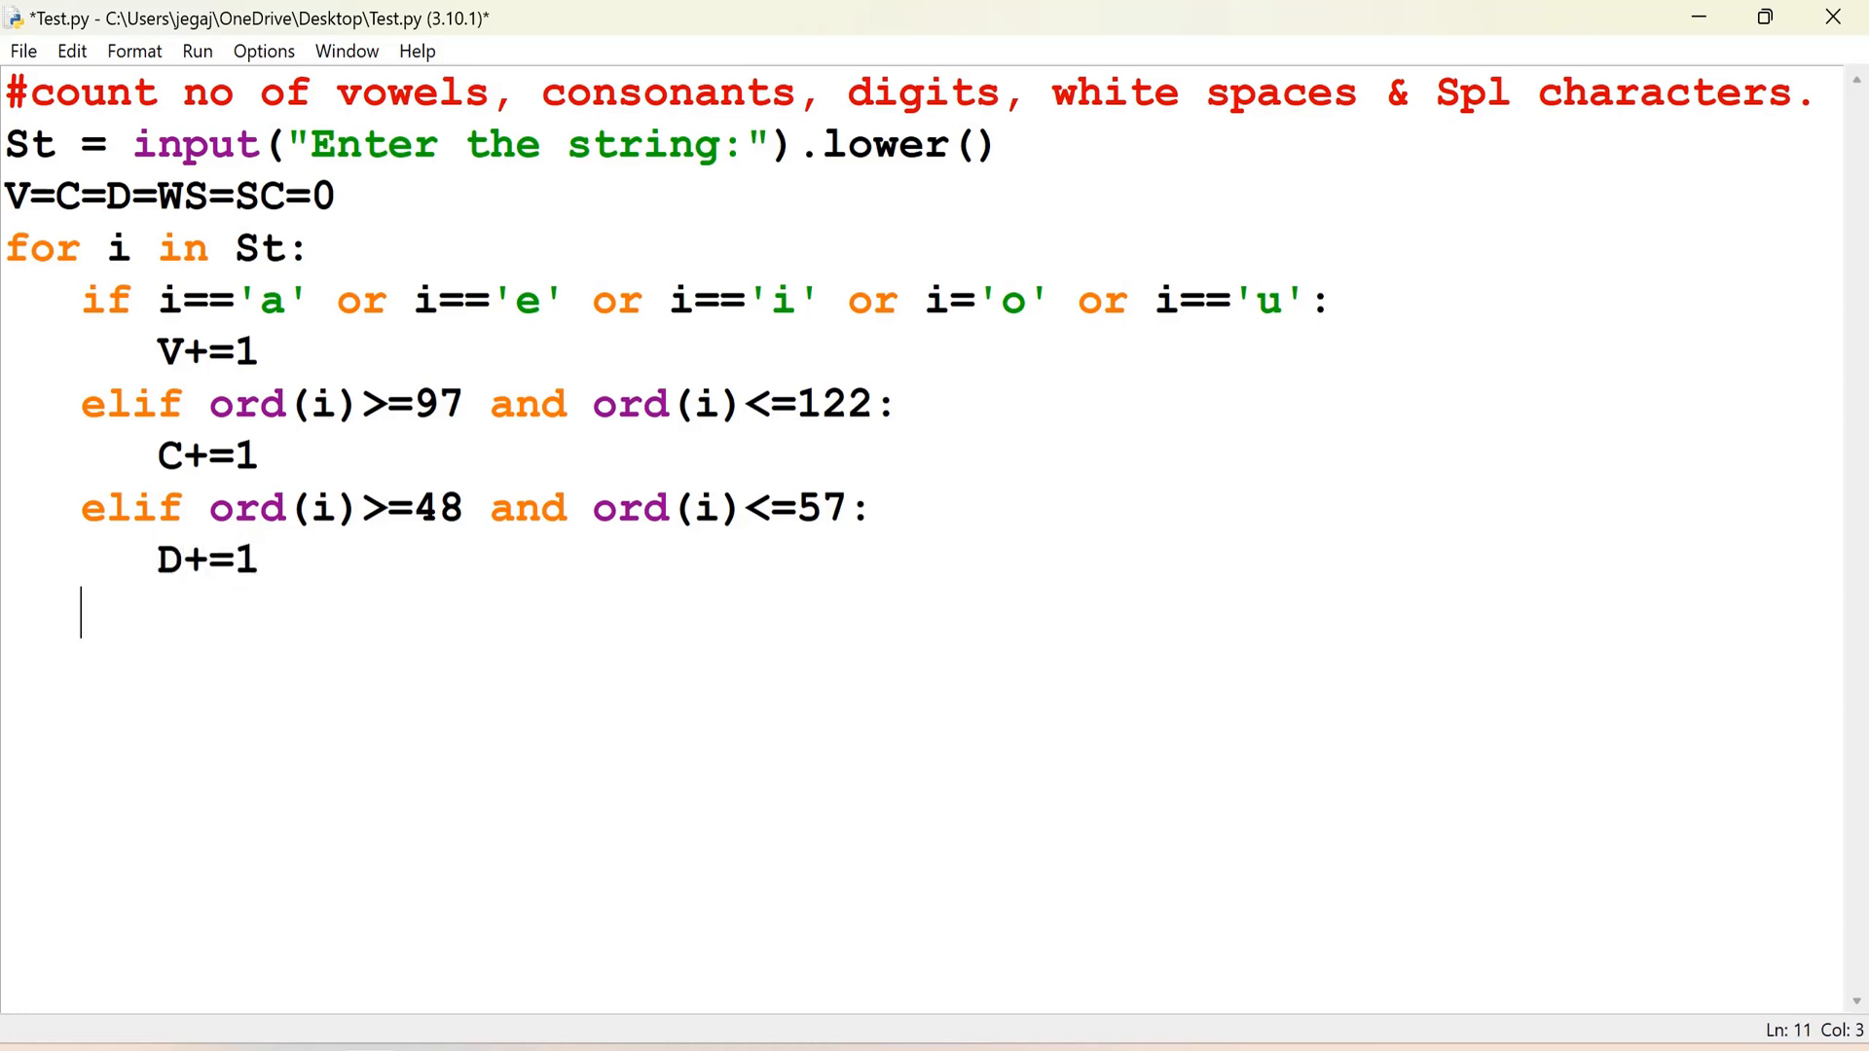
Step: Add an elif i==' ' branch incrementing WS by 1
text(elif)
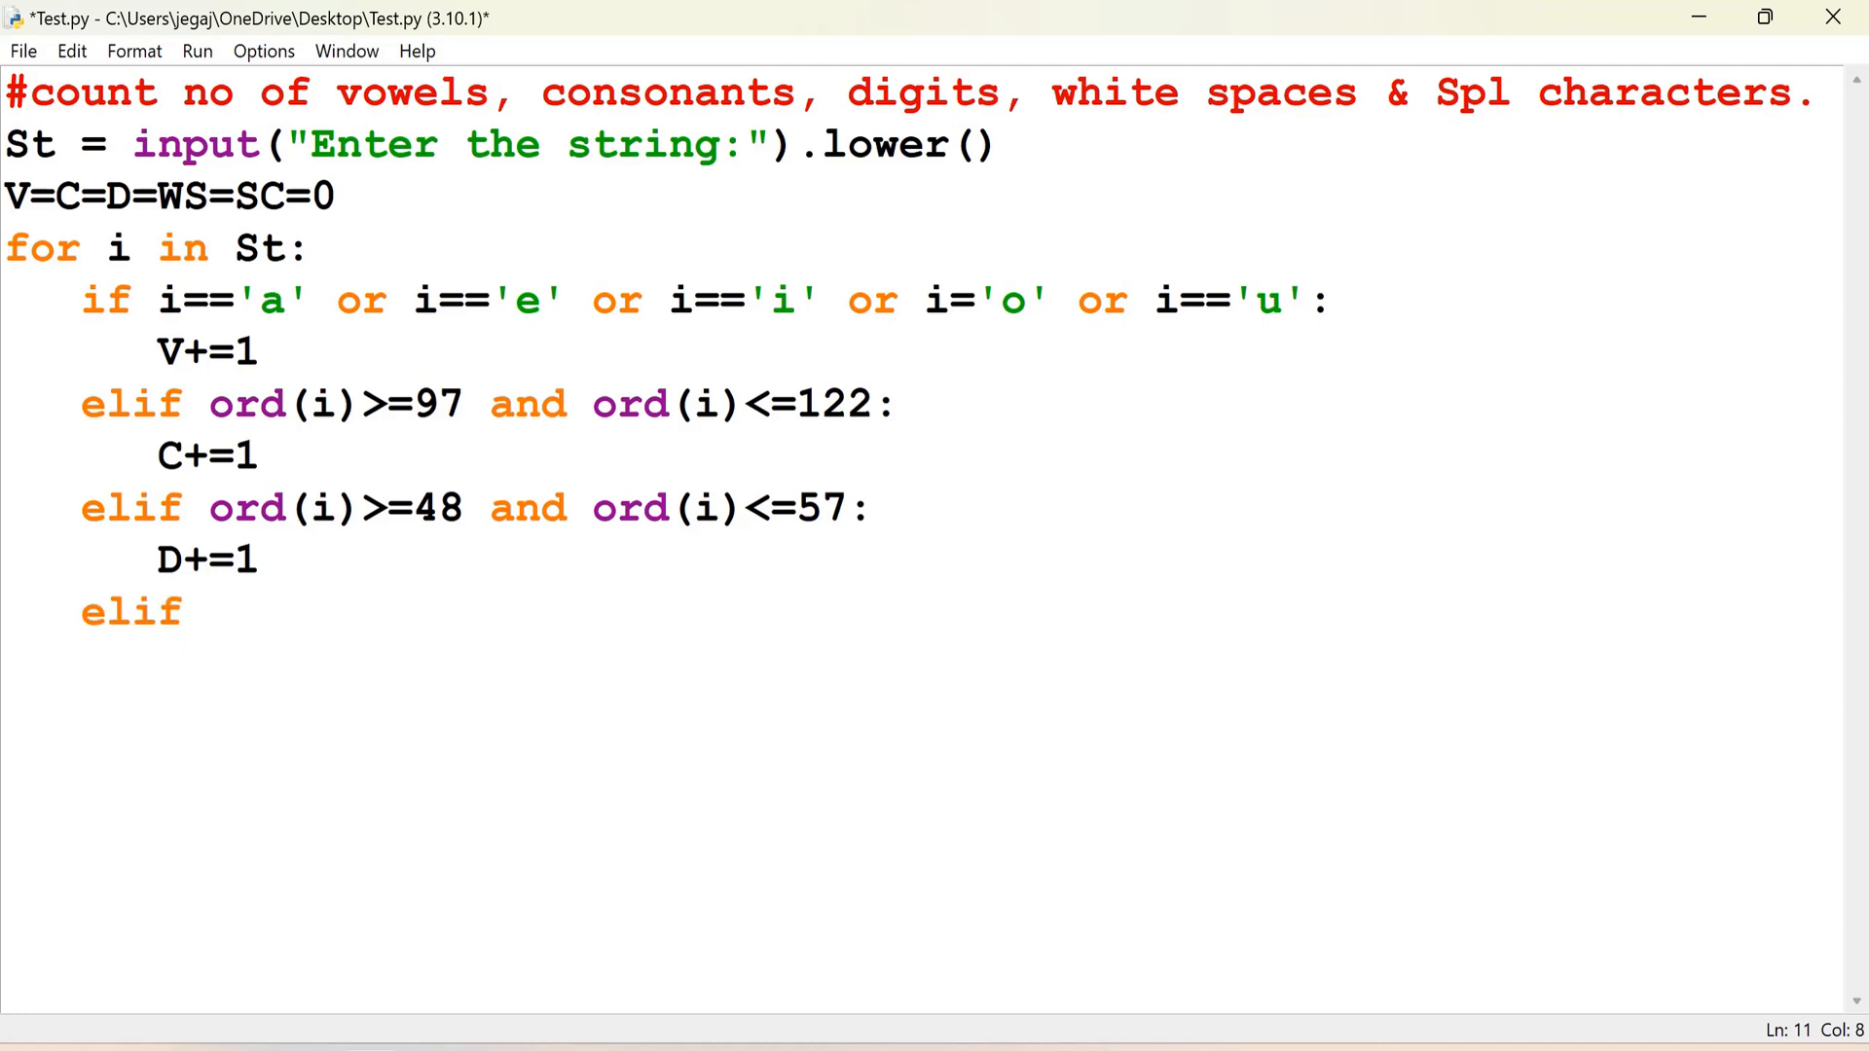
text(i==)
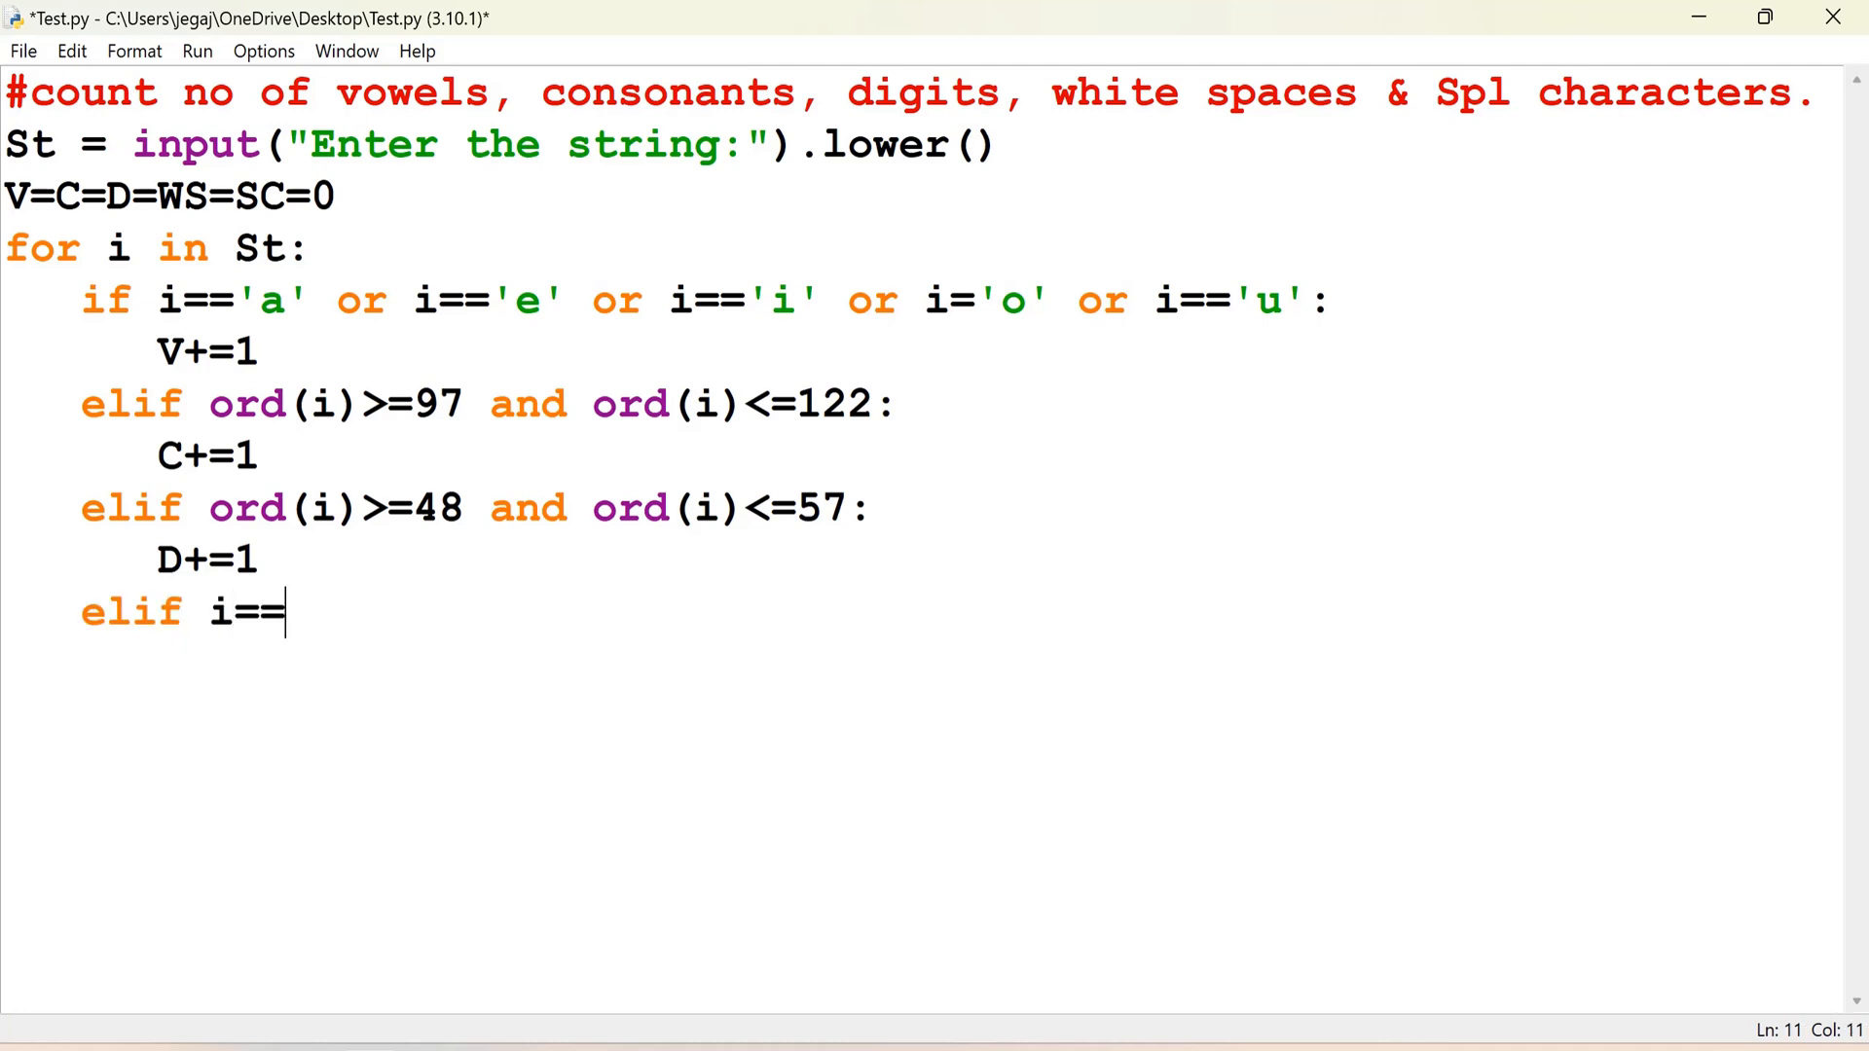
text(' ':)
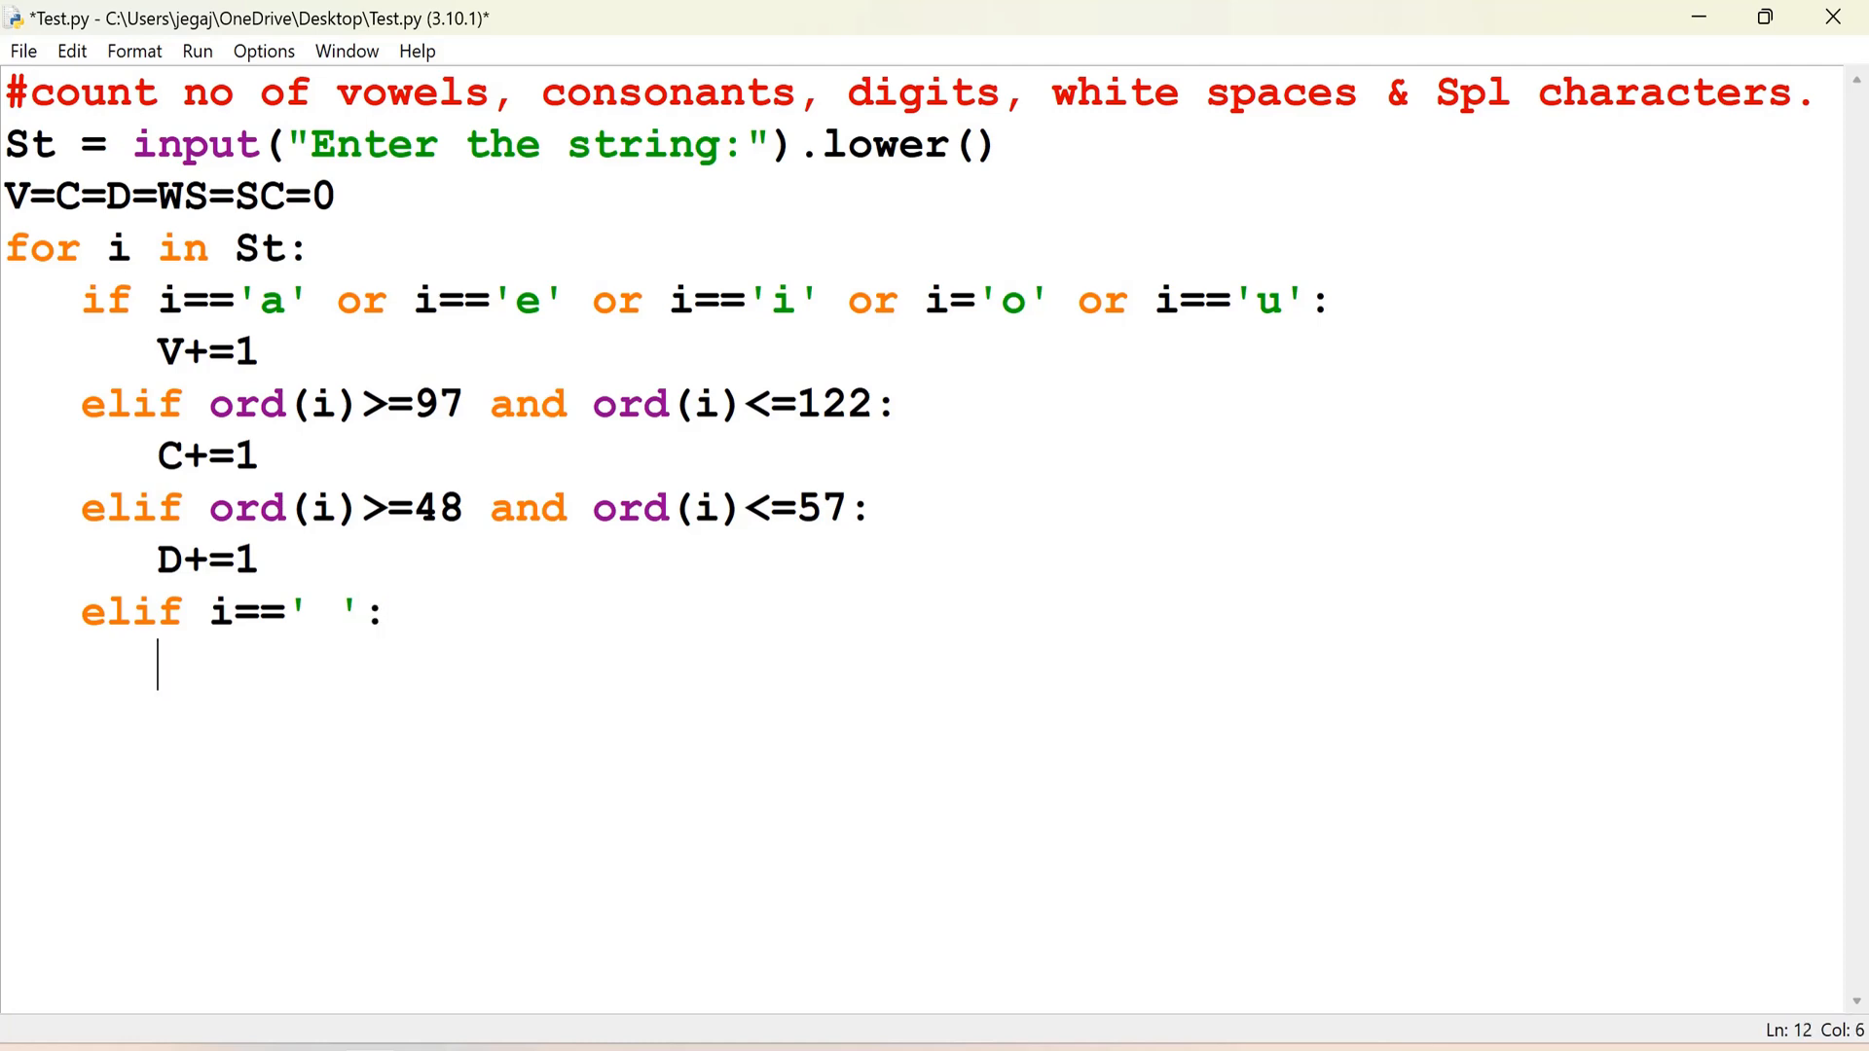
text(WS+=1)
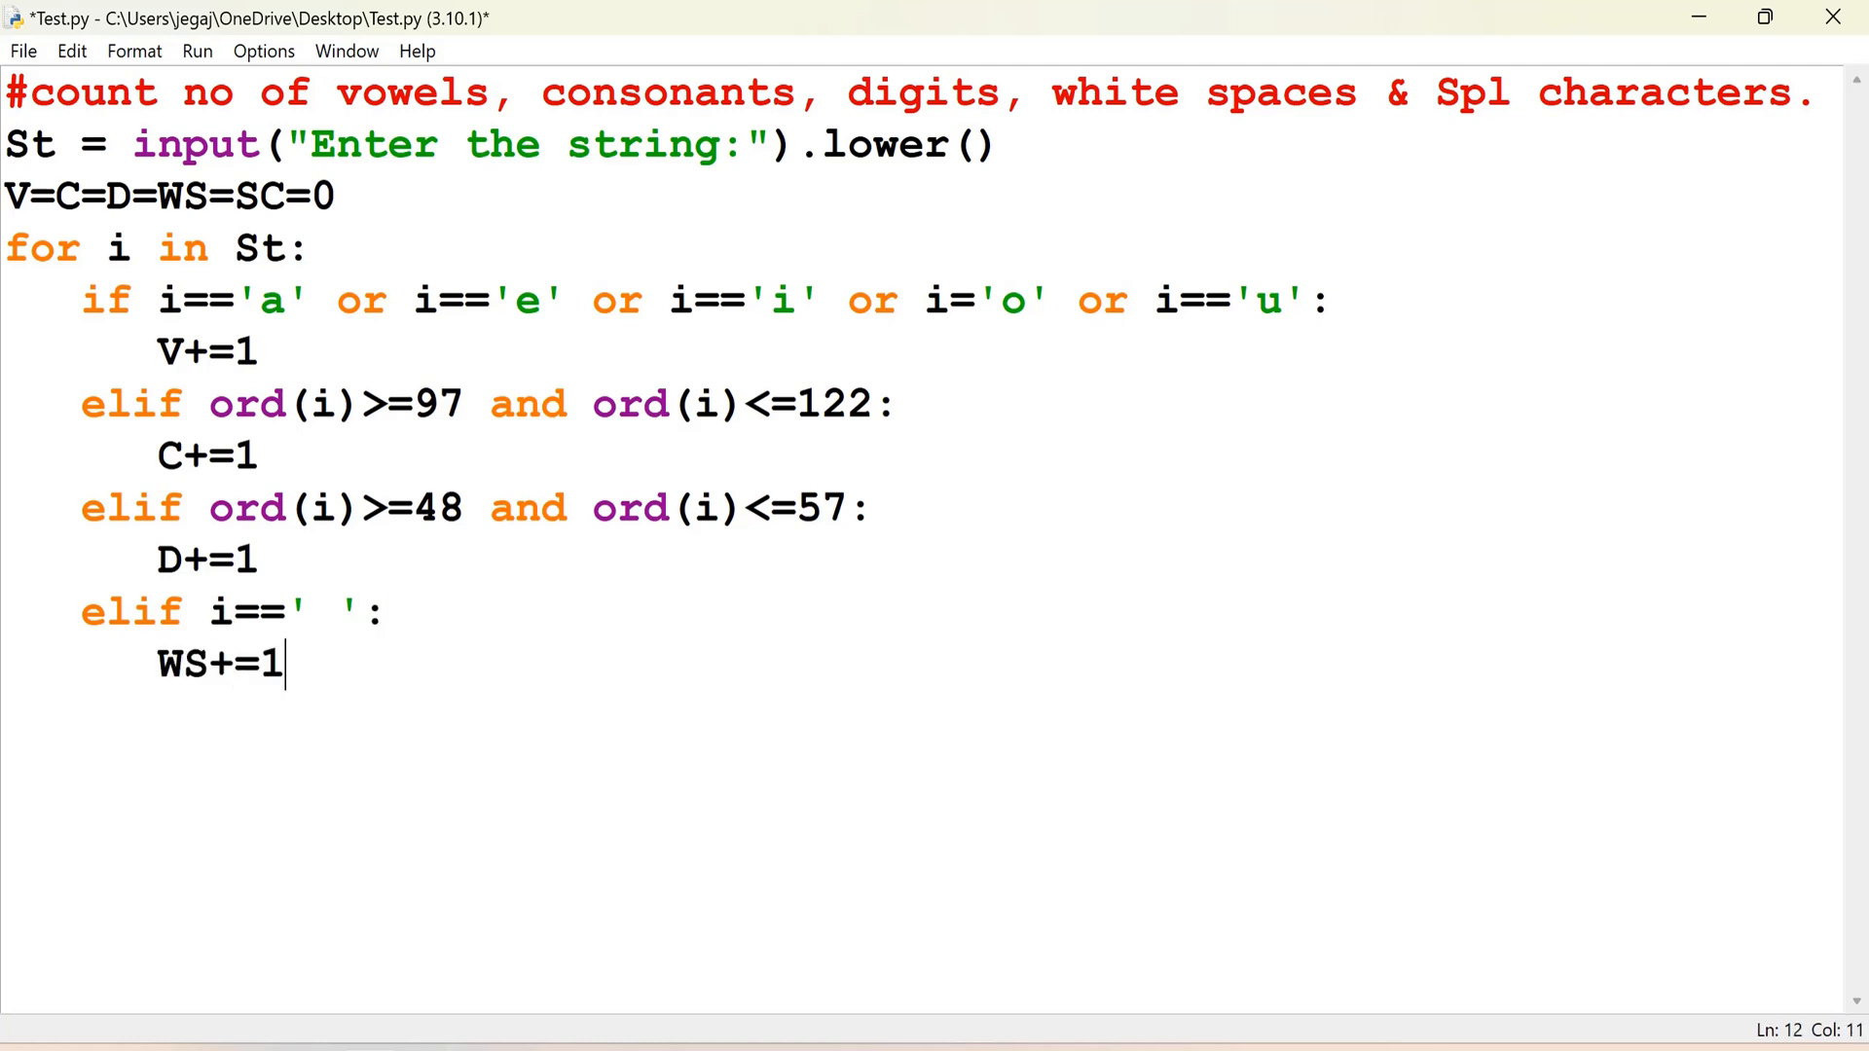
key(enter)
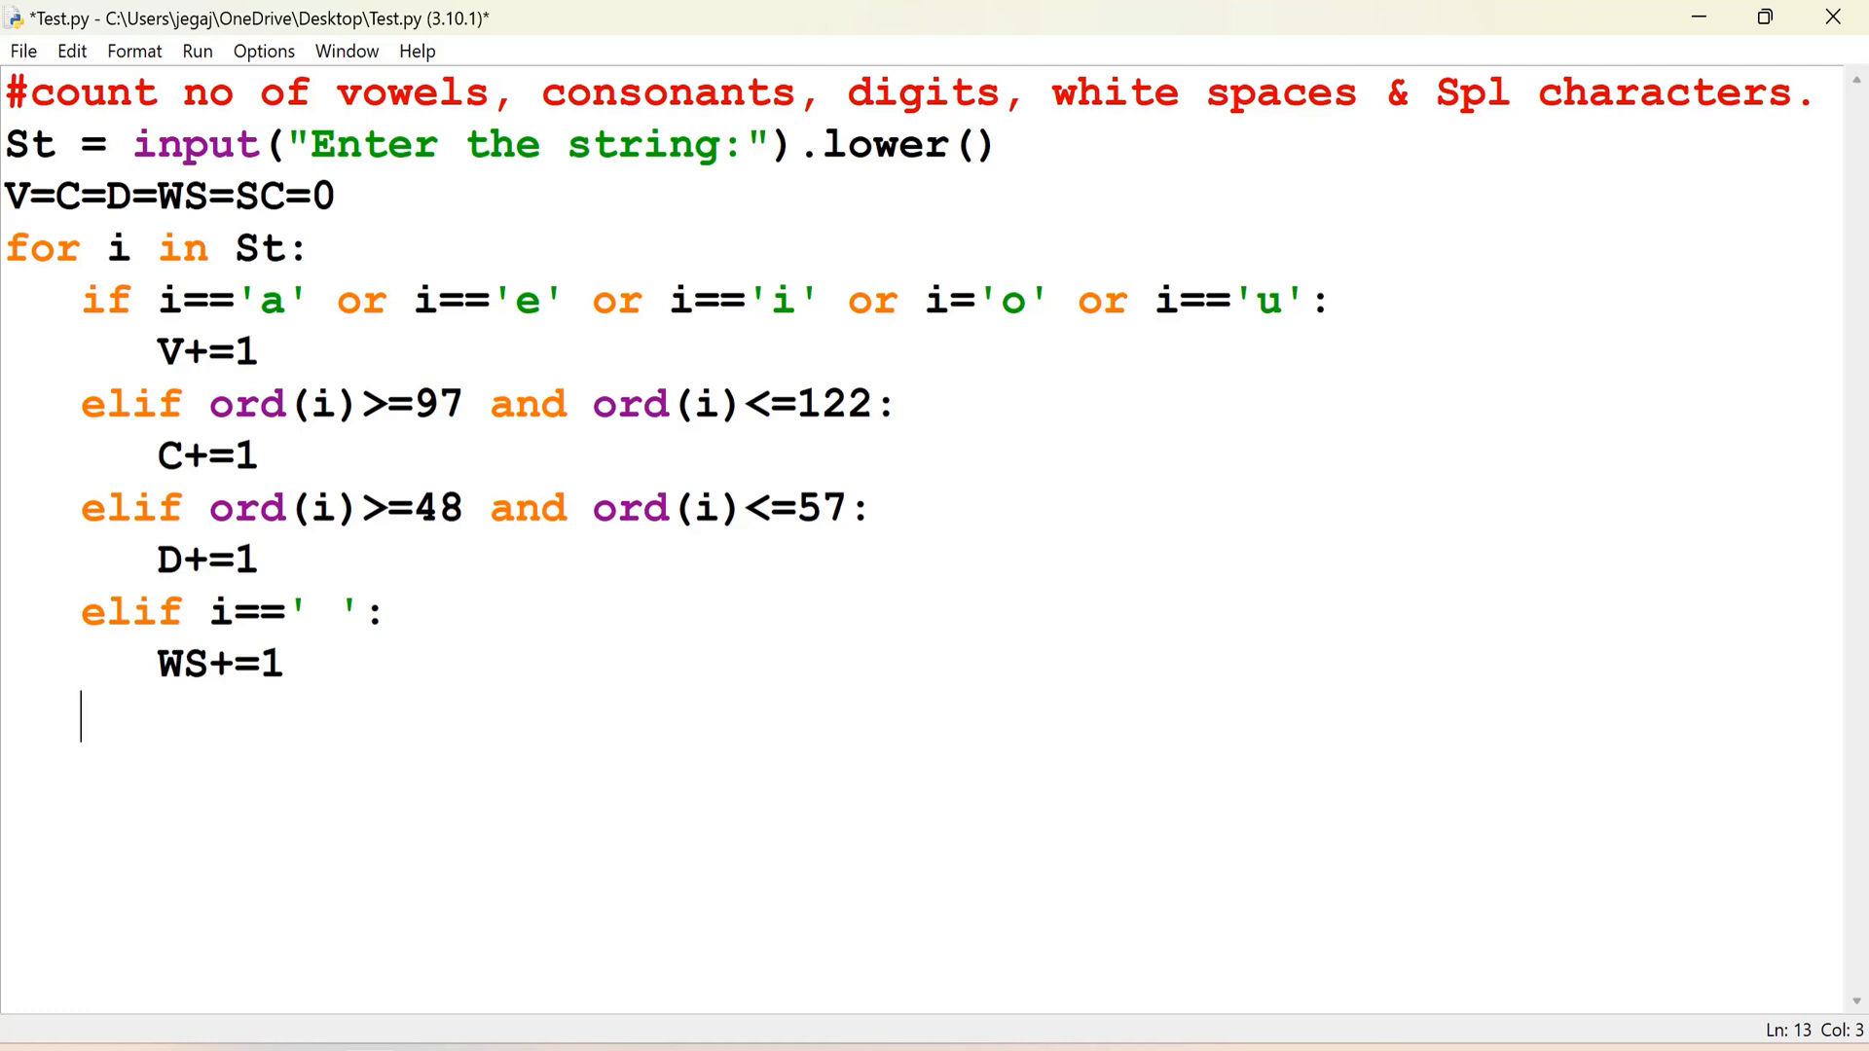
Step: Add an else: branch with SC+=1 for all remaining characters
text(e)
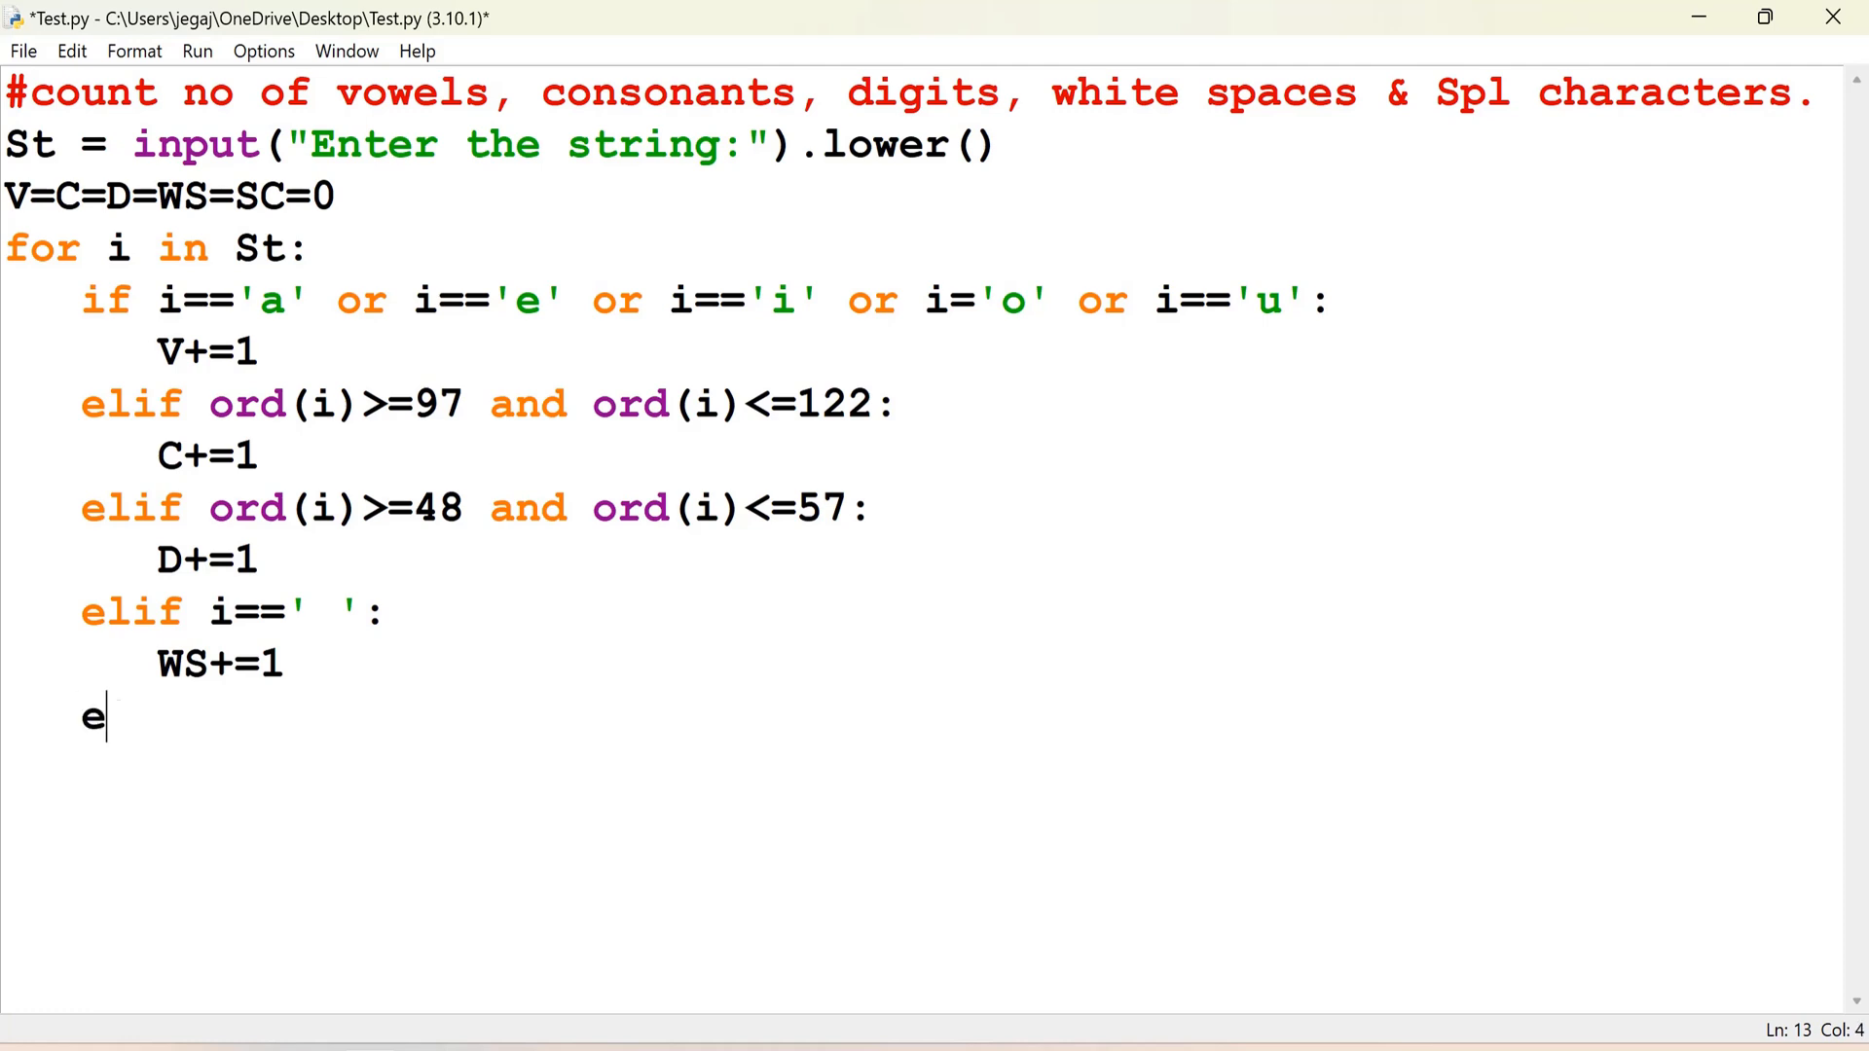
text(lse:)
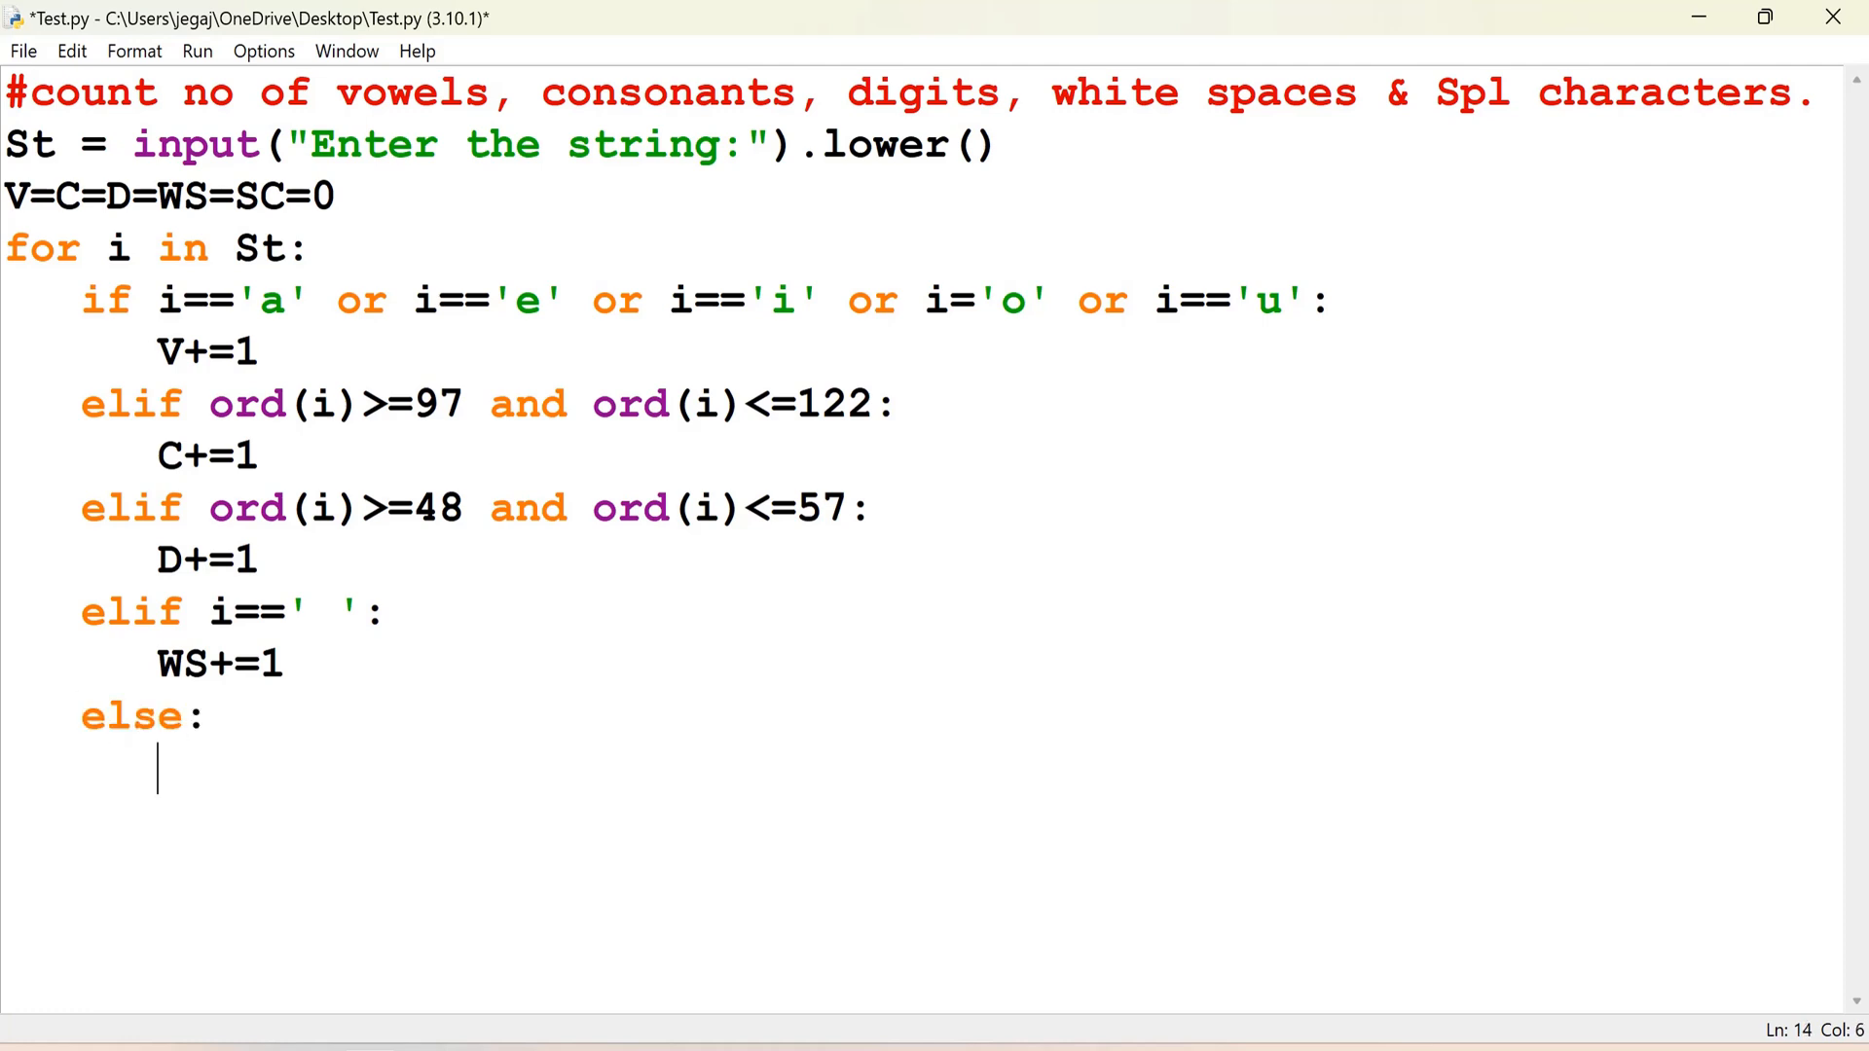
text(SC)
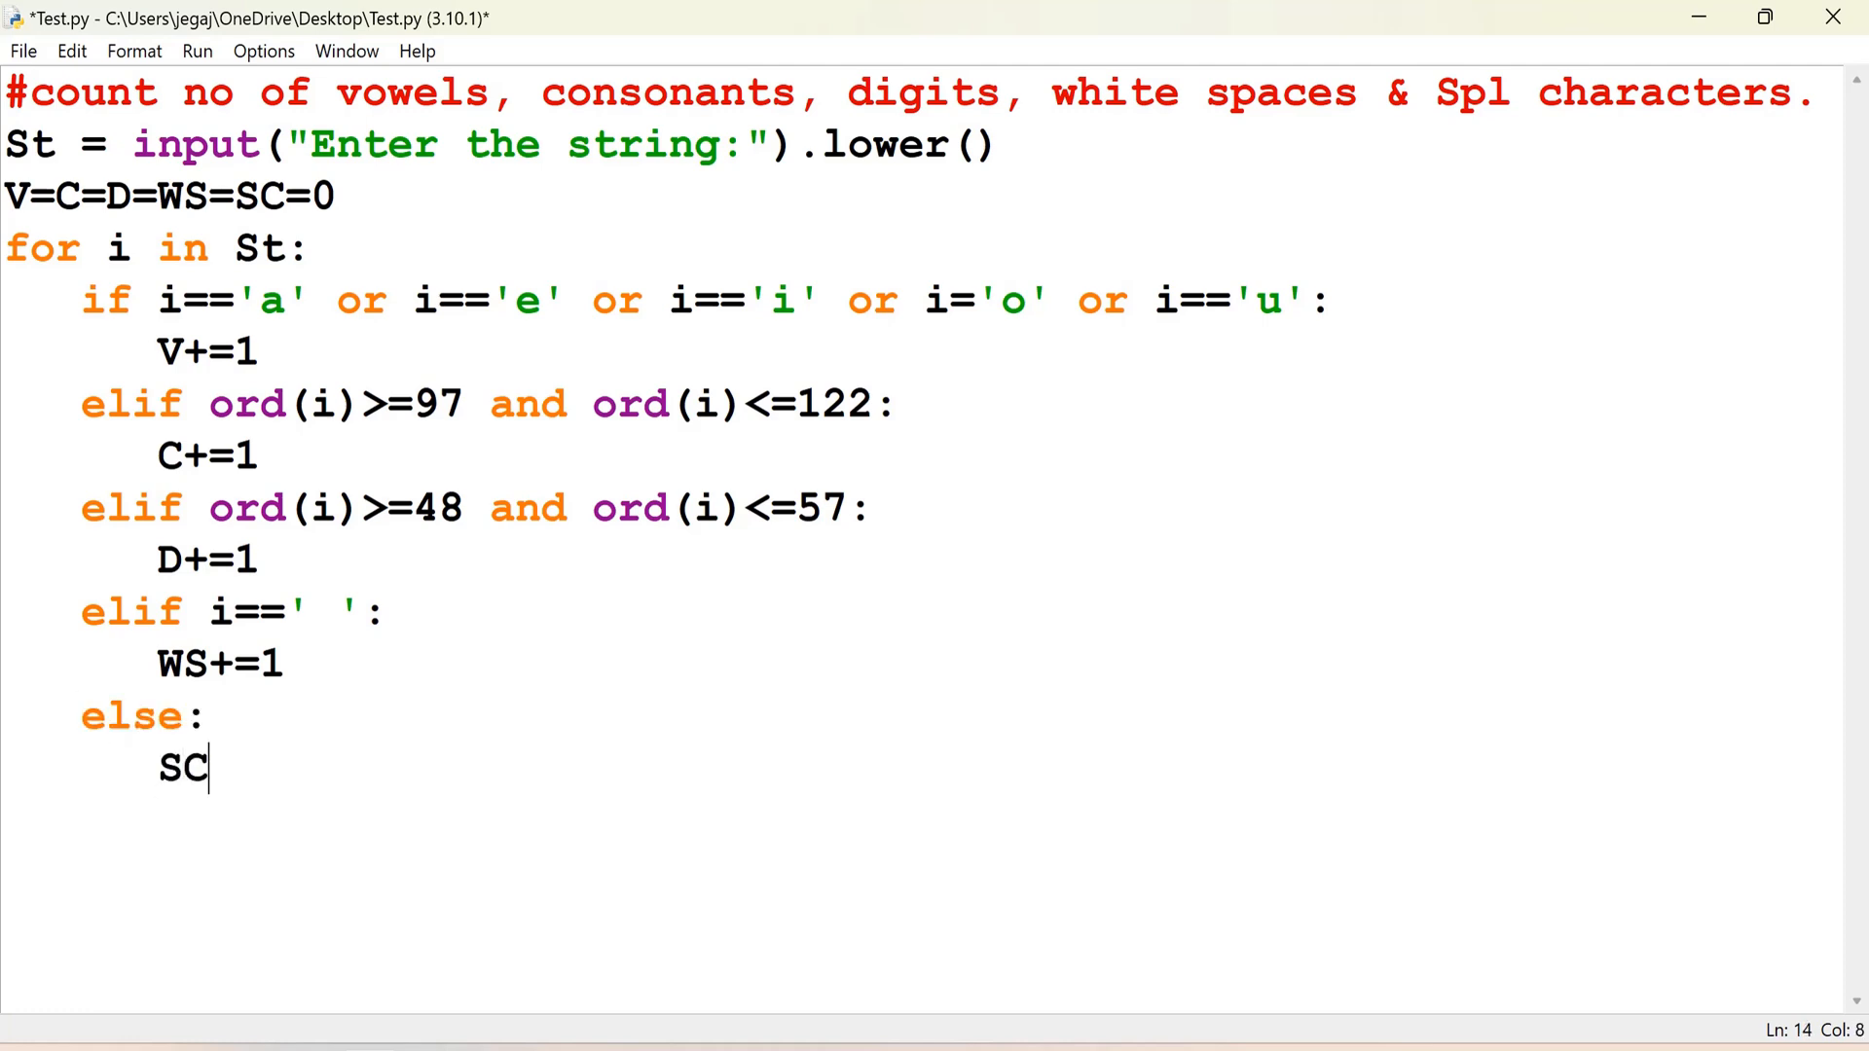
text(+=1)
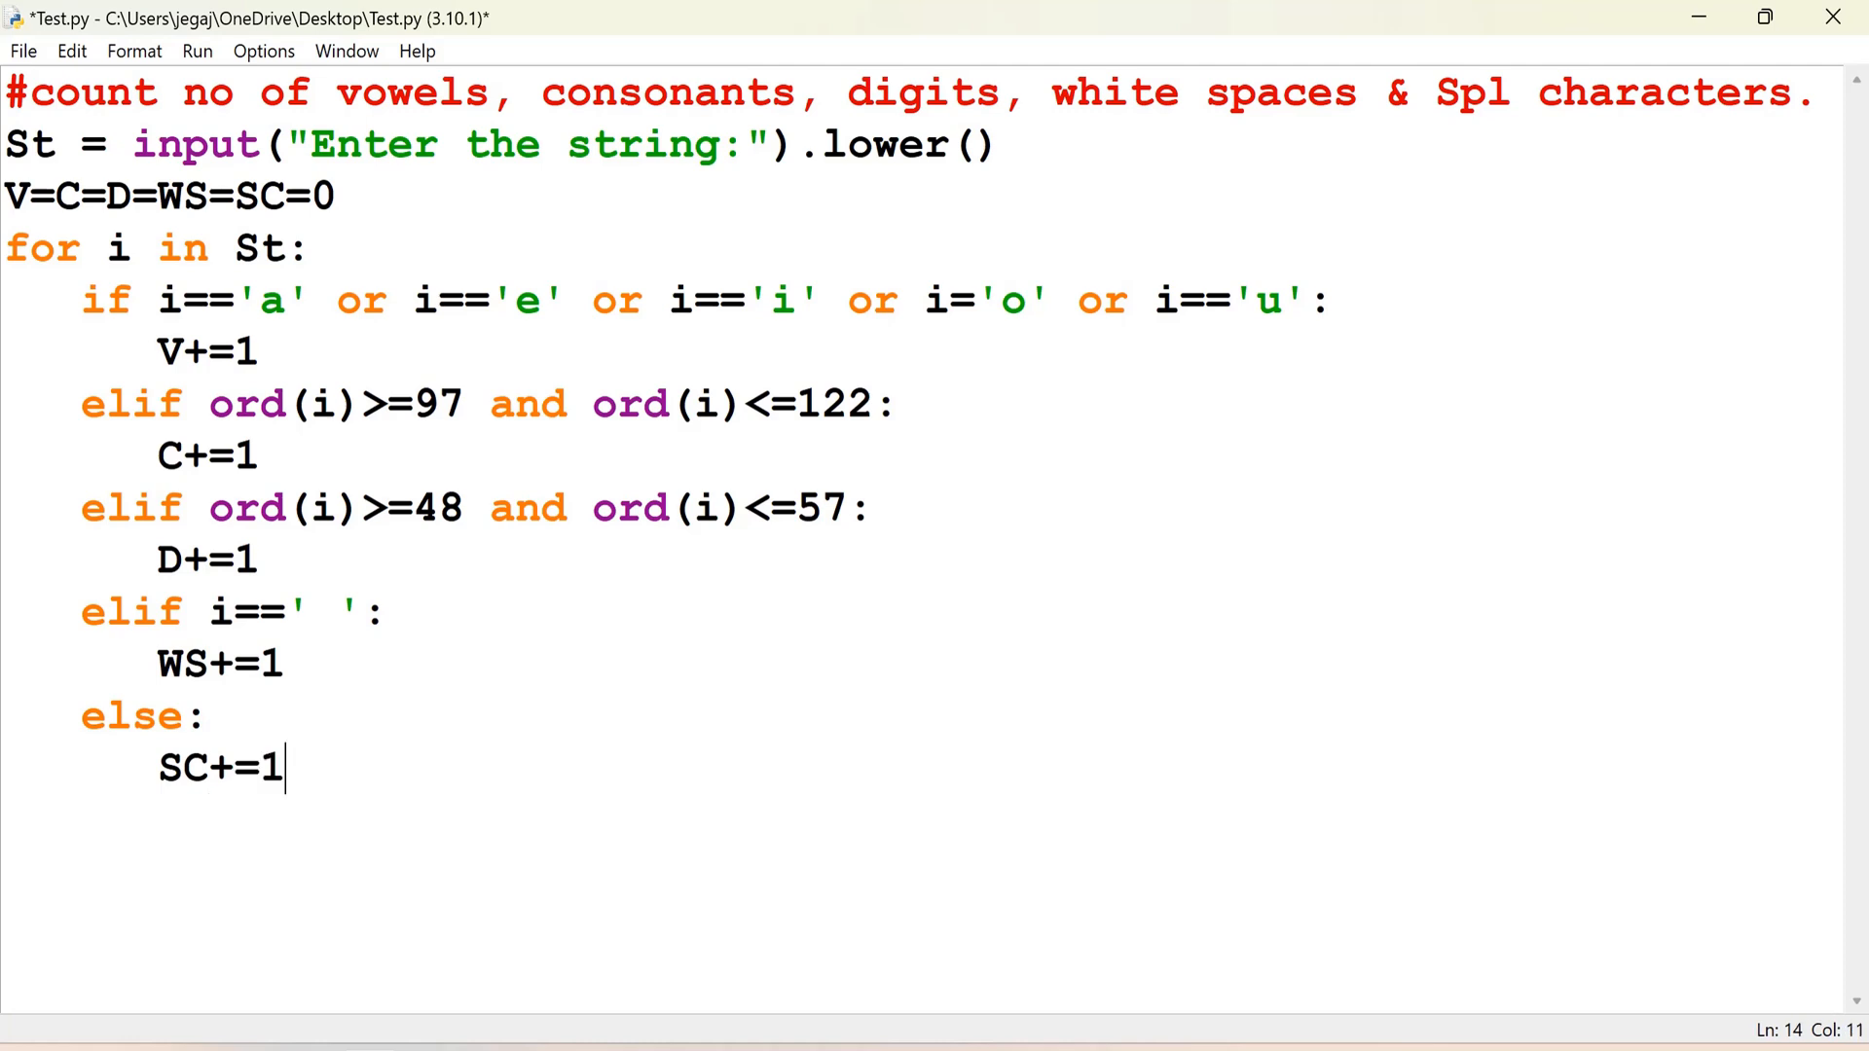
key(enter)
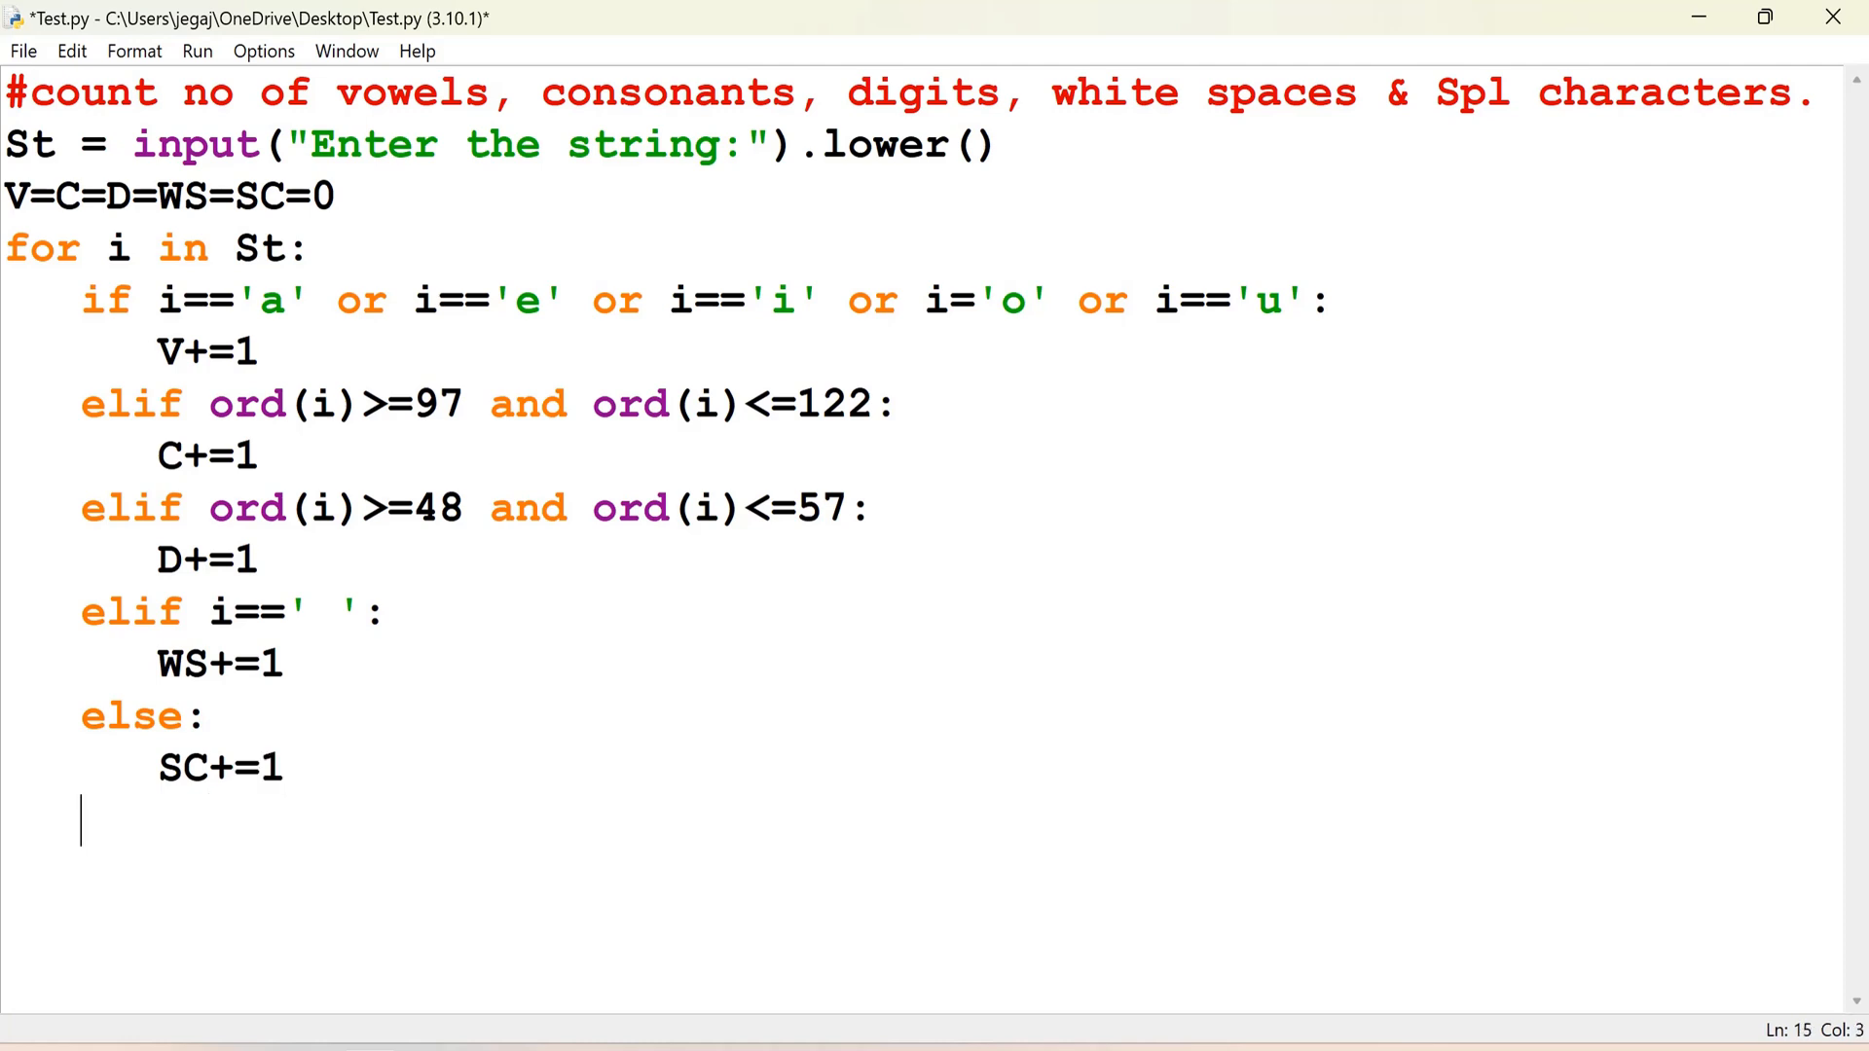
Step: Write the 'Count of' heading print and the tab-indented Consonants print line
text(p)
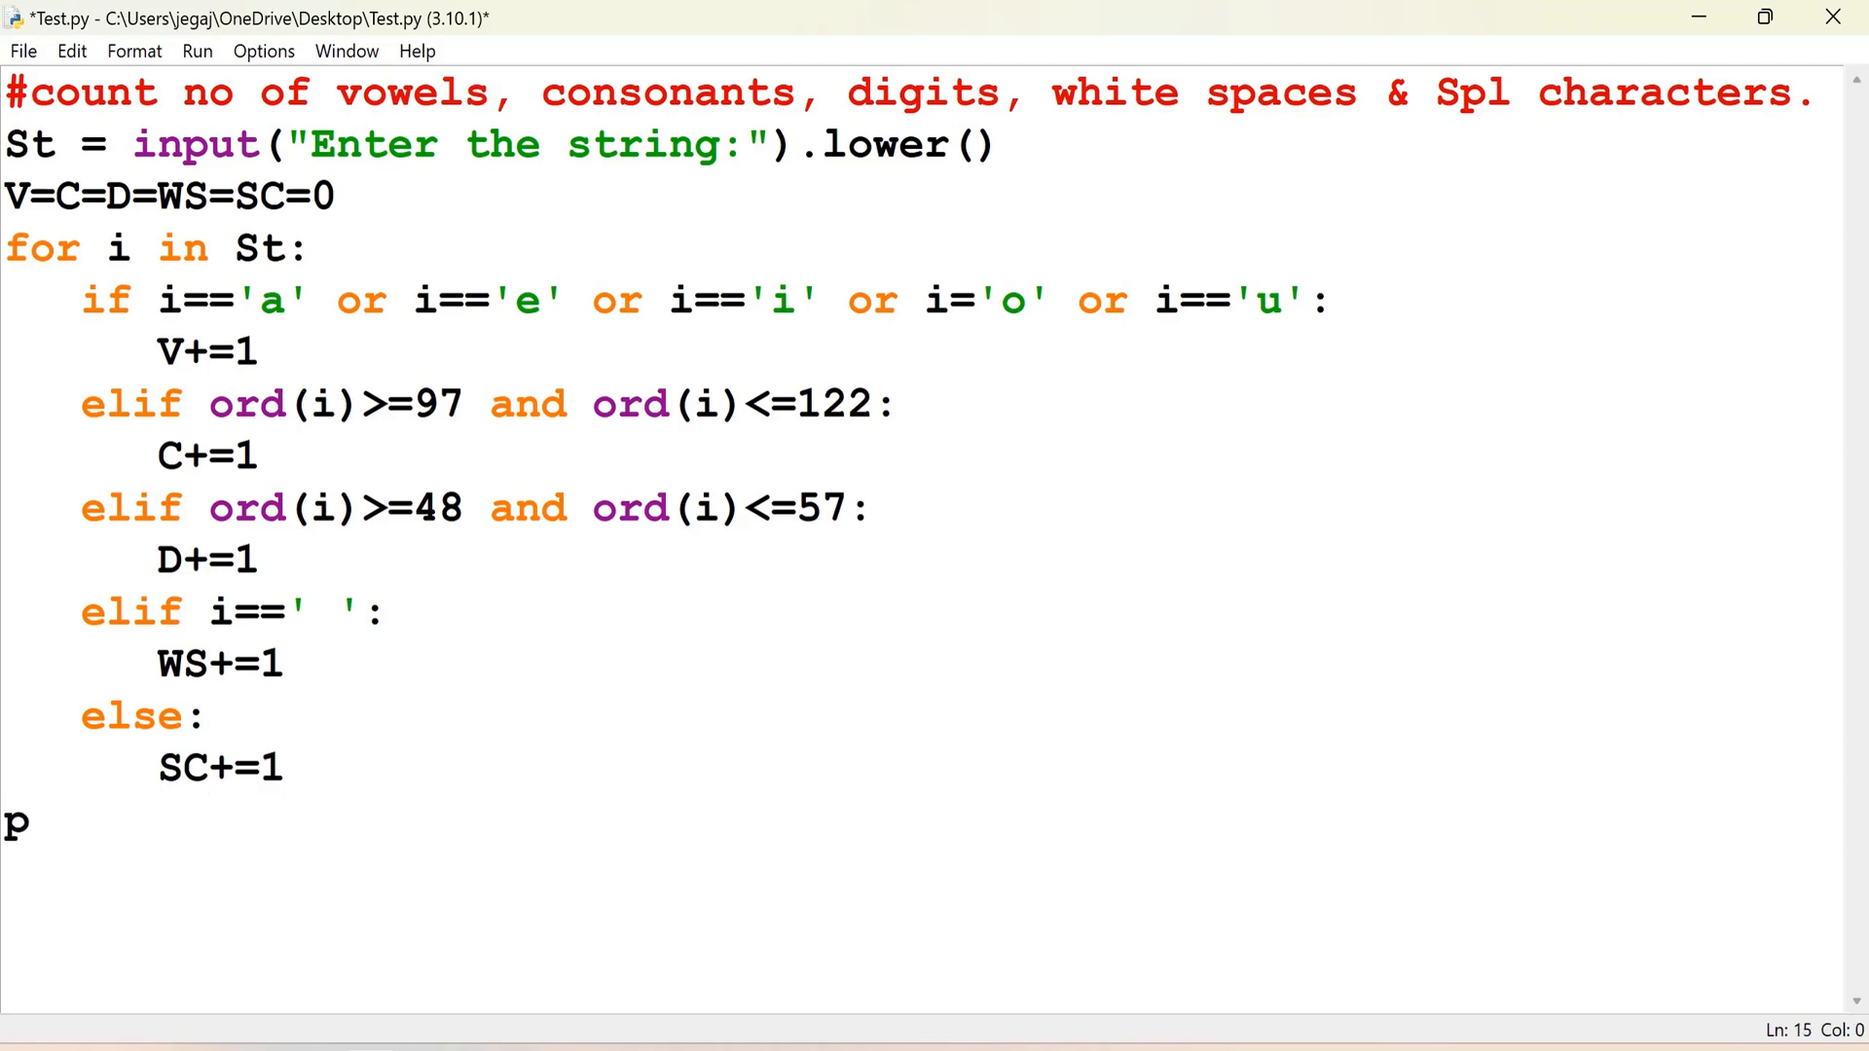
text(rint()
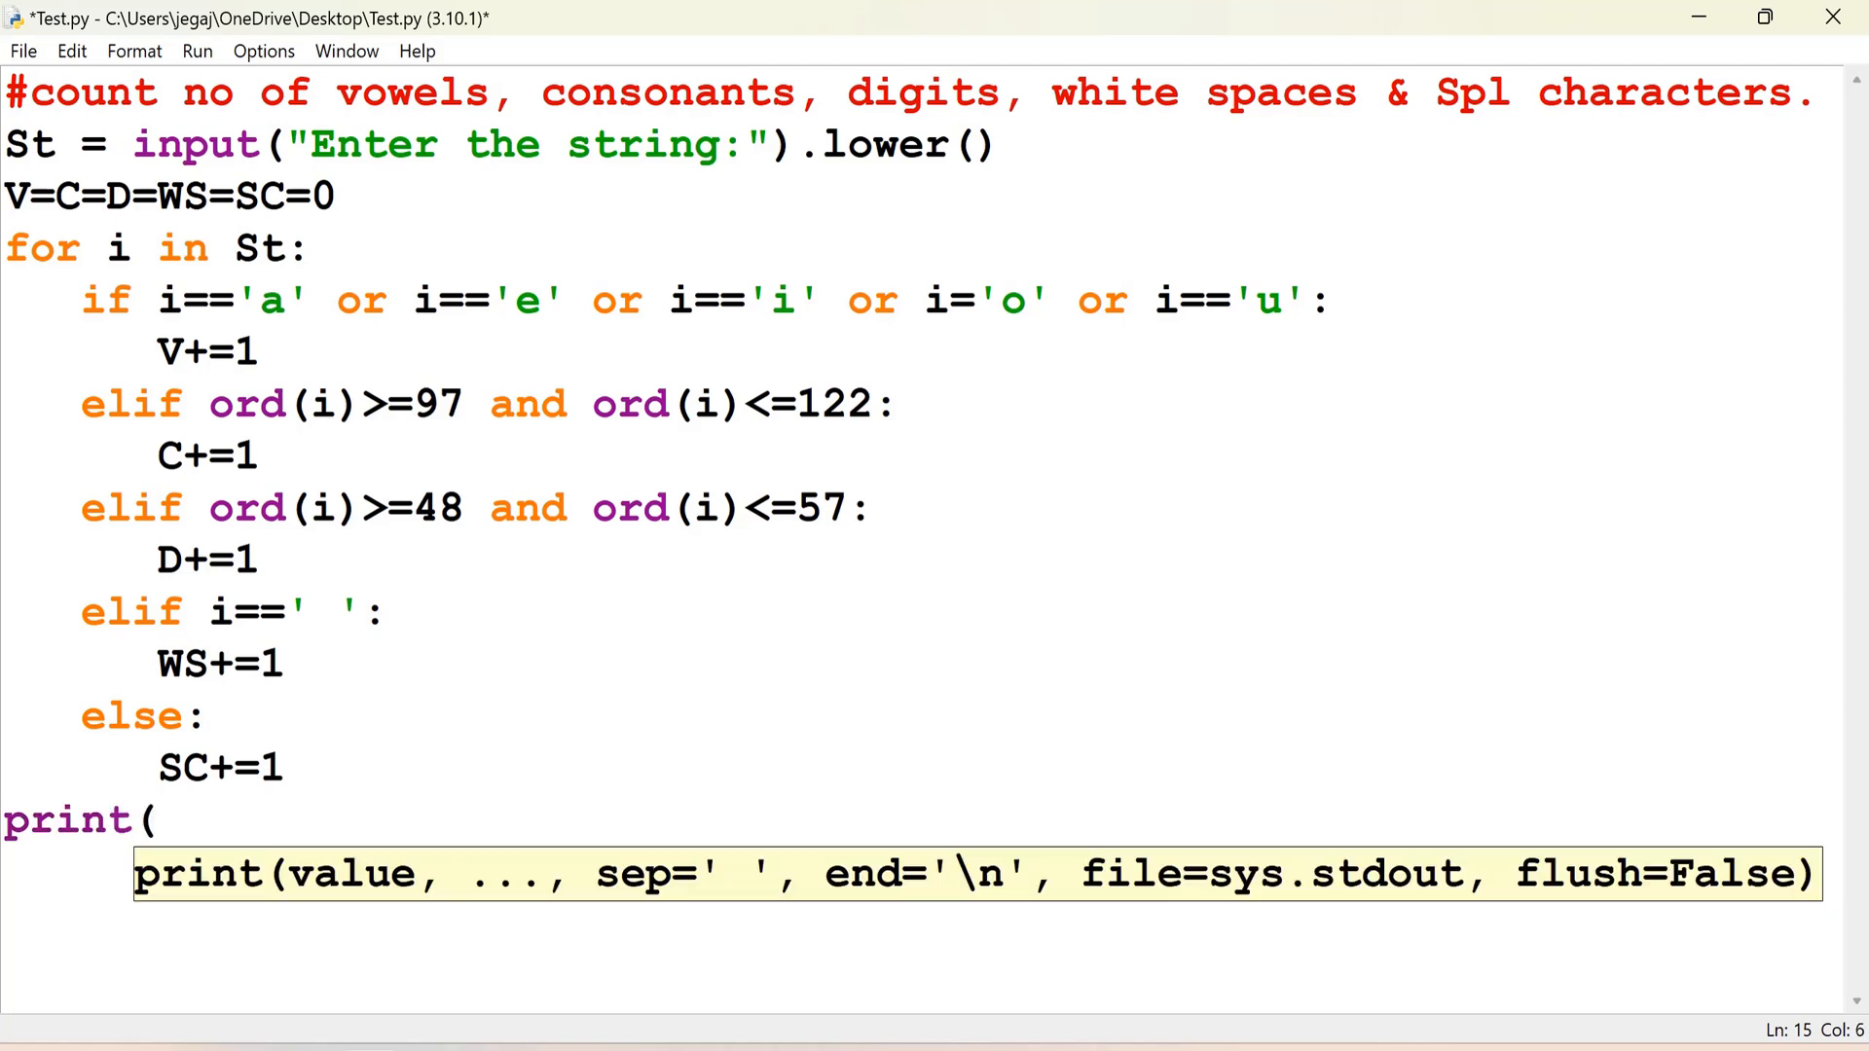
text(')
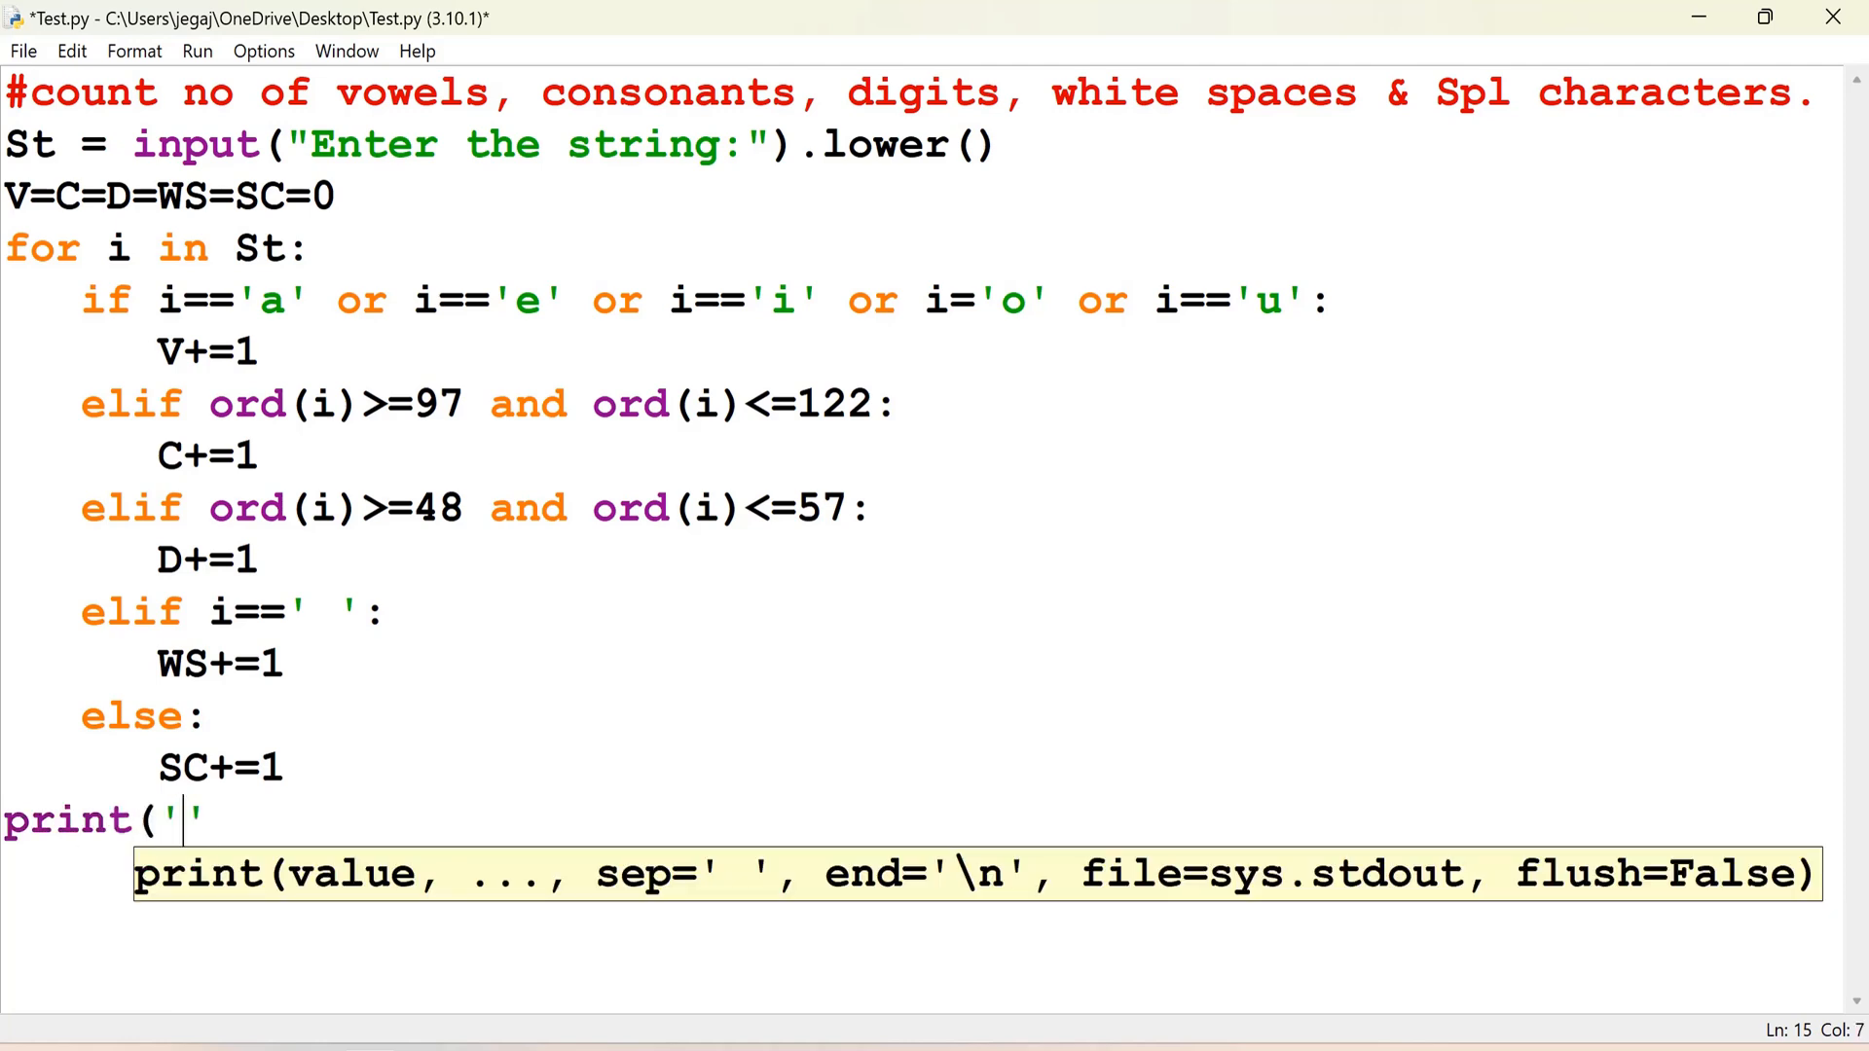
text(Count of :)
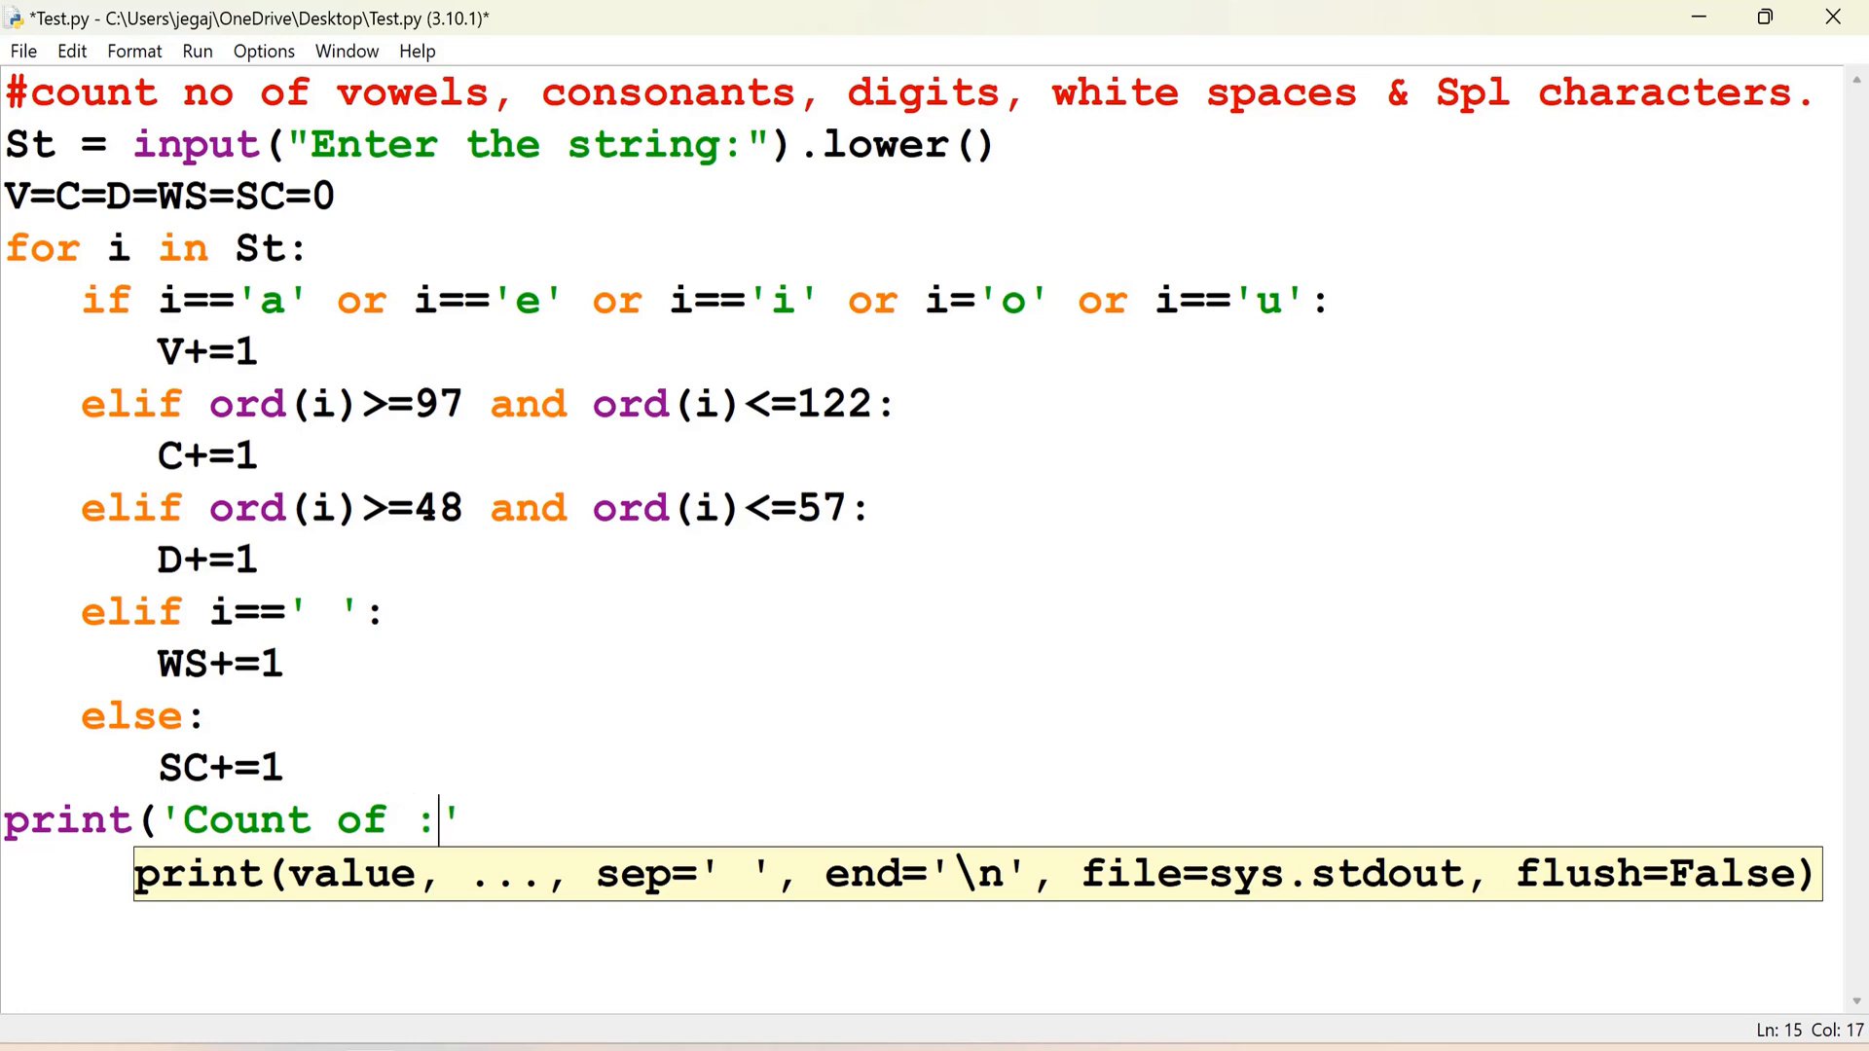
text(\n)
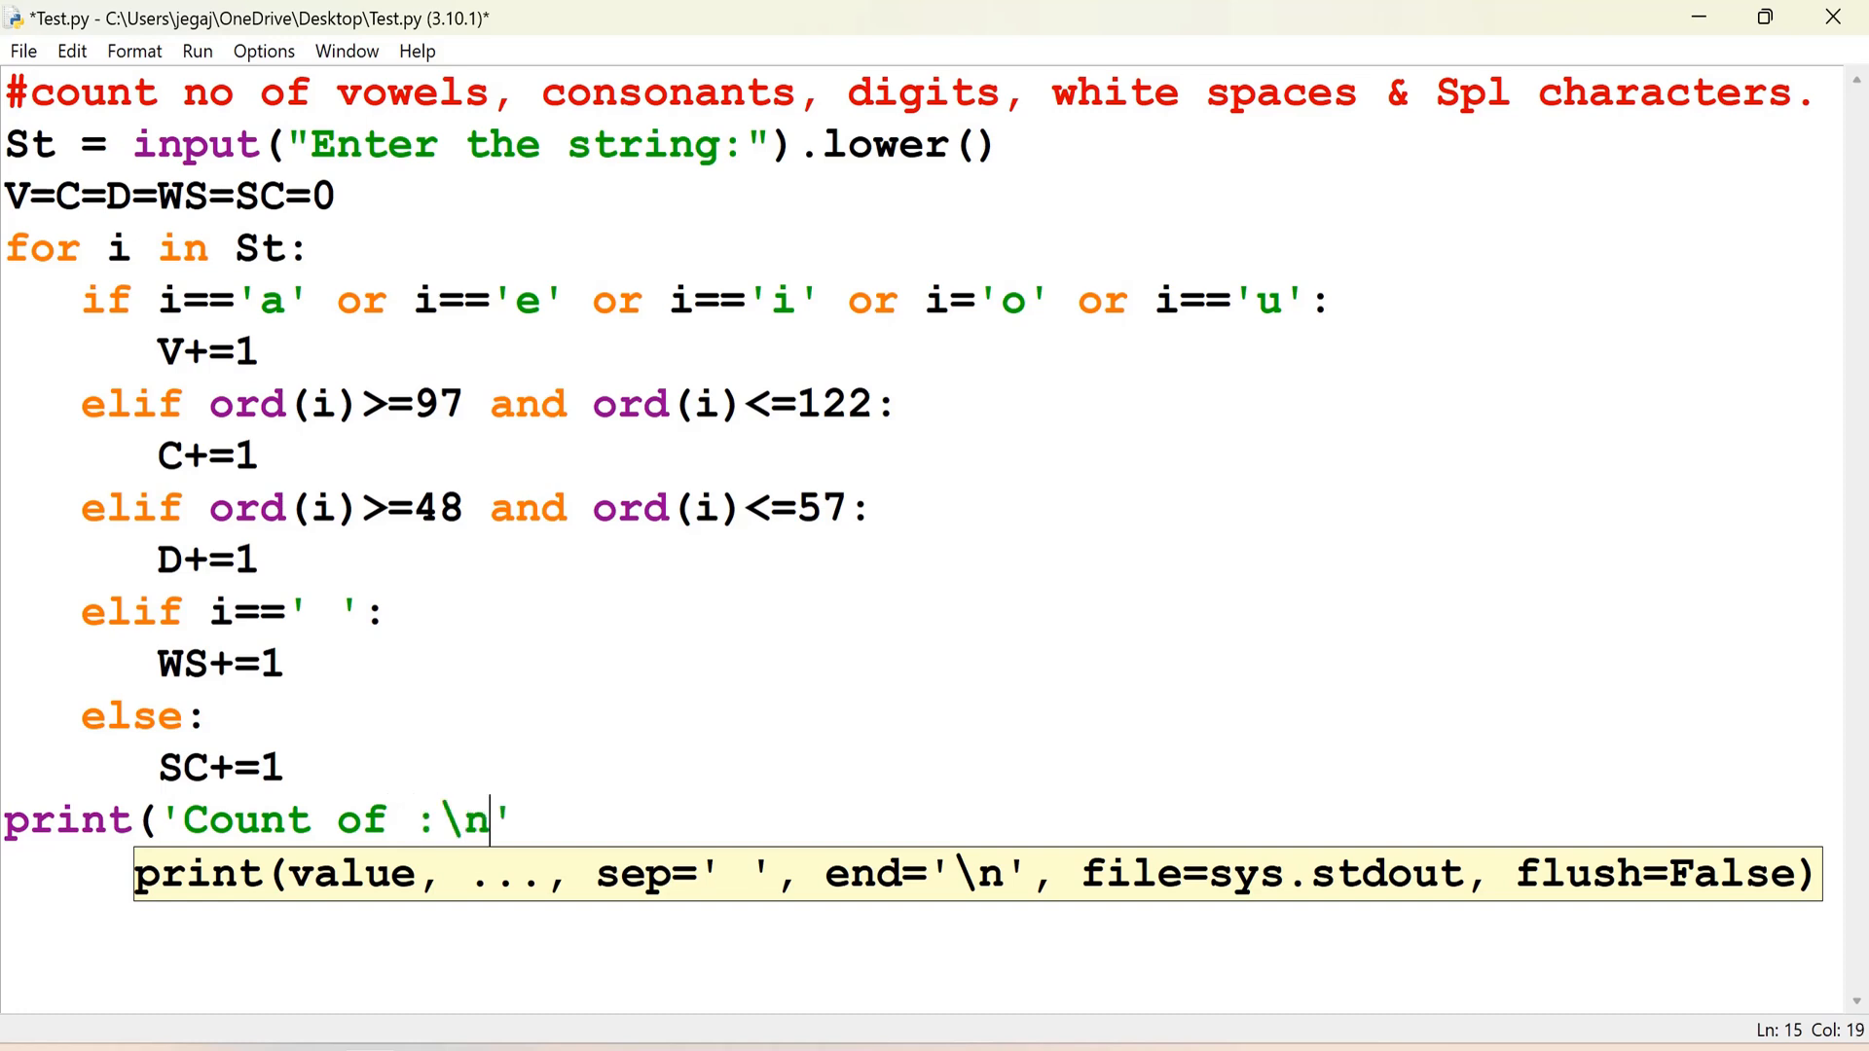
text(\tVowels:)
text(pri)
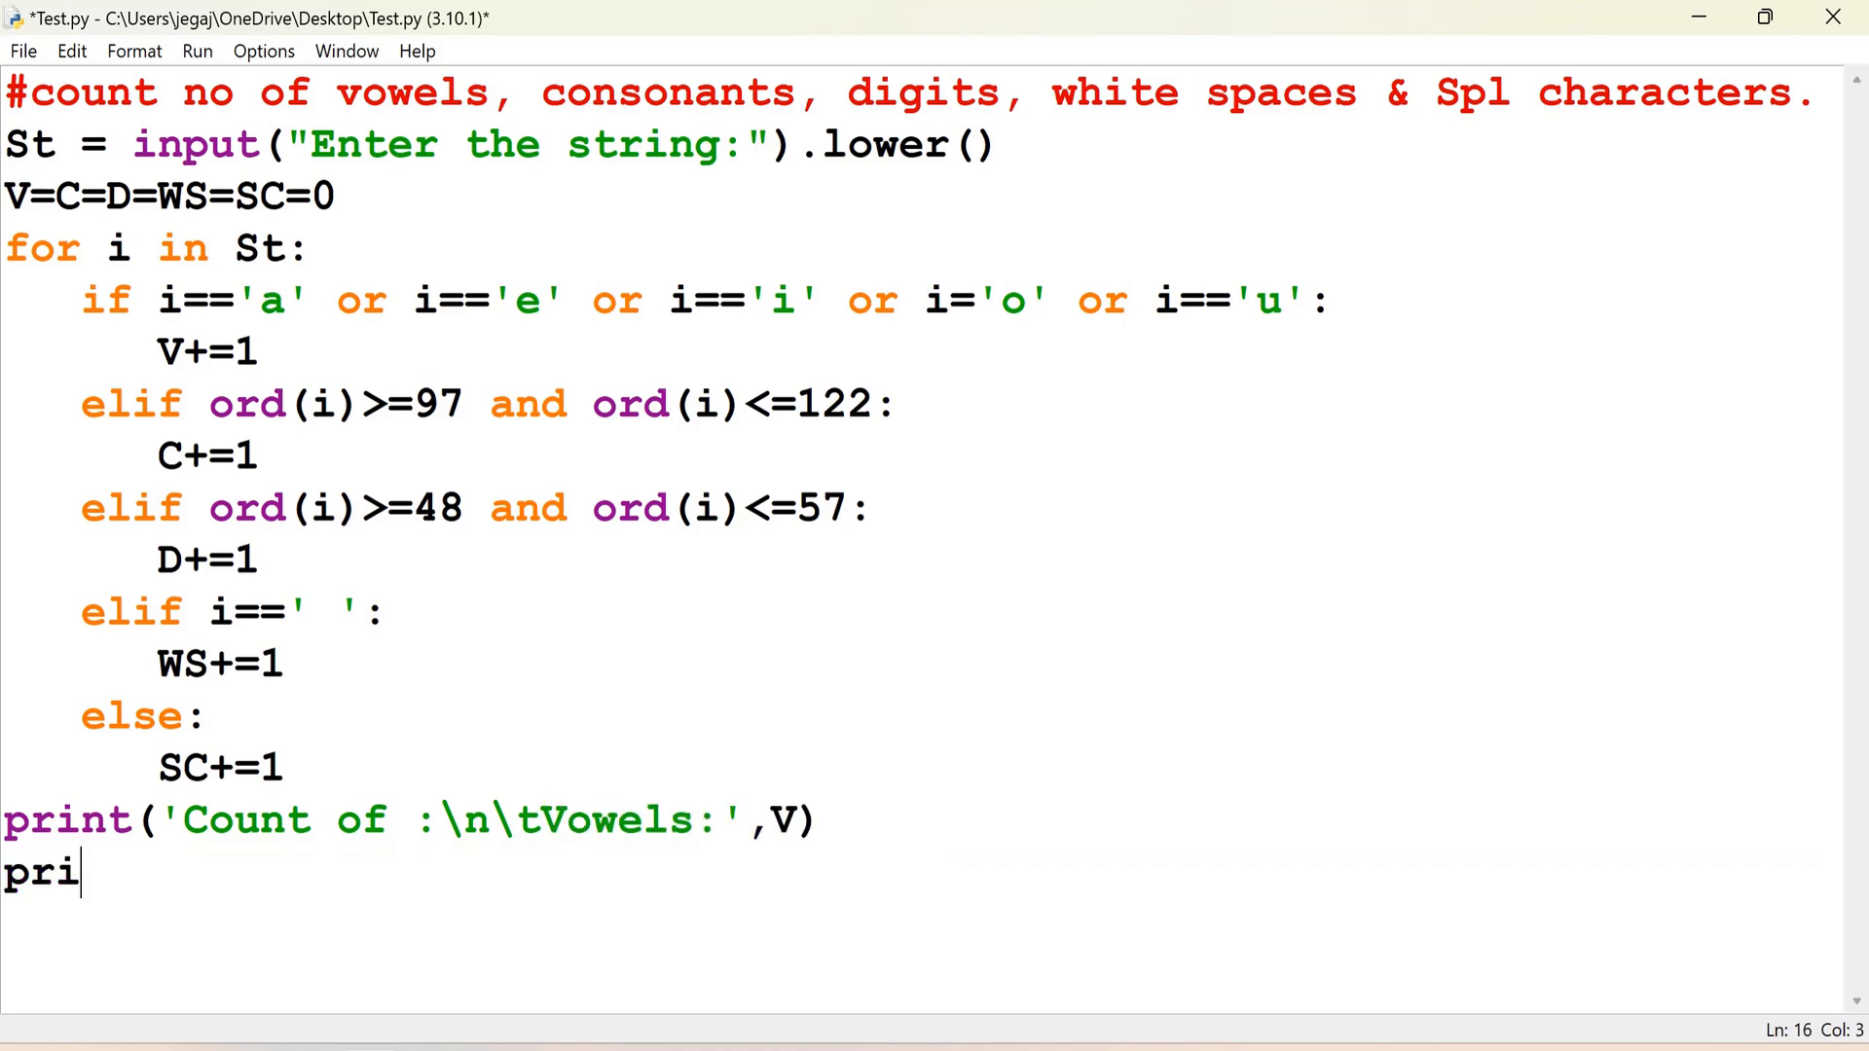
text(nt('\t')
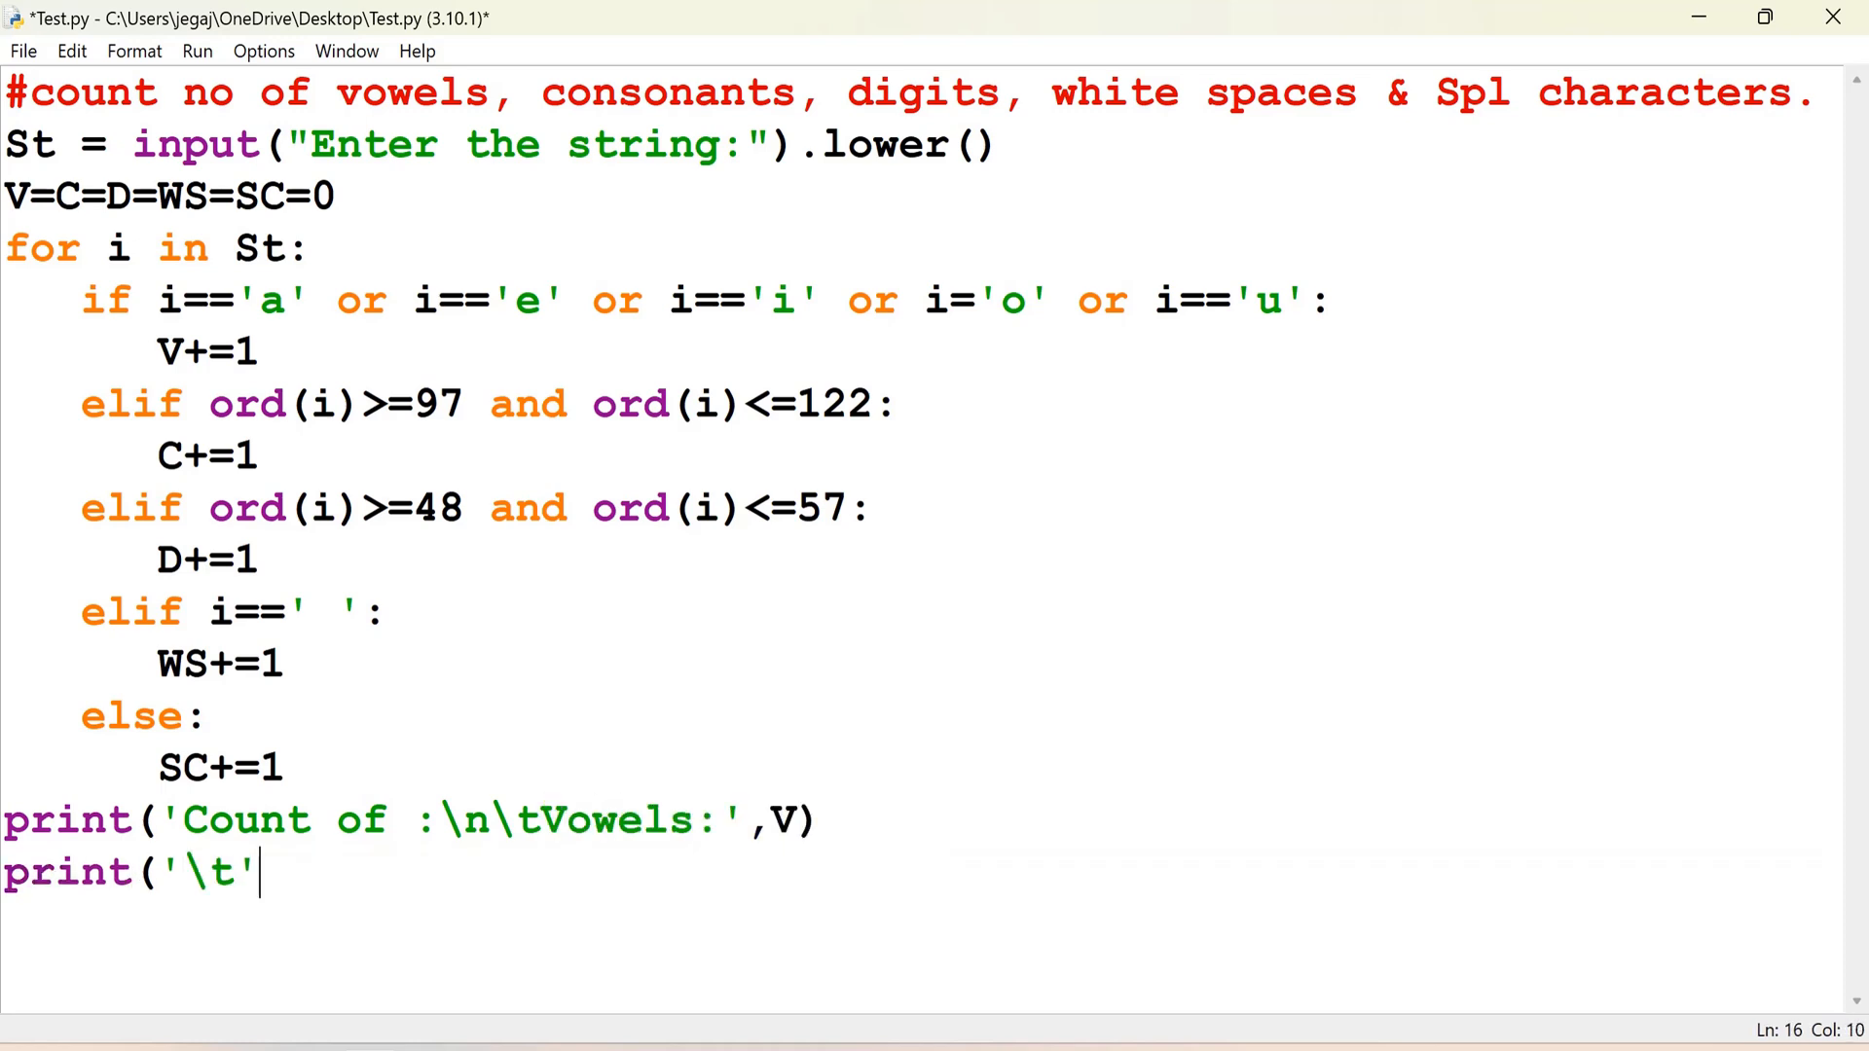
text(Consonants:)
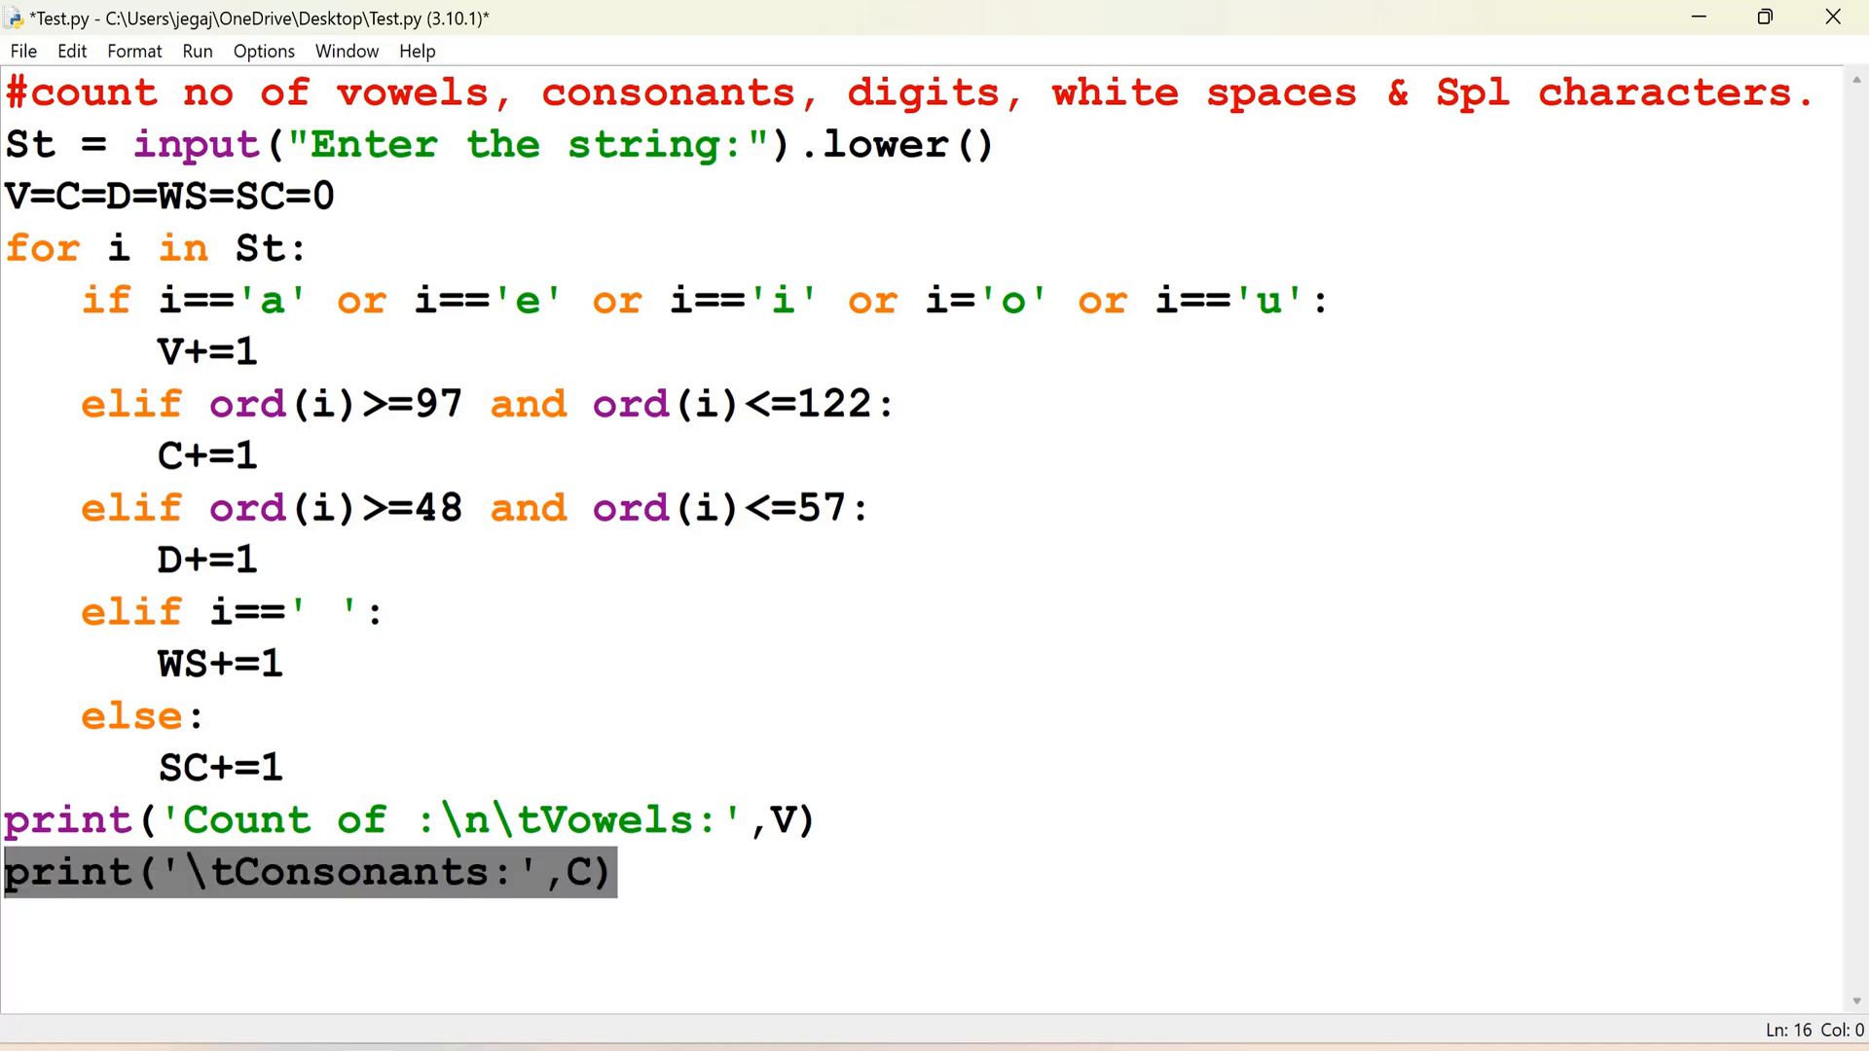
Step: Copy the Consonants print line and edit the copies into White Spaces and SC lines
click(607, 872)
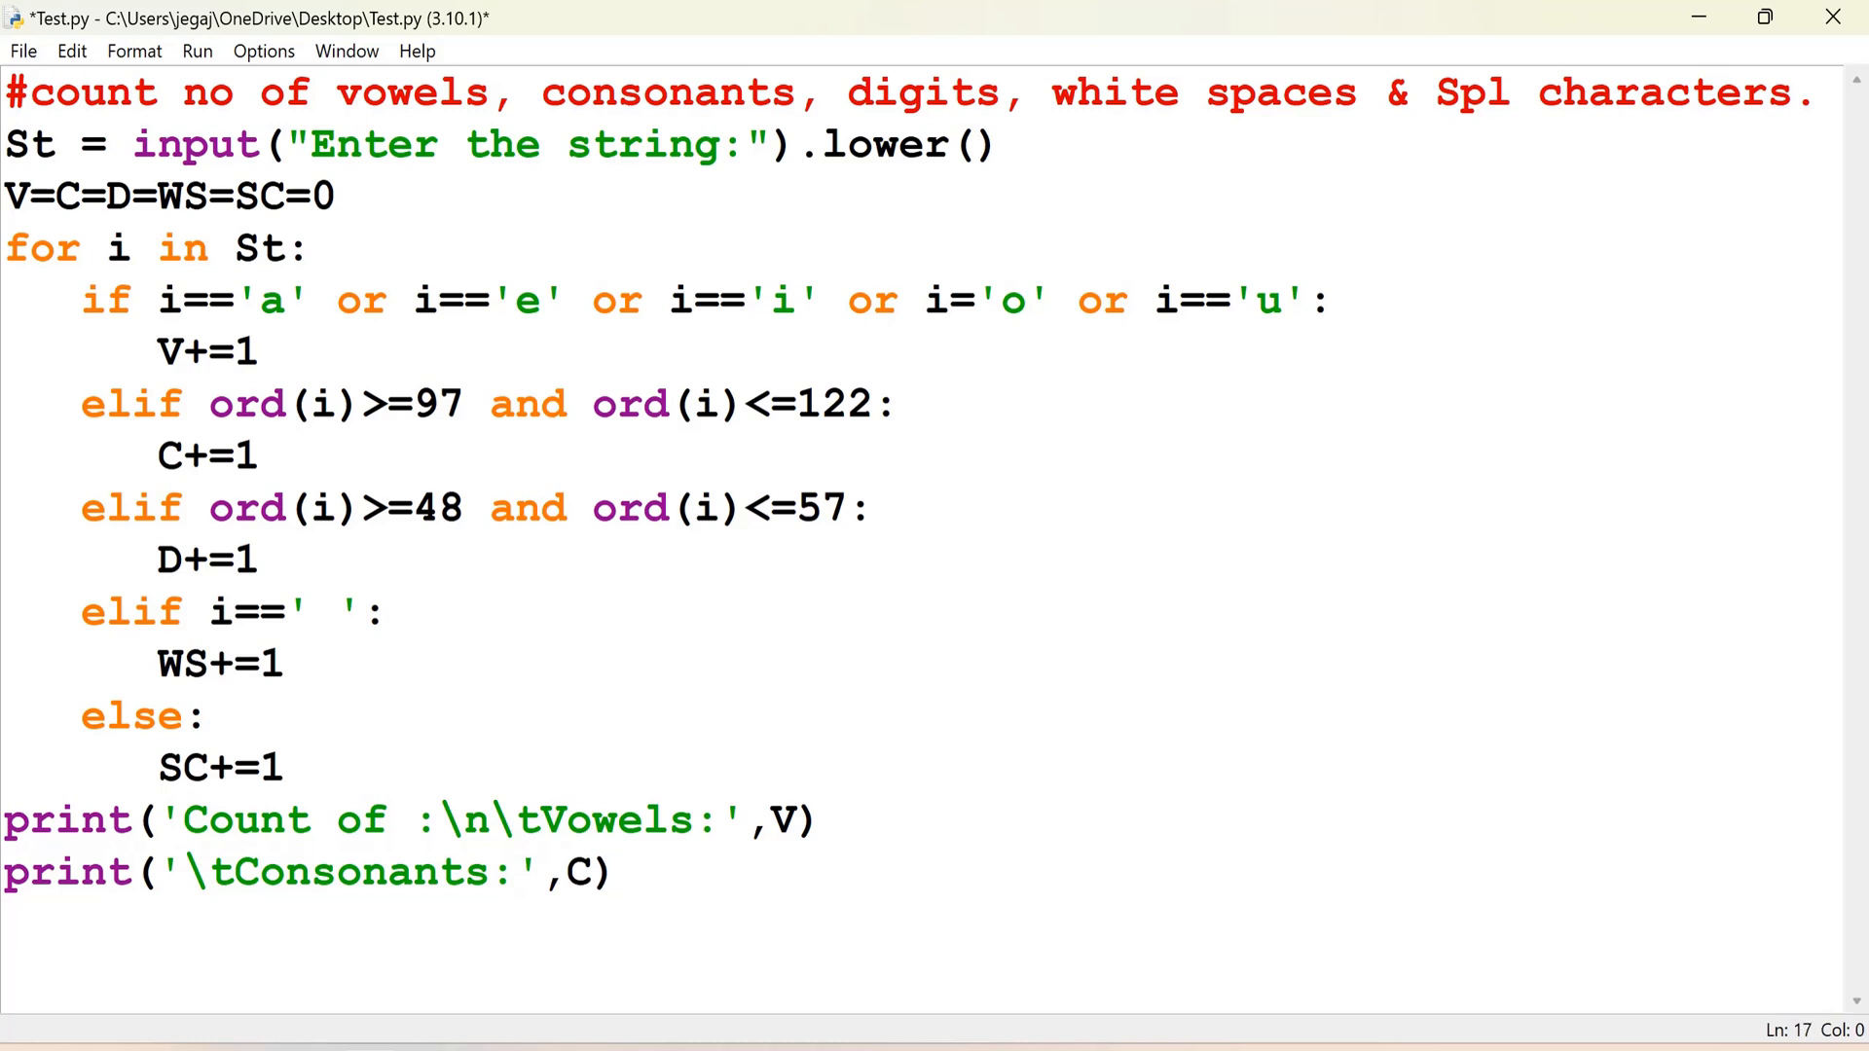
text(print('\tConsonants:',C))
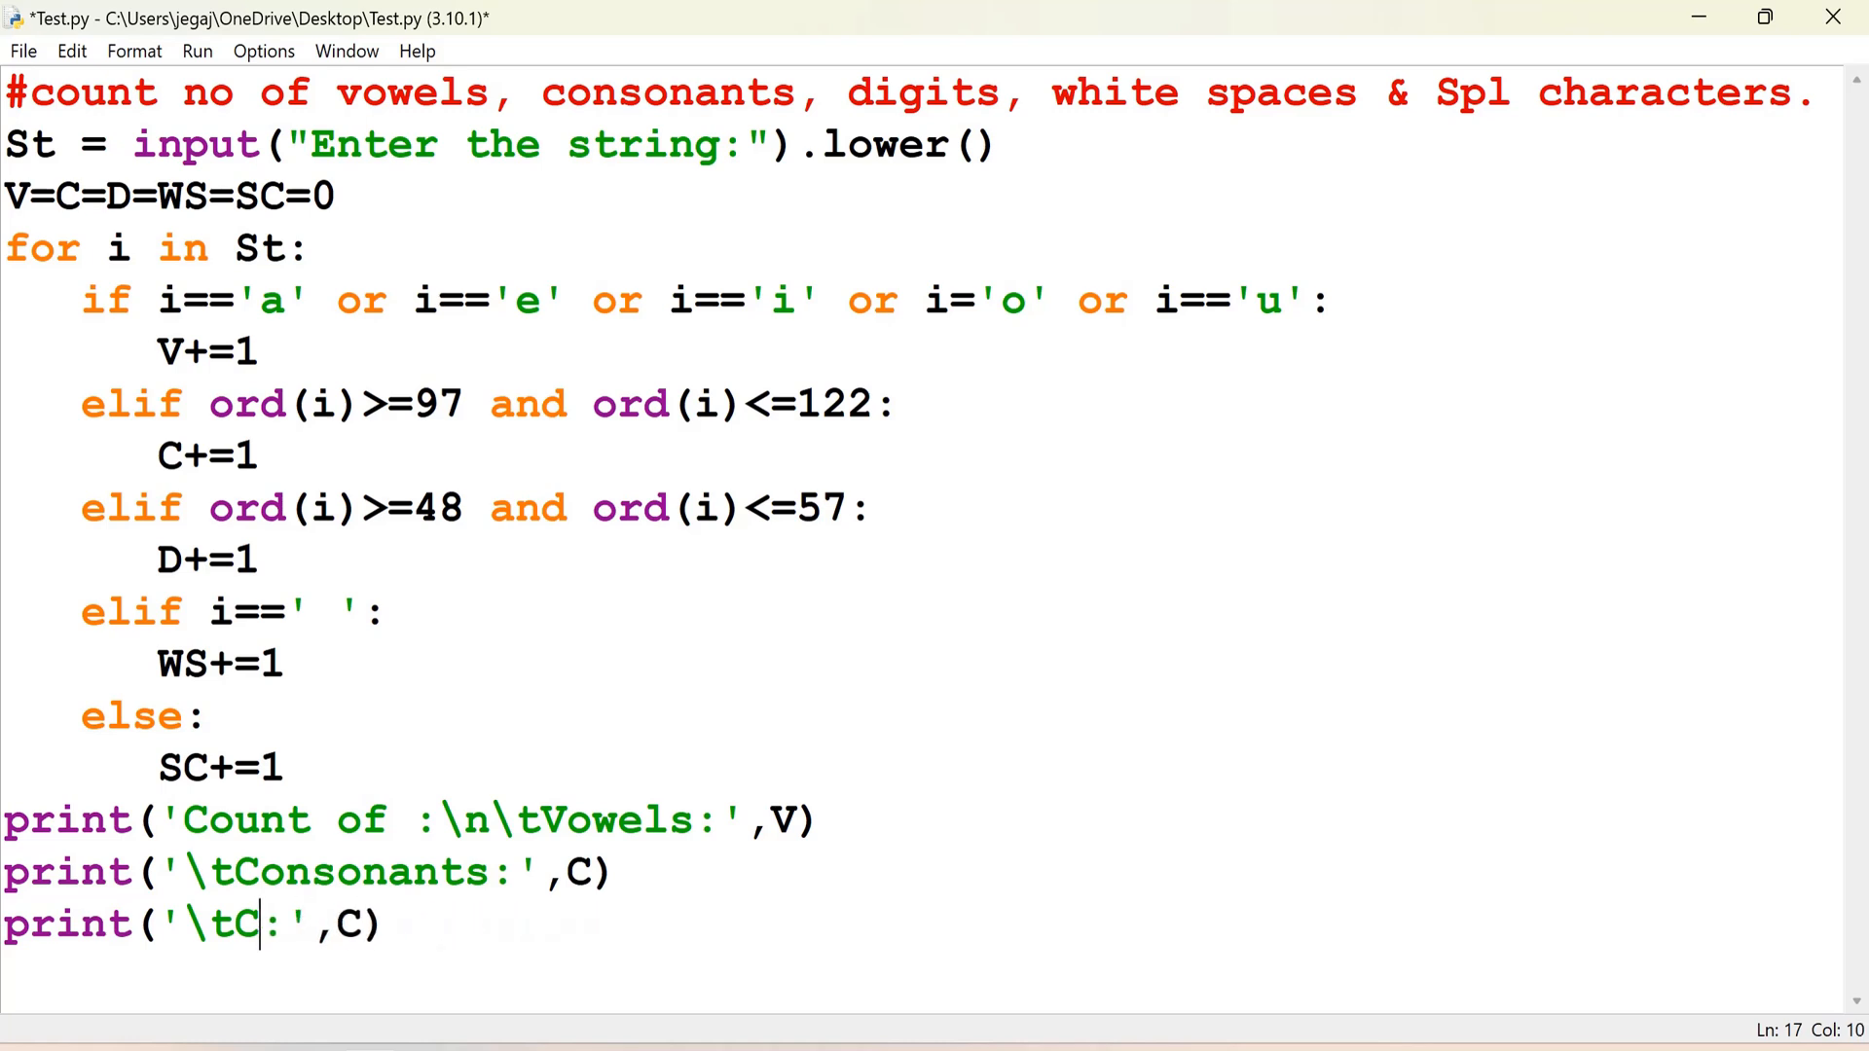
text(hite Sp)
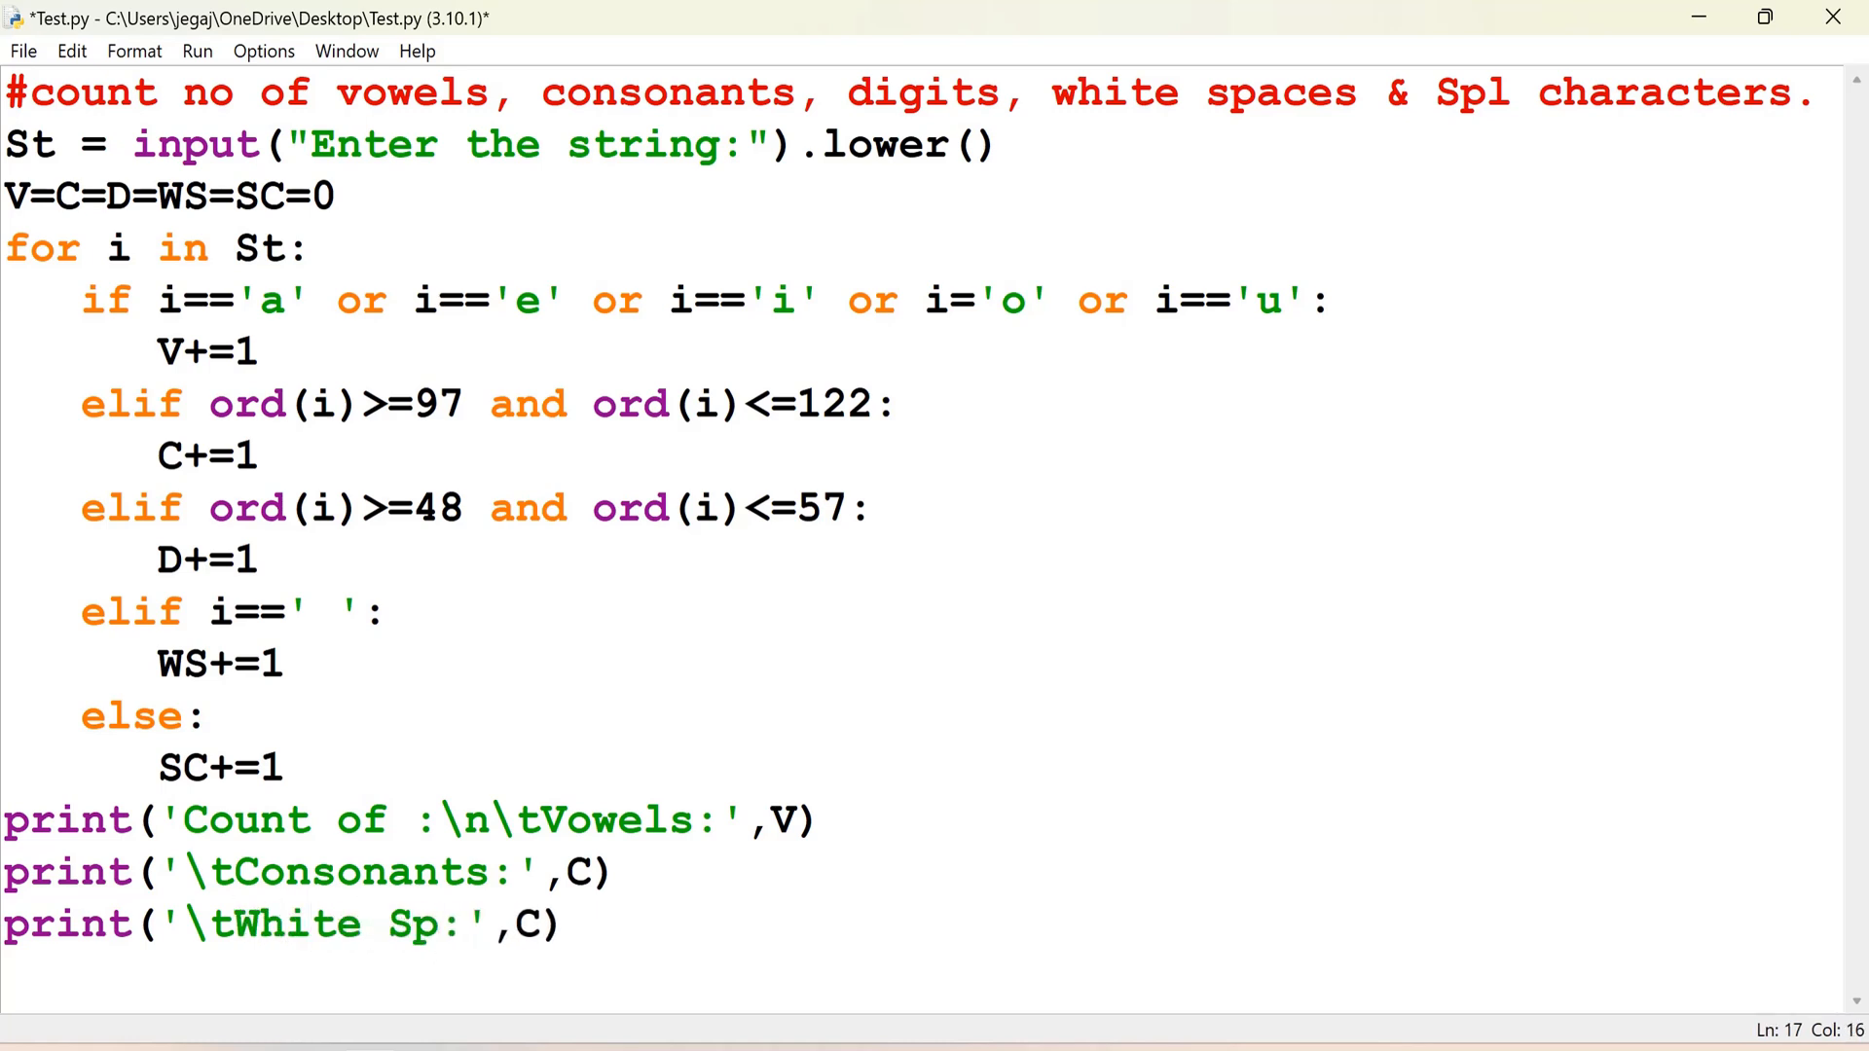
text(aces)
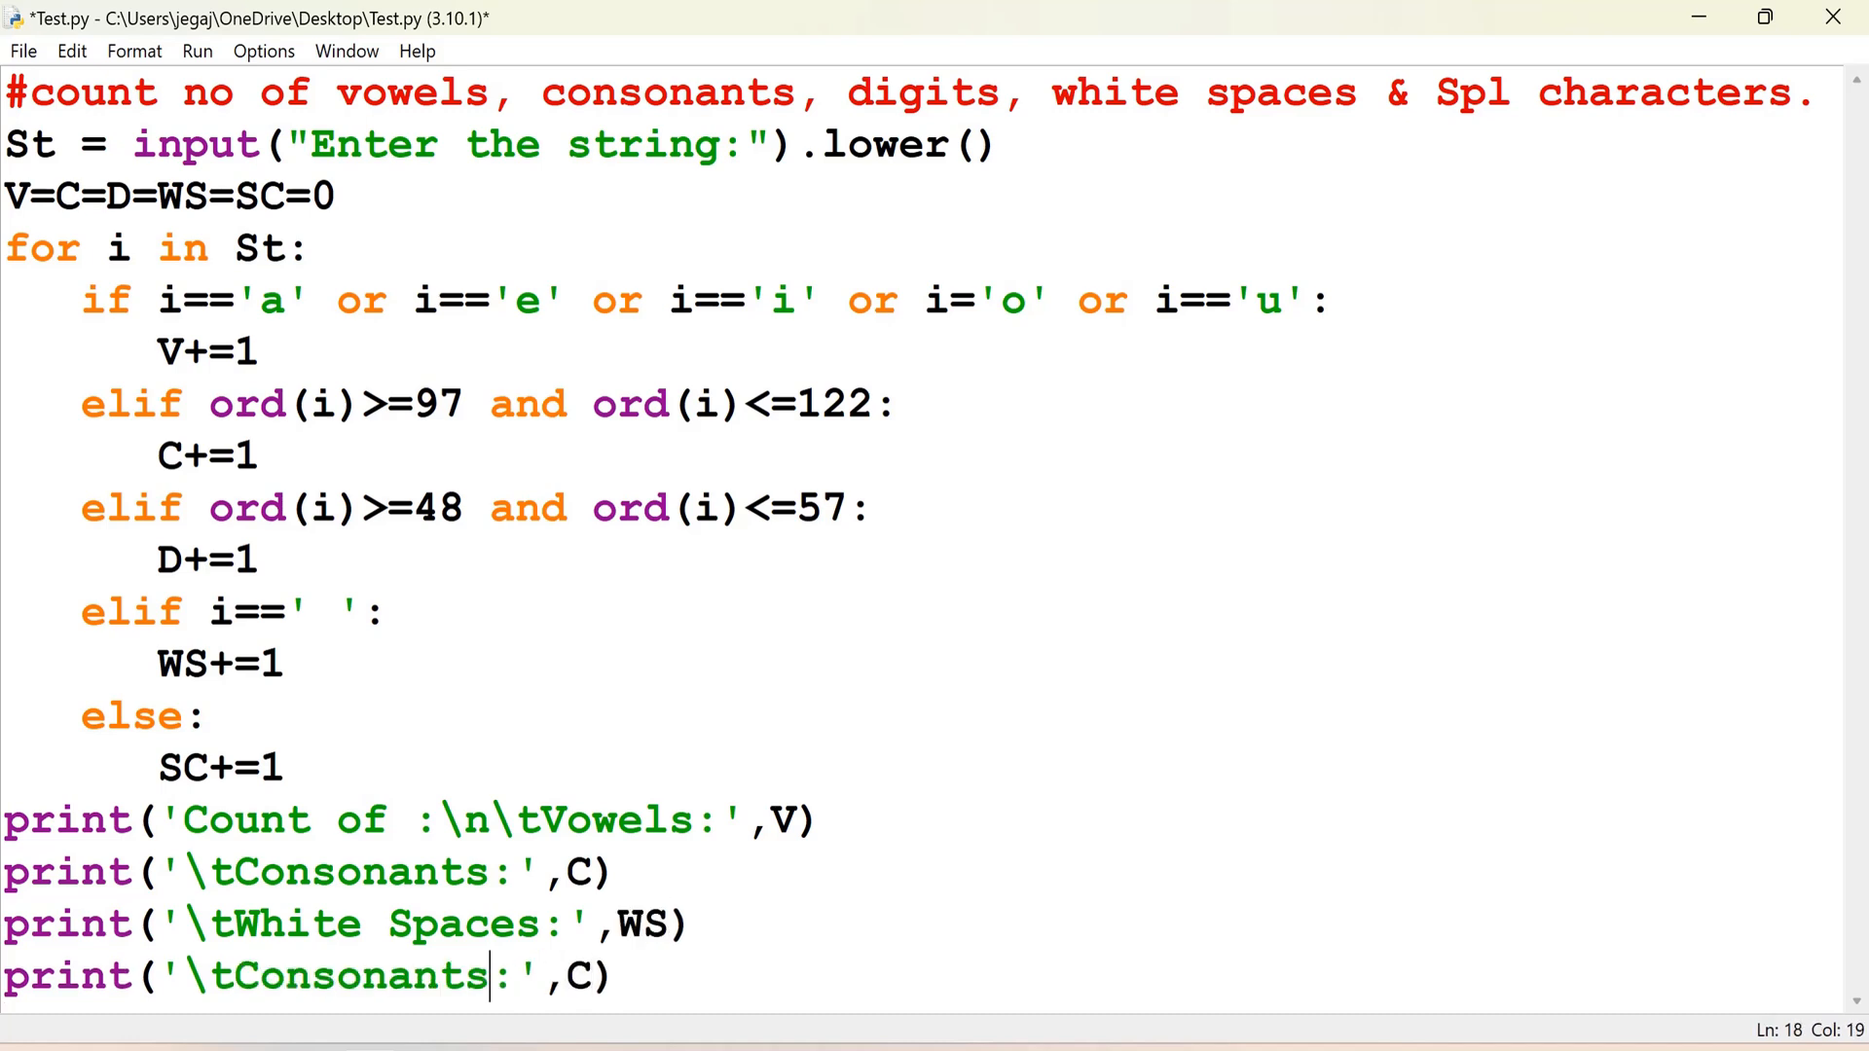
key(BackSpace)
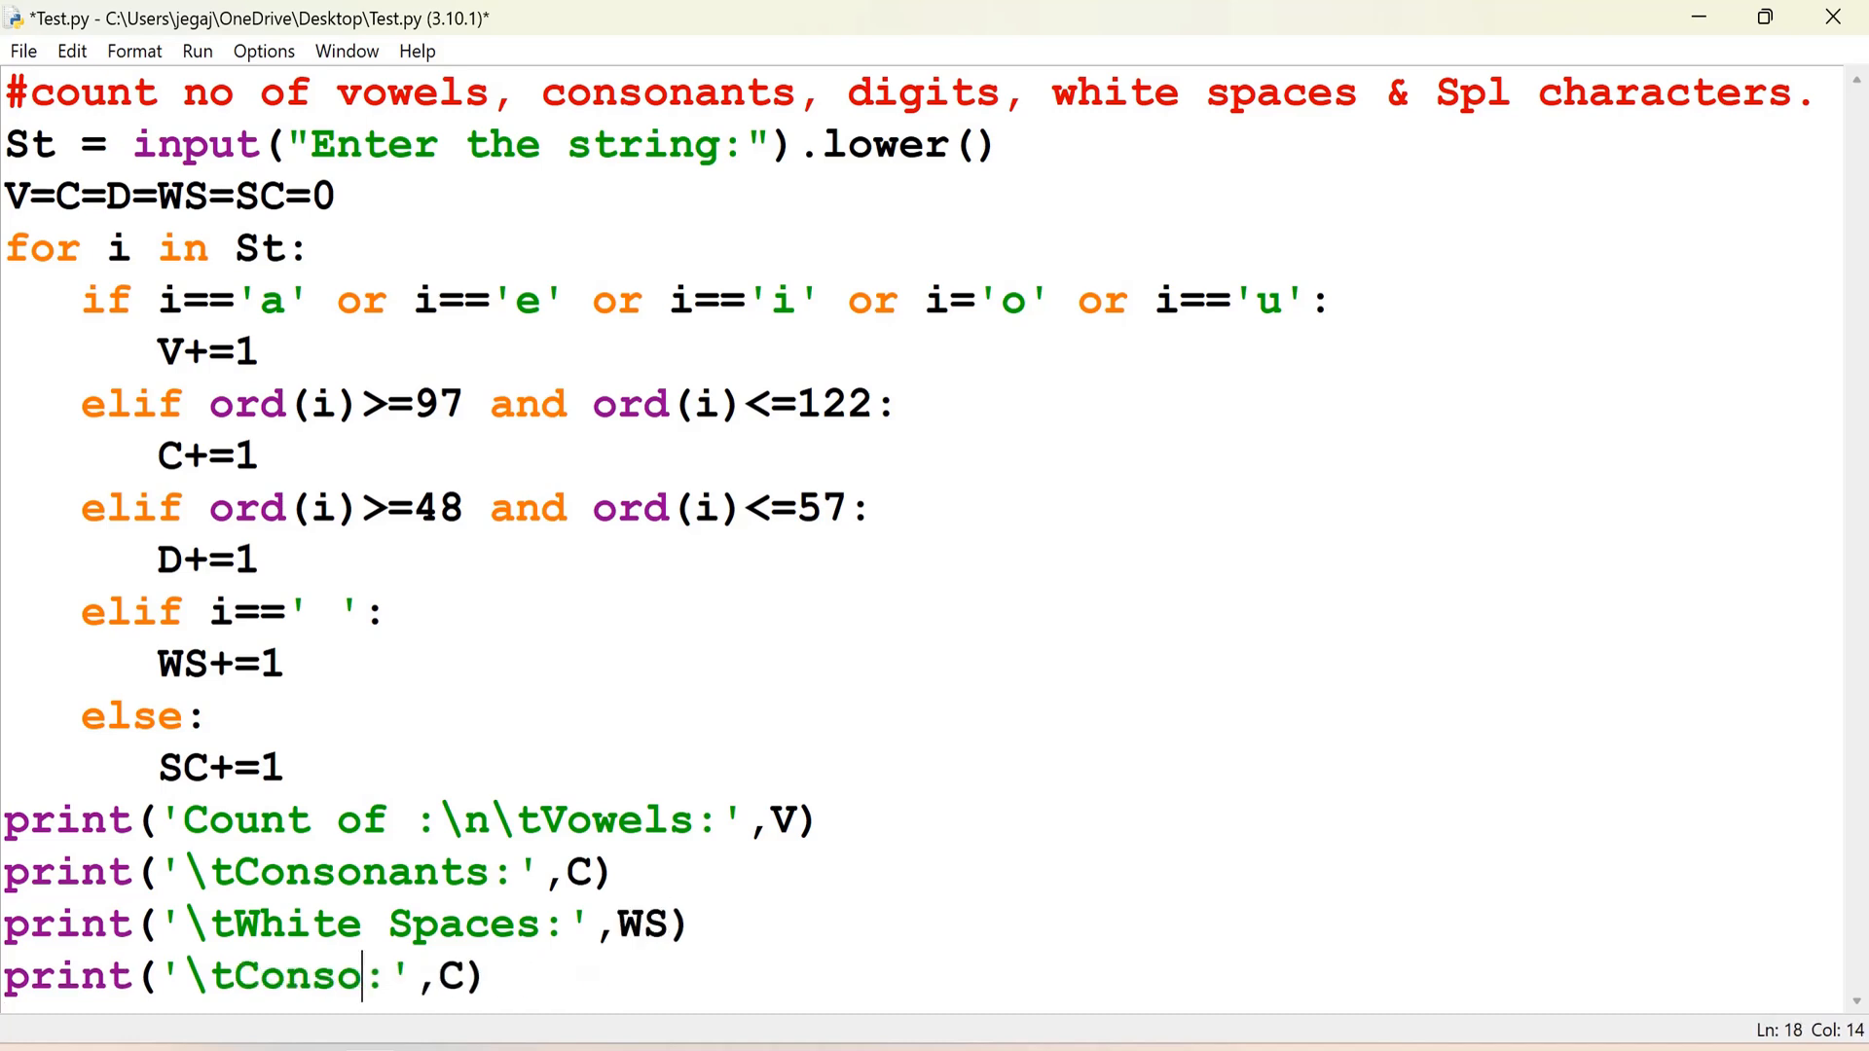
key(backspace)
text(Special Character)
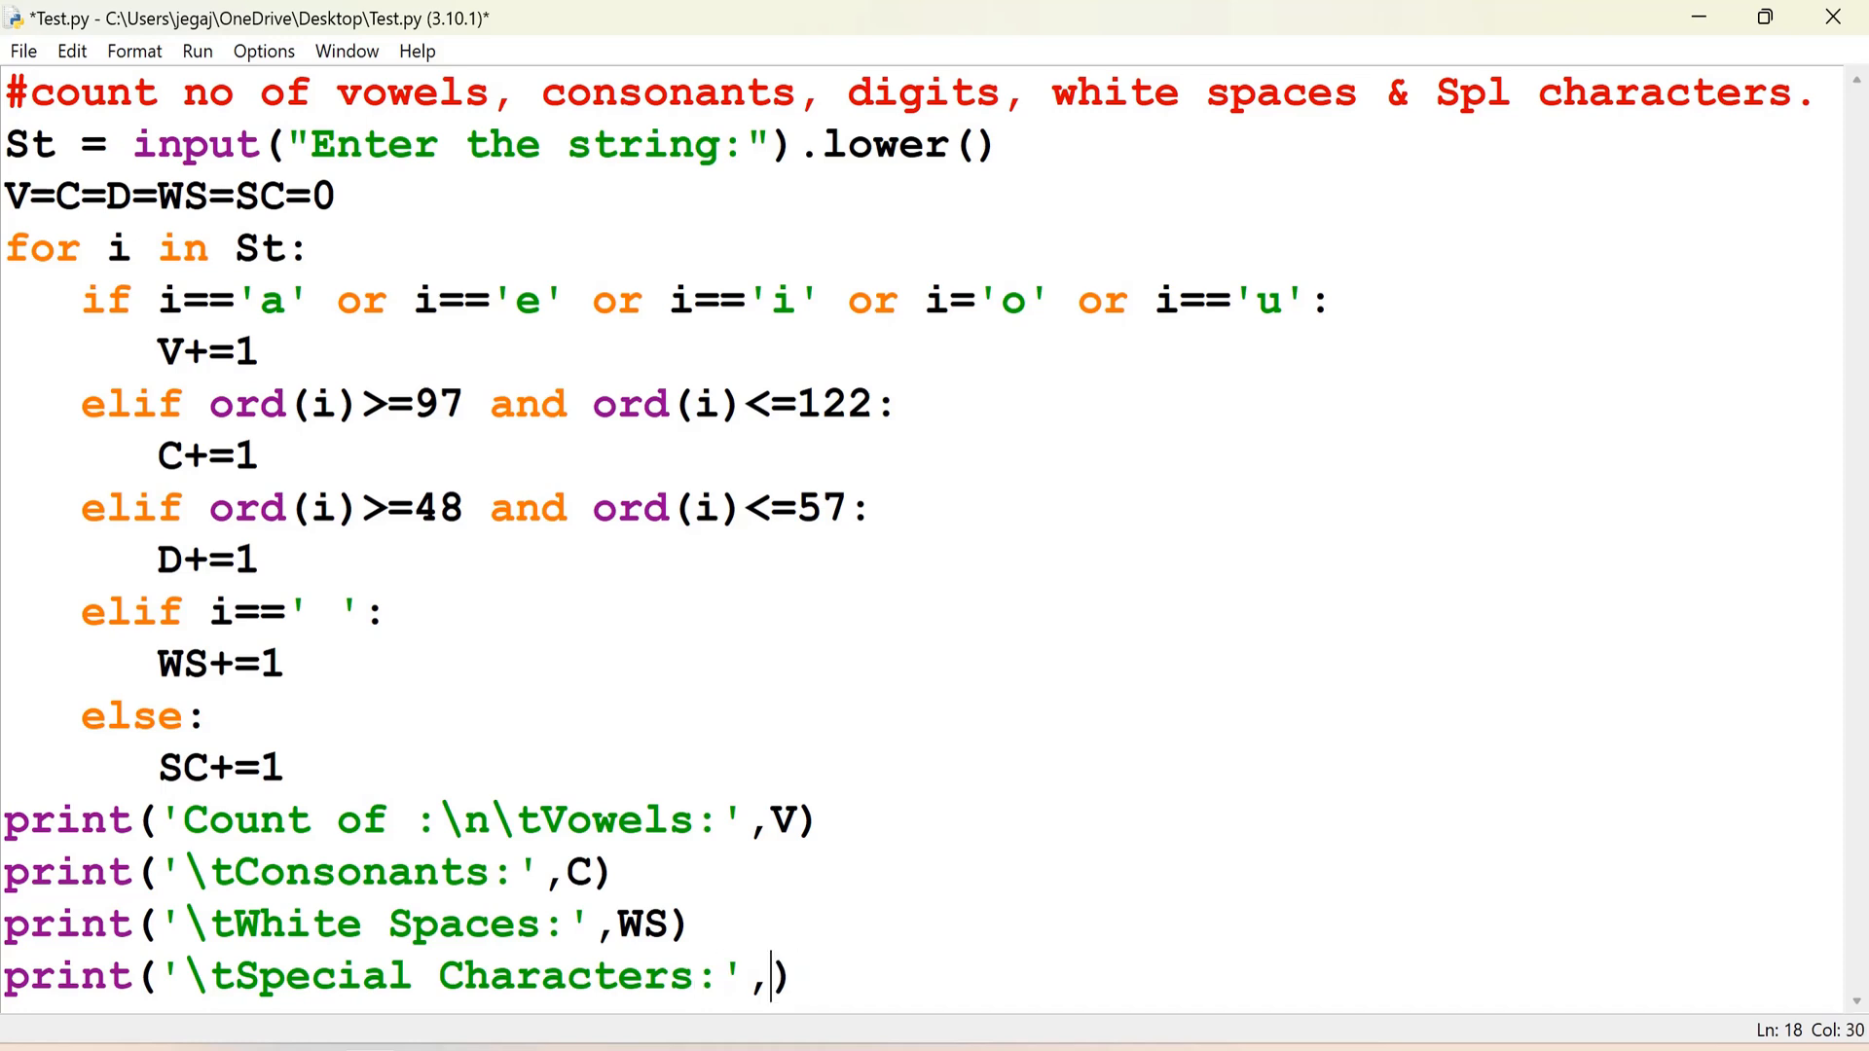
text(SC)
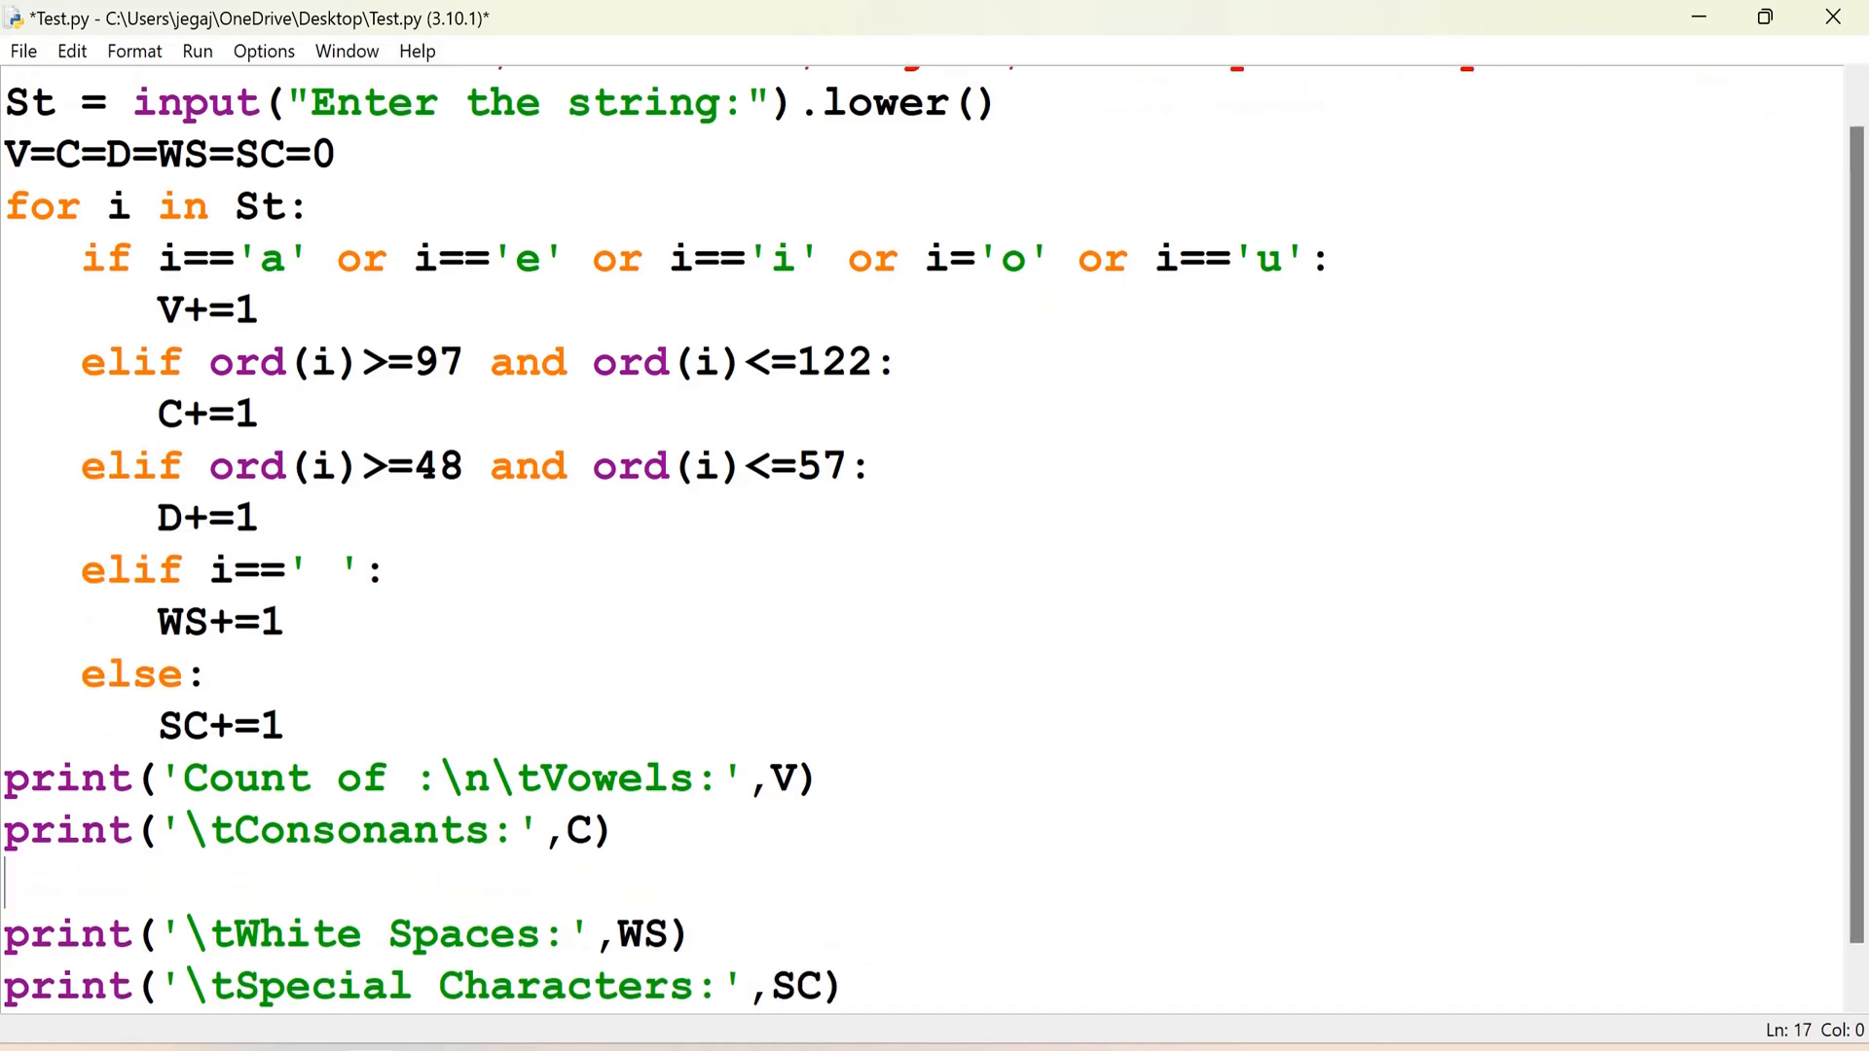
text(print('\tConsonants:',C))
text(print('\tDigits:',D))
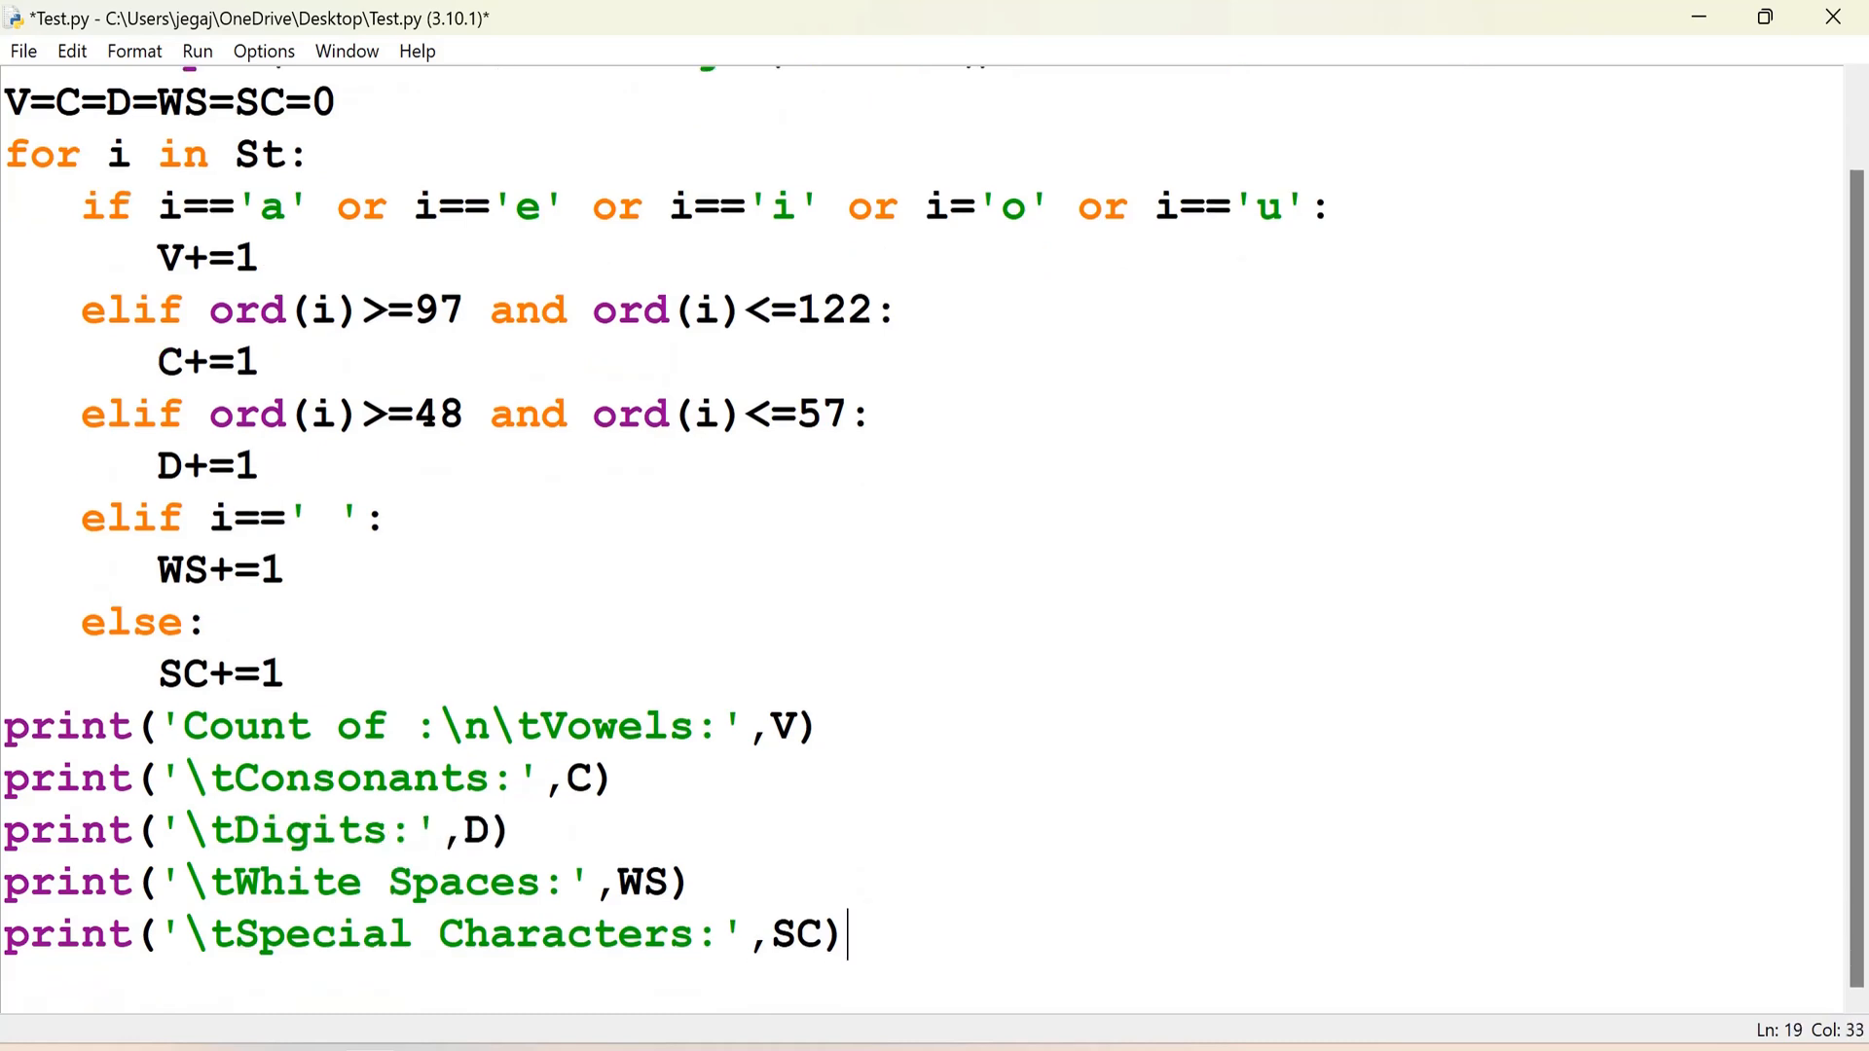
key(enter)
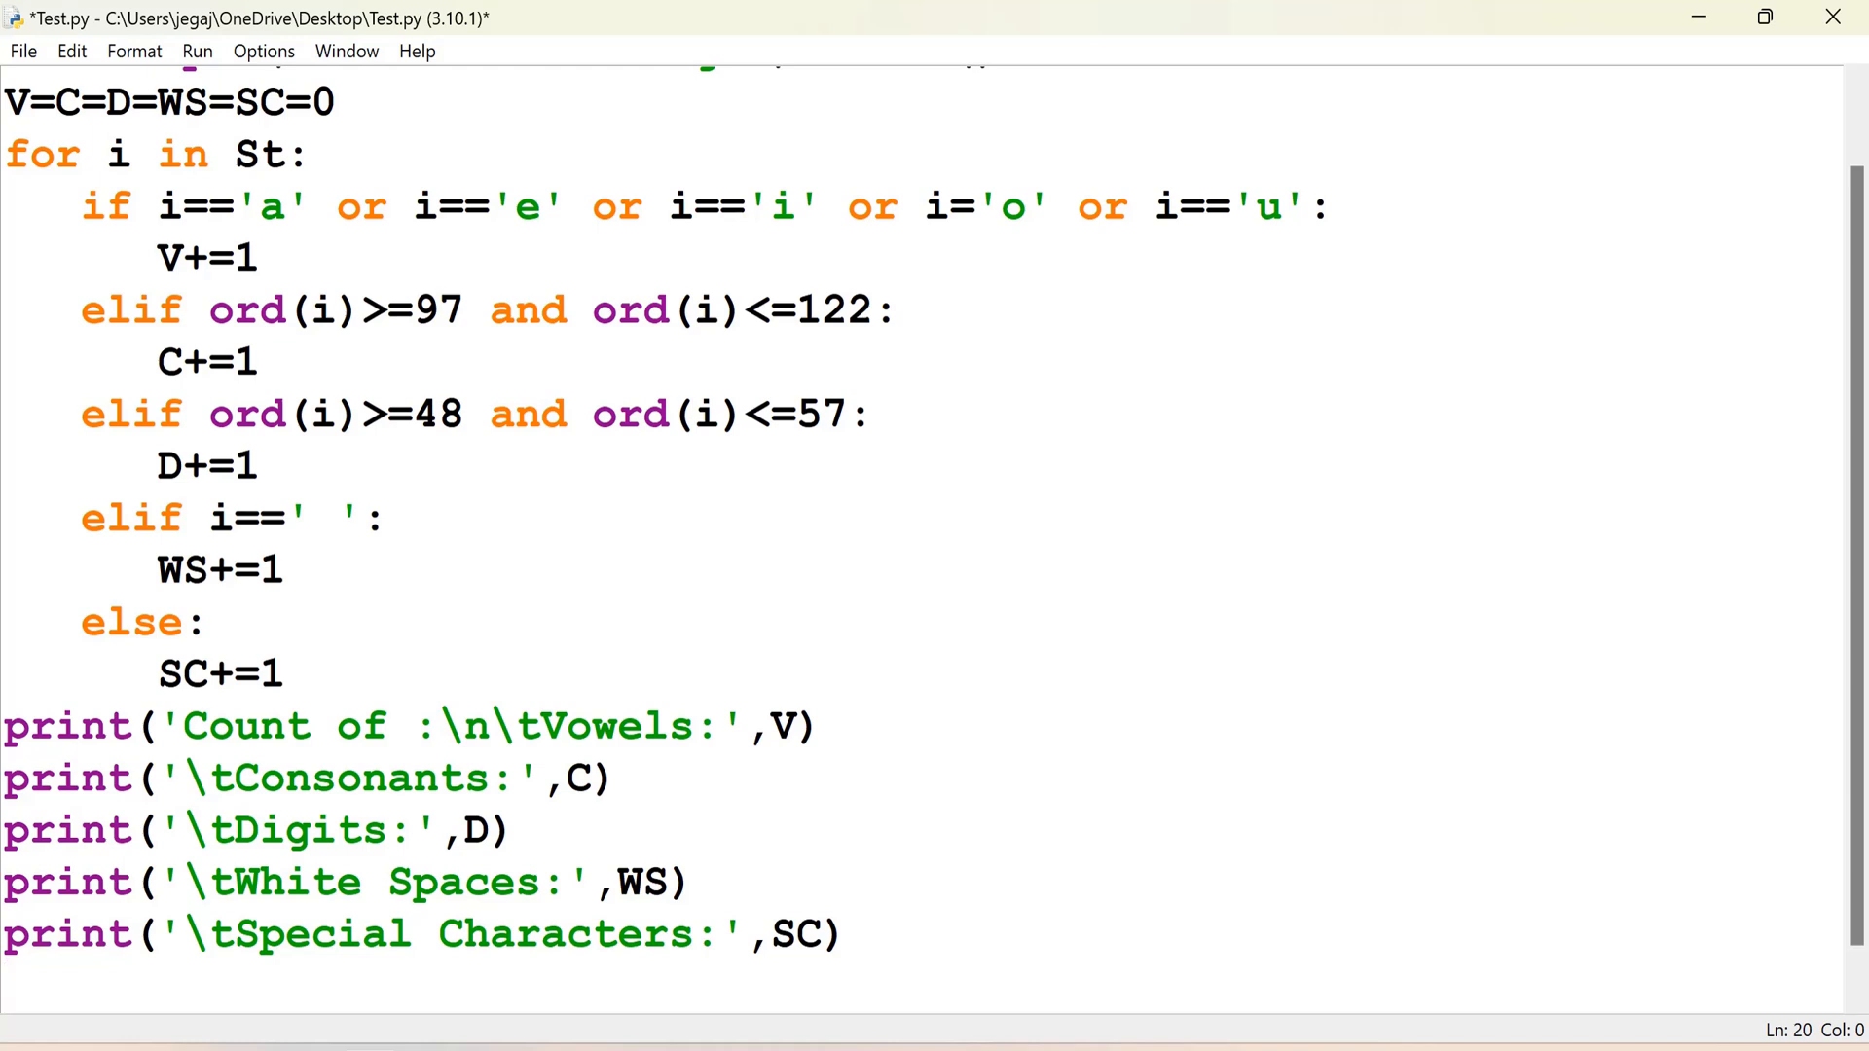
Step: Print 'Total no of characters:' with len(St), then save, run, and dismiss the syntax error
text(print()
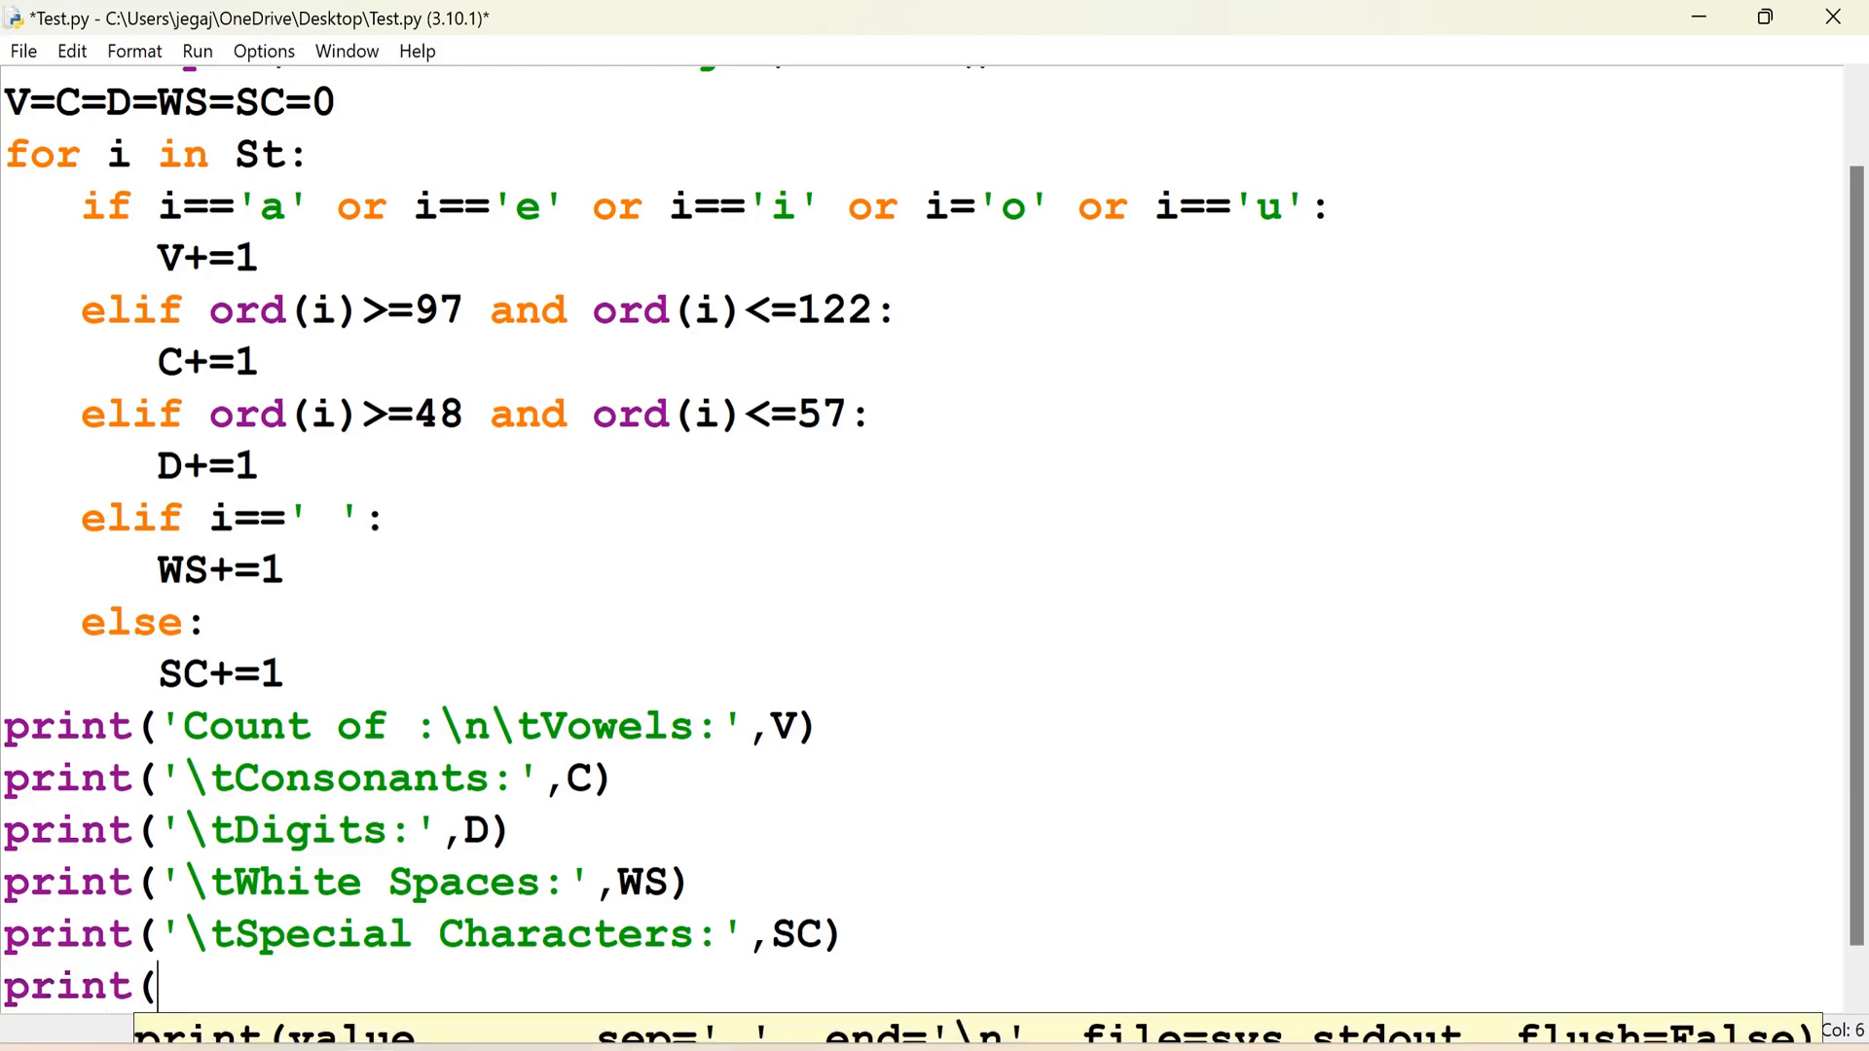
text('Total no of chara')
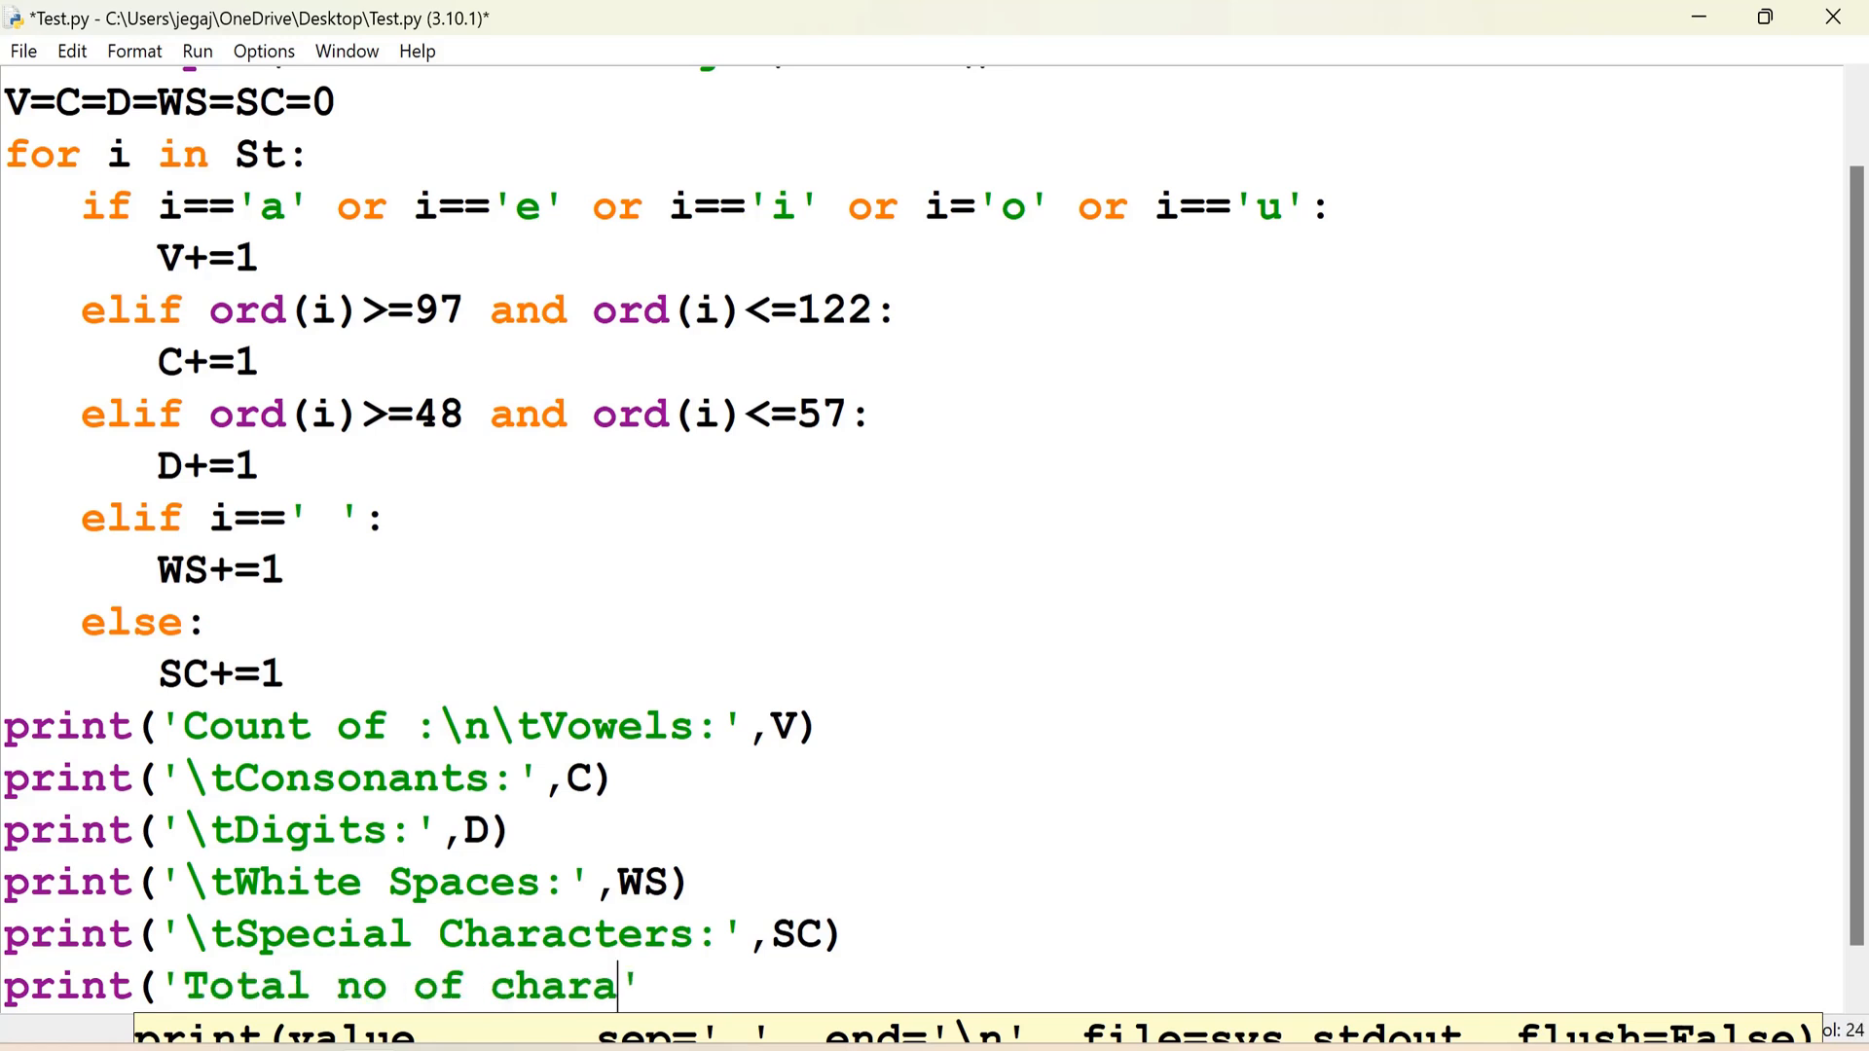
text(cters:)
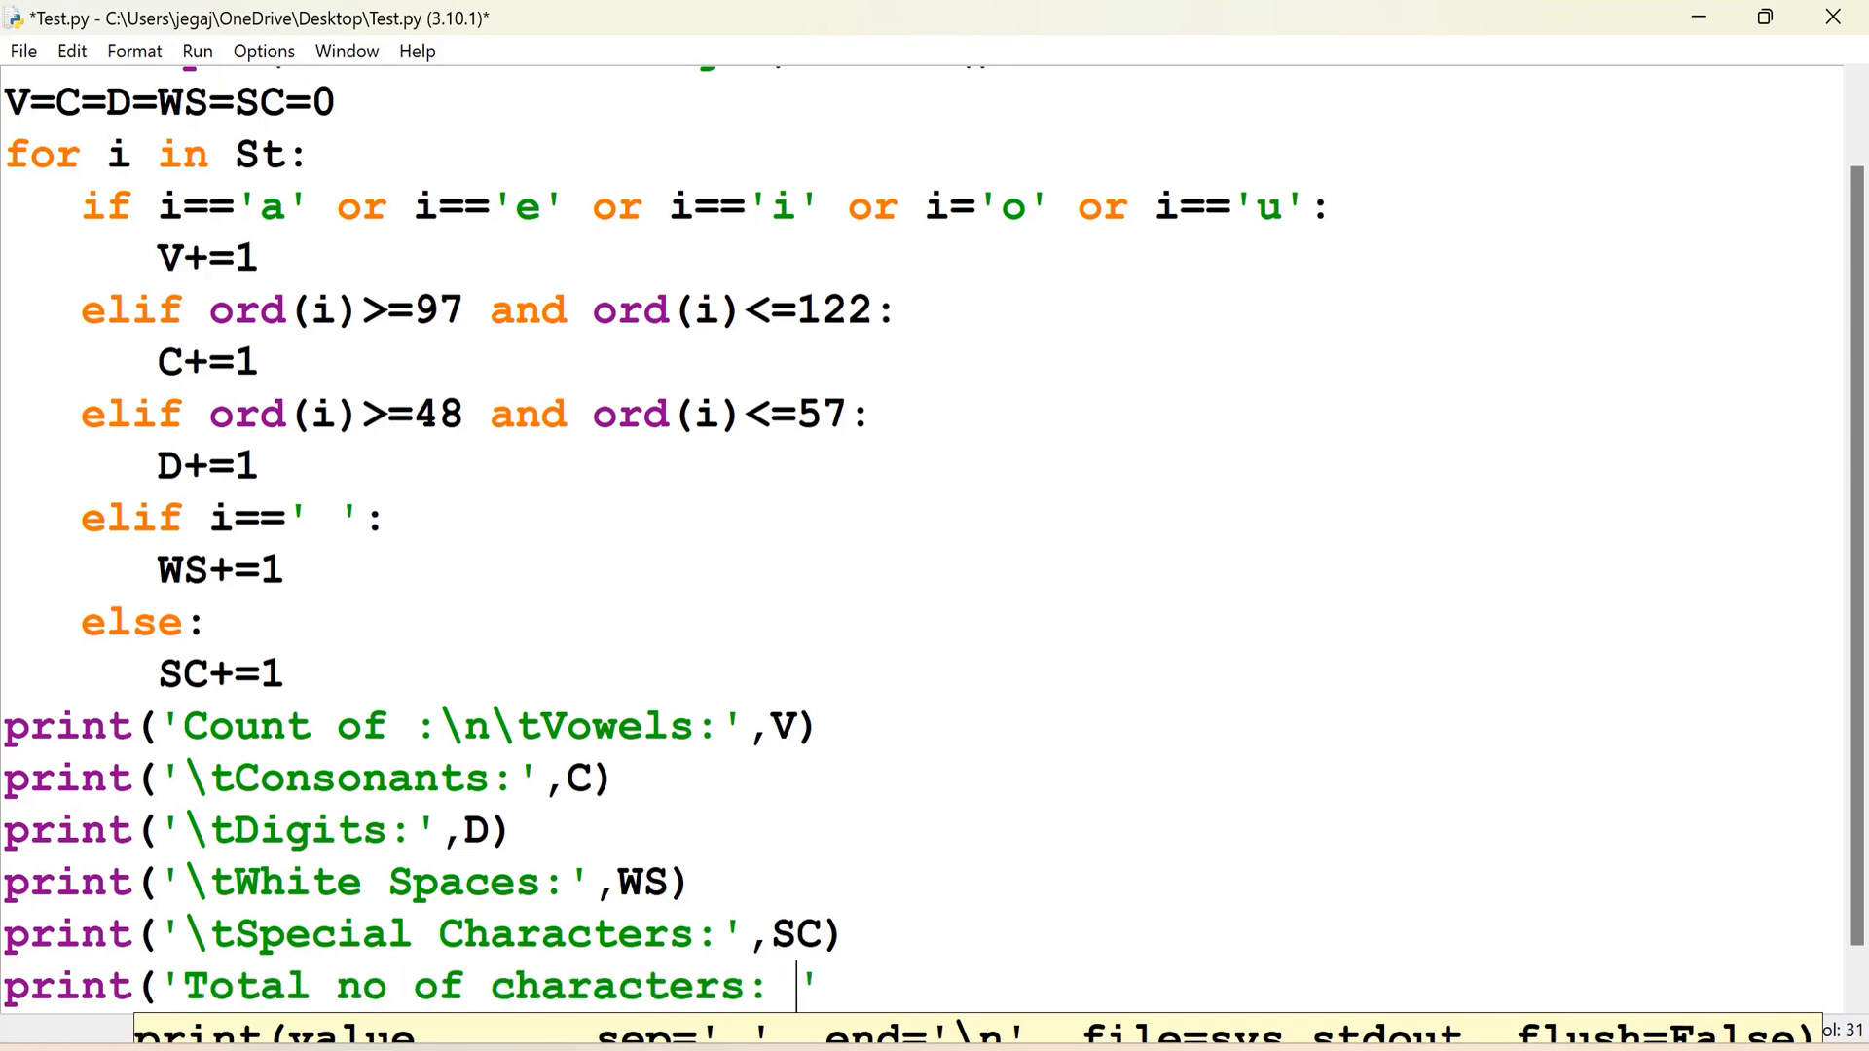
text(, l)
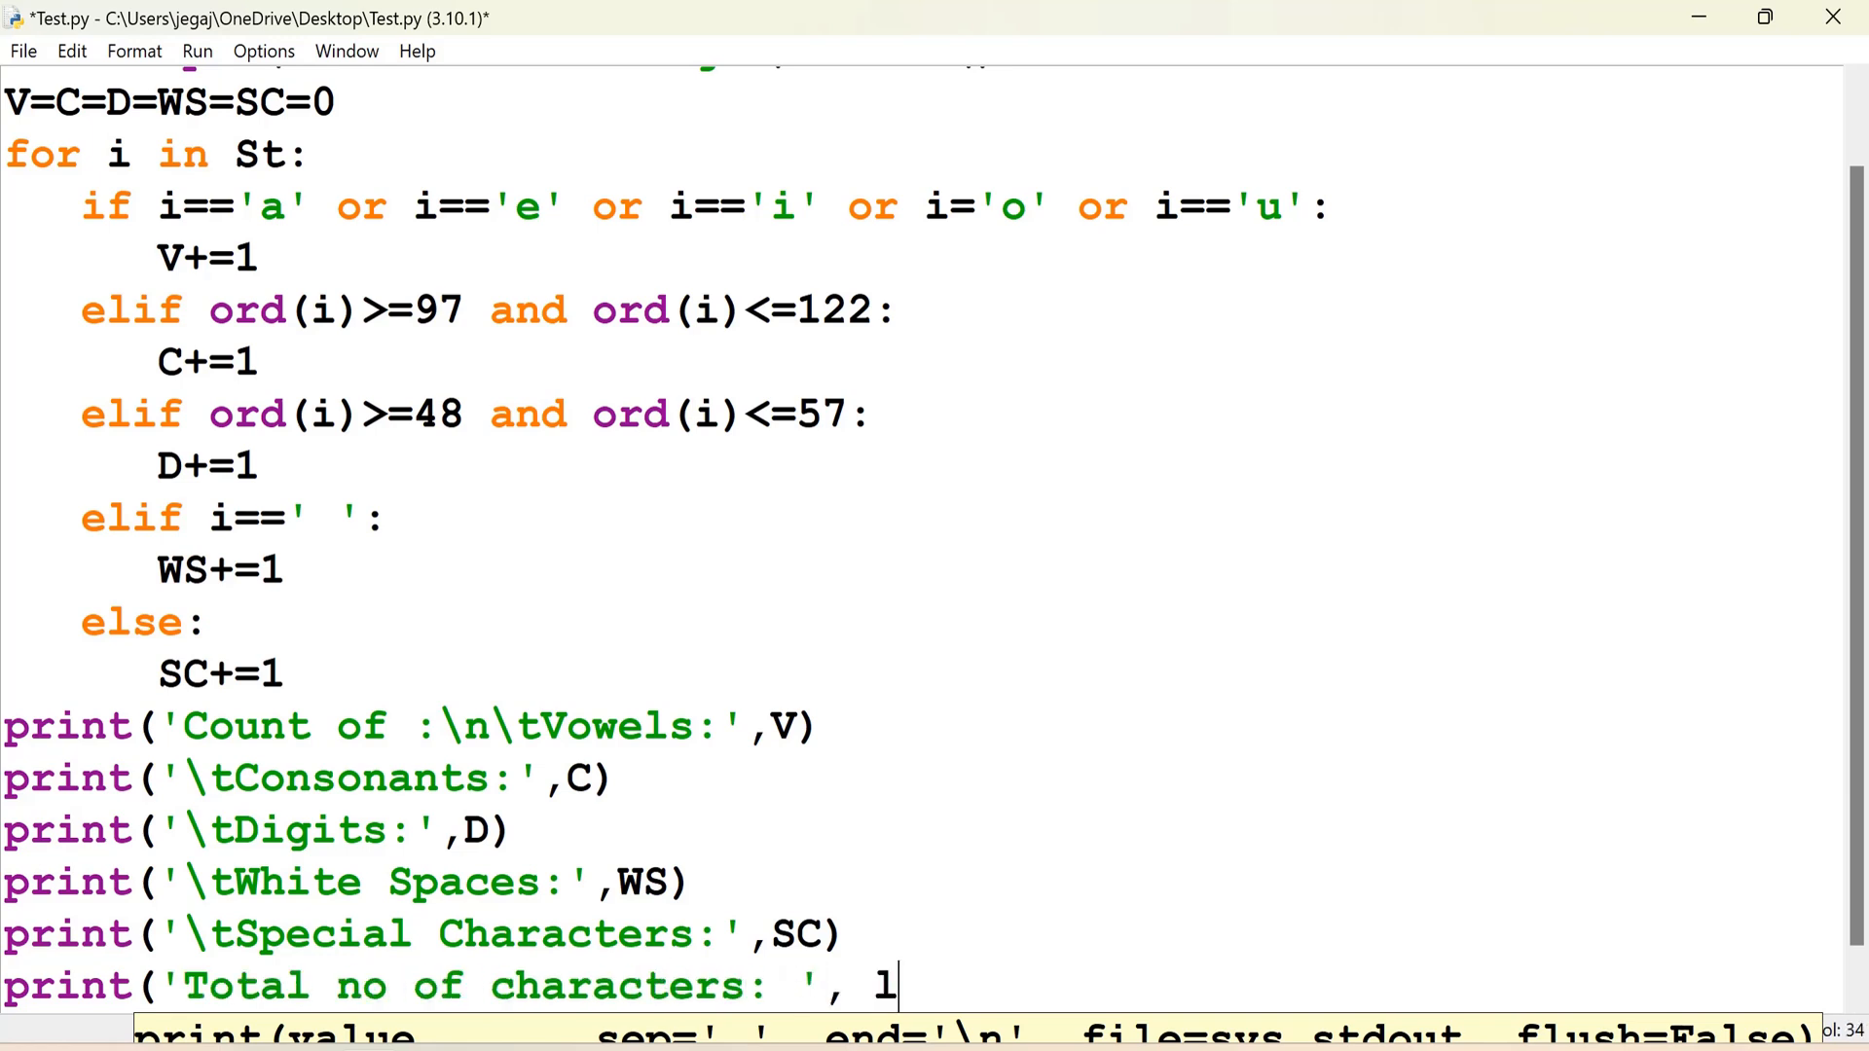
text(en(St)
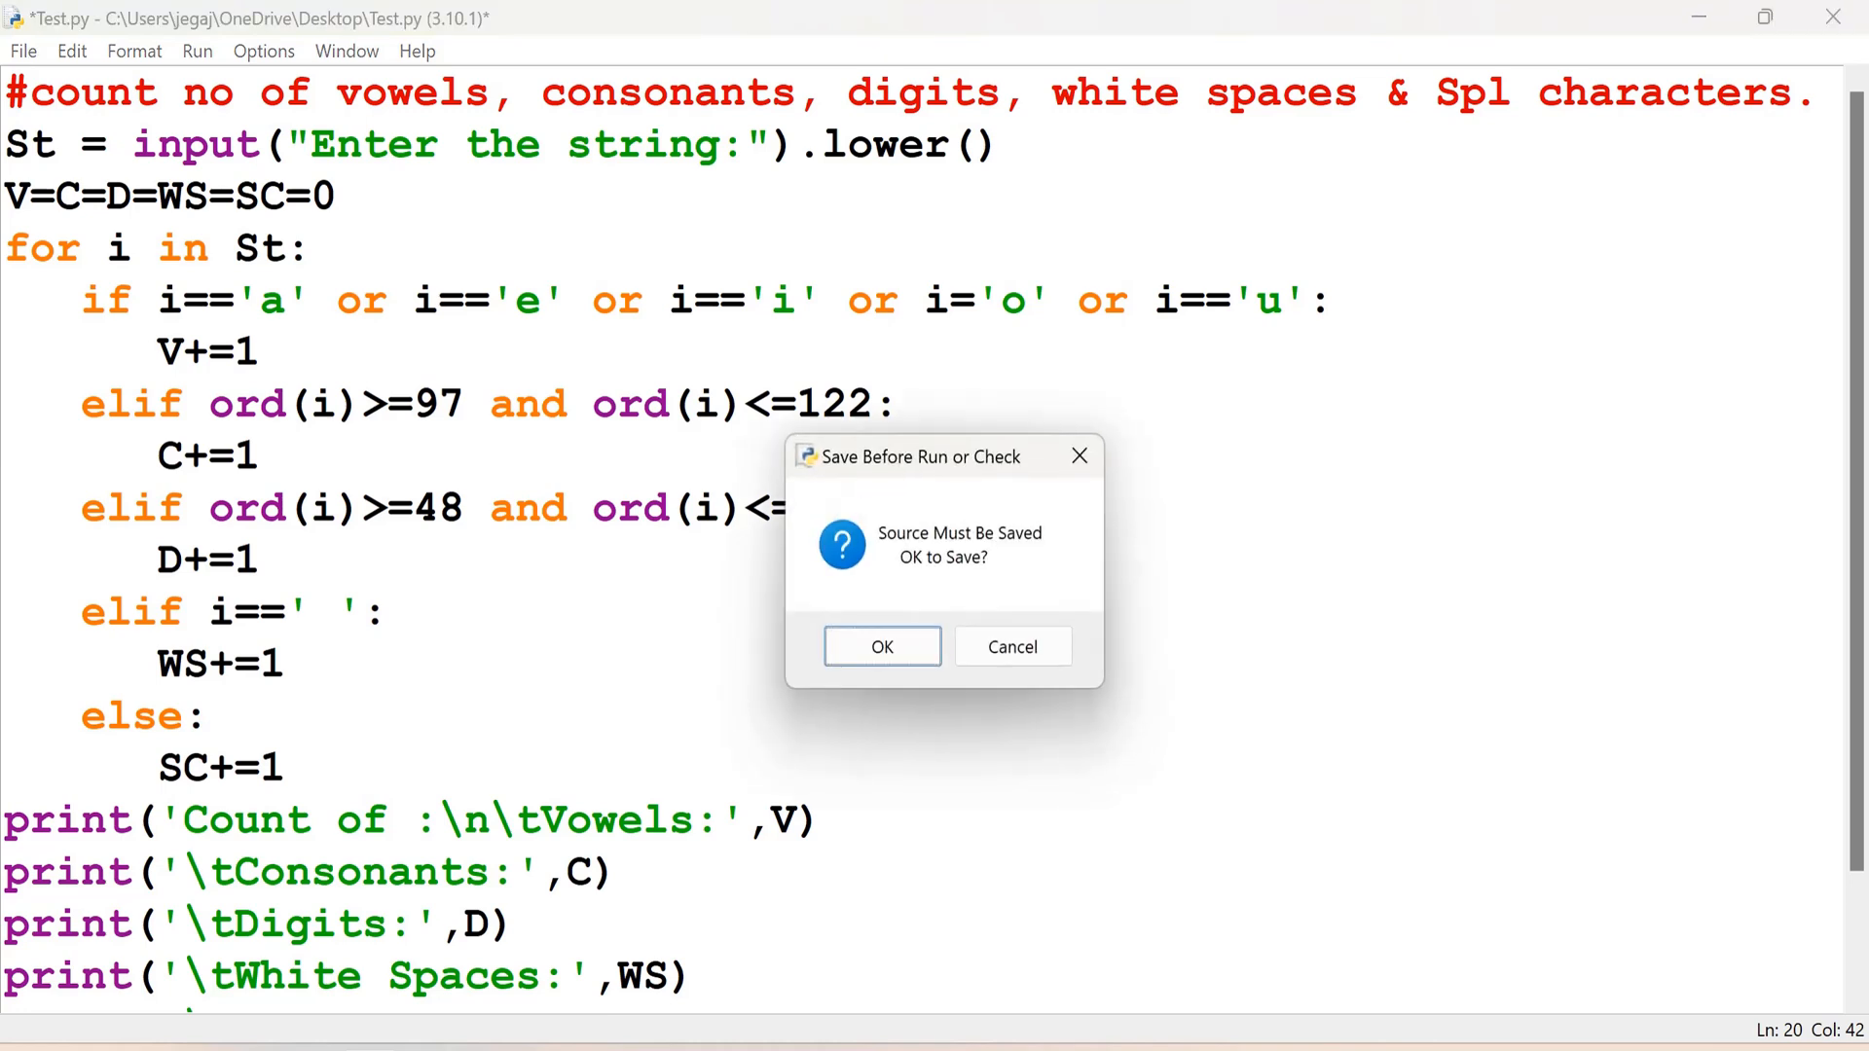
click(882, 647)
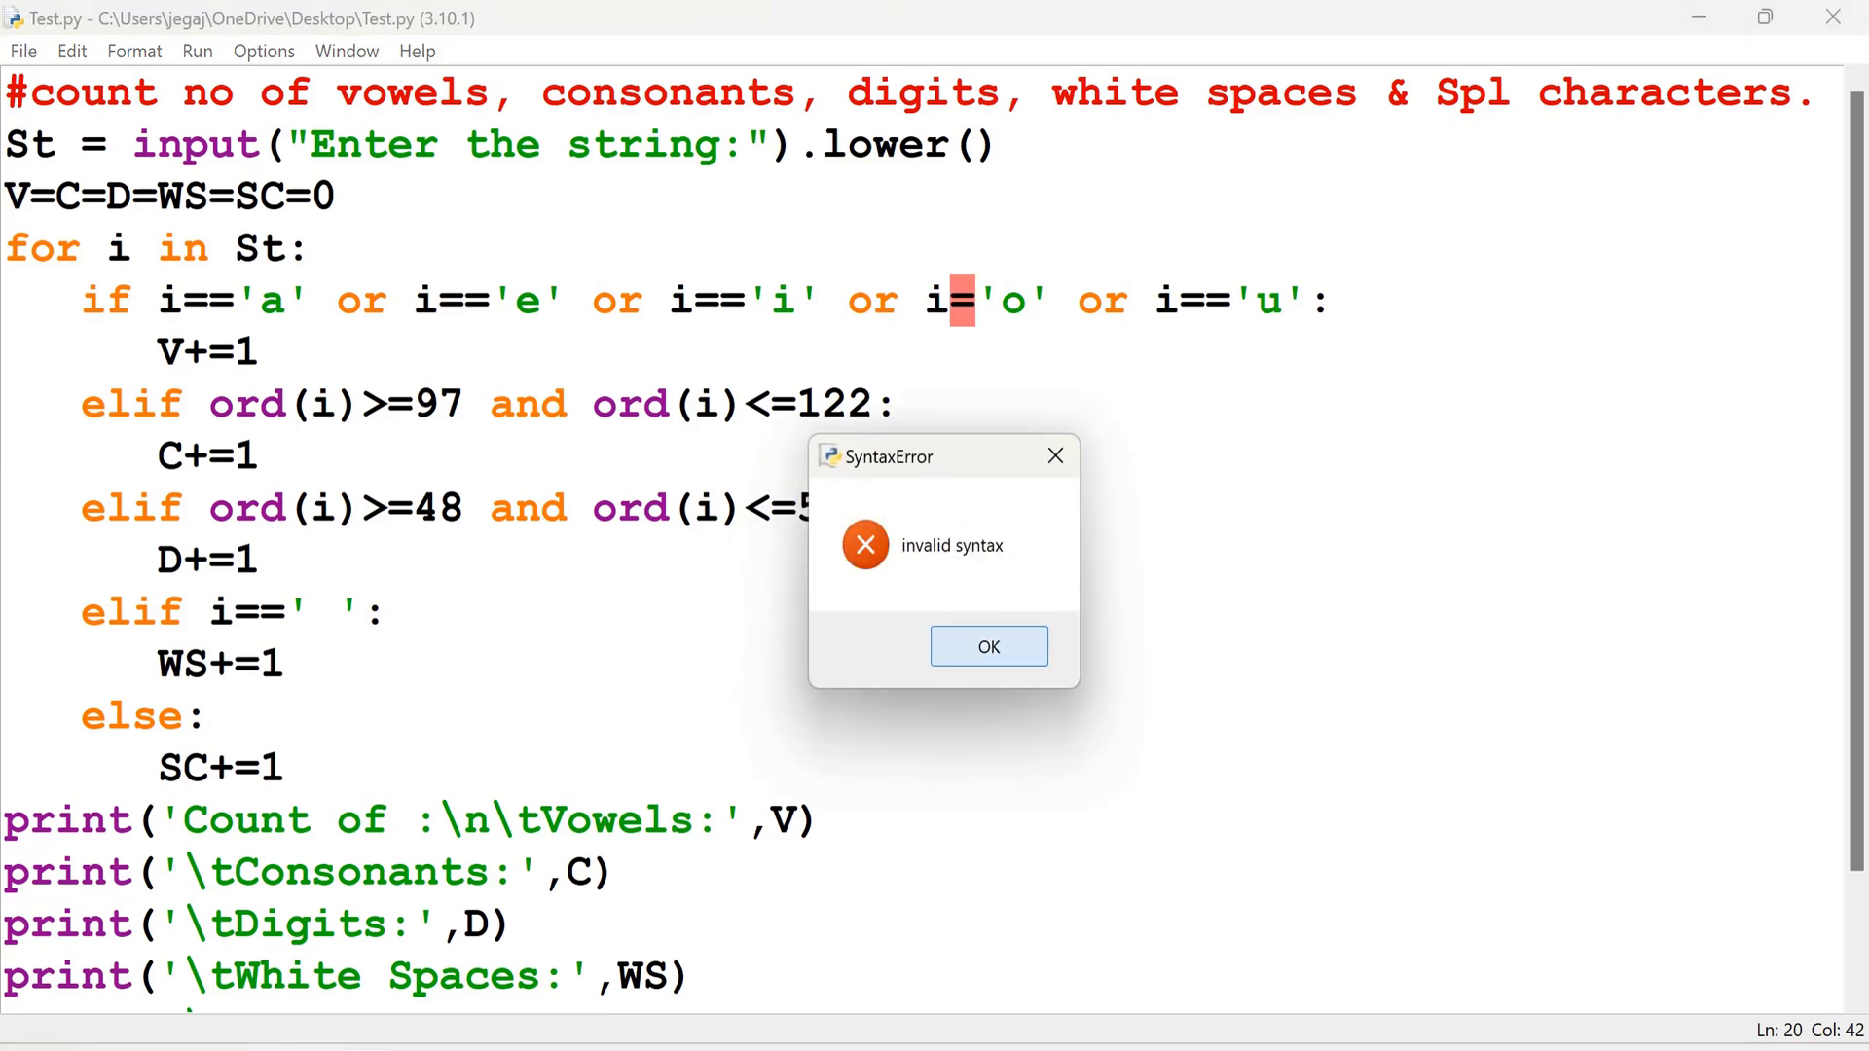
click(987, 646)
text(Time:)
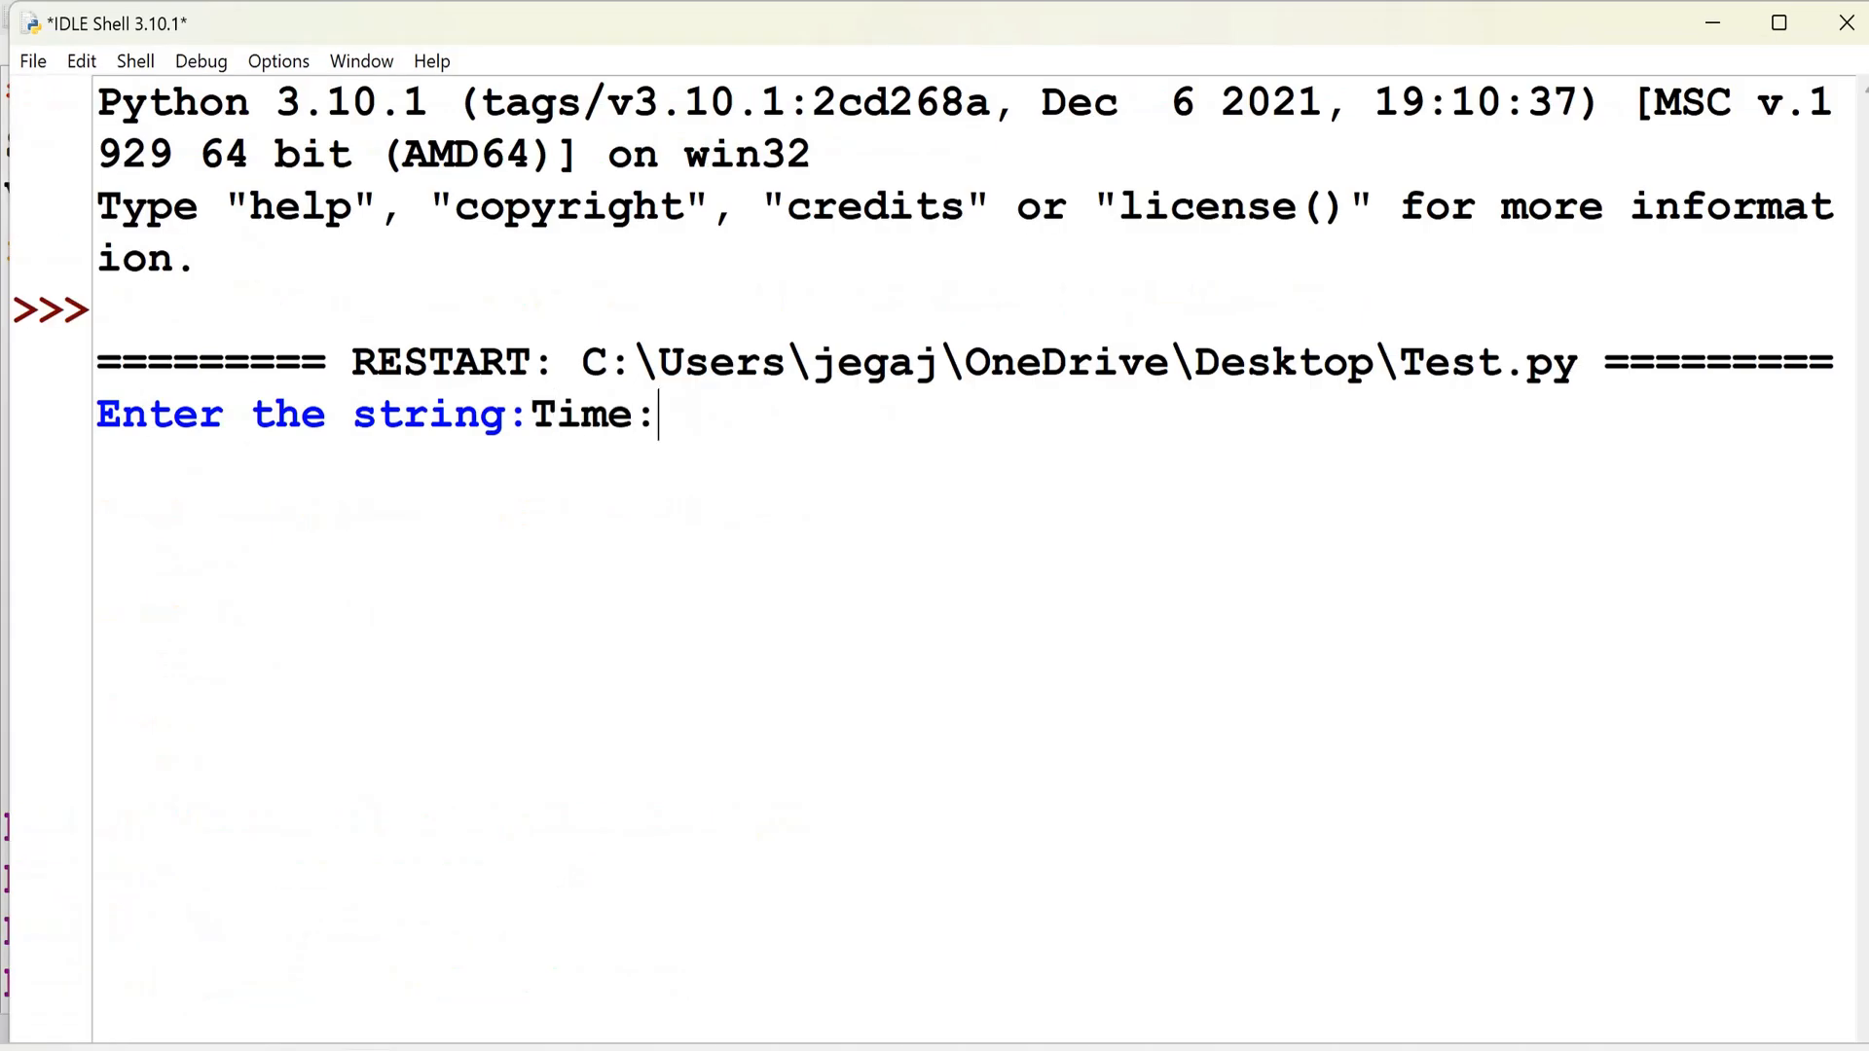
Step: Enter the test string Time:7'O Clock into the running program
text(7'O Clock)
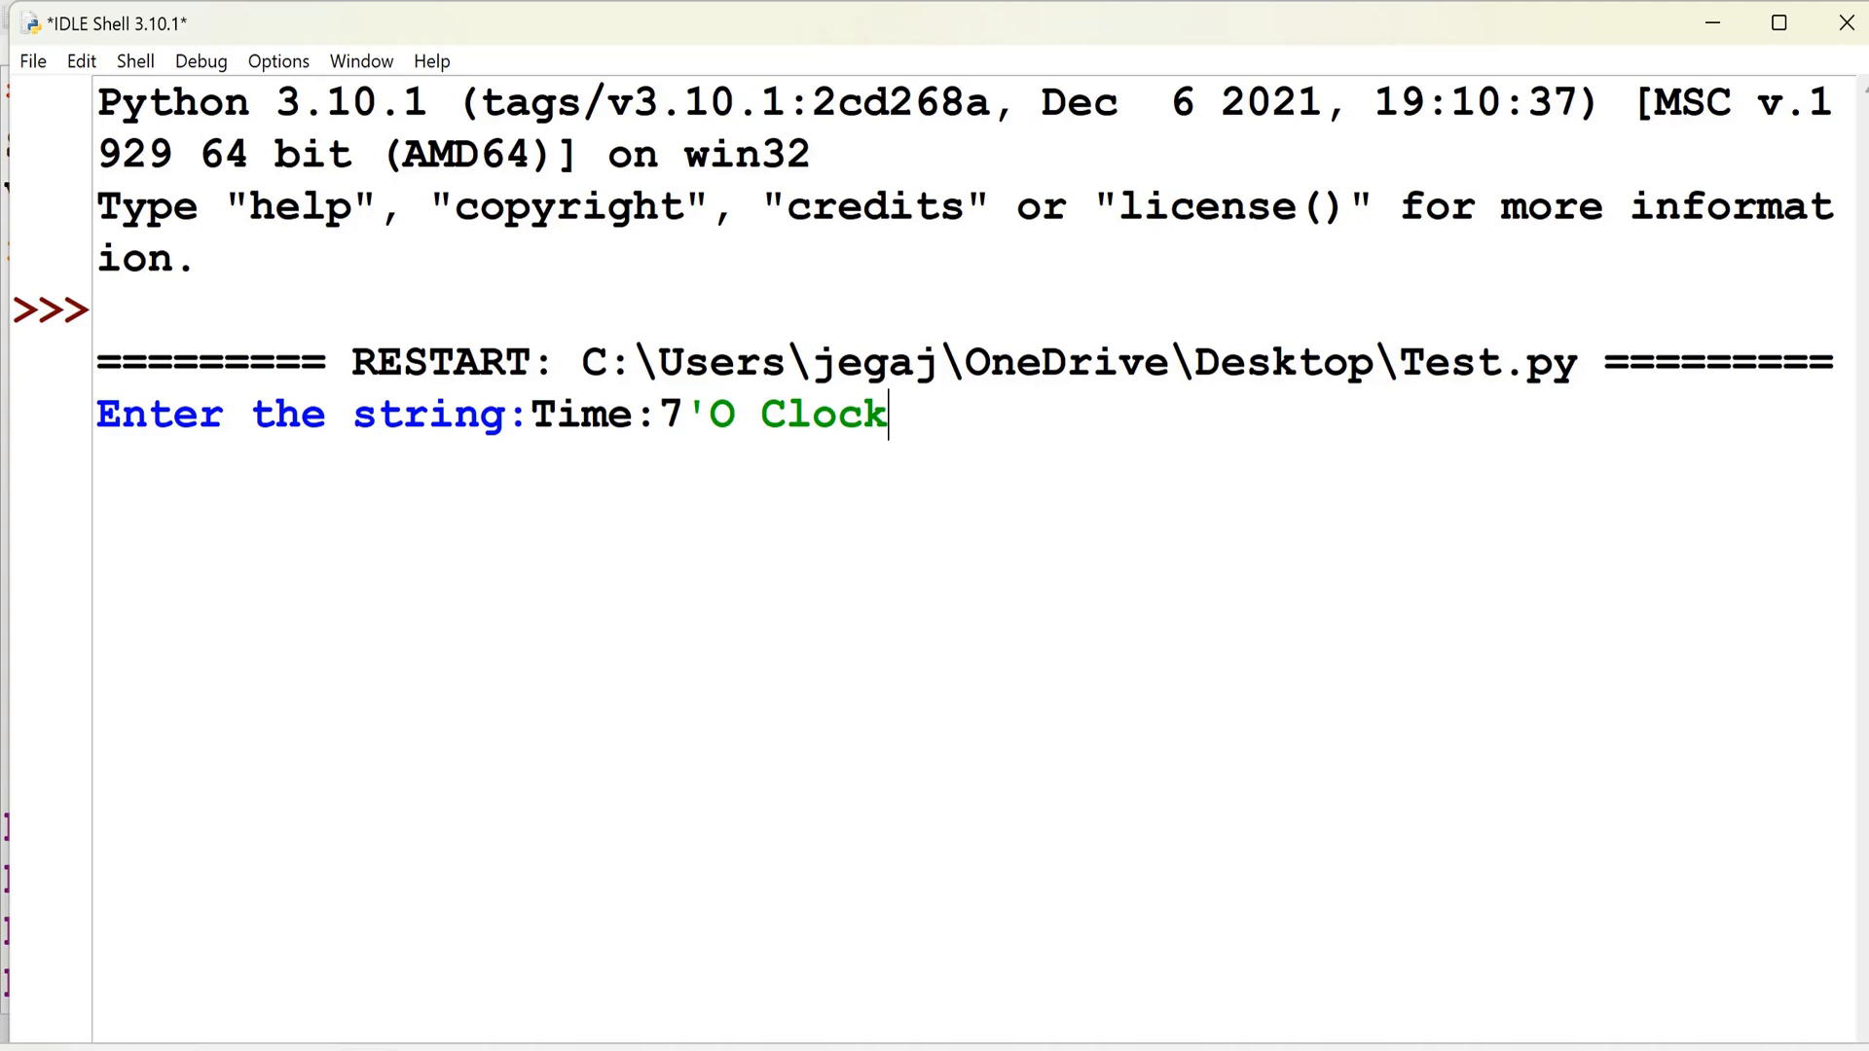
key(enter)
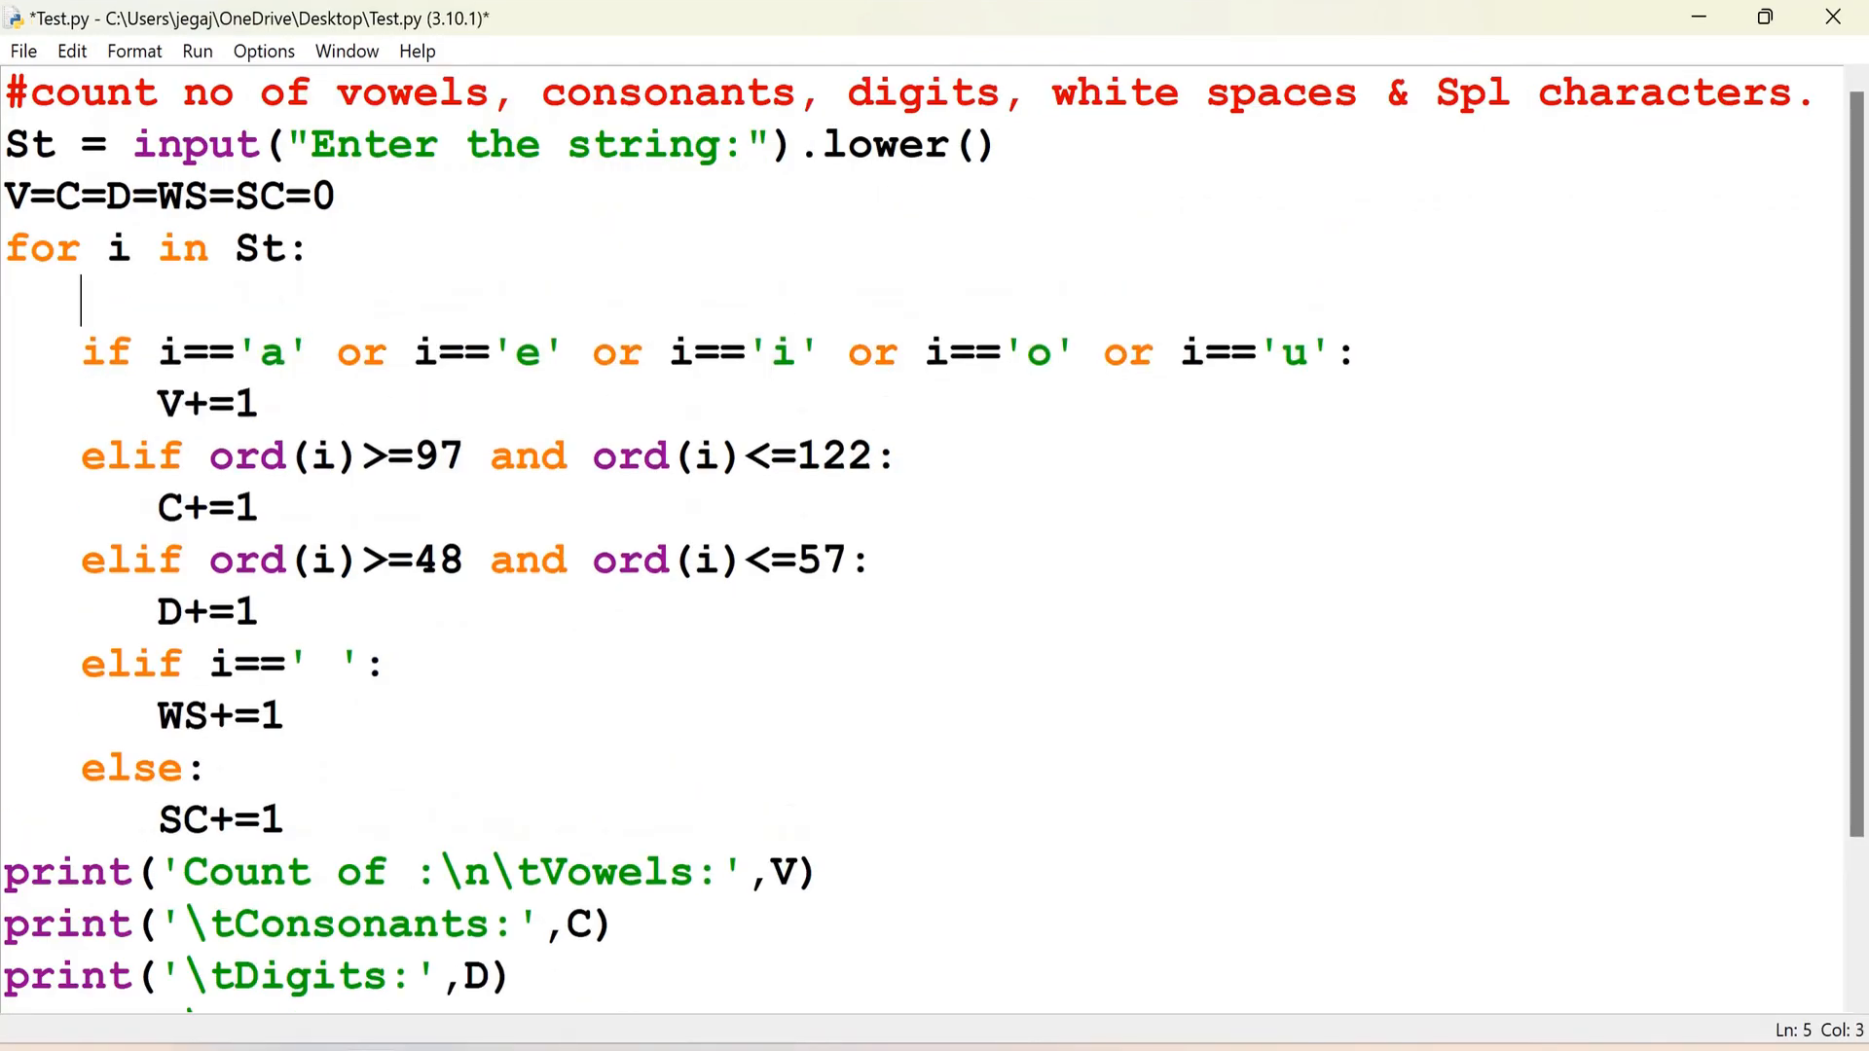
Step: Add vow='aeiou' and replace the five vowel comparisons with i in vow
text(vow=)
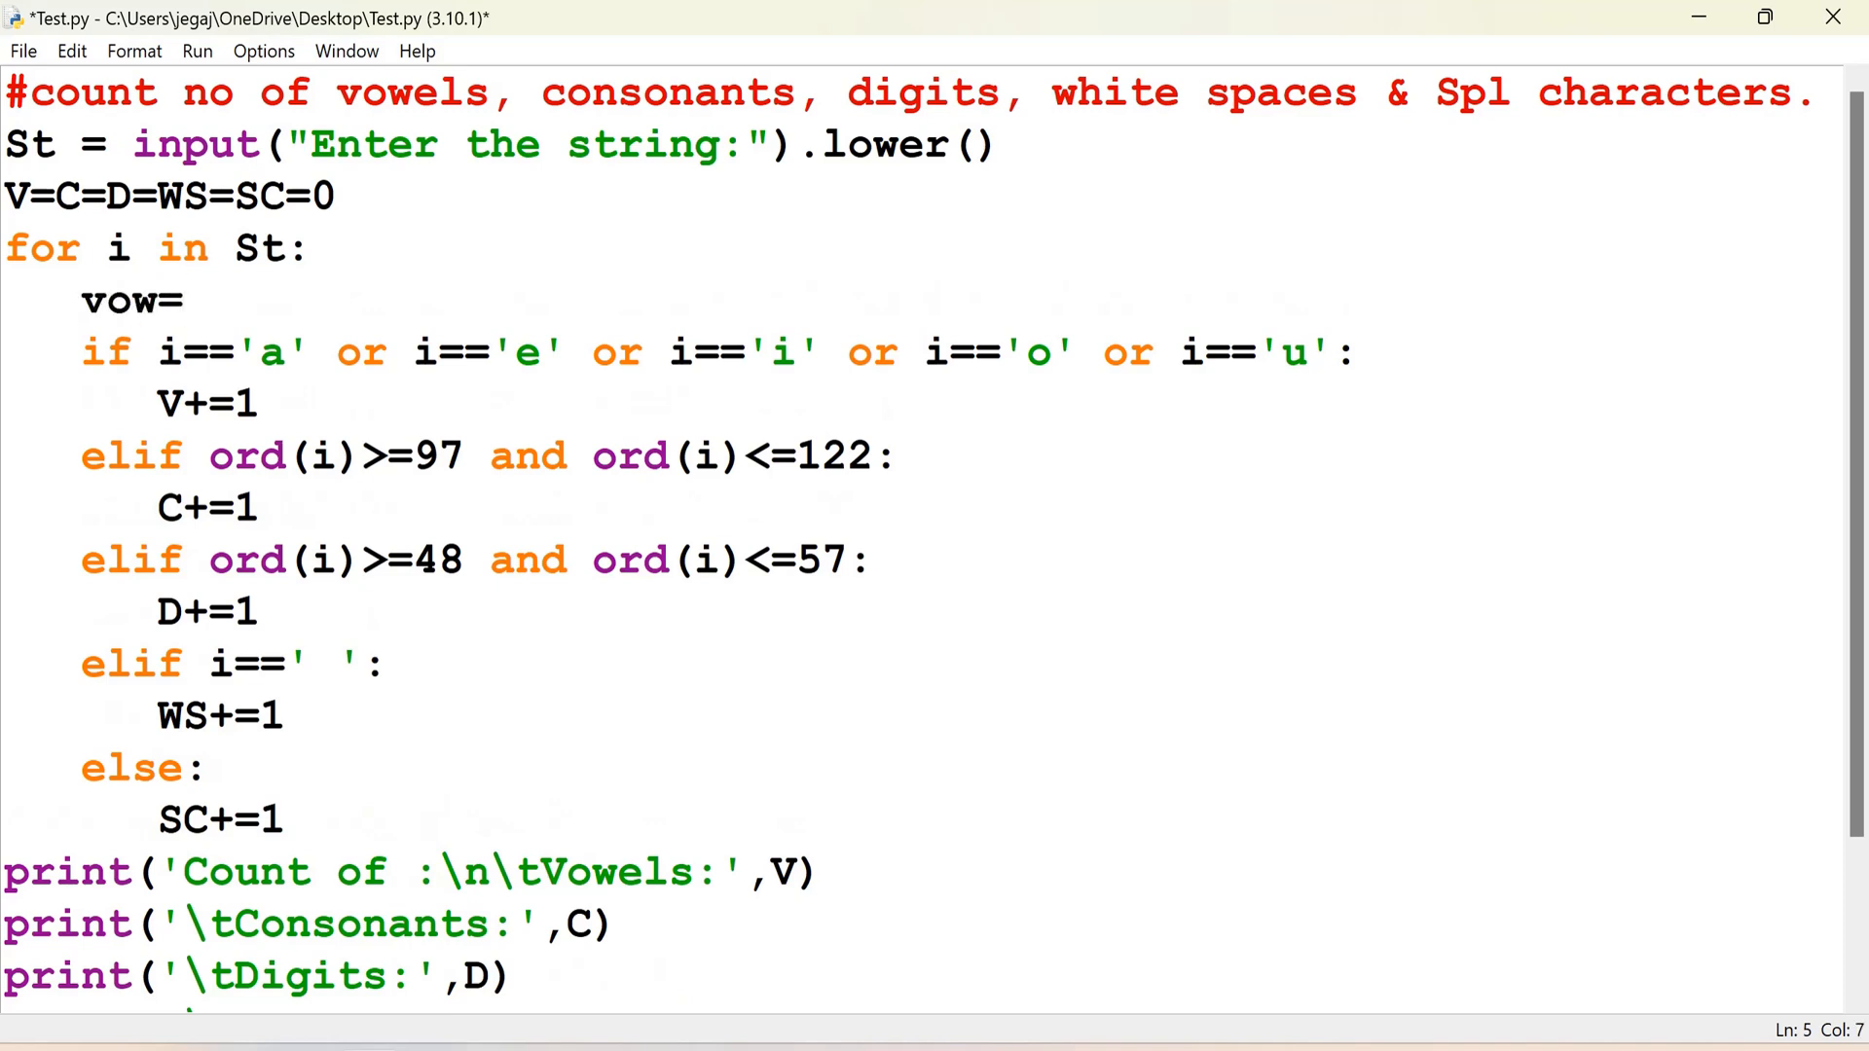
text('')
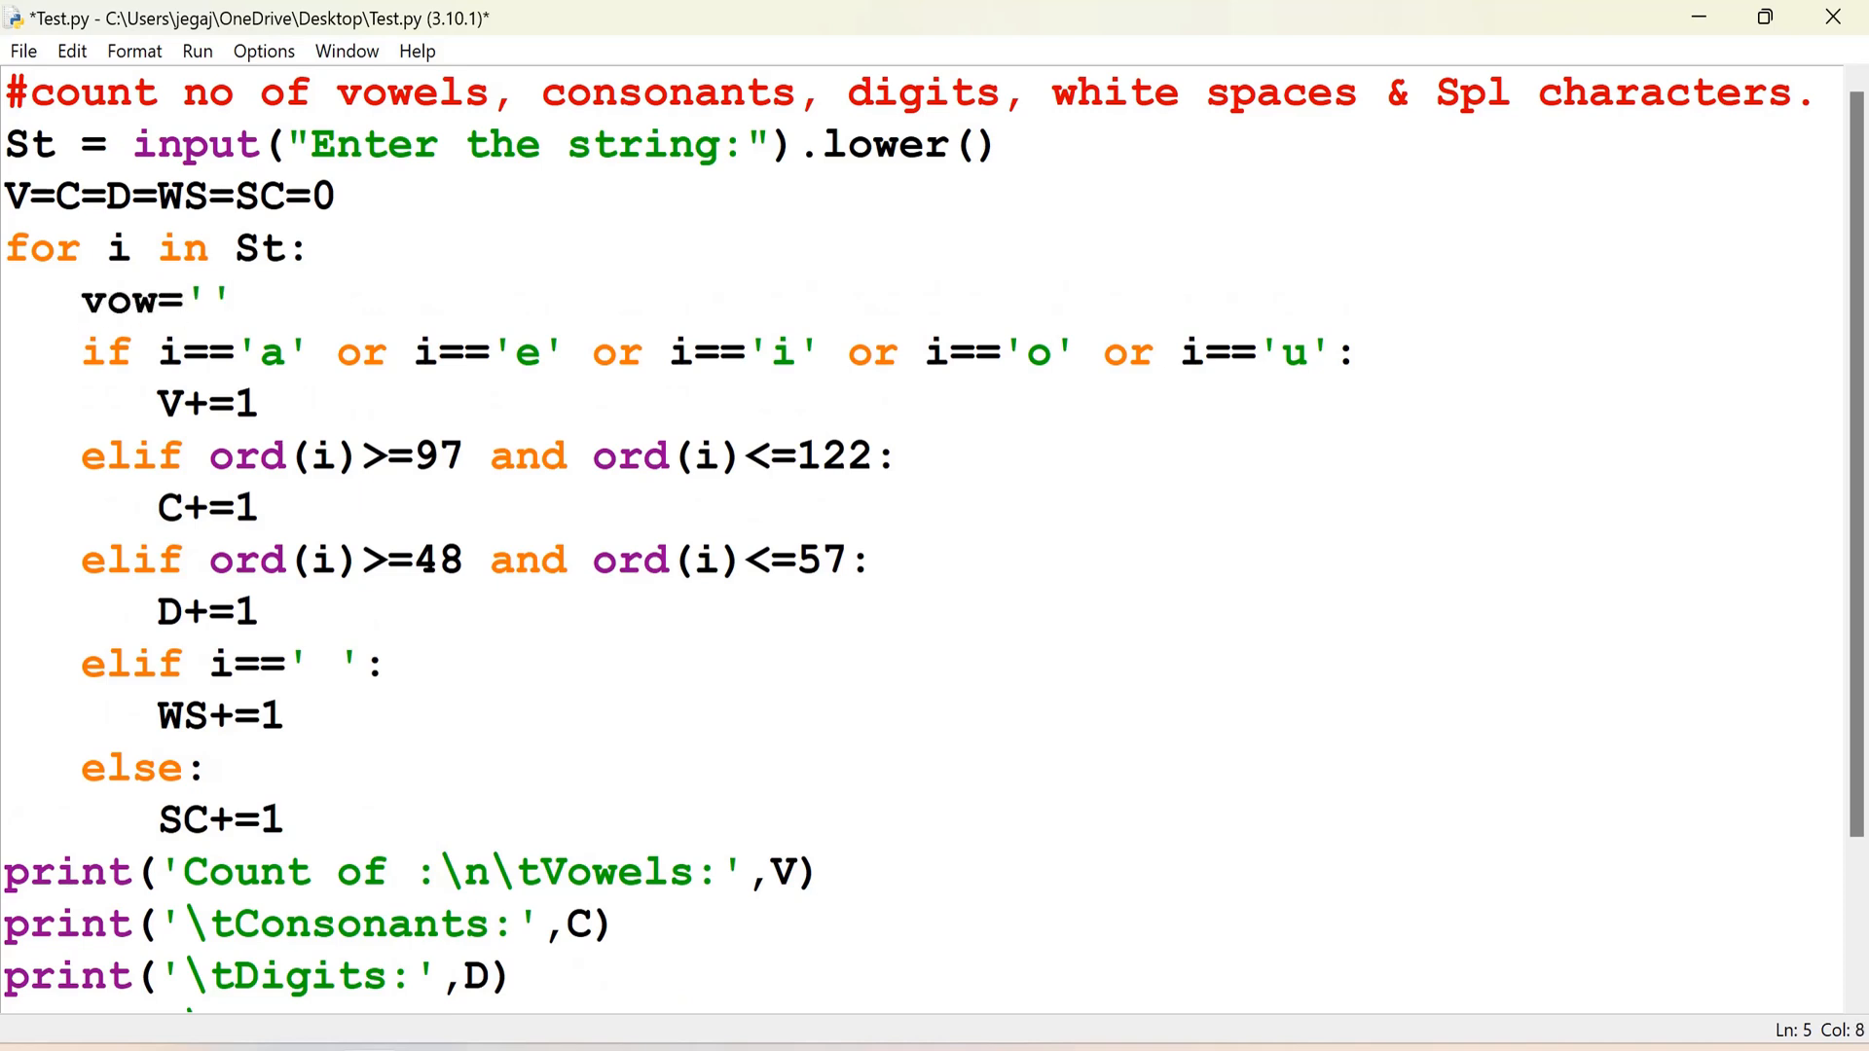
text(aeiou)
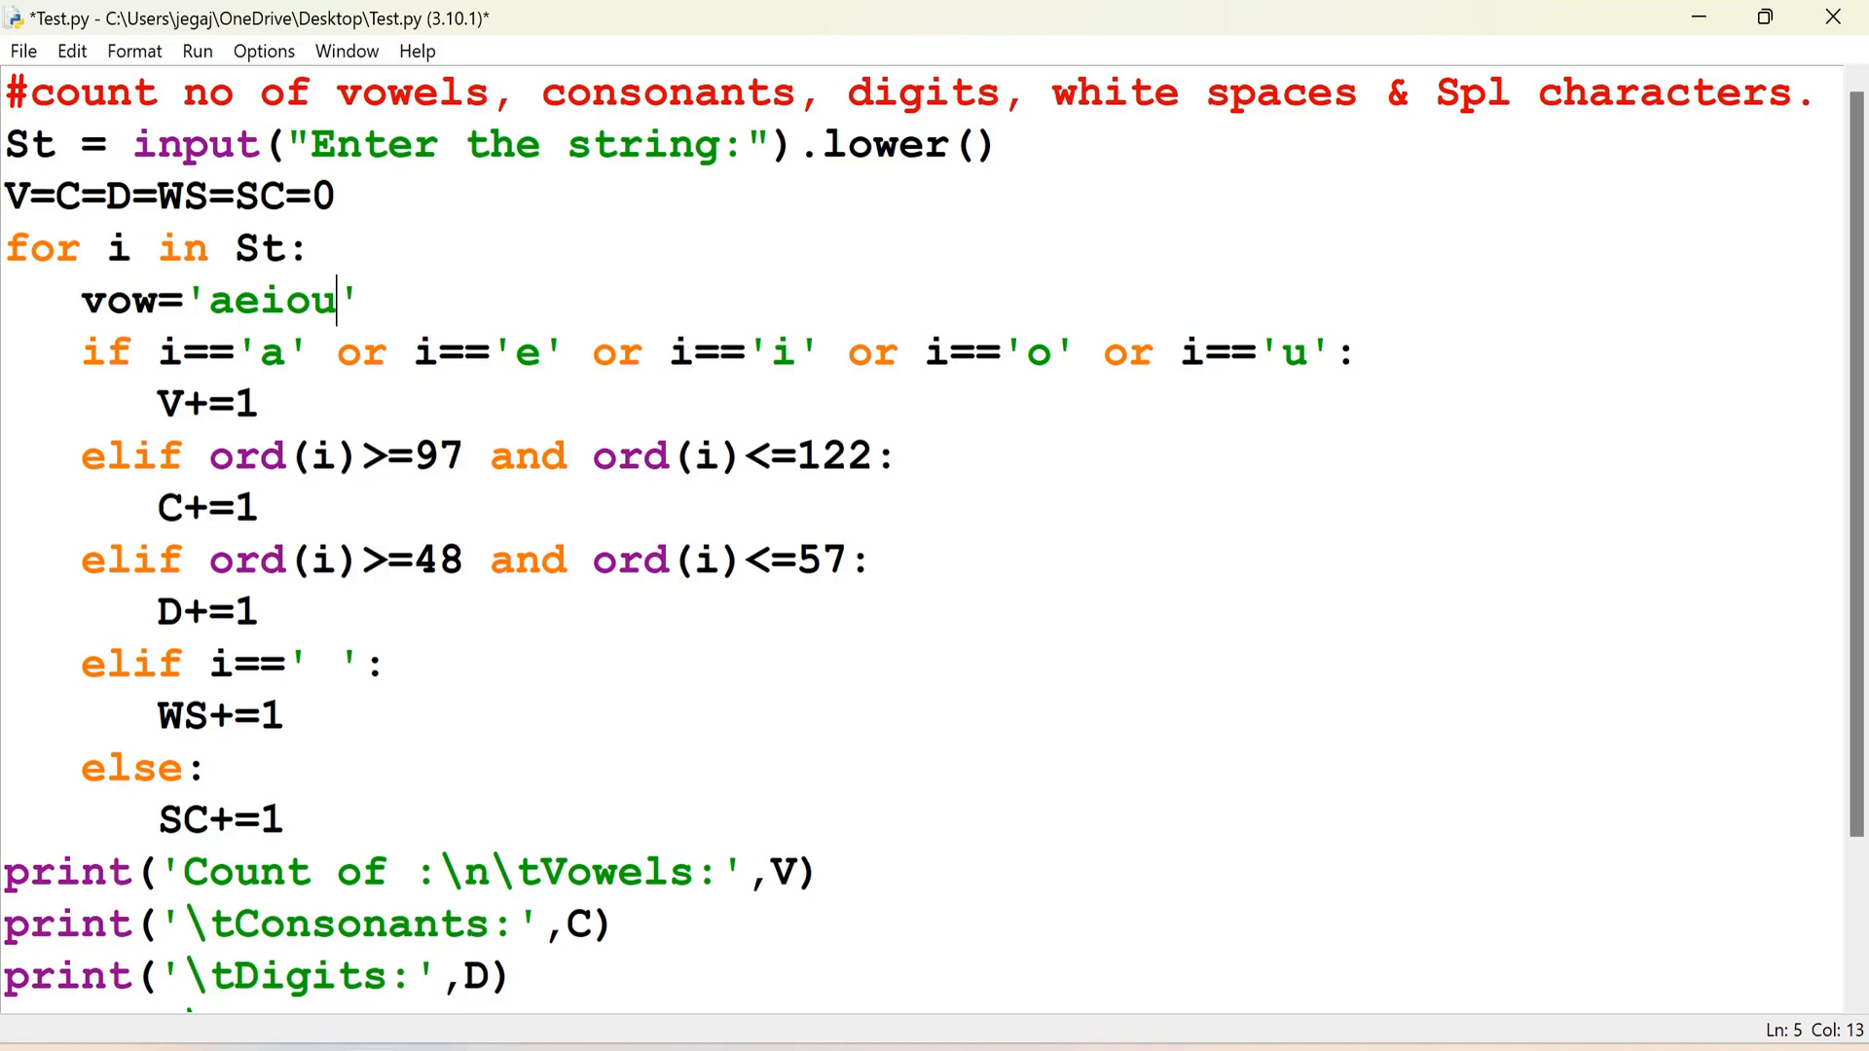
drag(238, 352, 823, 351)
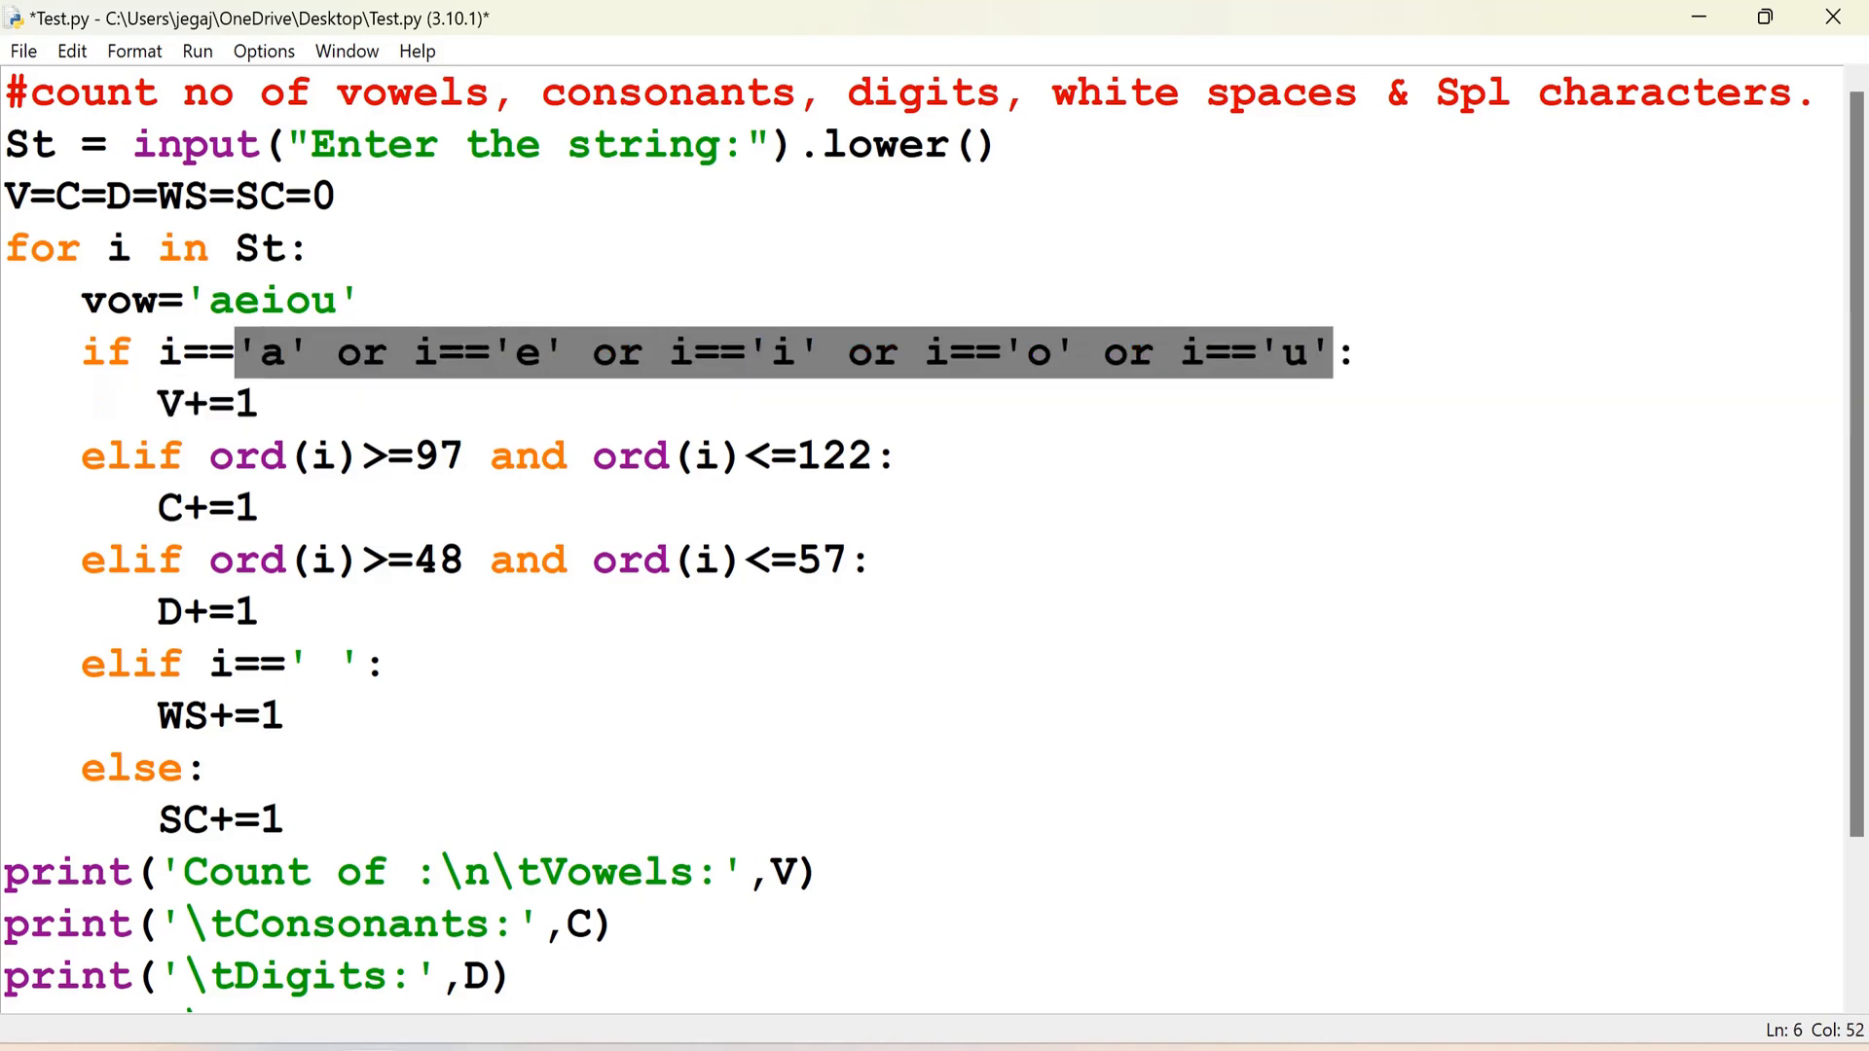
key(Delete)
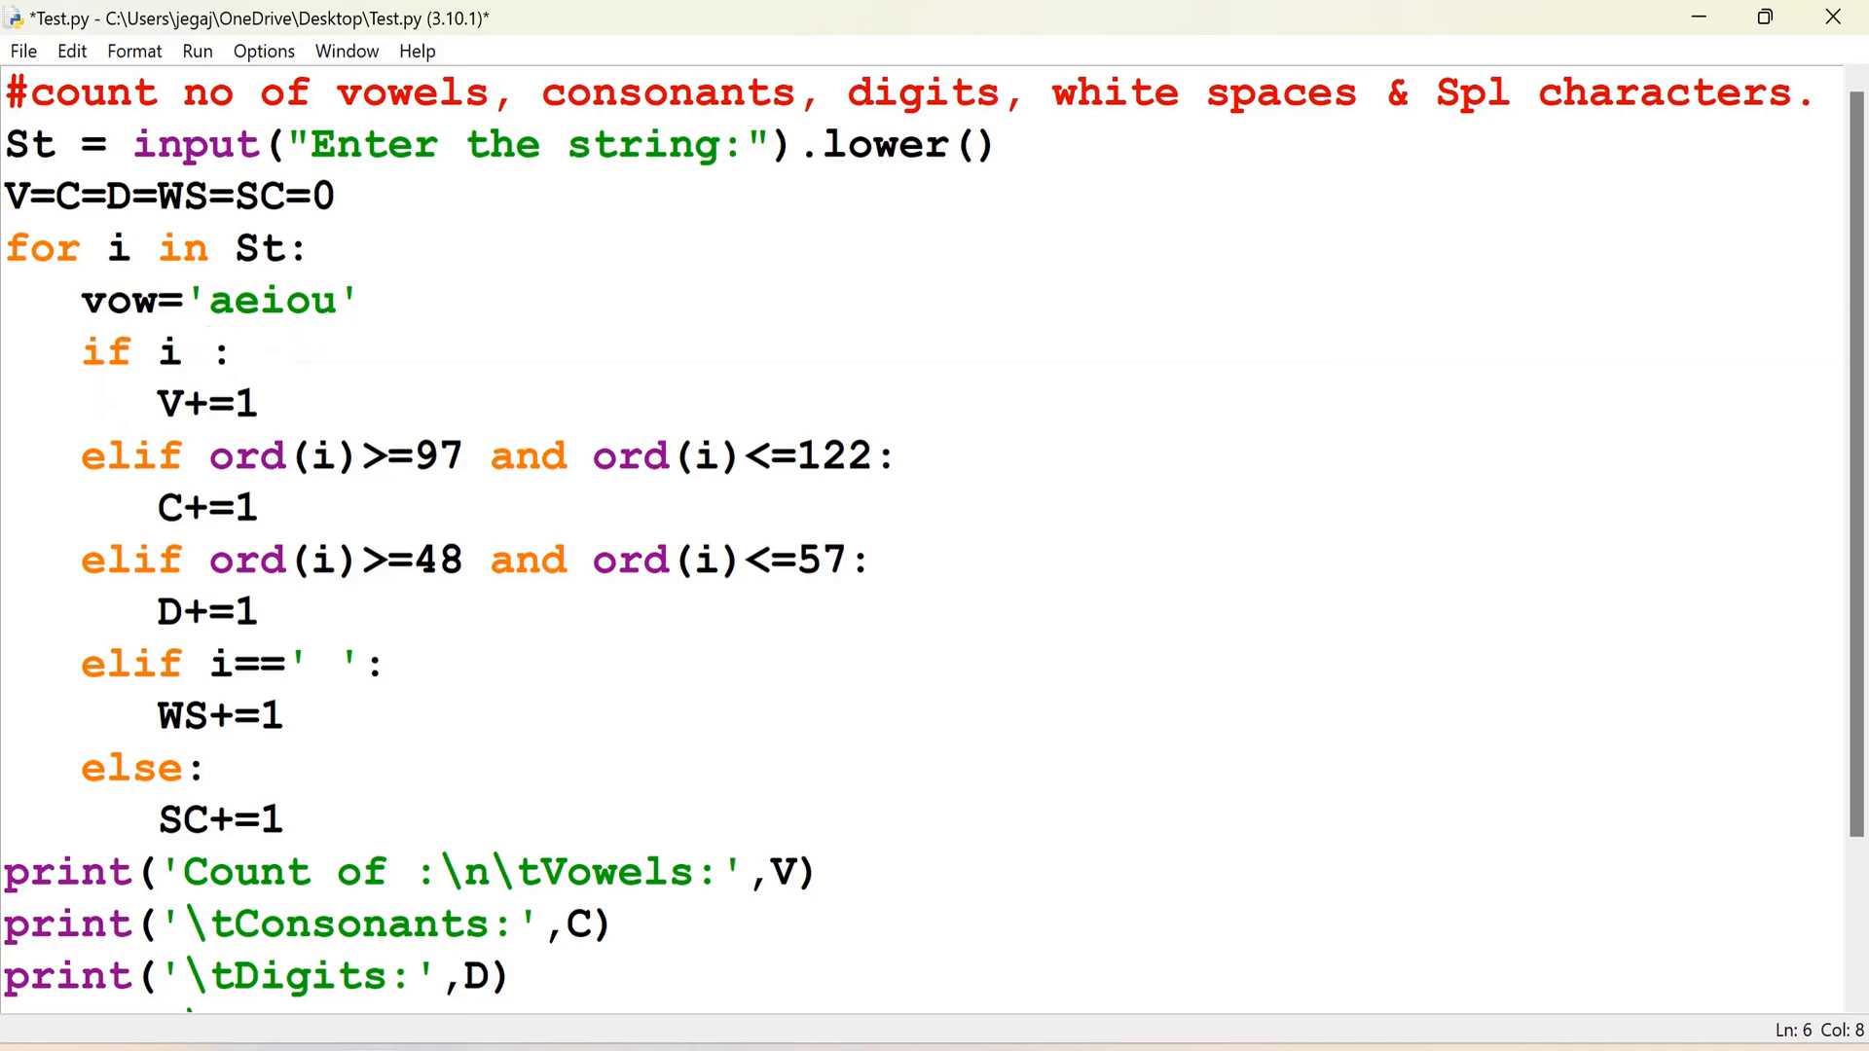
text(in v)
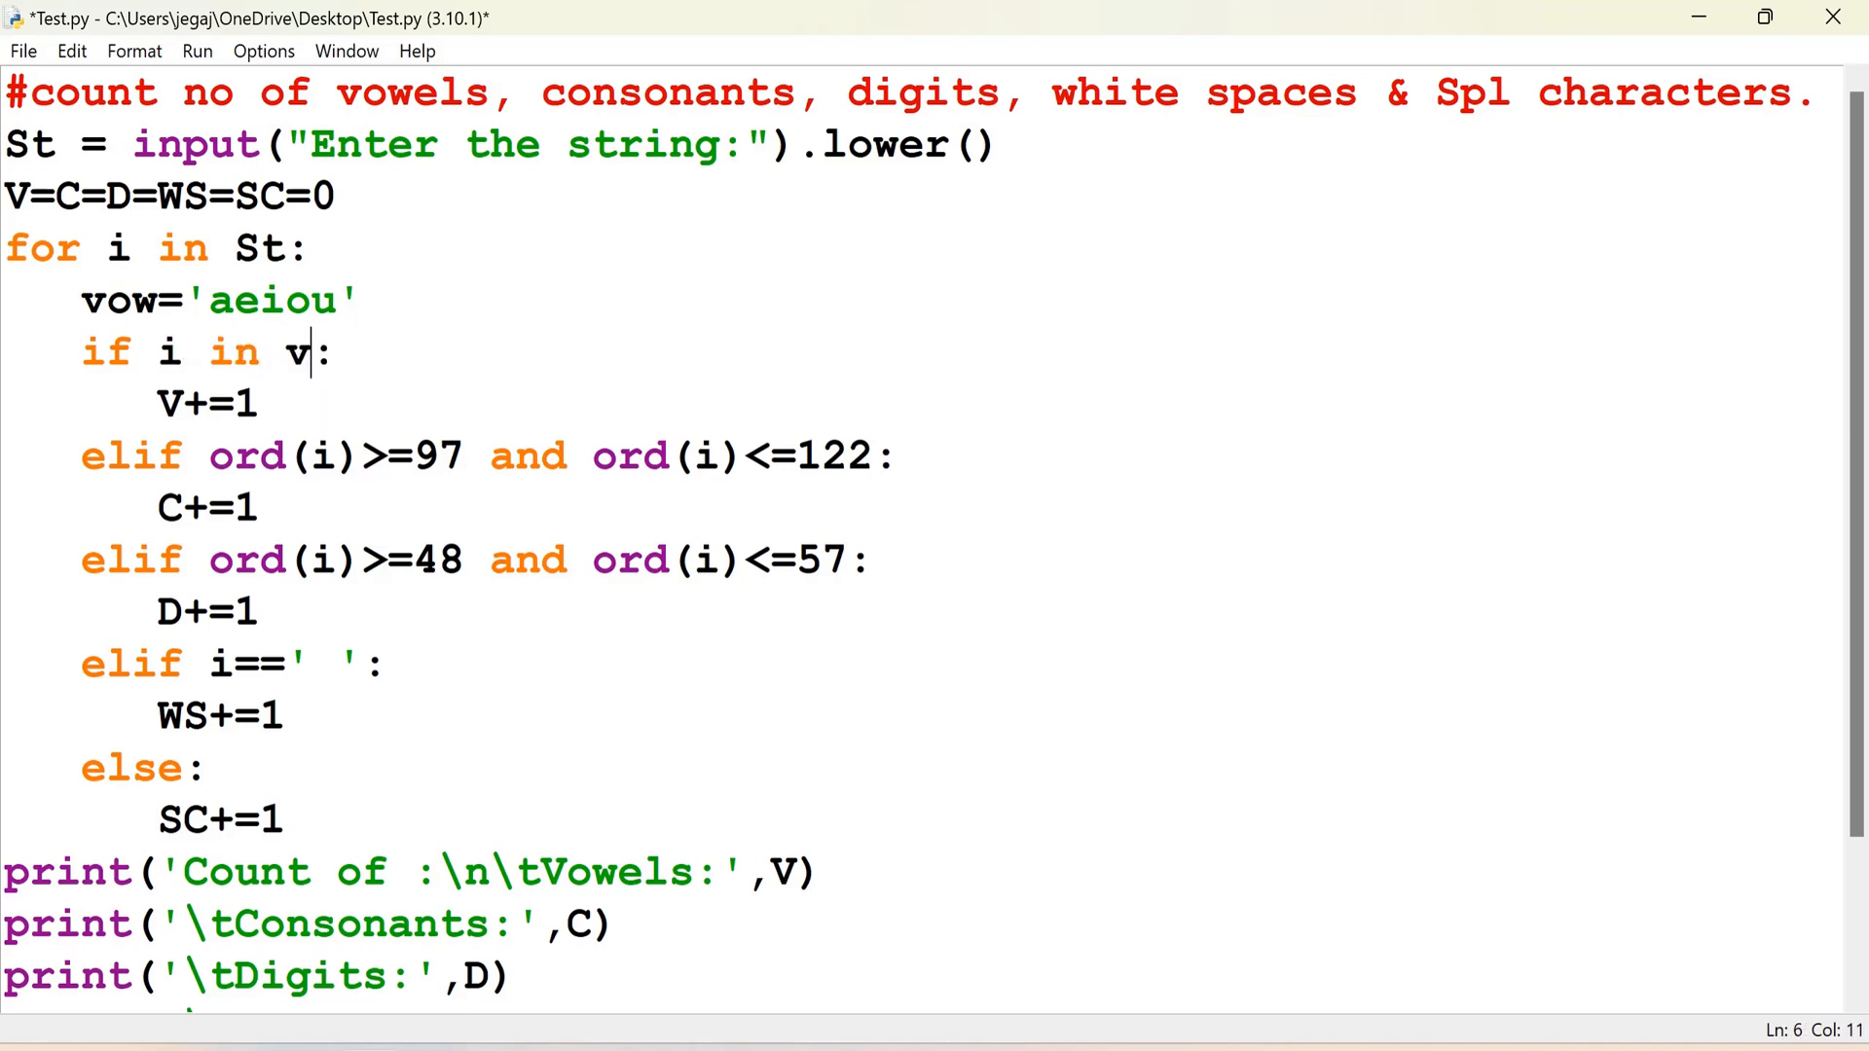
text(ow)
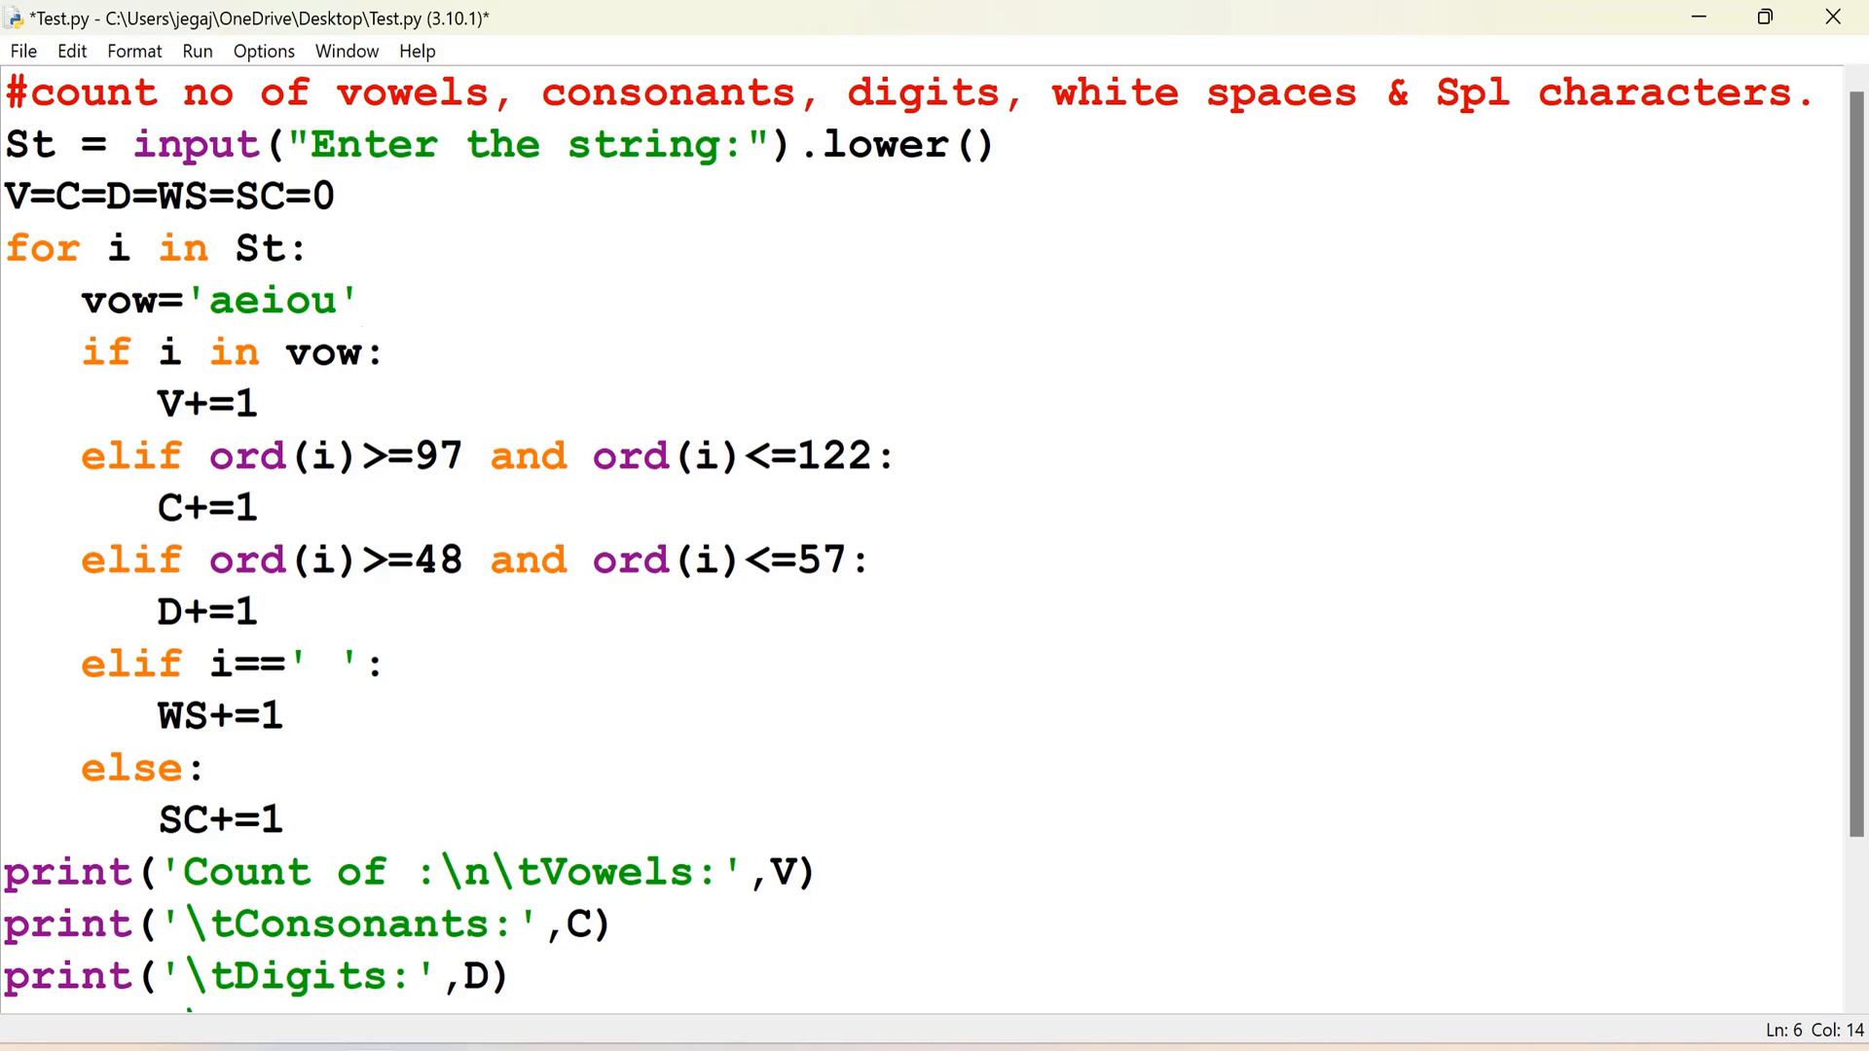
click(363, 351)
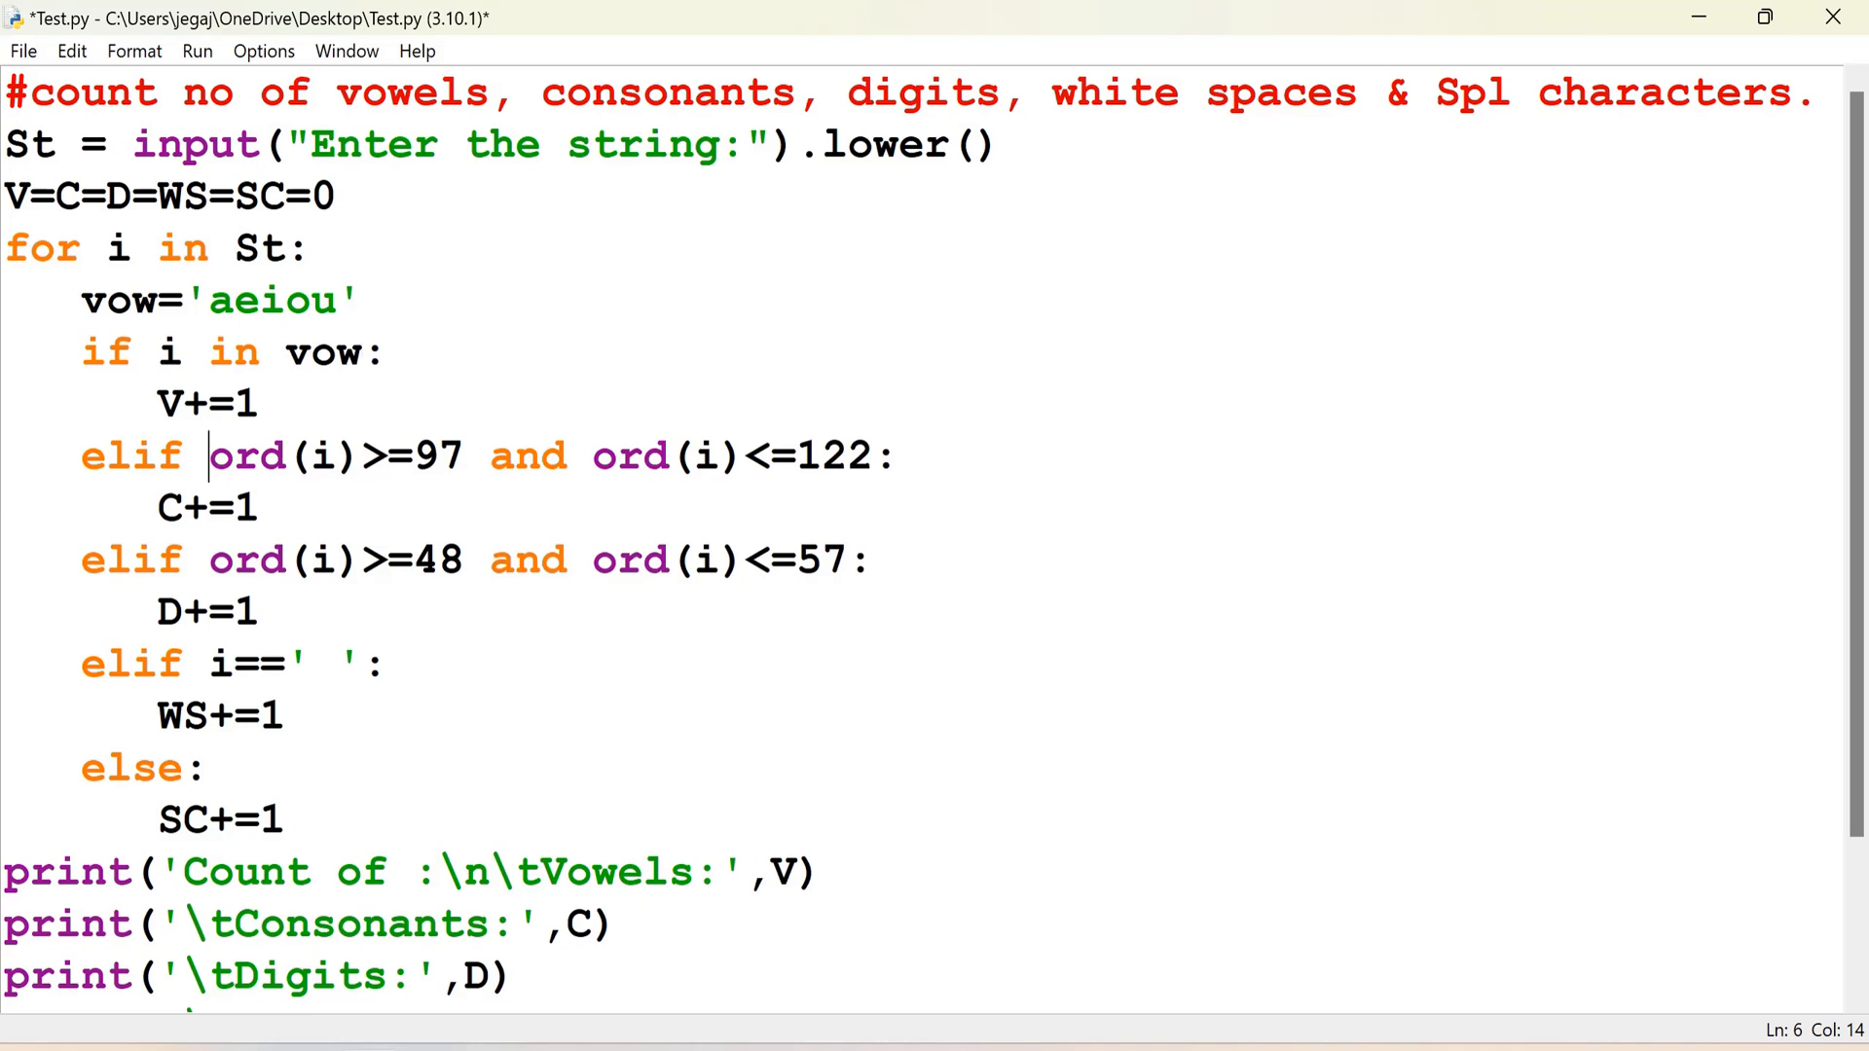
Step: Replace the consonant ord() range check with i in 'bcdfghjklmnpqrstvwxyz'
drag(211, 456, 870, 457)
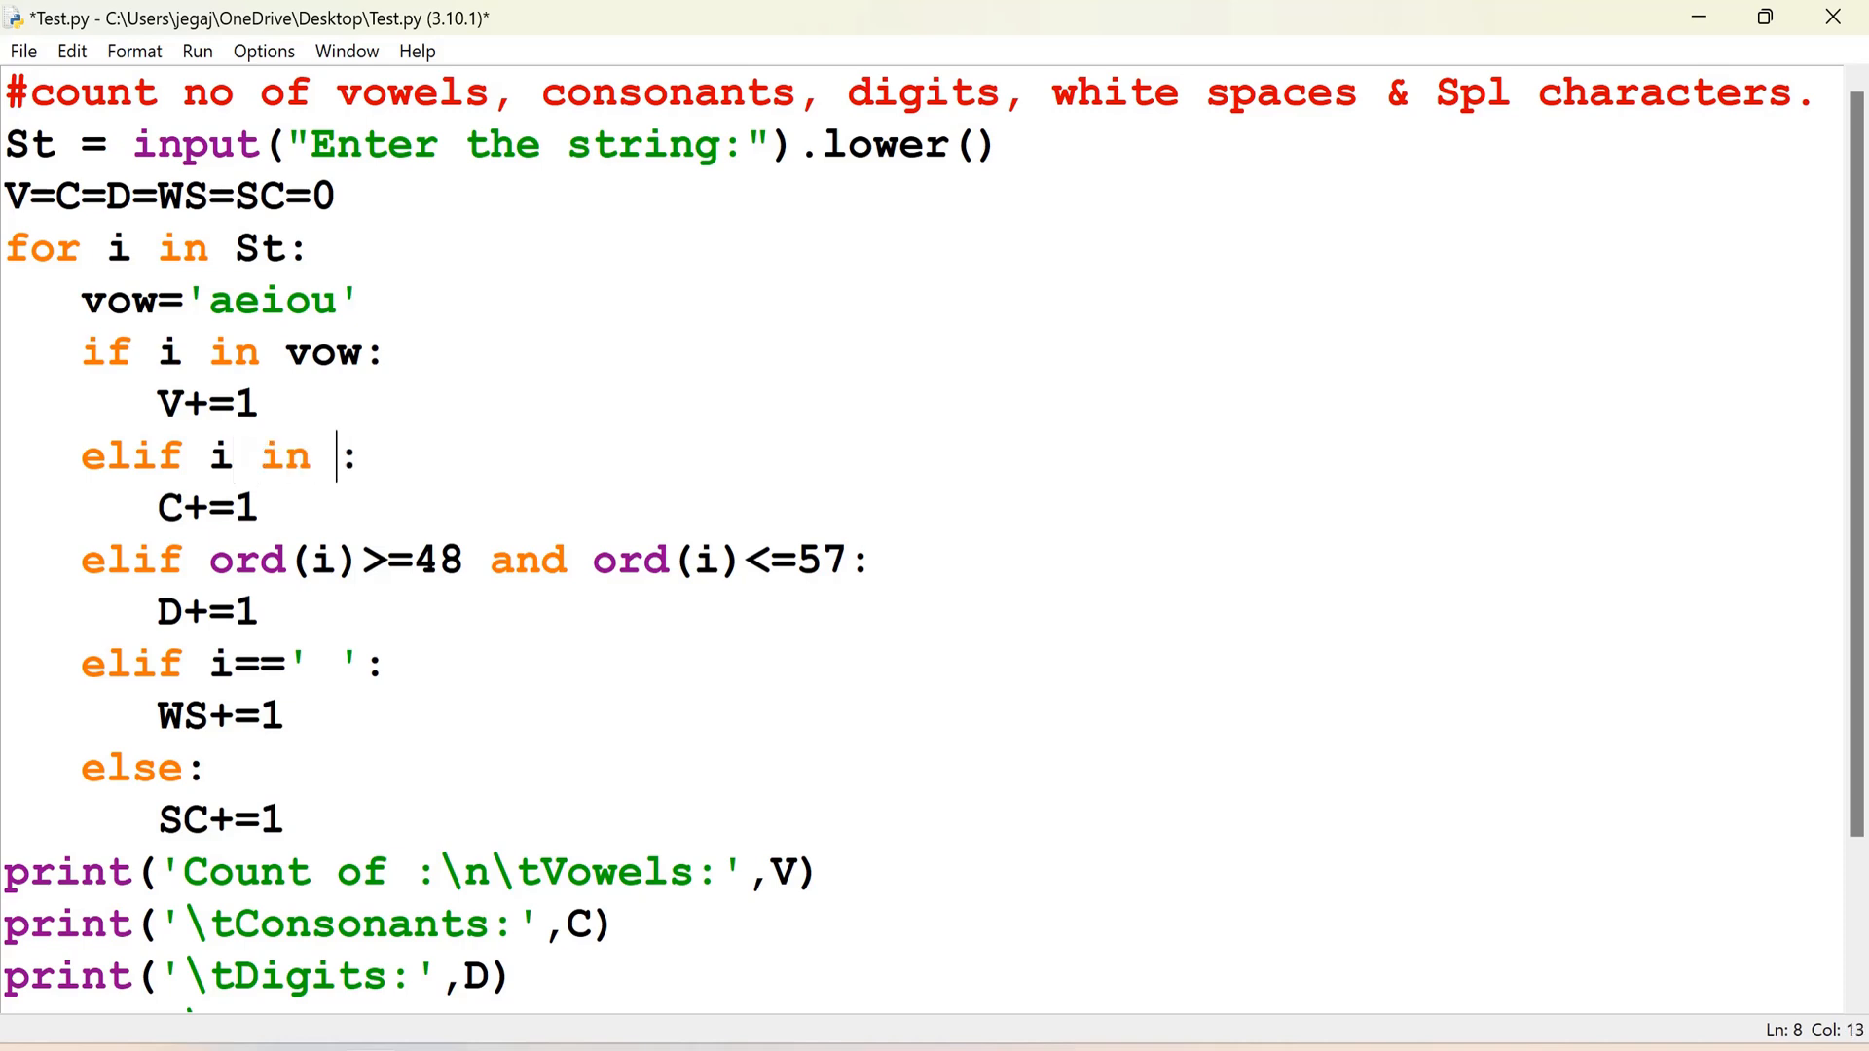
text('')
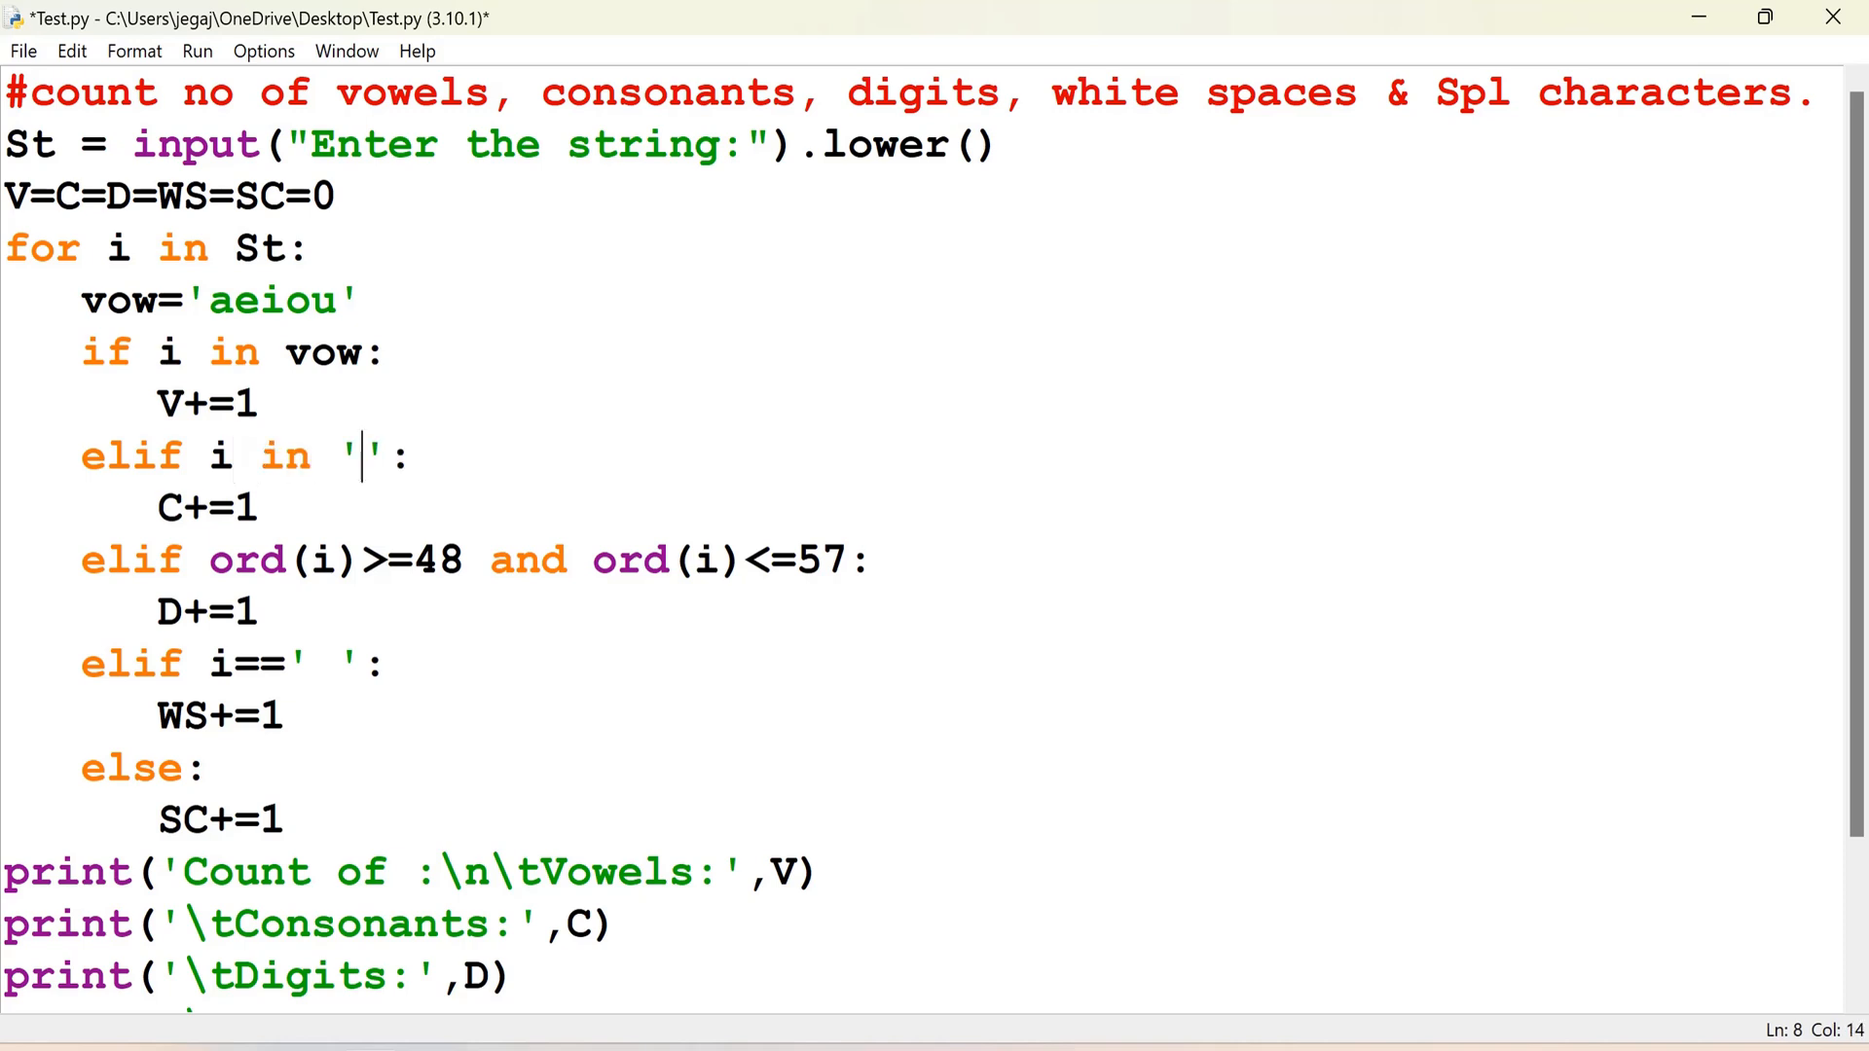
text(bc)
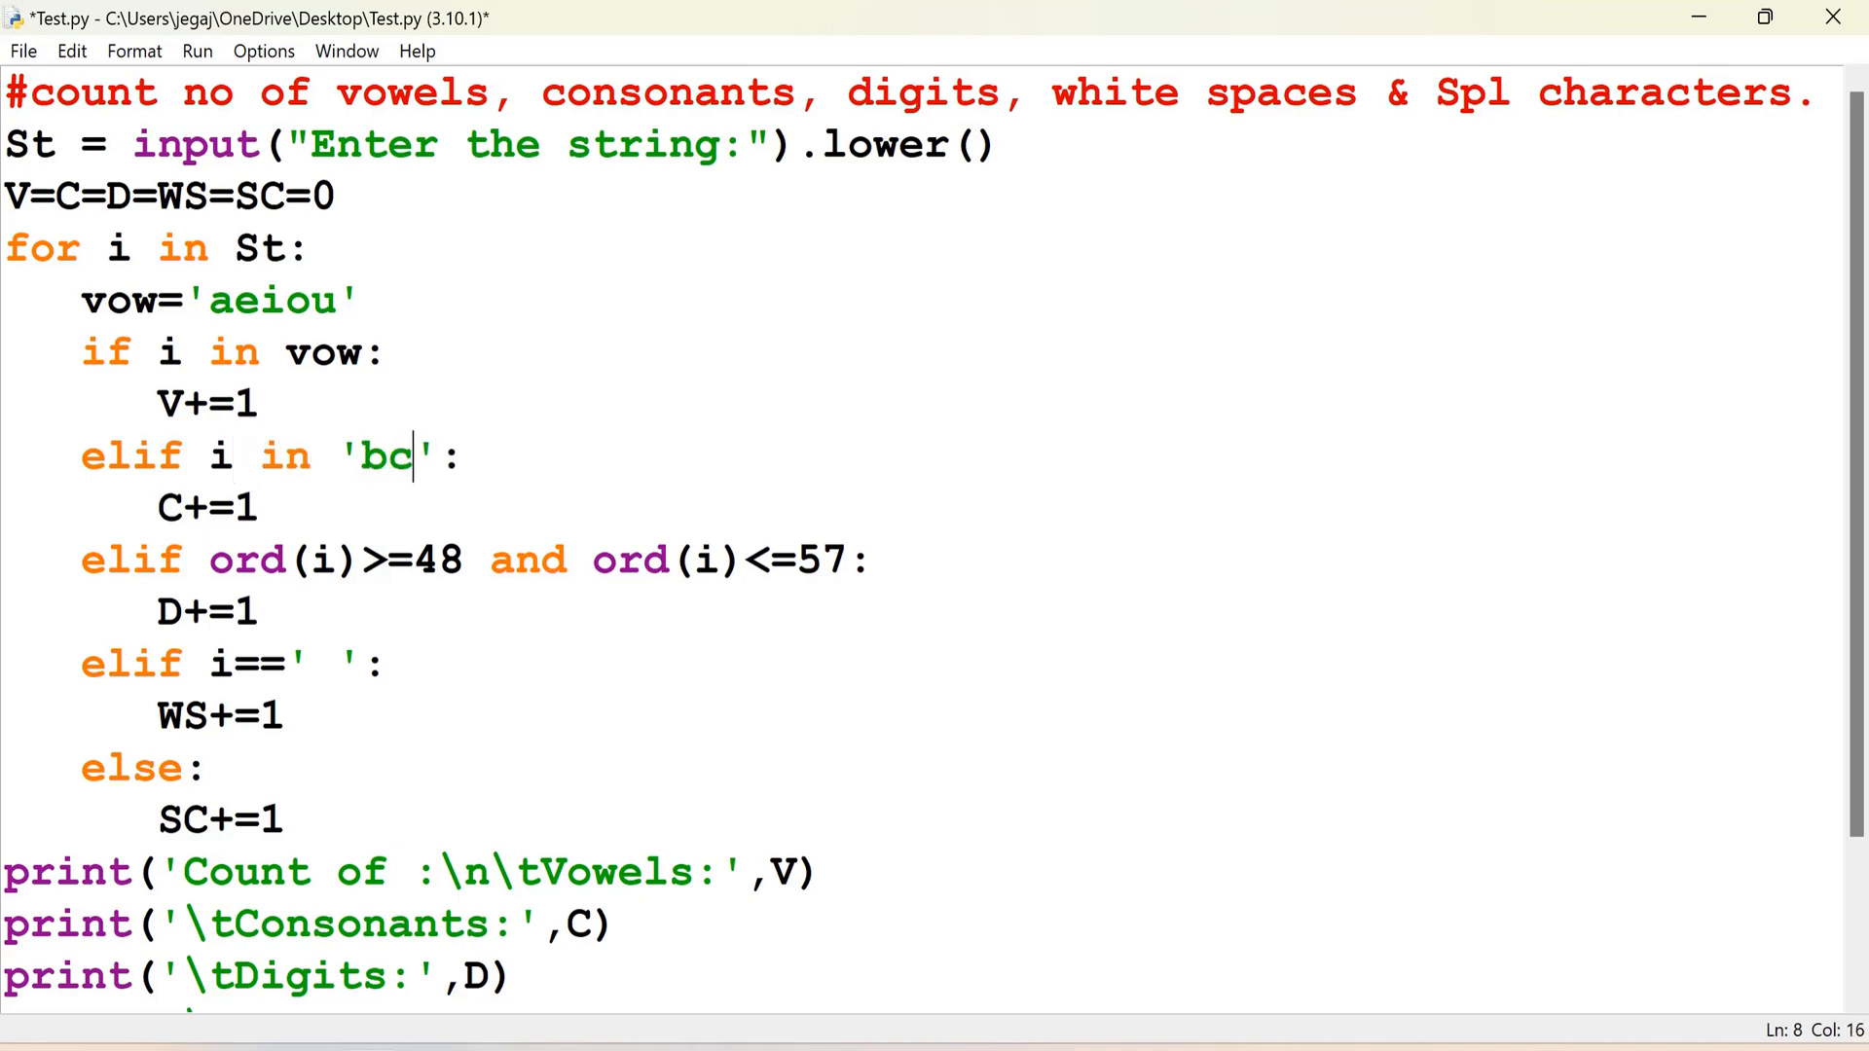
text(d)
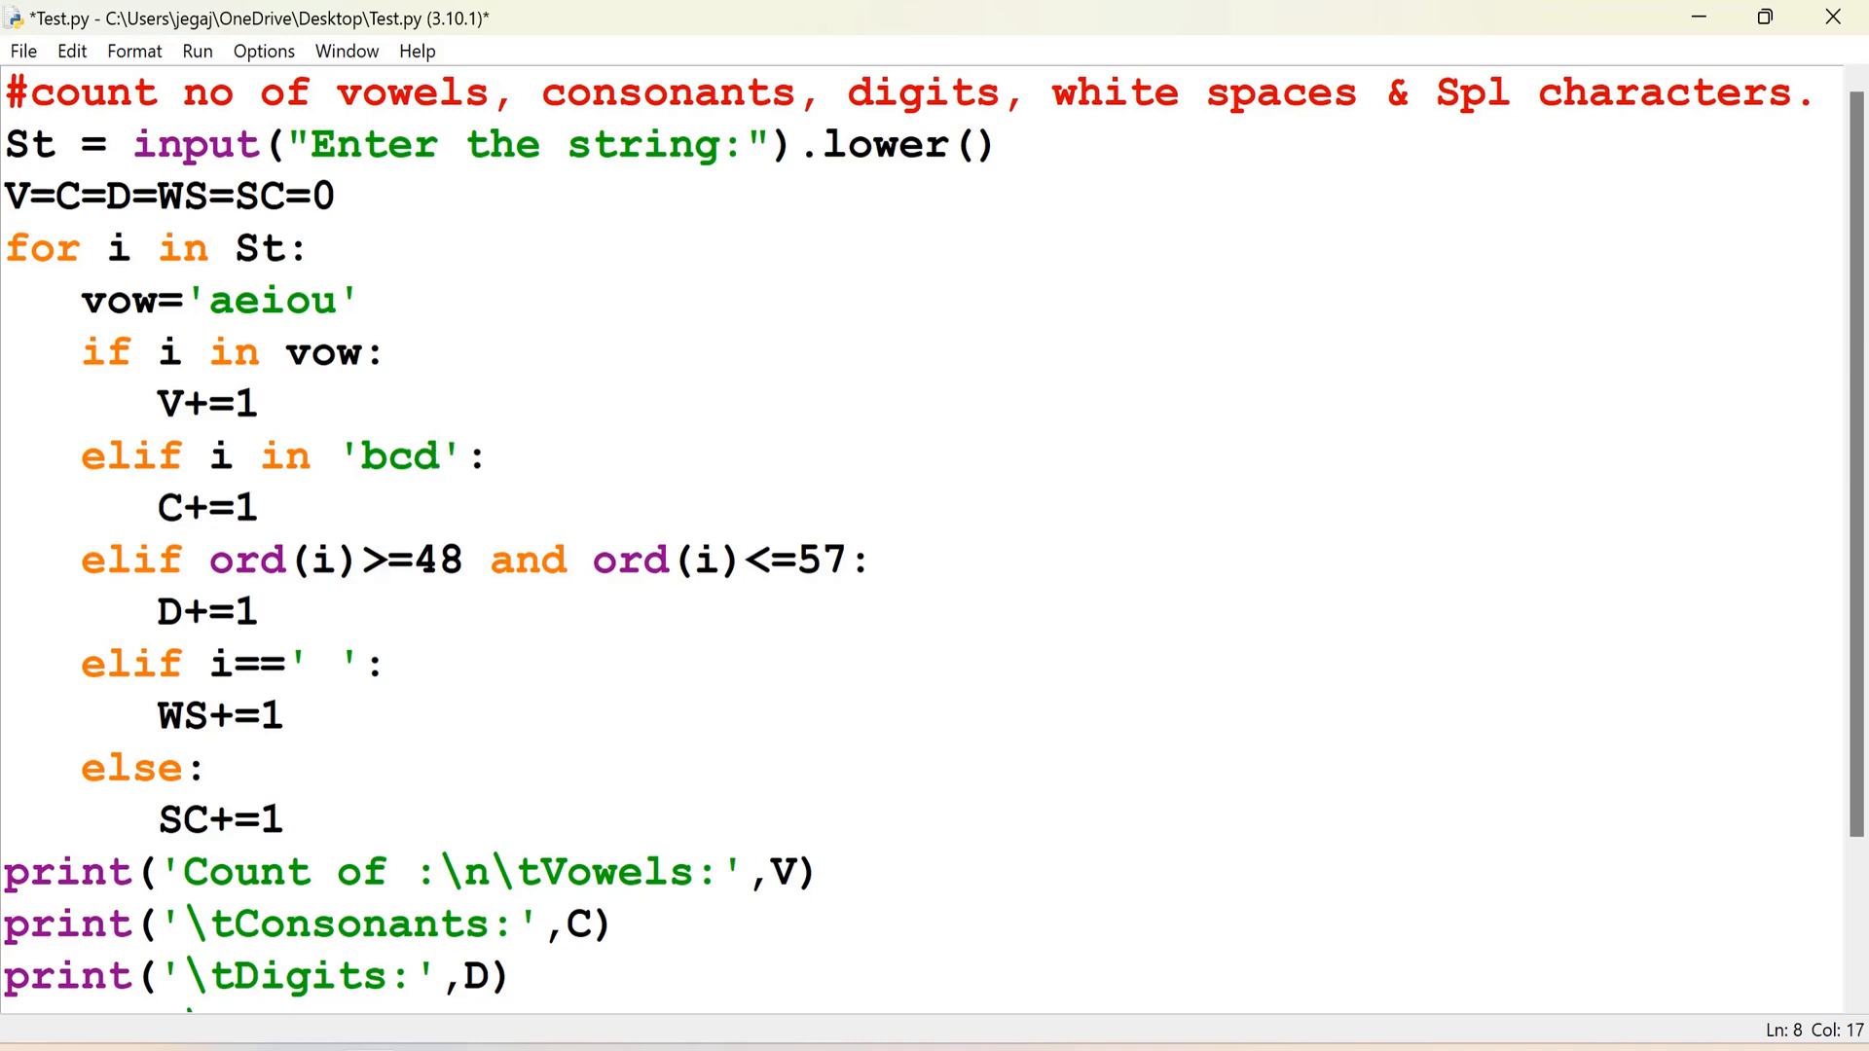
click(441, 457)
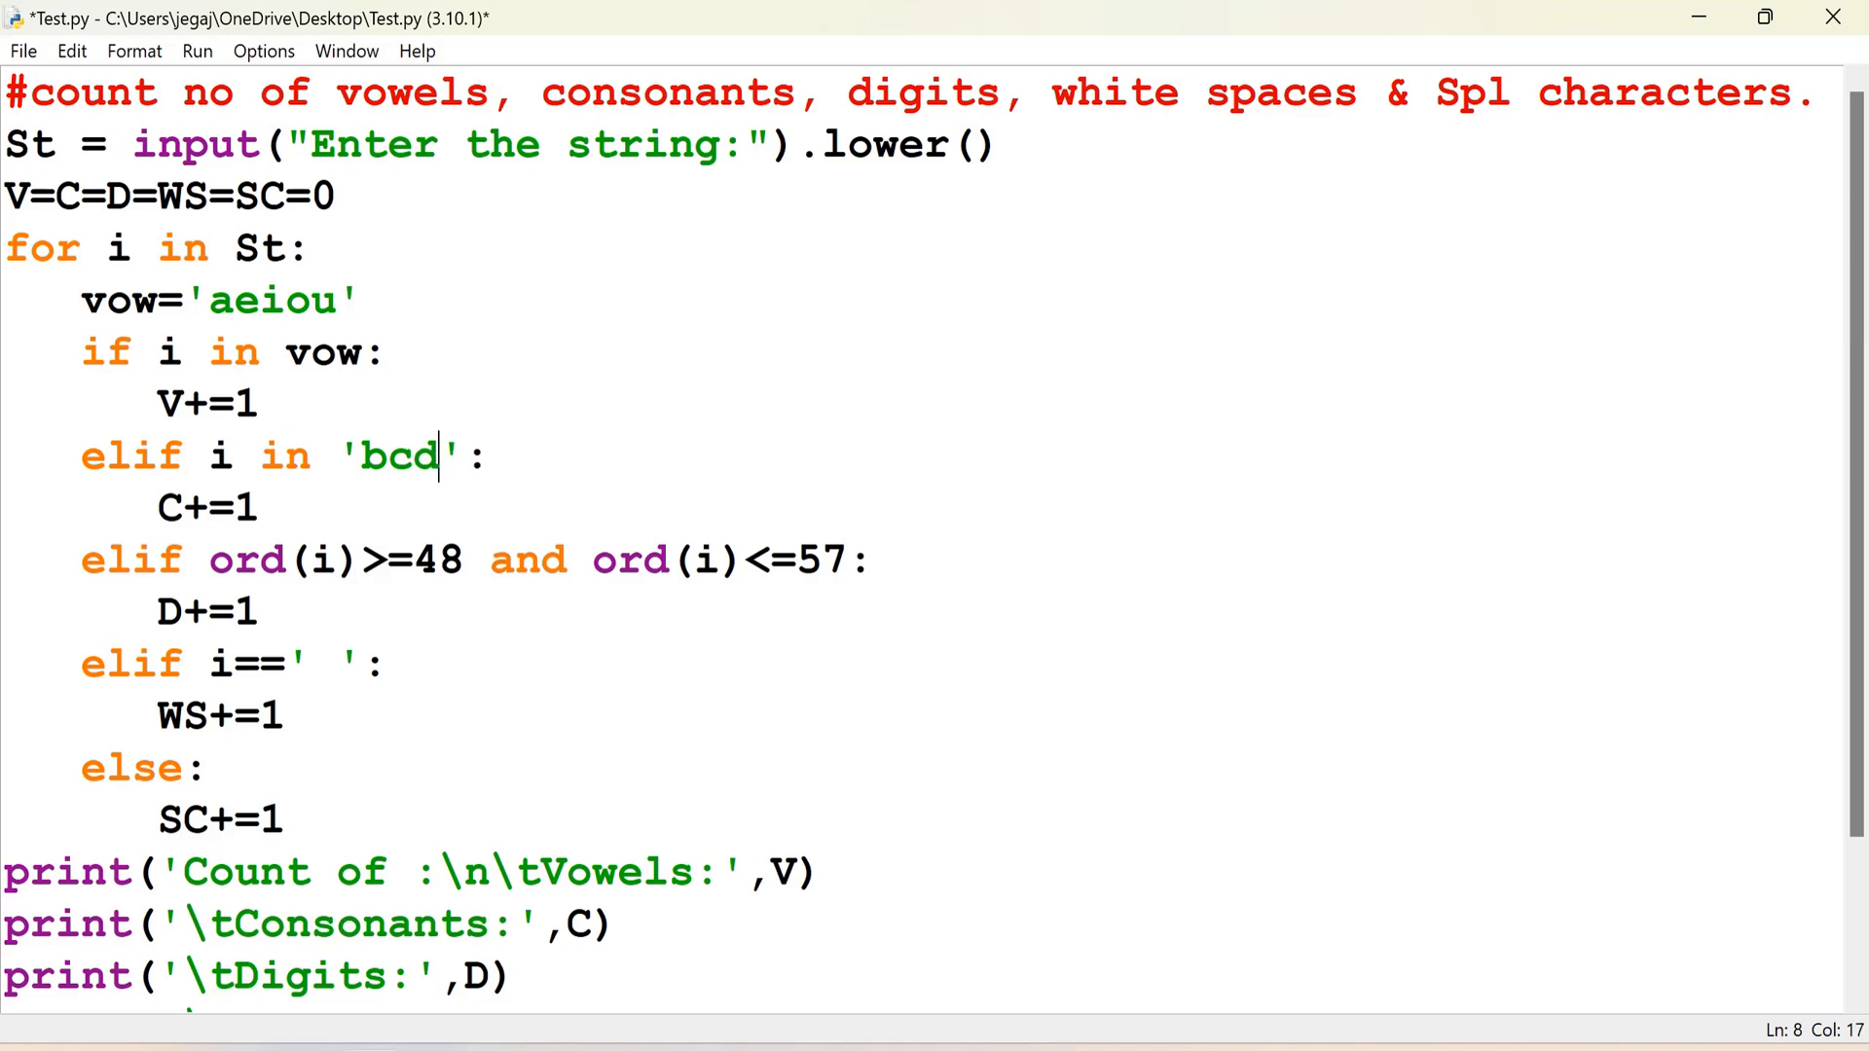
text(fgh)
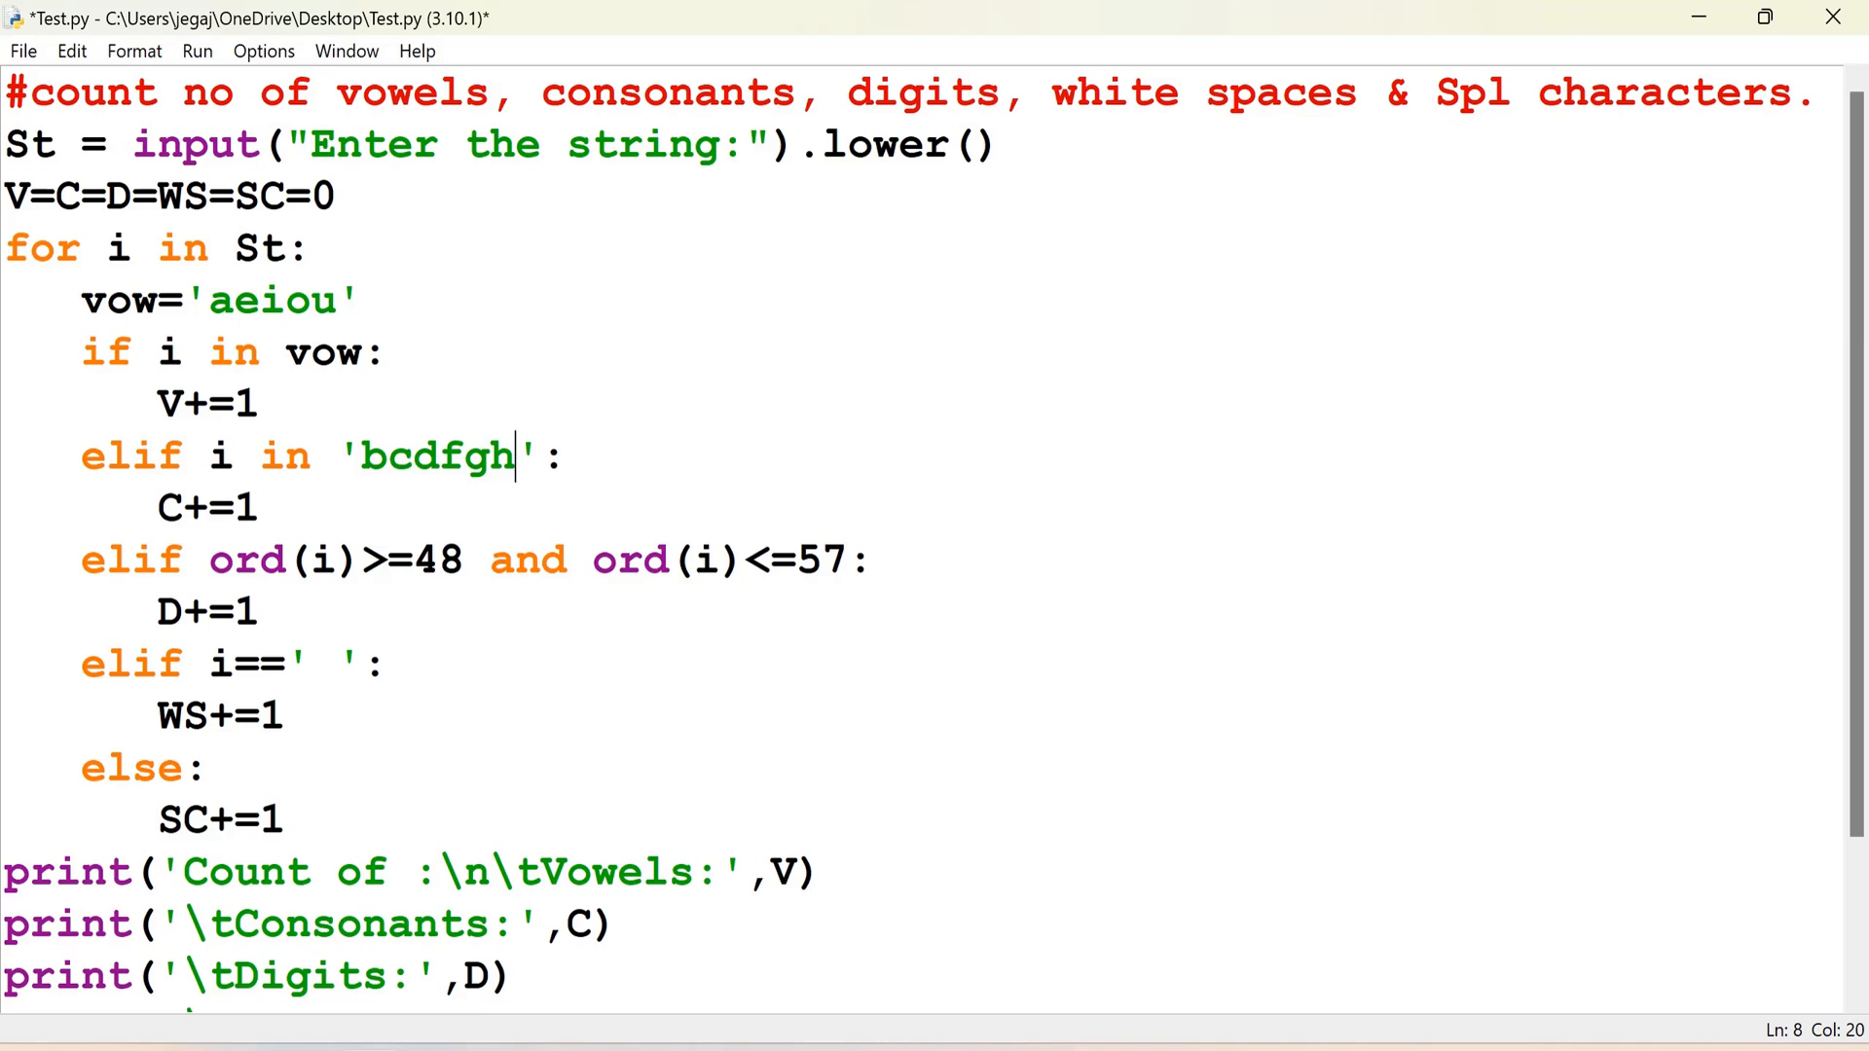
text(jkl)
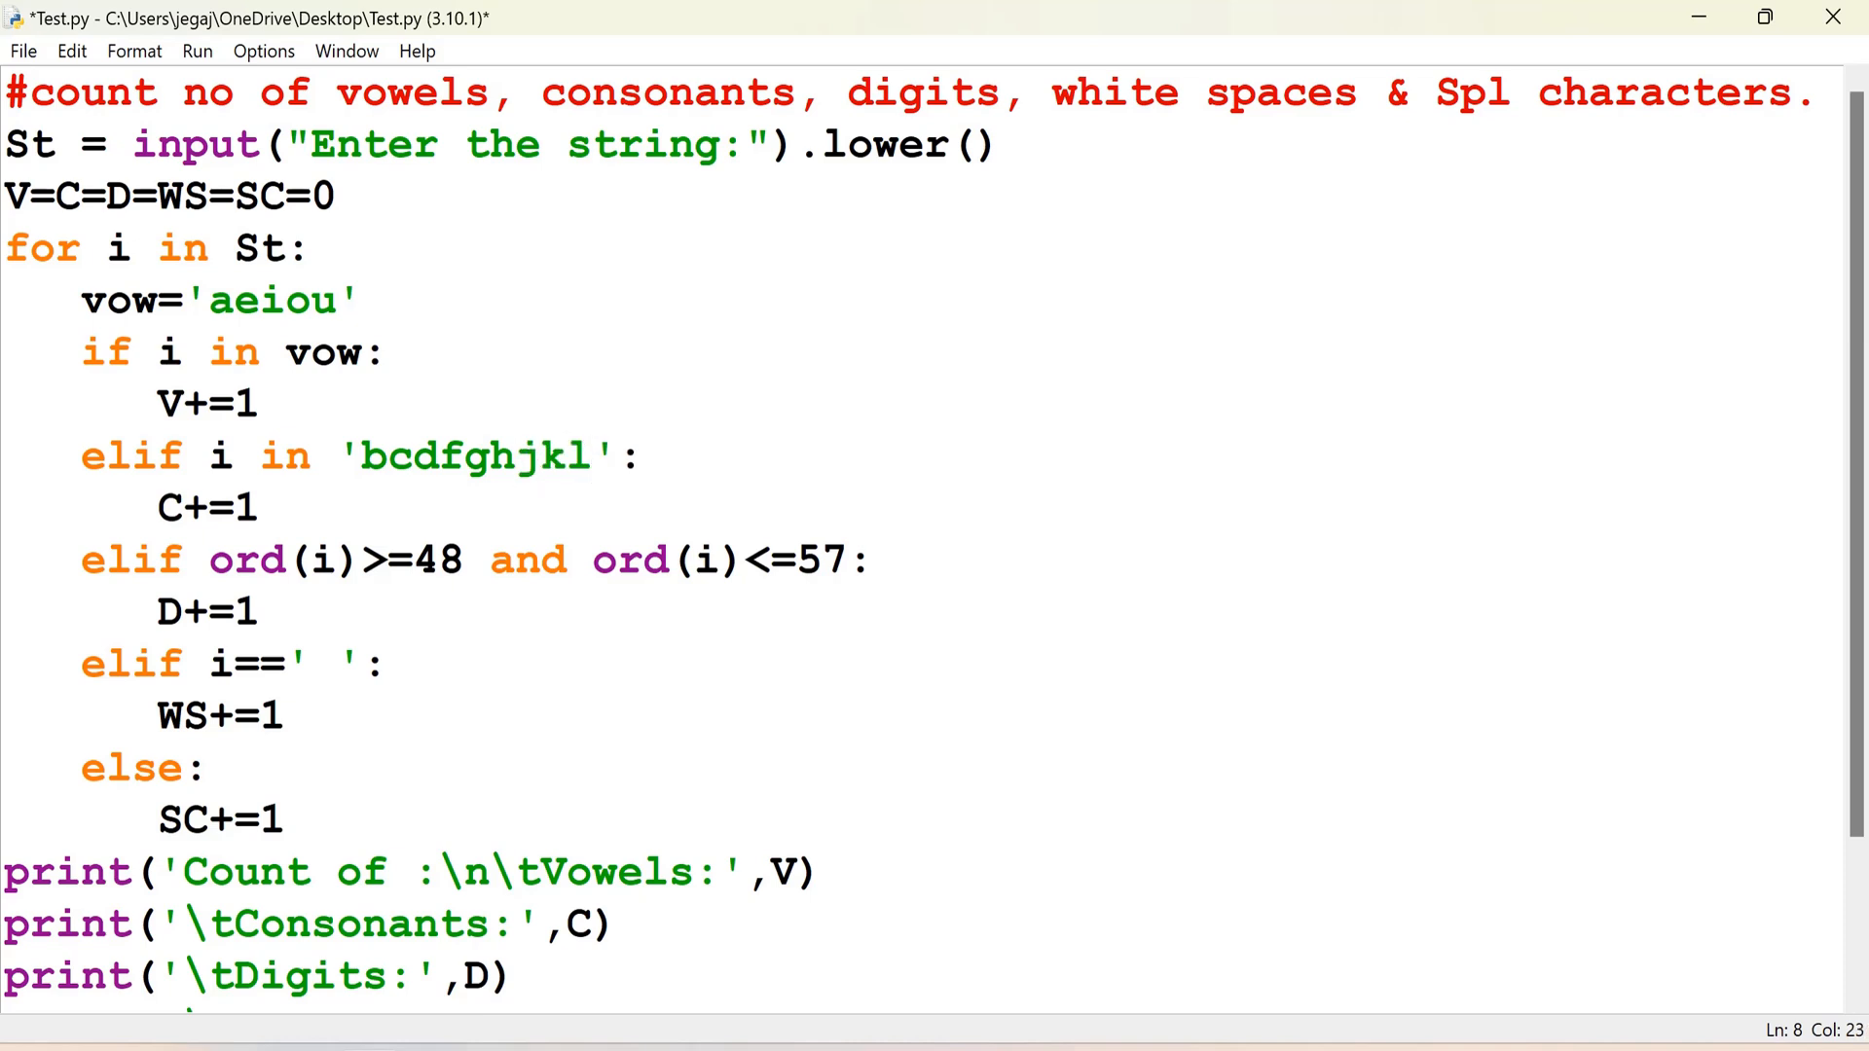
text(mnp)
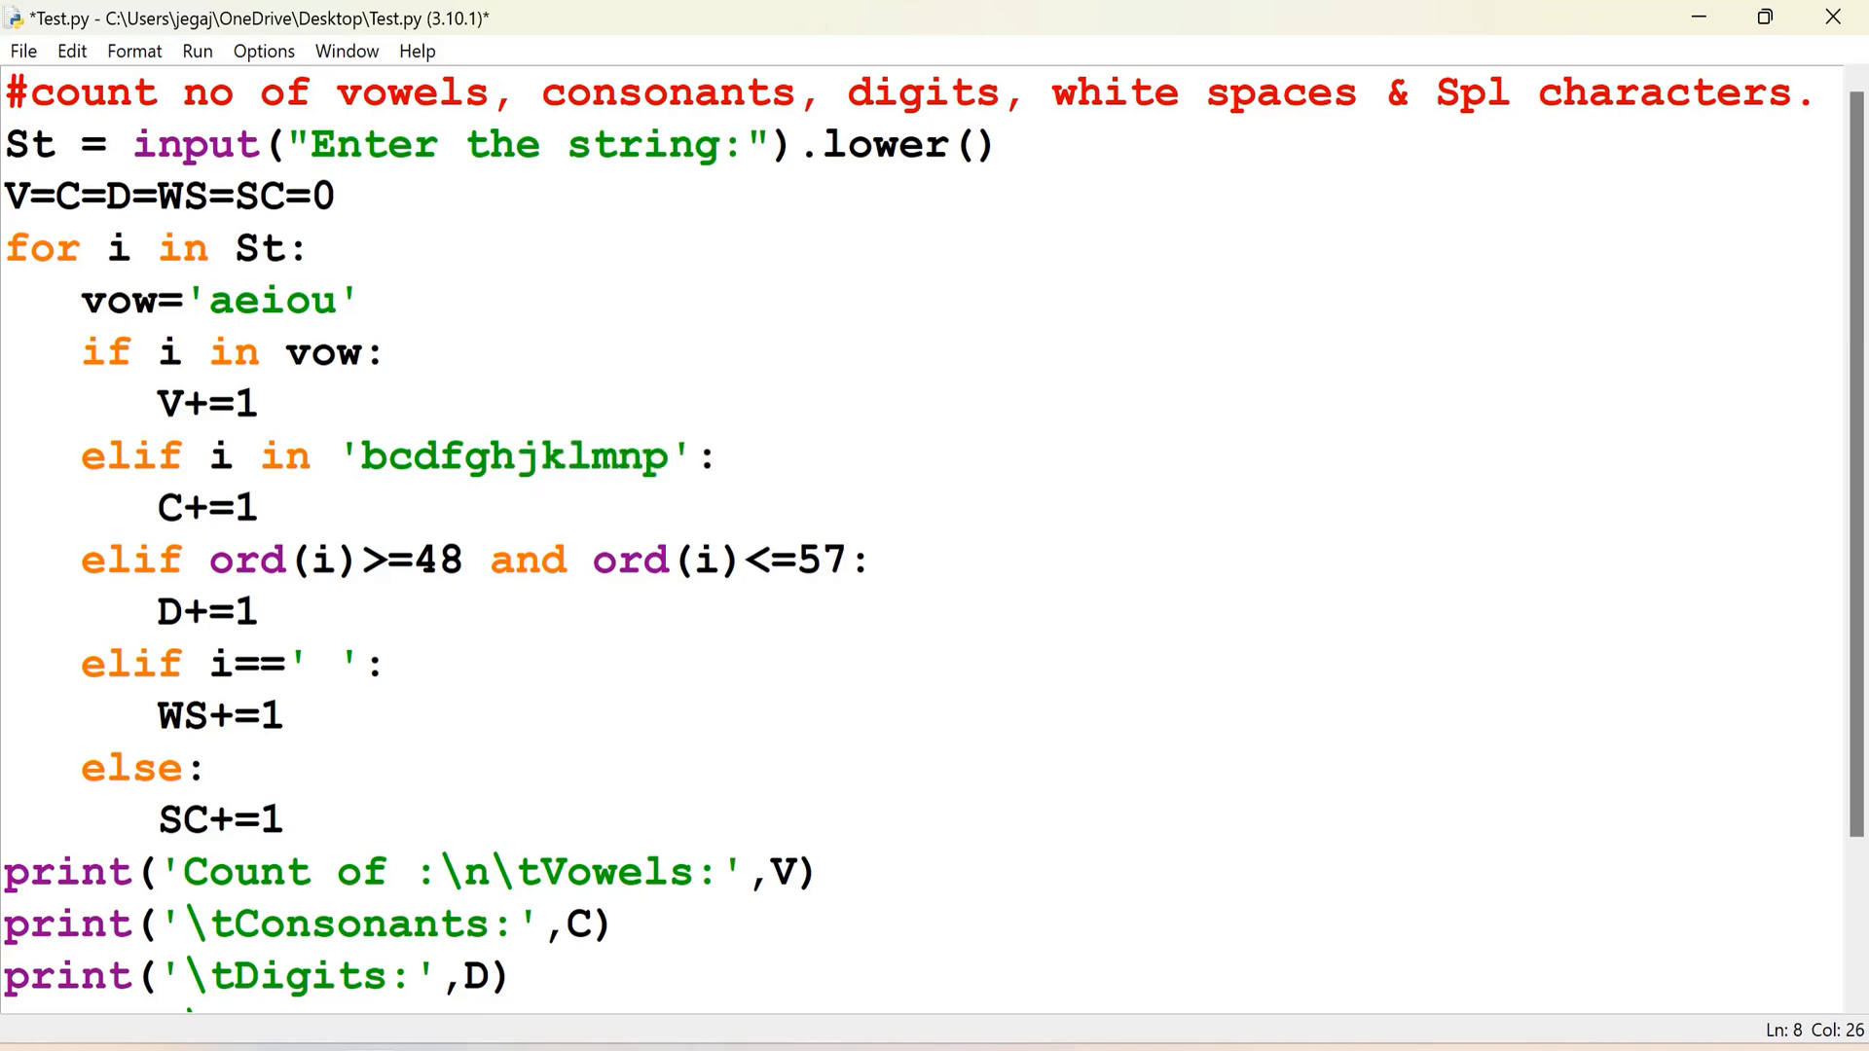
text(qrs)
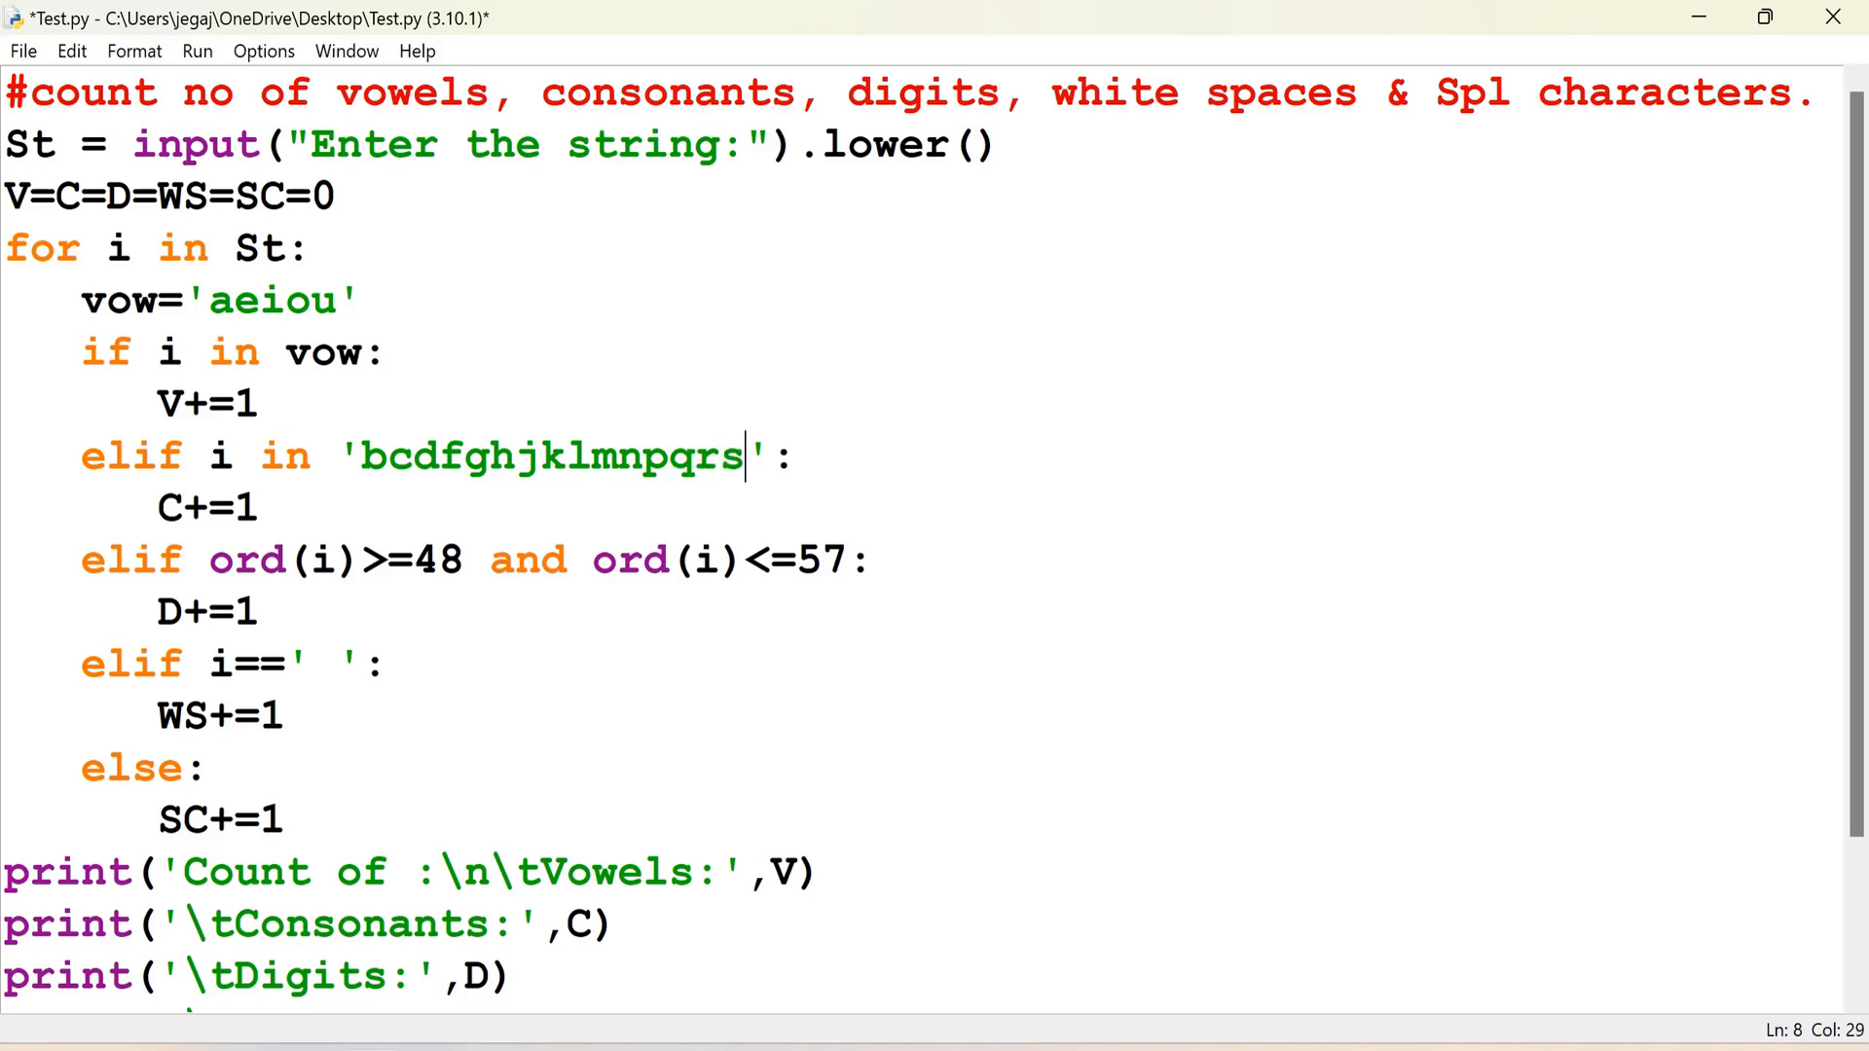
text(tvw)
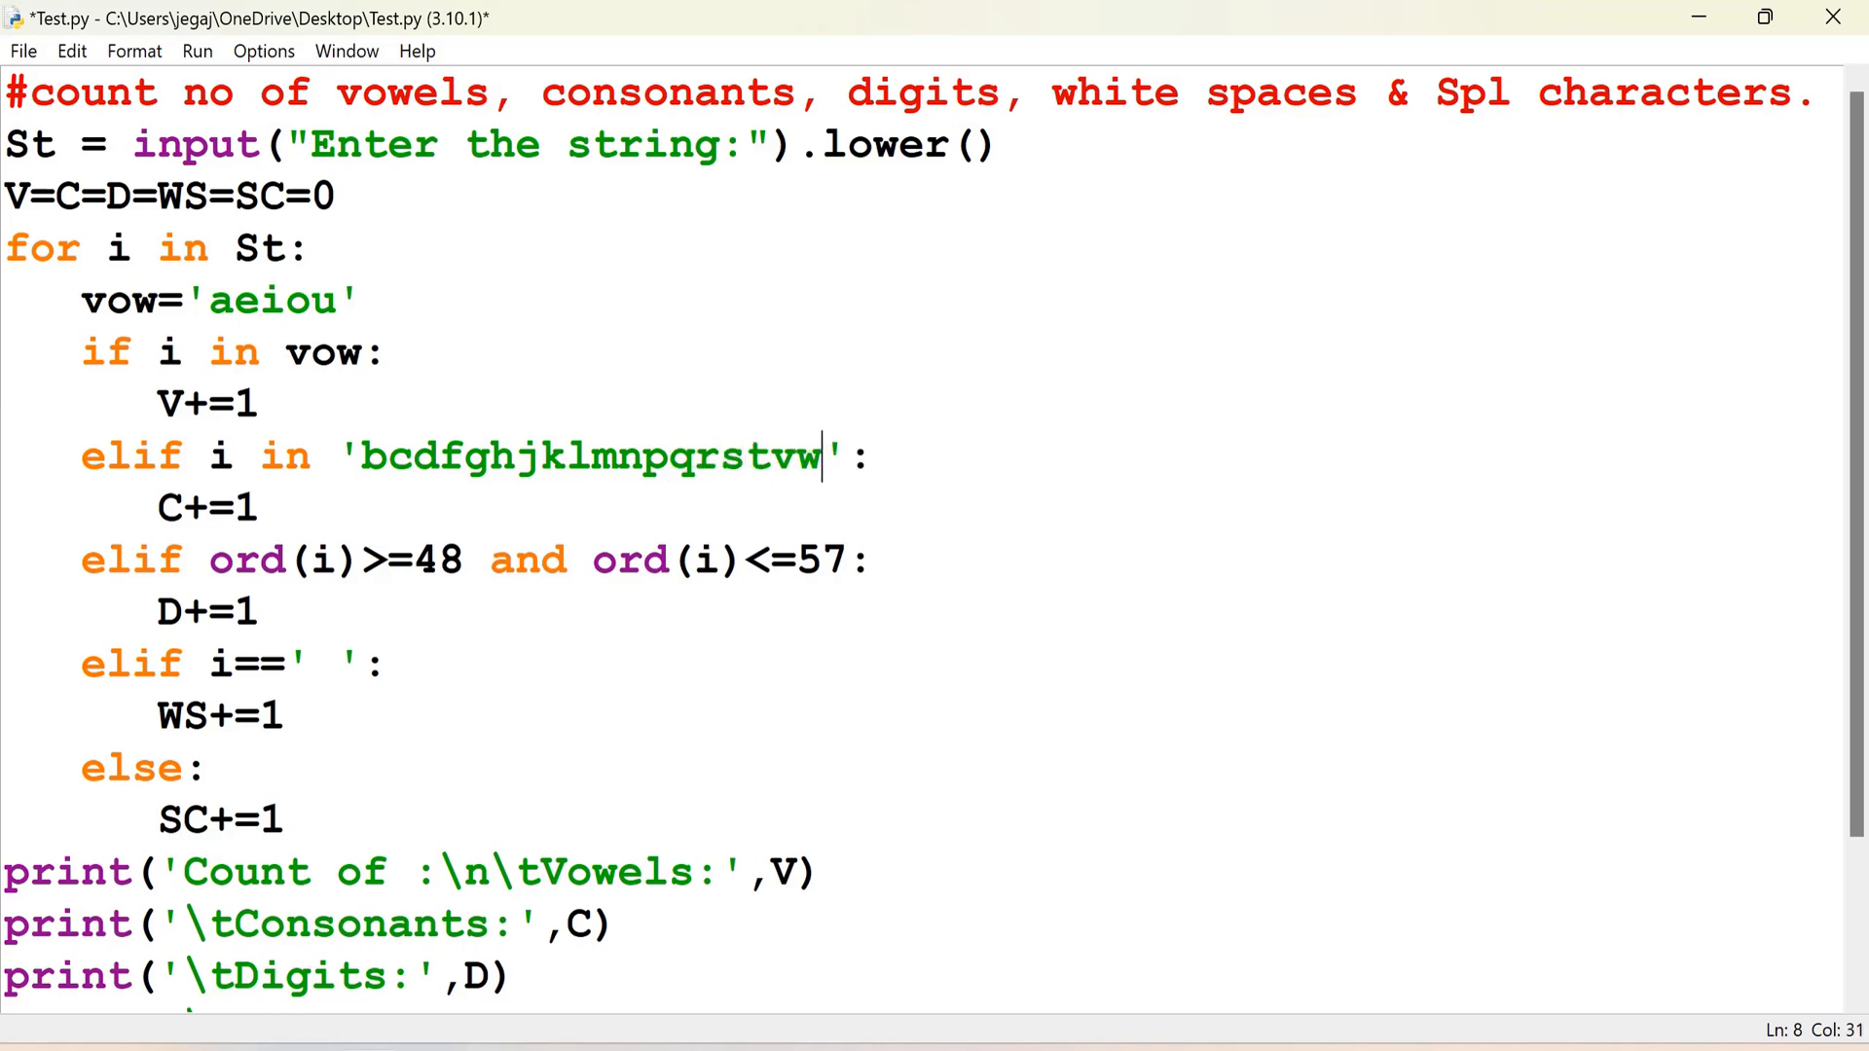
text(xyz)
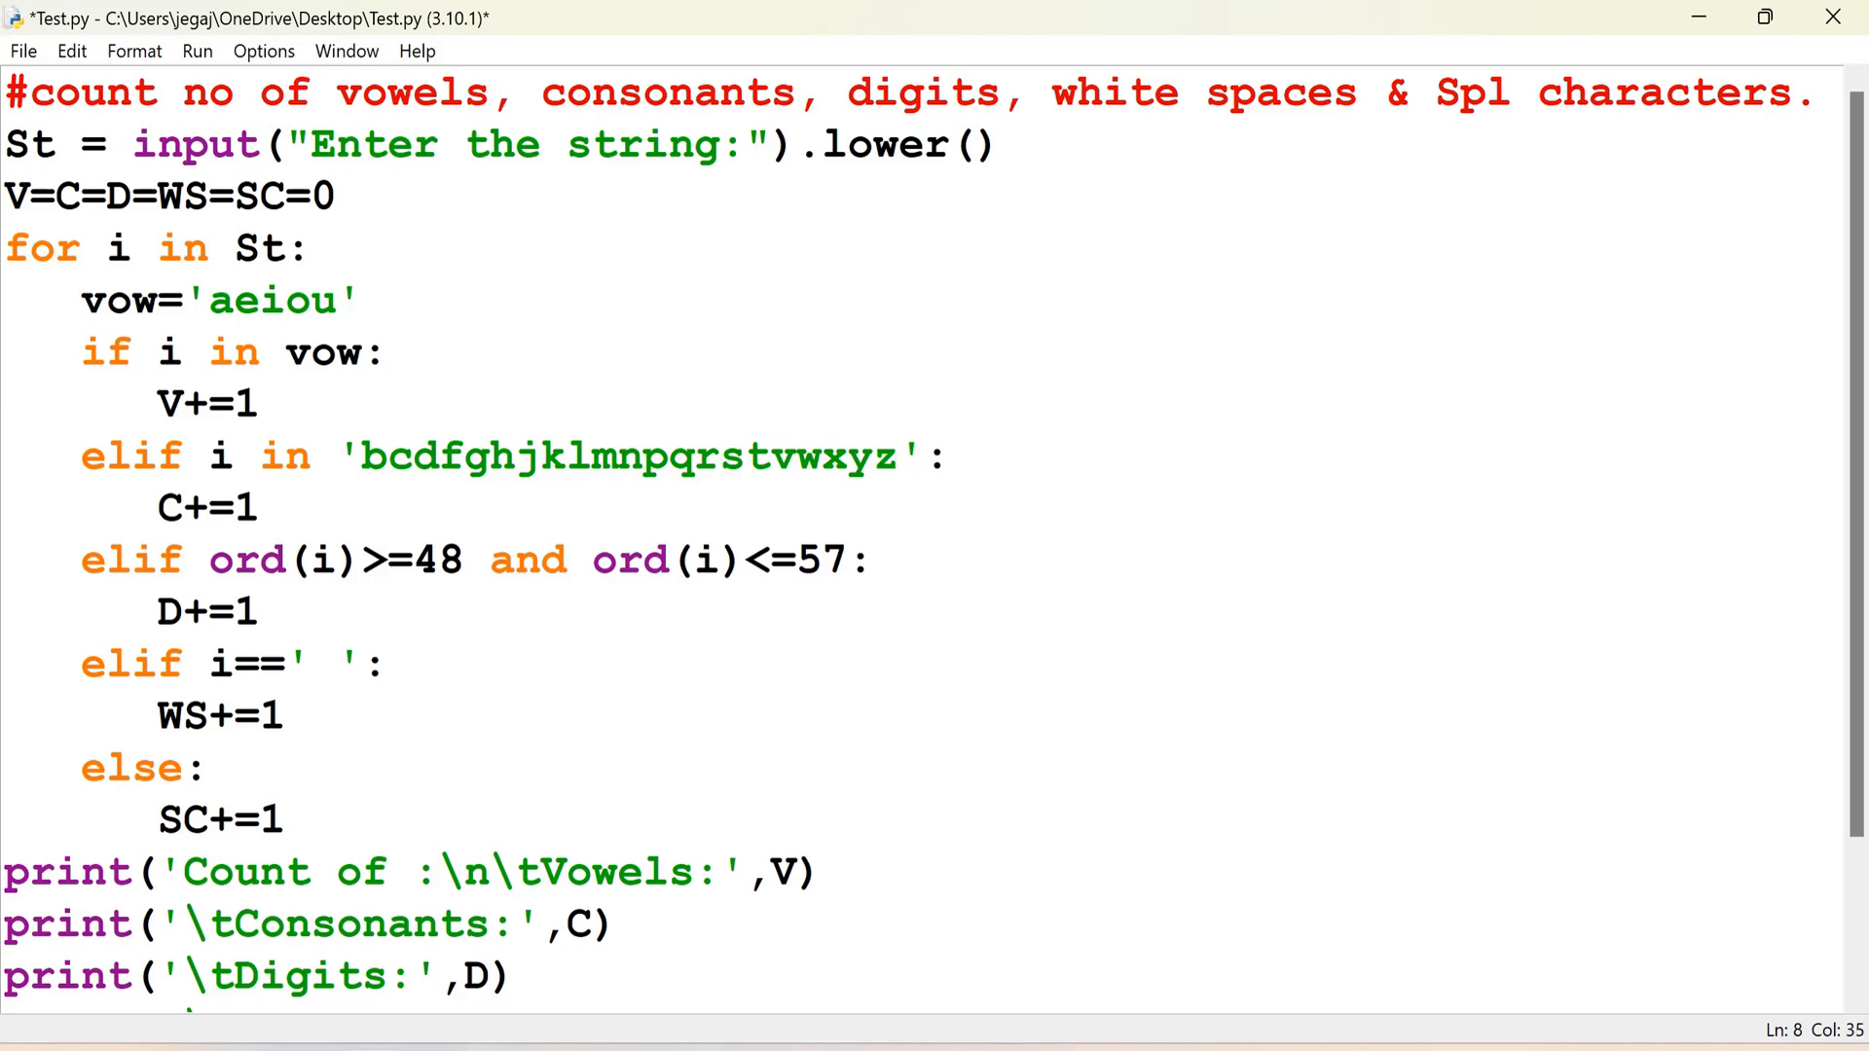
click(897, 457)
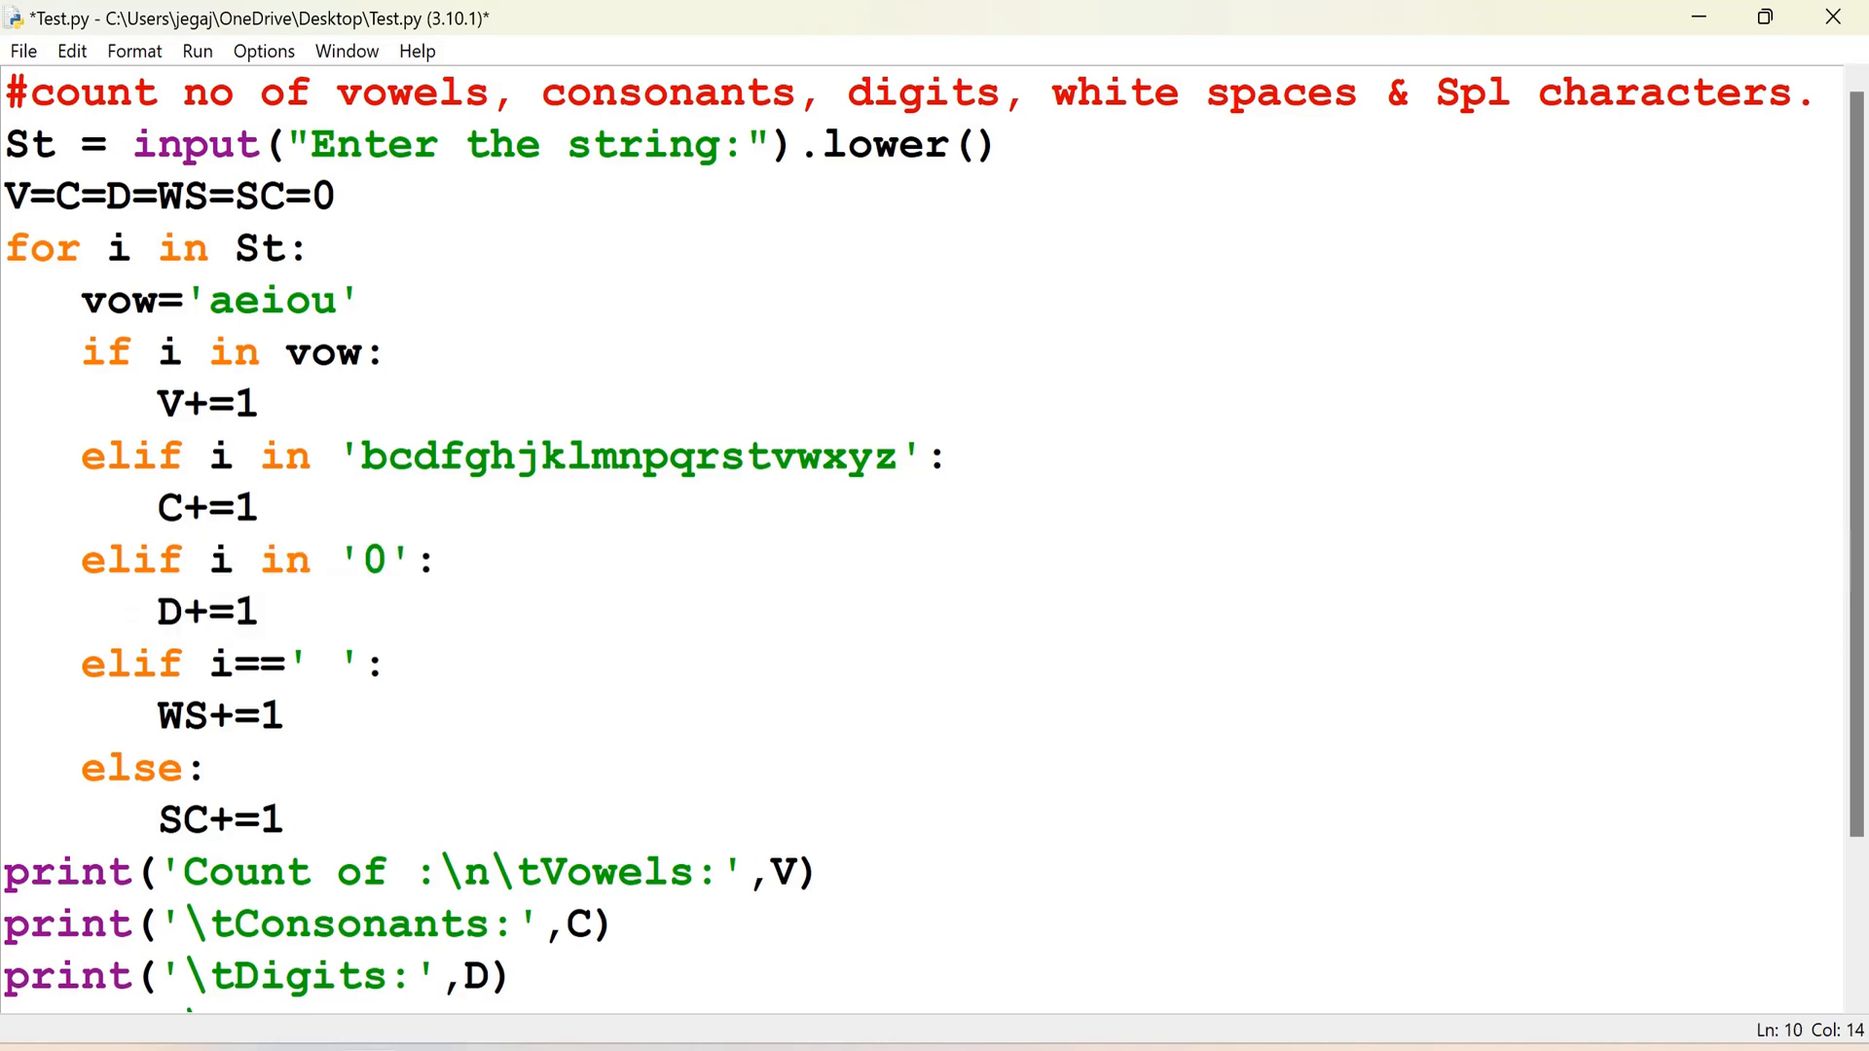
text(12345)
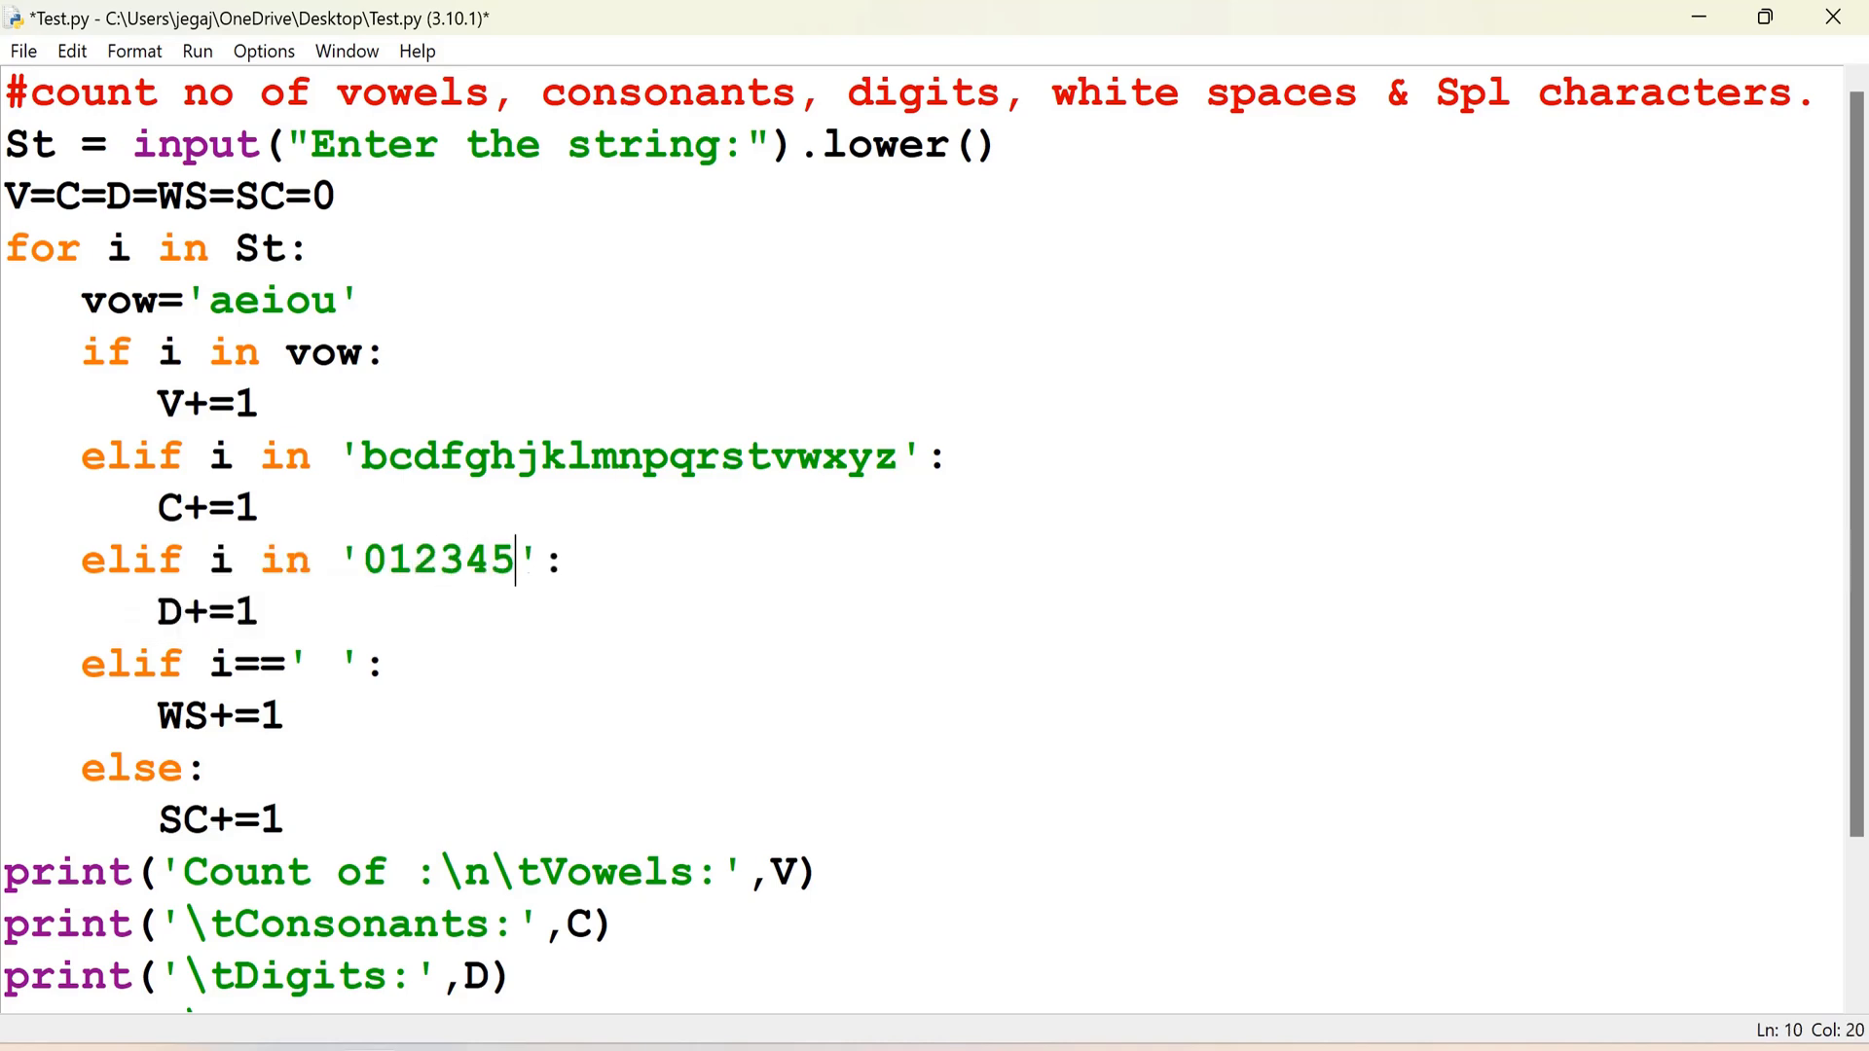
text(6789)
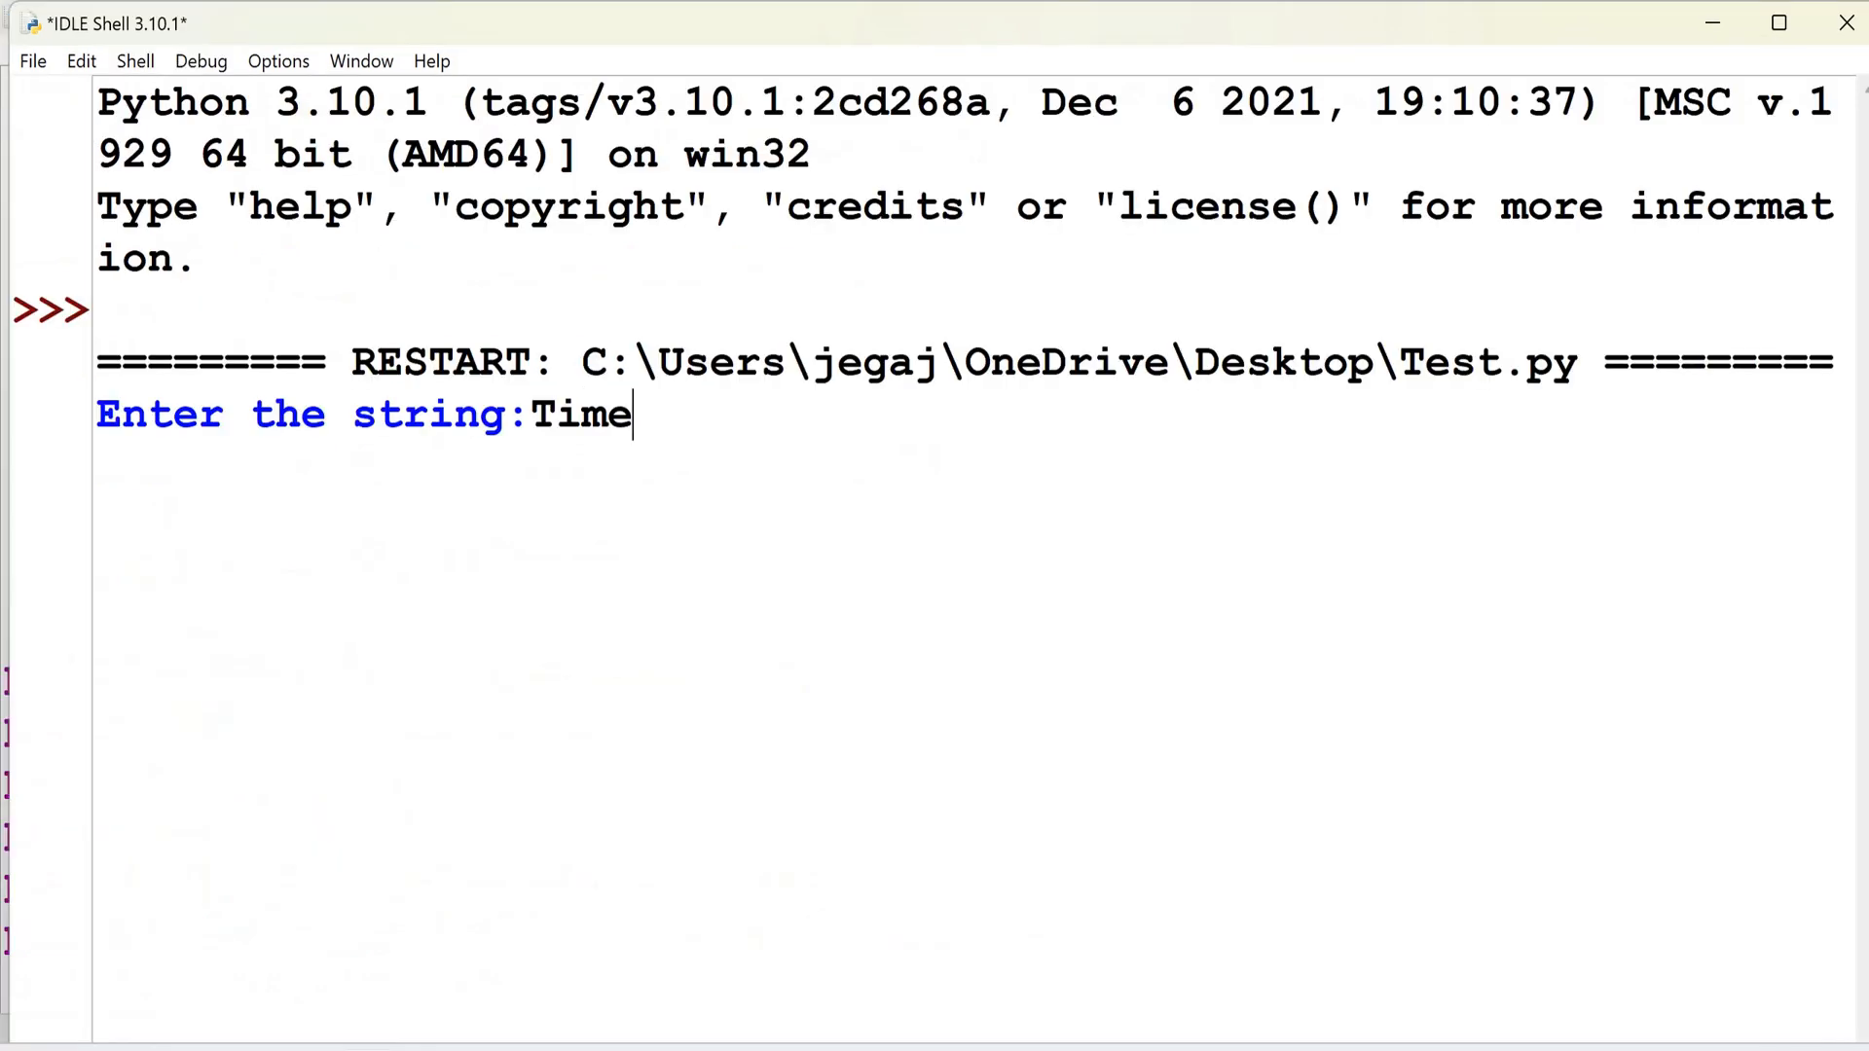
Step: Enter the test string Time:7'O at the program's input prompt
text(:)
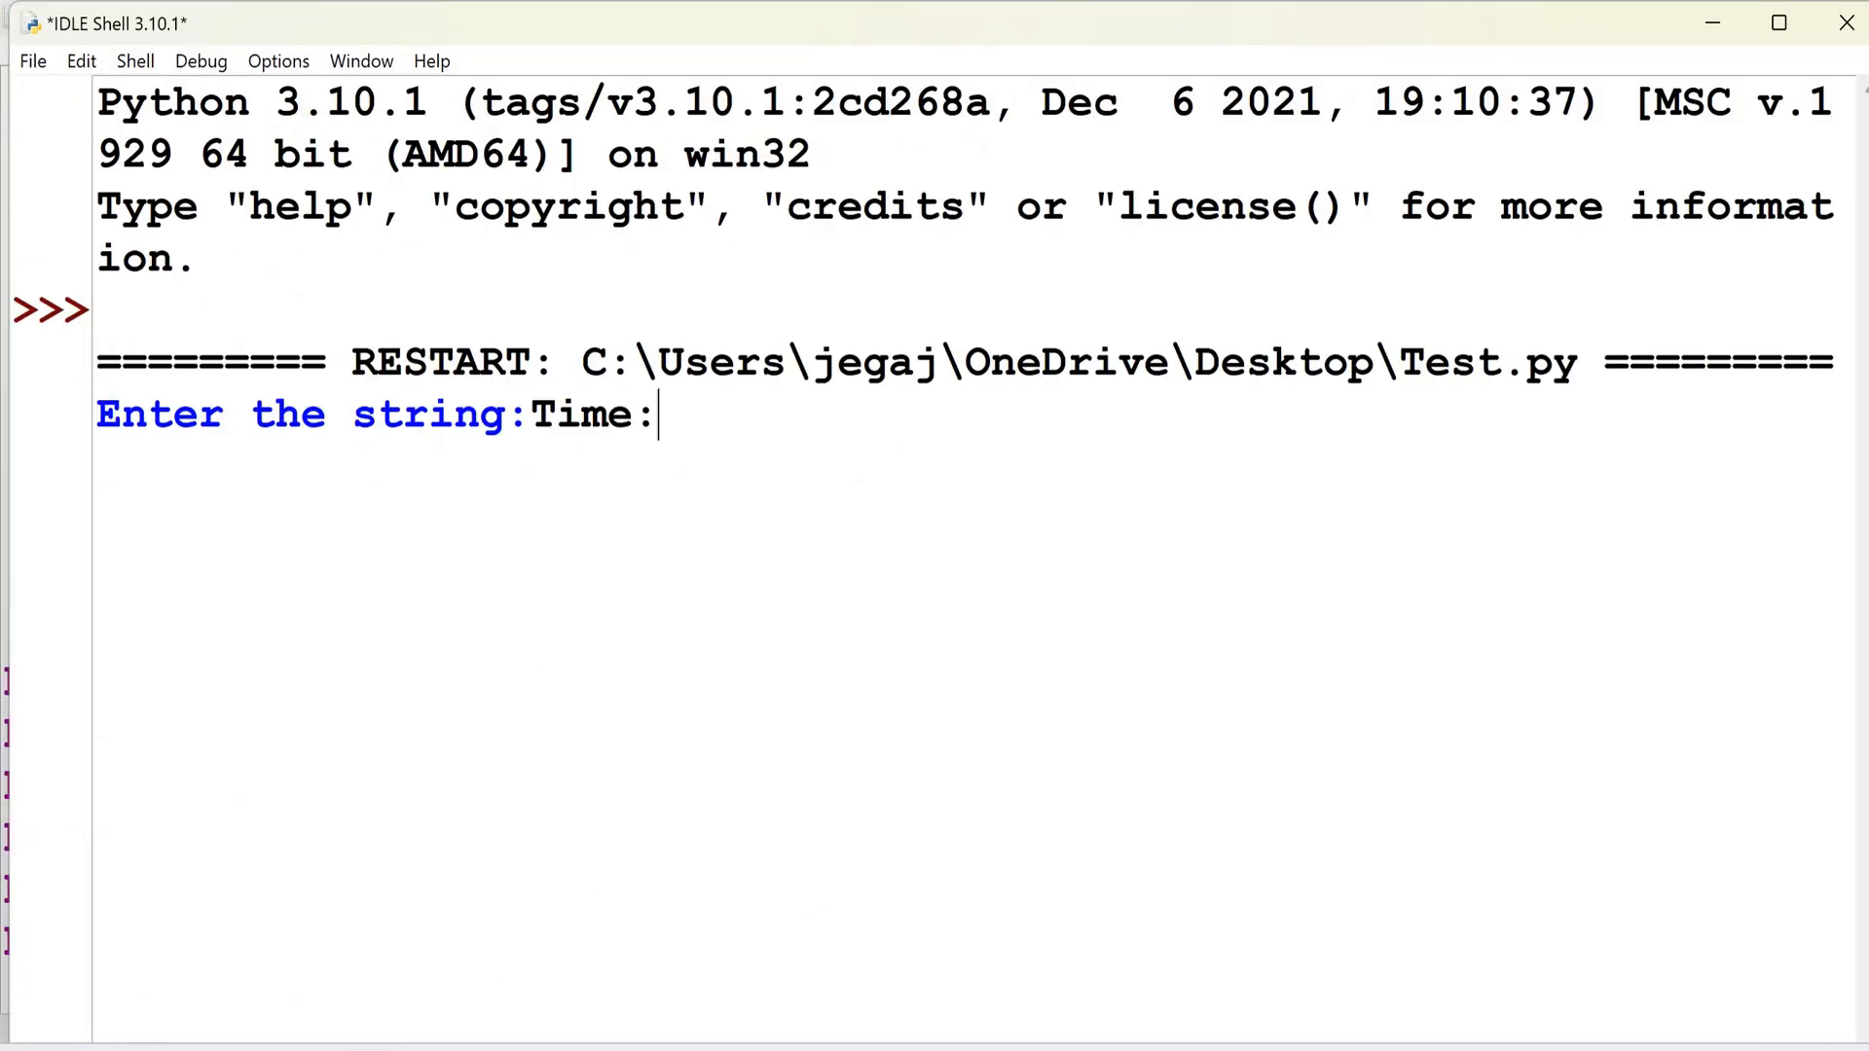
text(7'O)
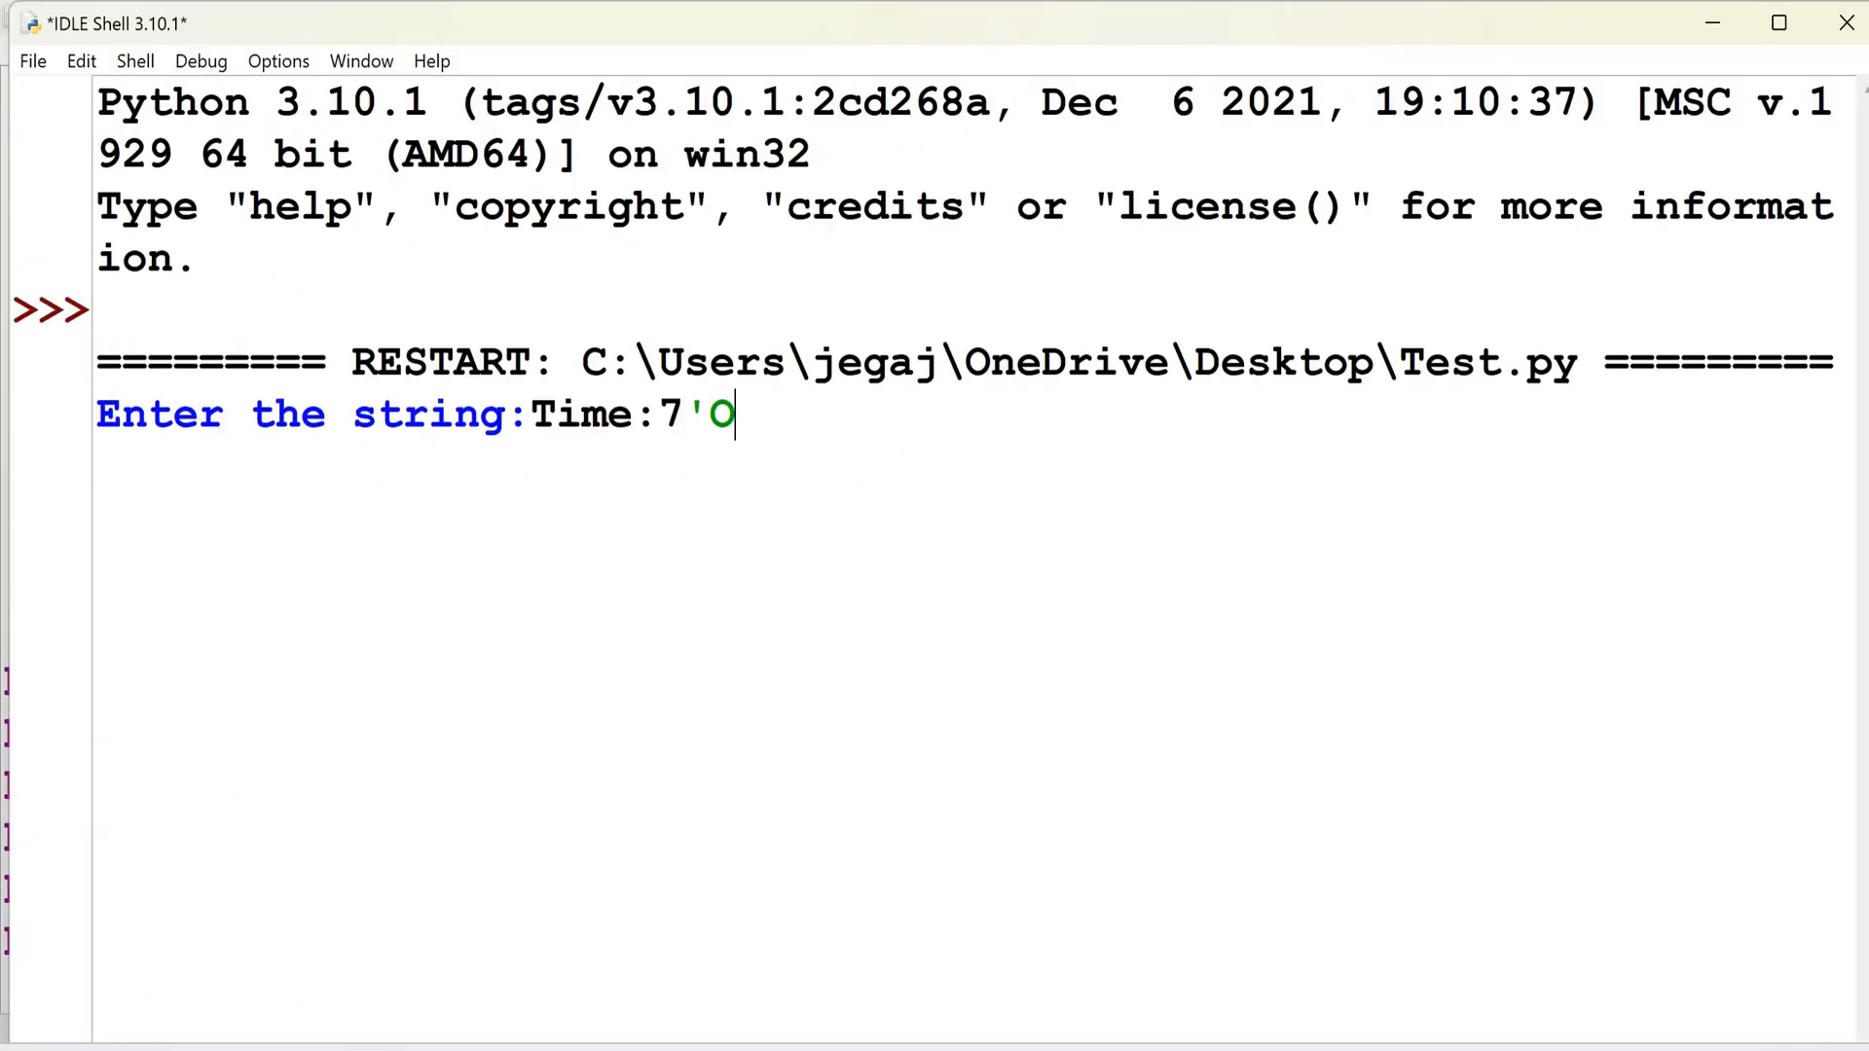